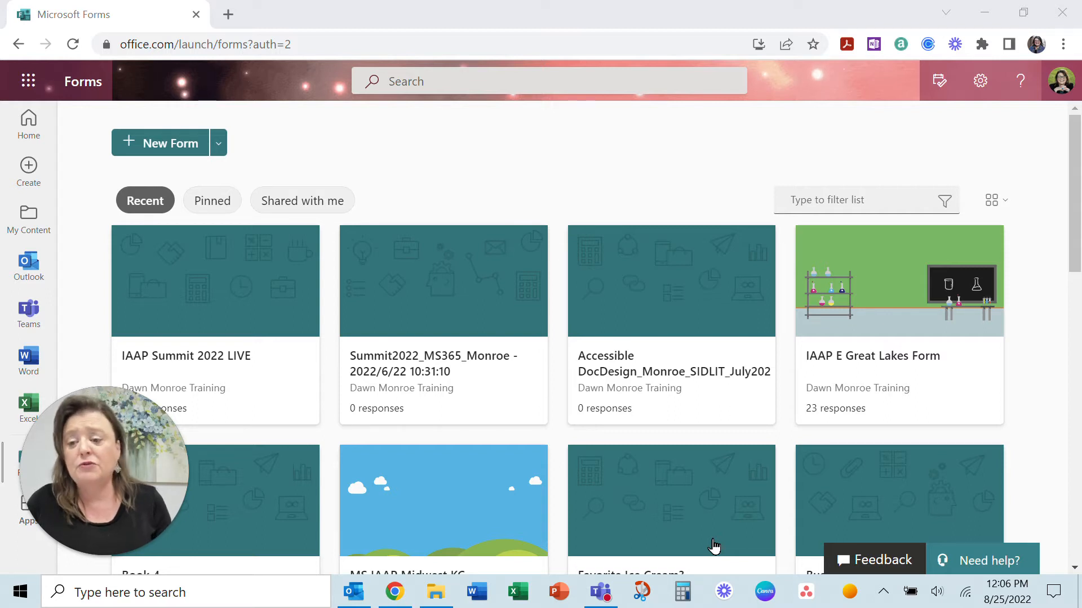
pyautogui.moveTo(416, 425)
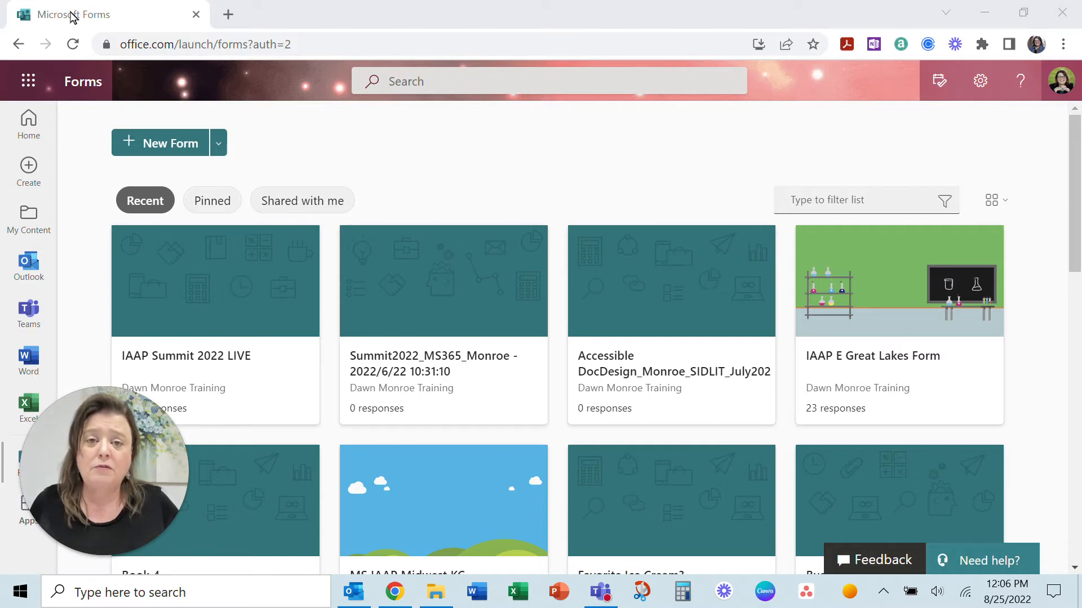
pyautogui.moveTo(29, 124)
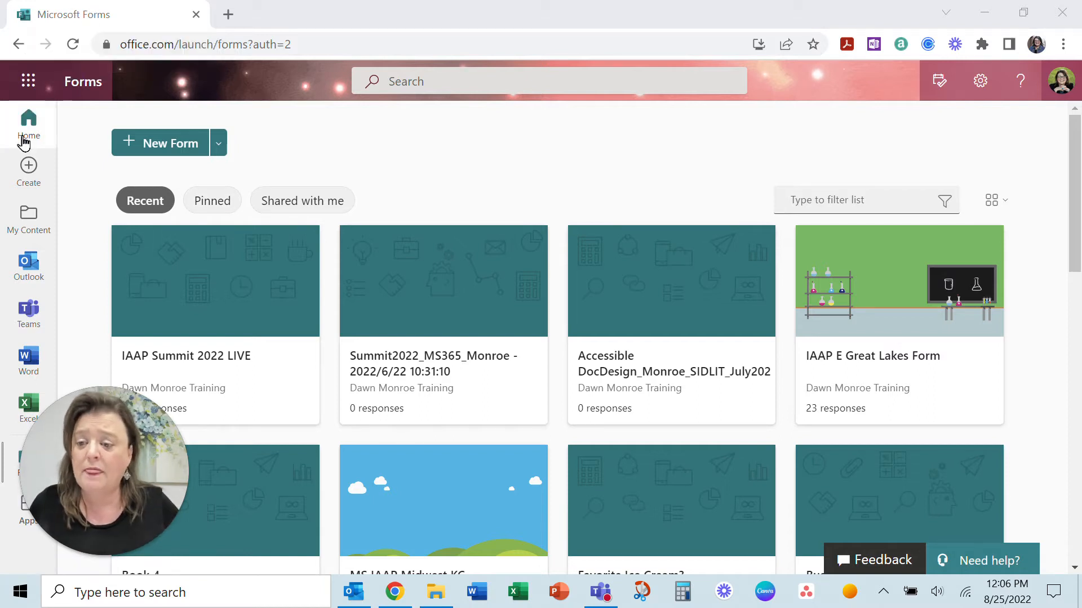
# Step: Reload the Forms home page and reveal the New Quiz choice beside New Form
pyautogui.click(28, 81)
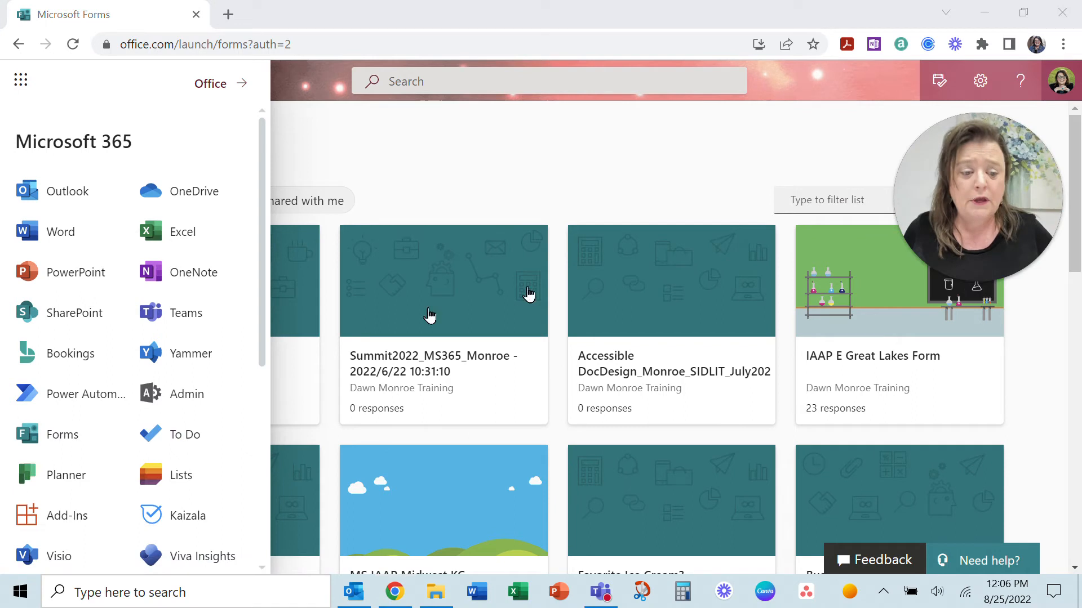
pyautogui.moveTo(62, 433)
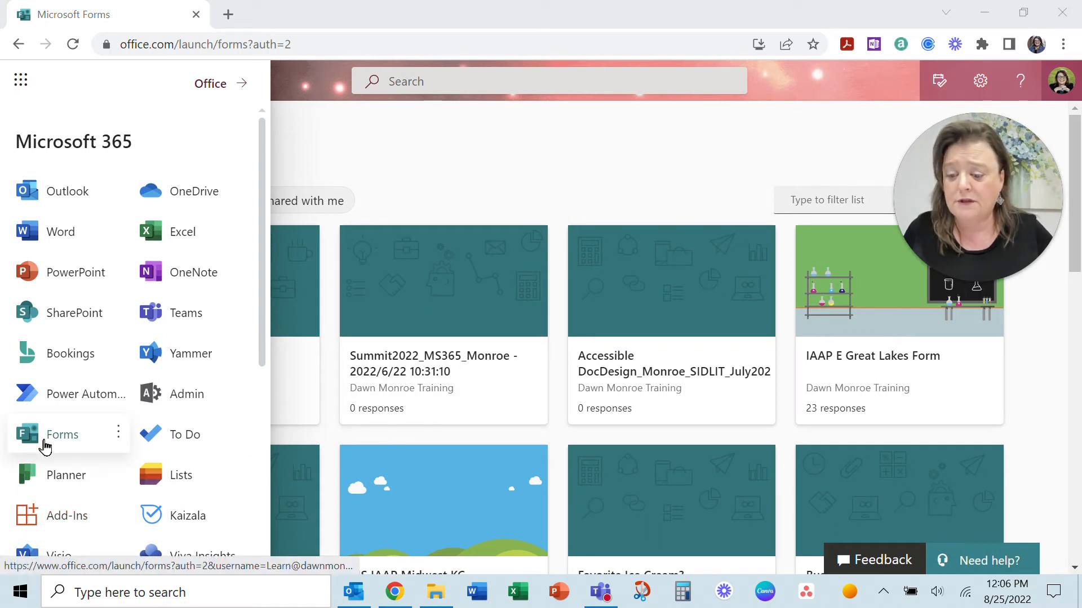
pyautogui.moveTo(64, 441)
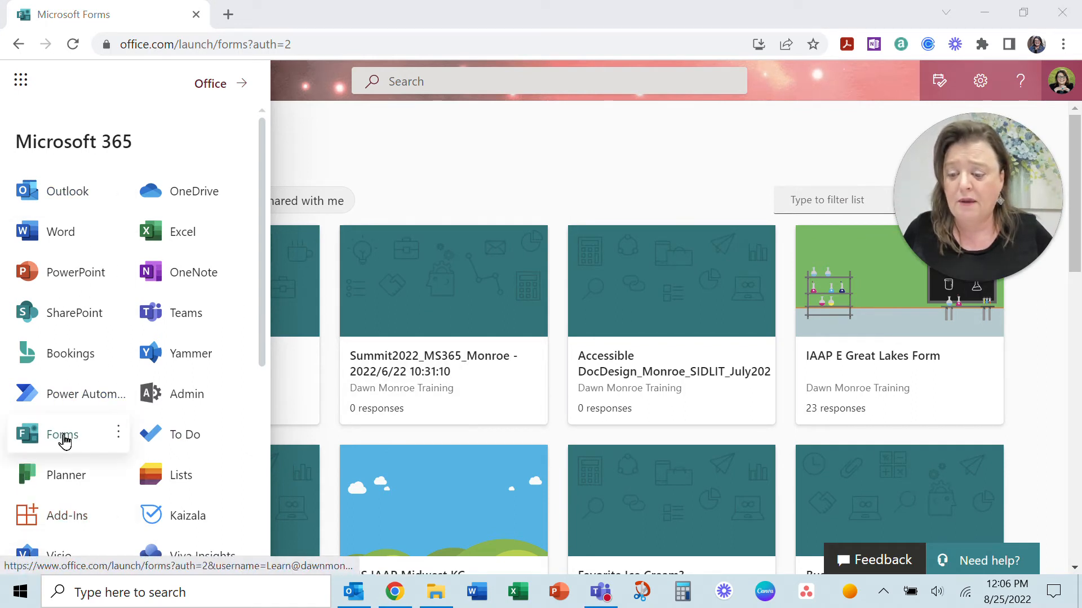
pyautogui.moveTo(438, 152)
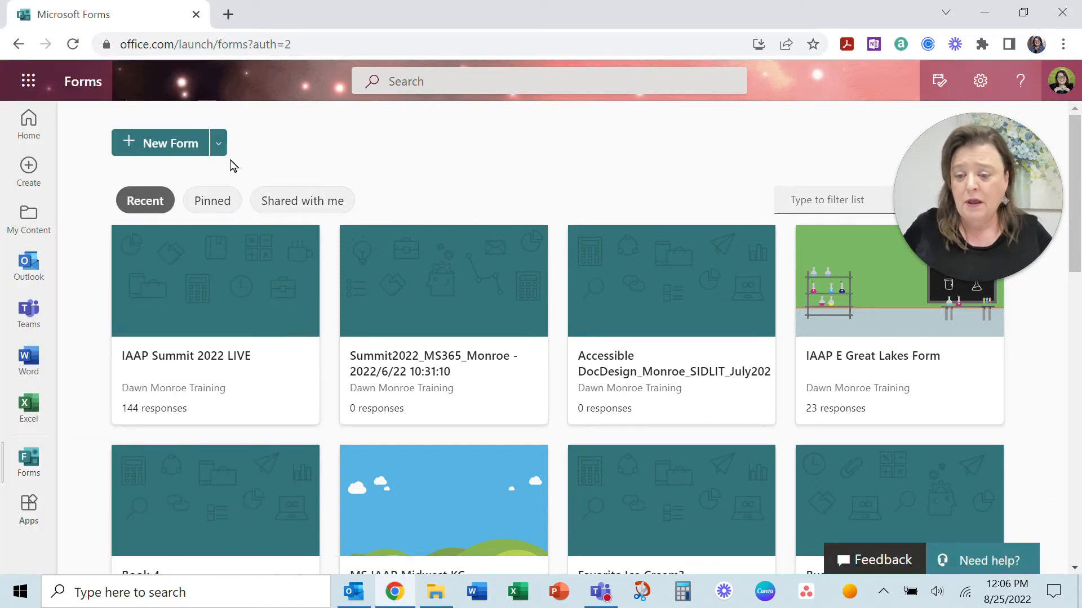
pyautogui.moveTo(217, 143)
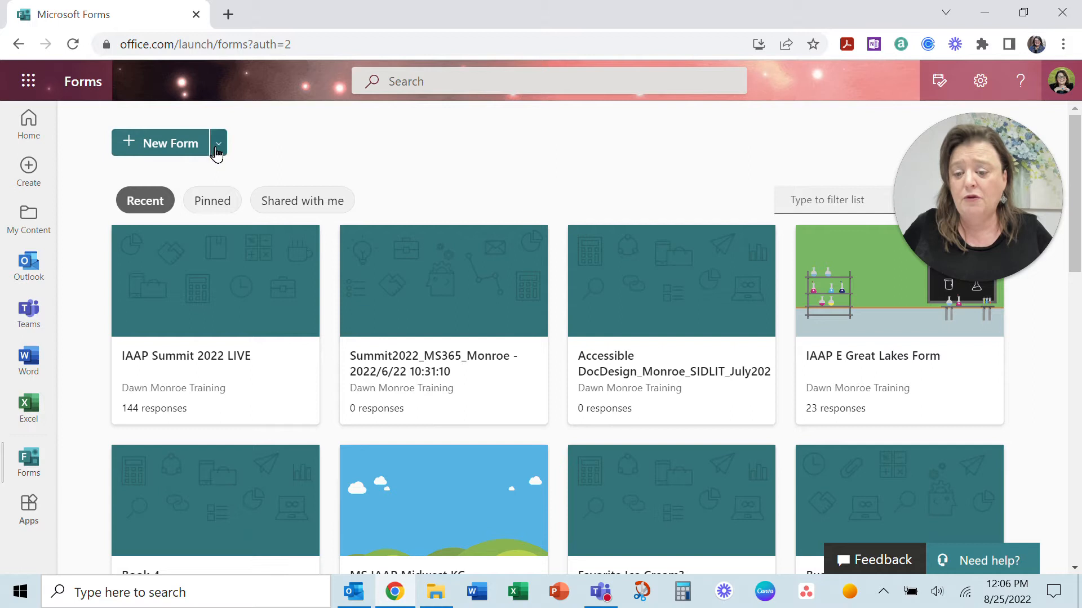
pyautogui.click(218, 143)
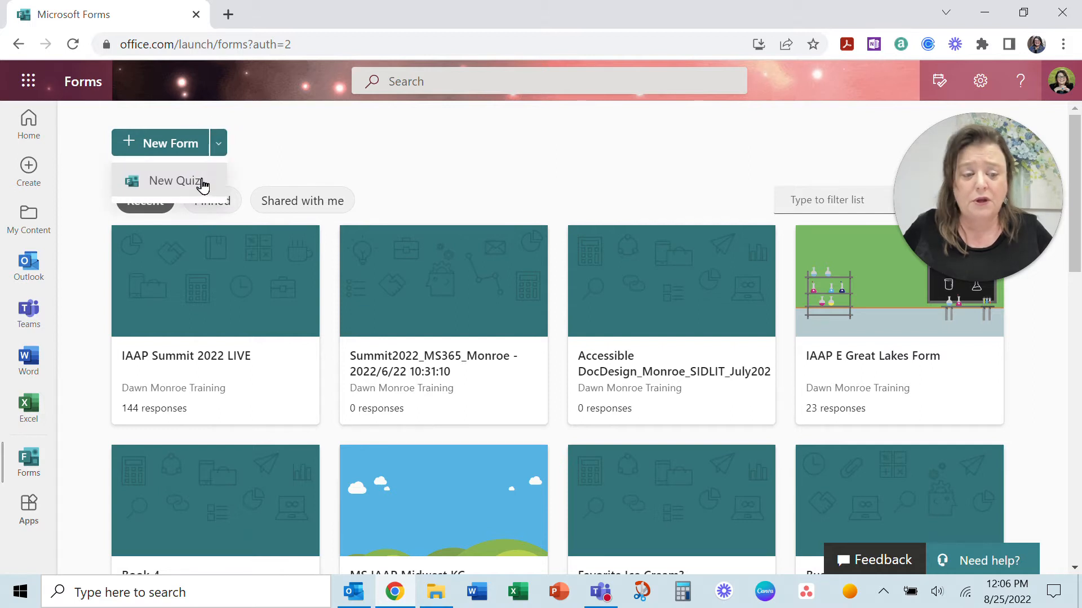
pyautogui.moveTo(170, 149)
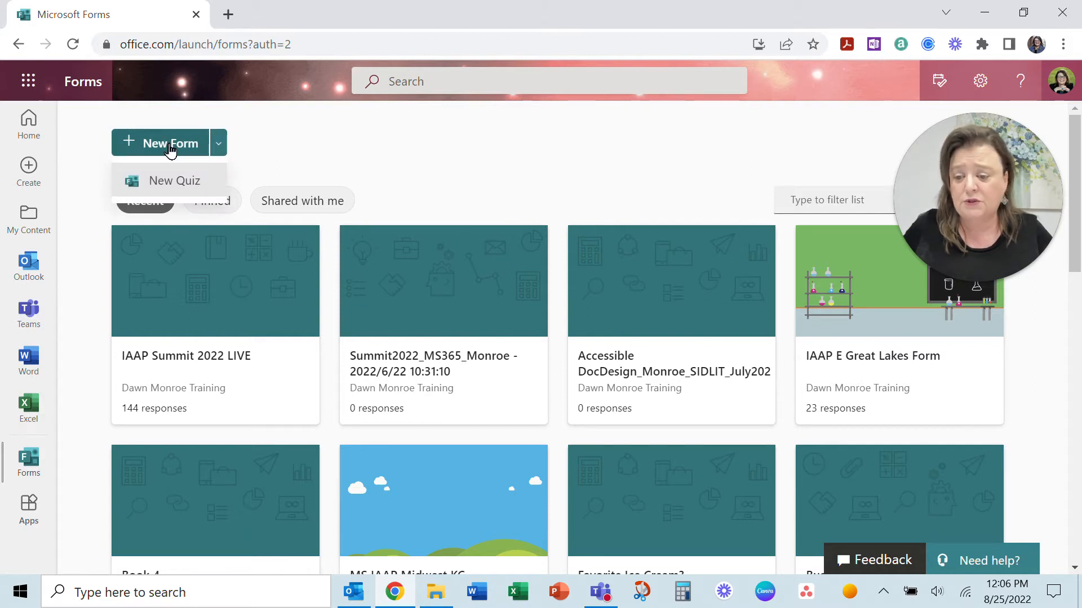
# Step: Create a new blank form and title it 'Sample Form'
pyautogui.click(168, 143)
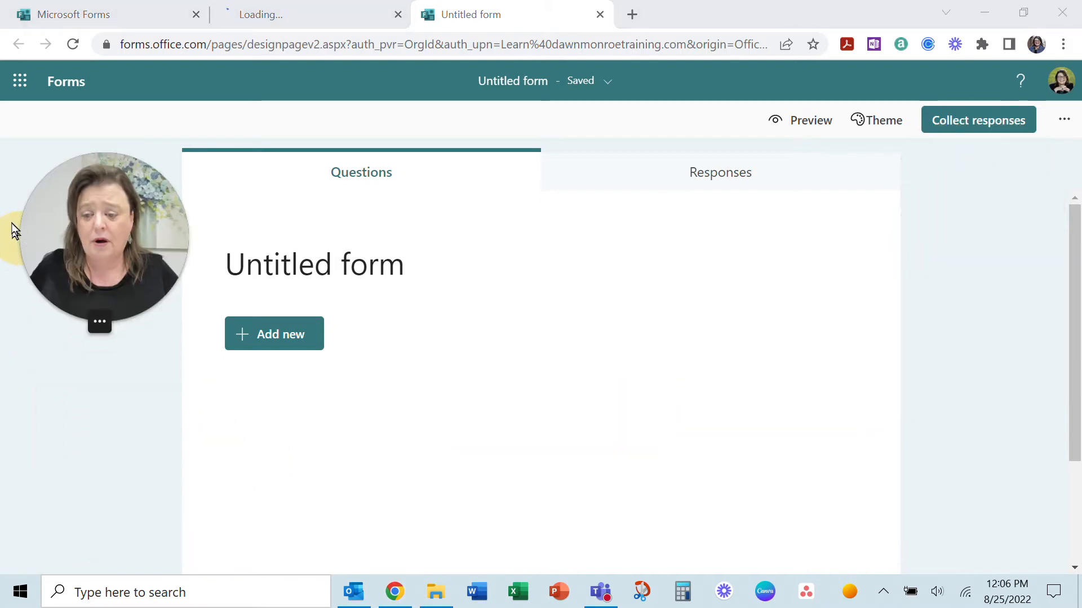
pyautogui.moveTo(354, 330)
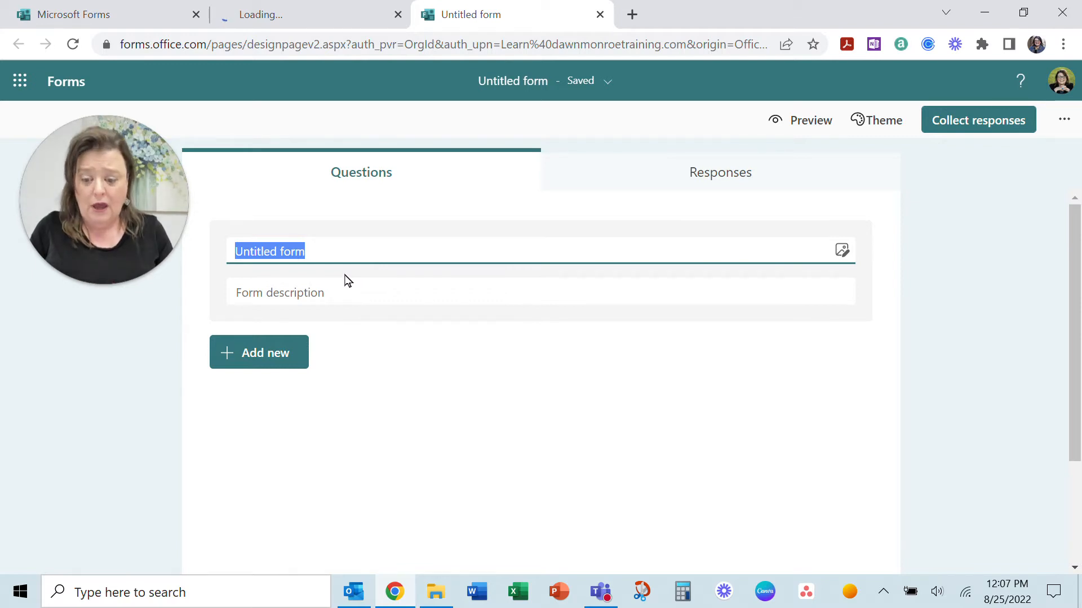
pyautogui.write('Sample')
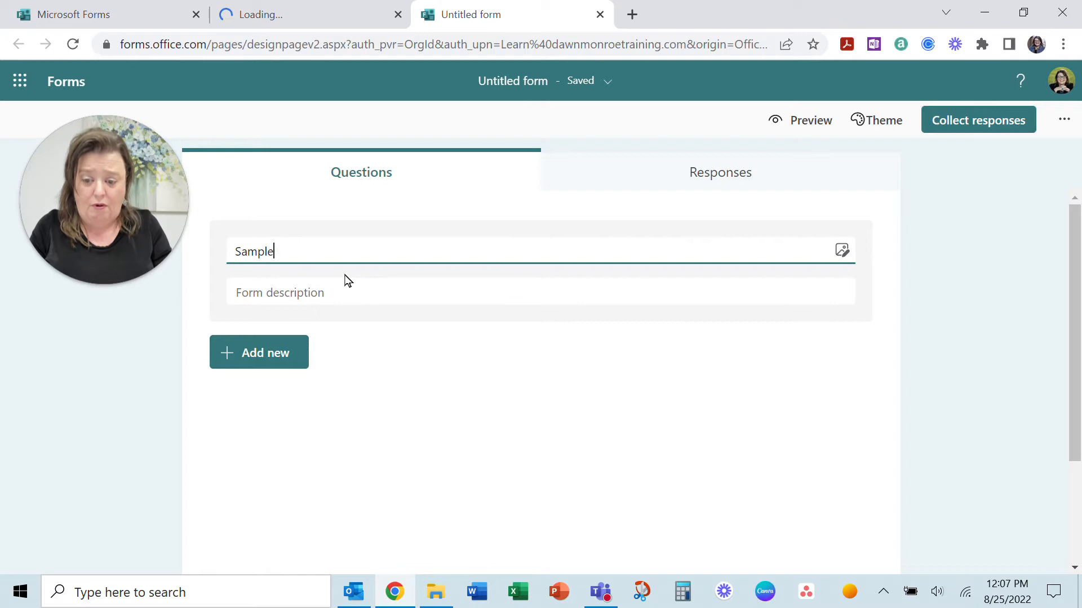
pyautogui.write('Form')
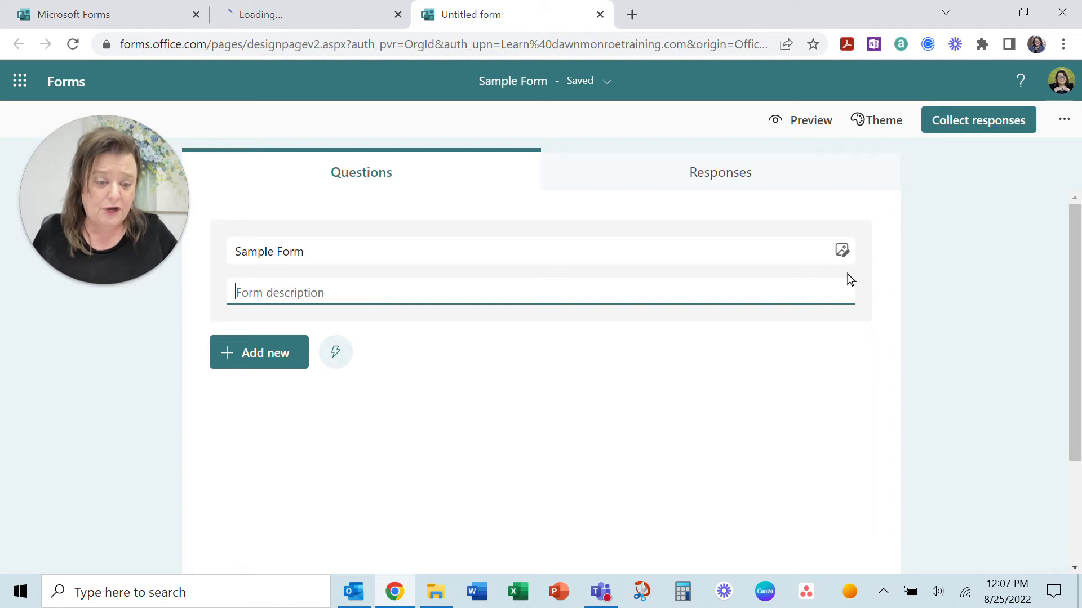
pyautogui.moveTo(842, 251)
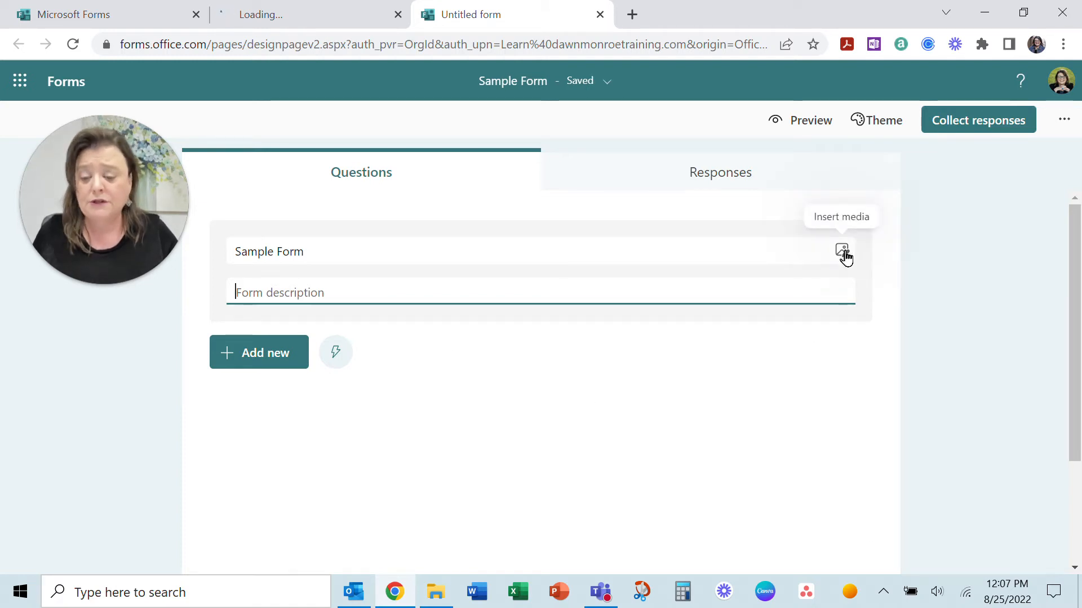
pyautogui.moveTo(259, 352)
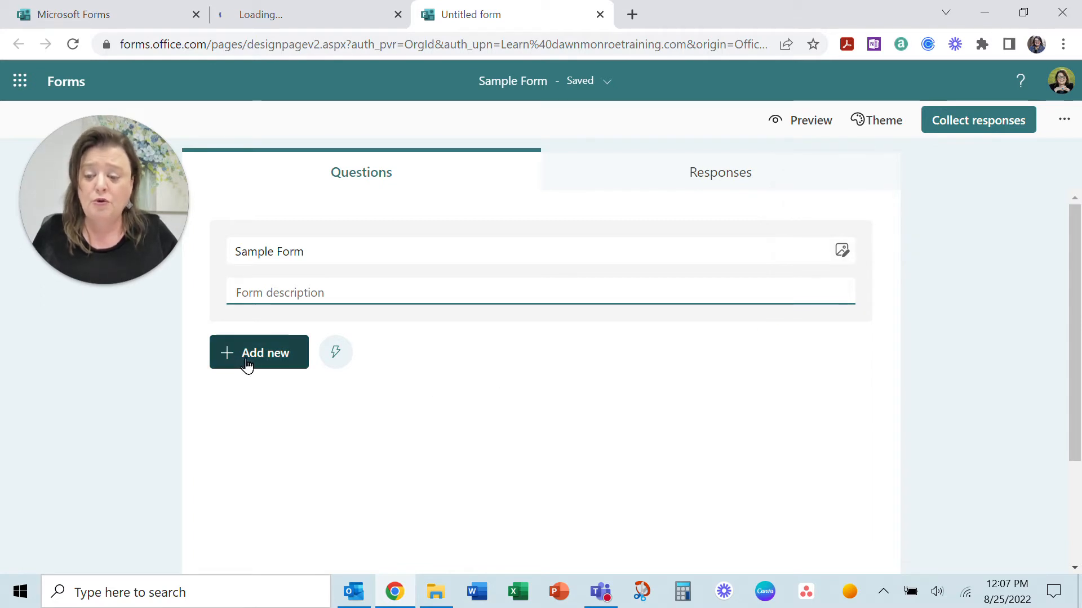
pyautogui.moveTo(336, 352)
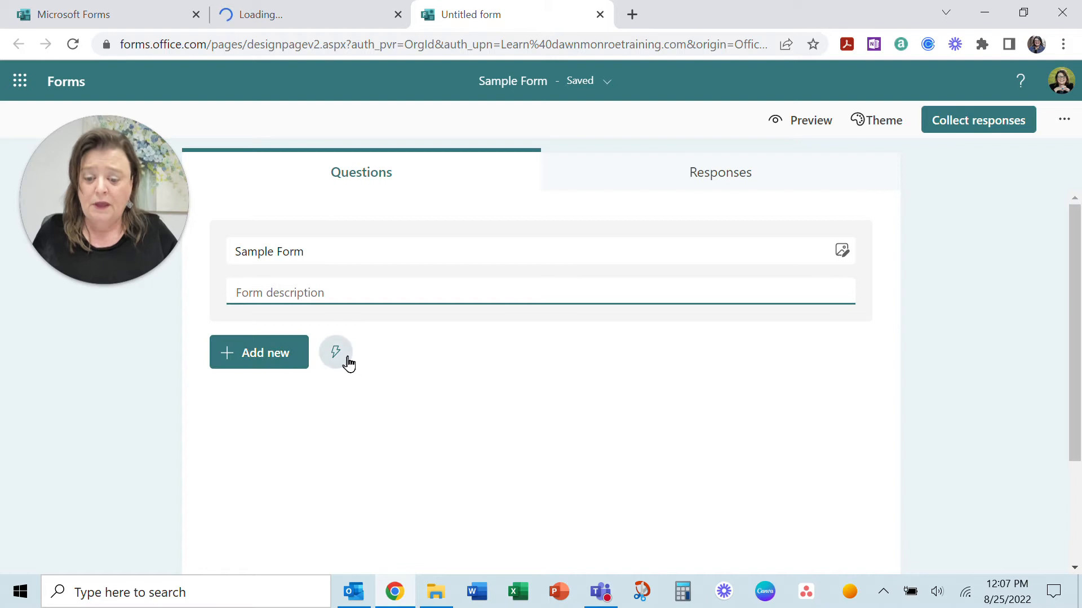
pyautogui.moveTo(335, 352)
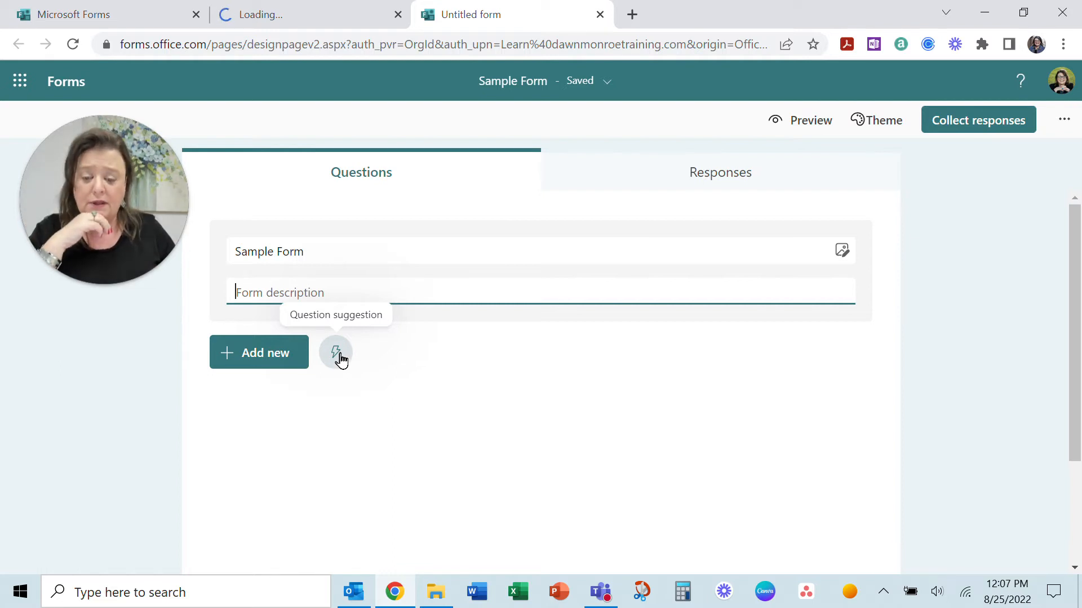
# Step: Review and dismiss the previously used question suggestions, then show the question types to add
pyautogui.click(336, 352)
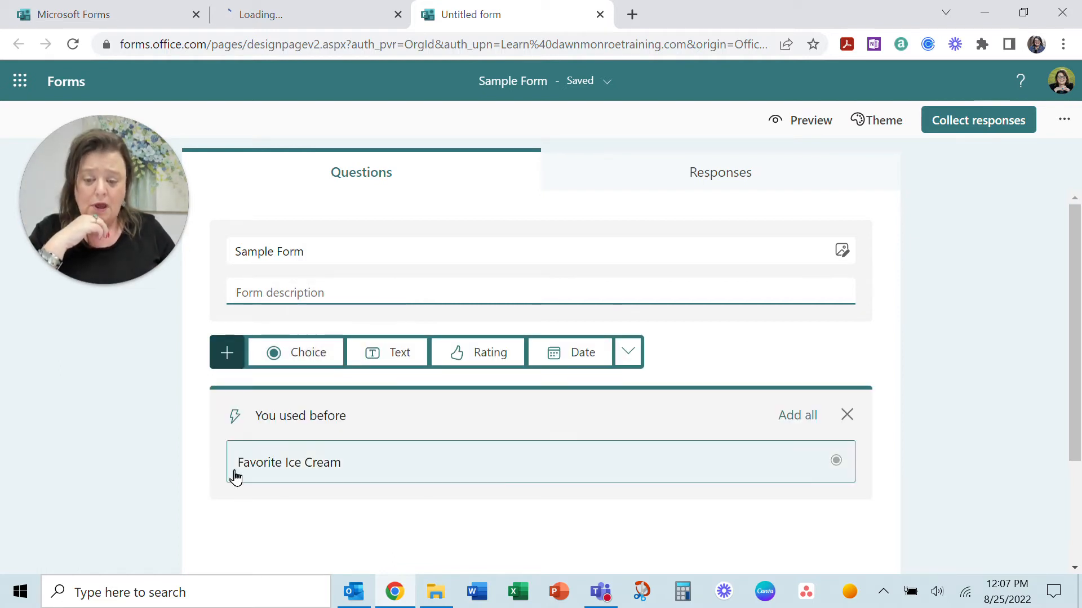
pyautogui.moveTo(296, 471)
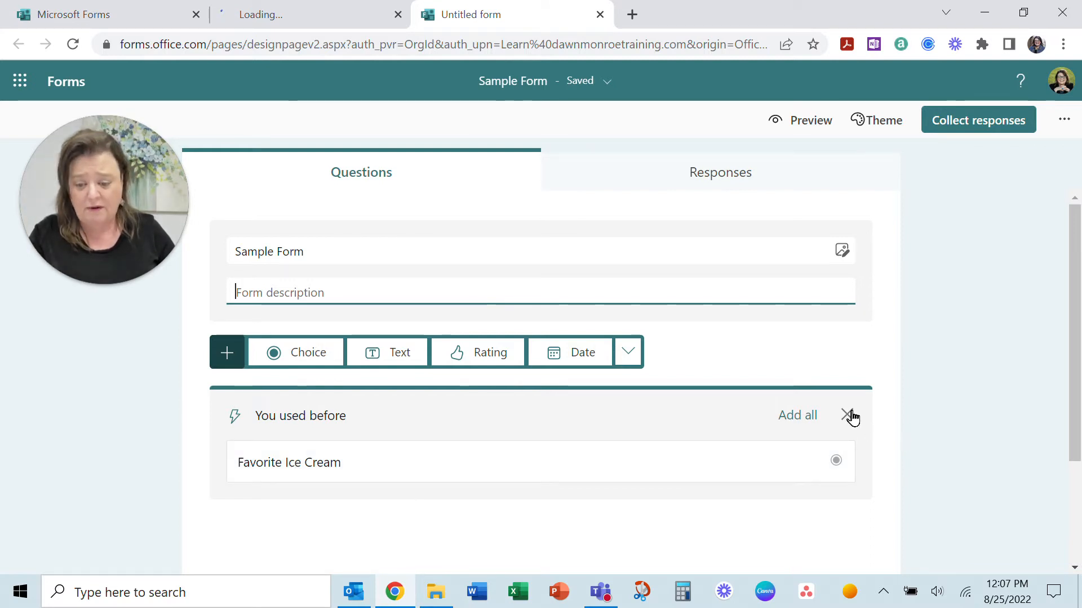
pyautogui.click(850, 416)
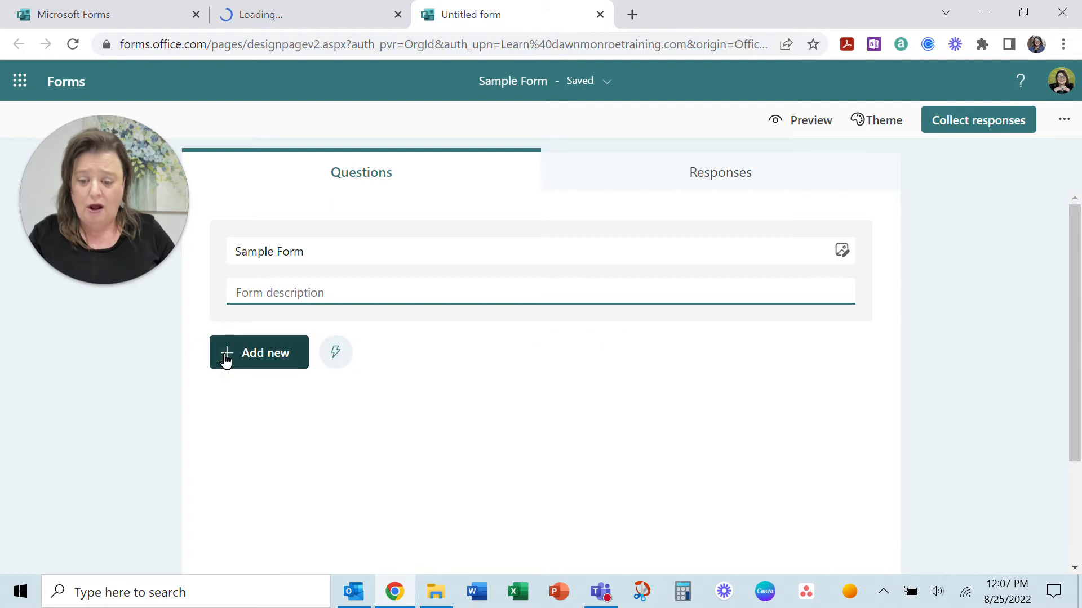
pyautogui.click(259, 353)
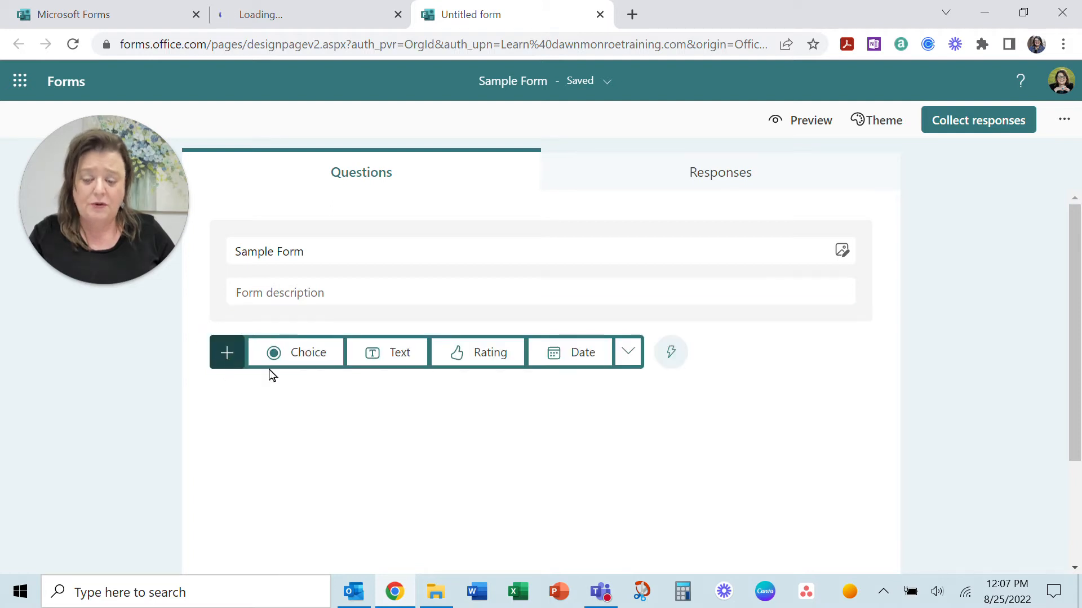
pyautogui.moveTo(308, 353)
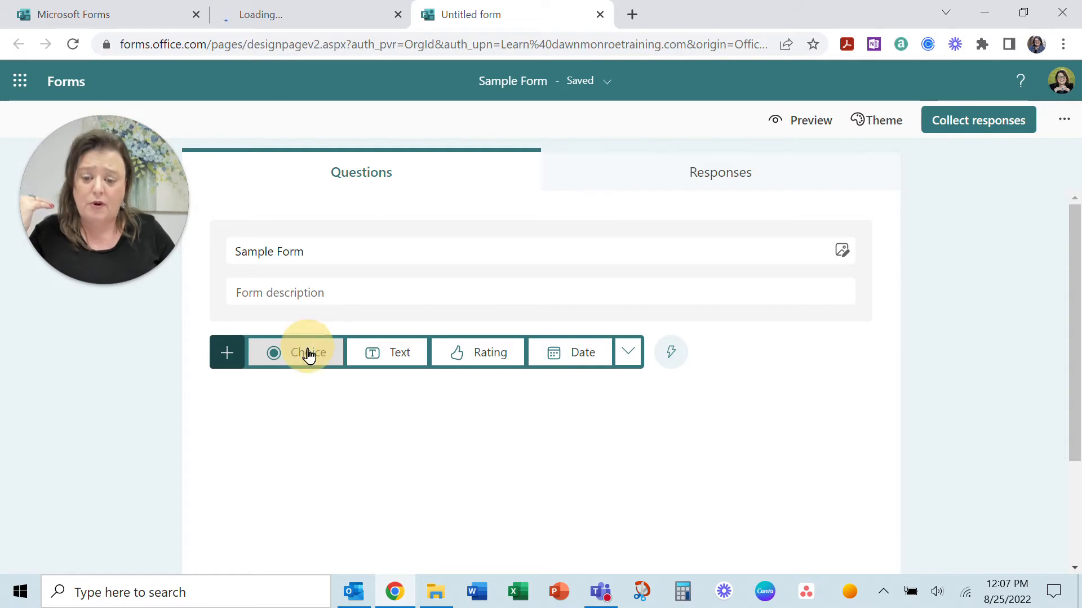
# Step: Add a choice question 'What software do you want to learn' with Excel as the first option
pyautogui.click(309, 352)
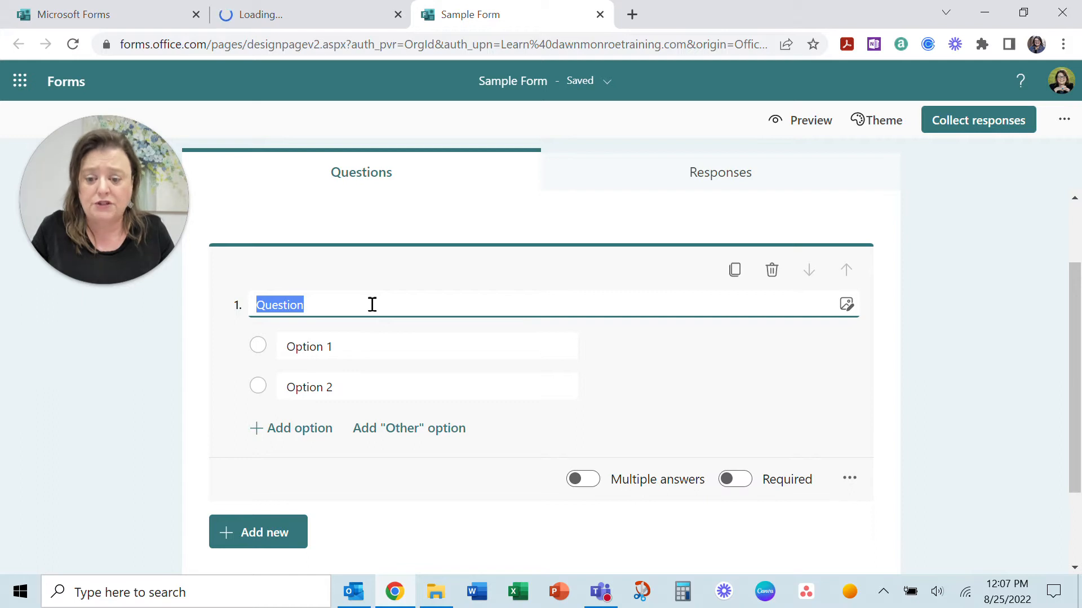
pyautogui.click(279, 305)
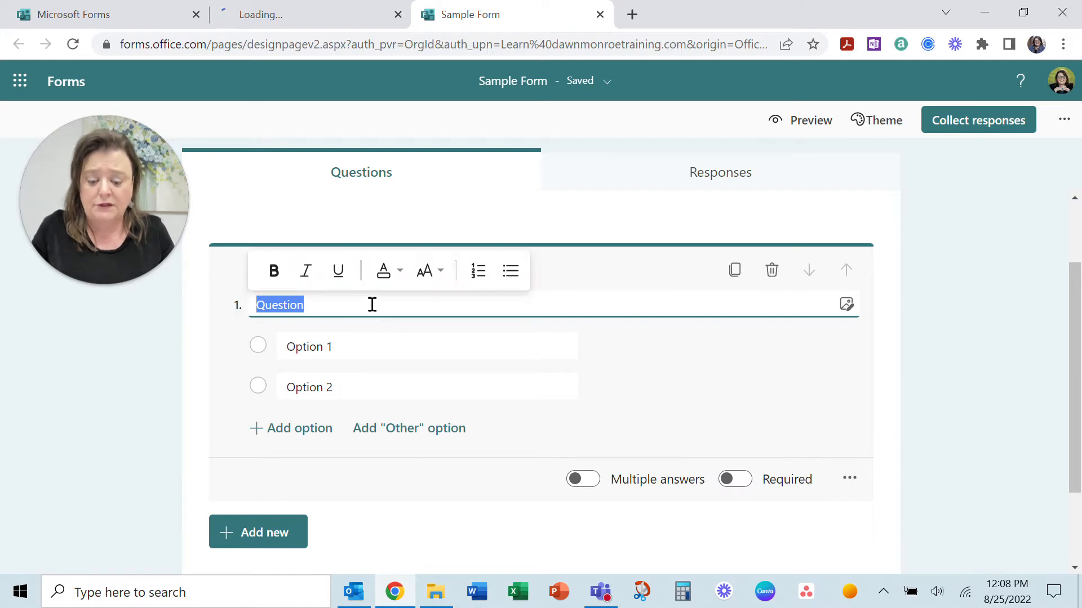
pyautogui.write('What so')
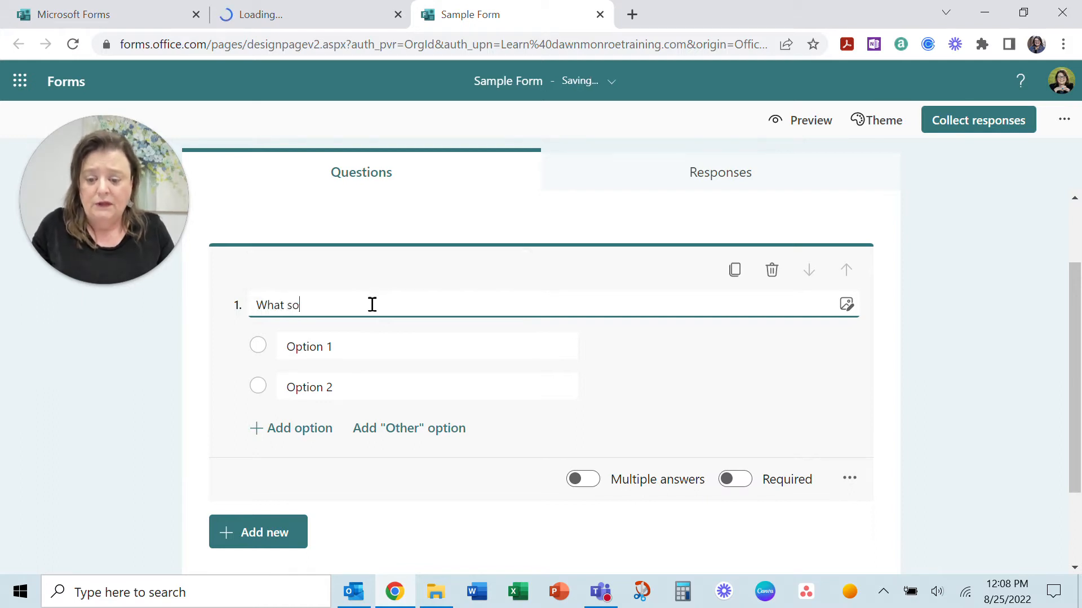
pyautogui.write('ftware do you')
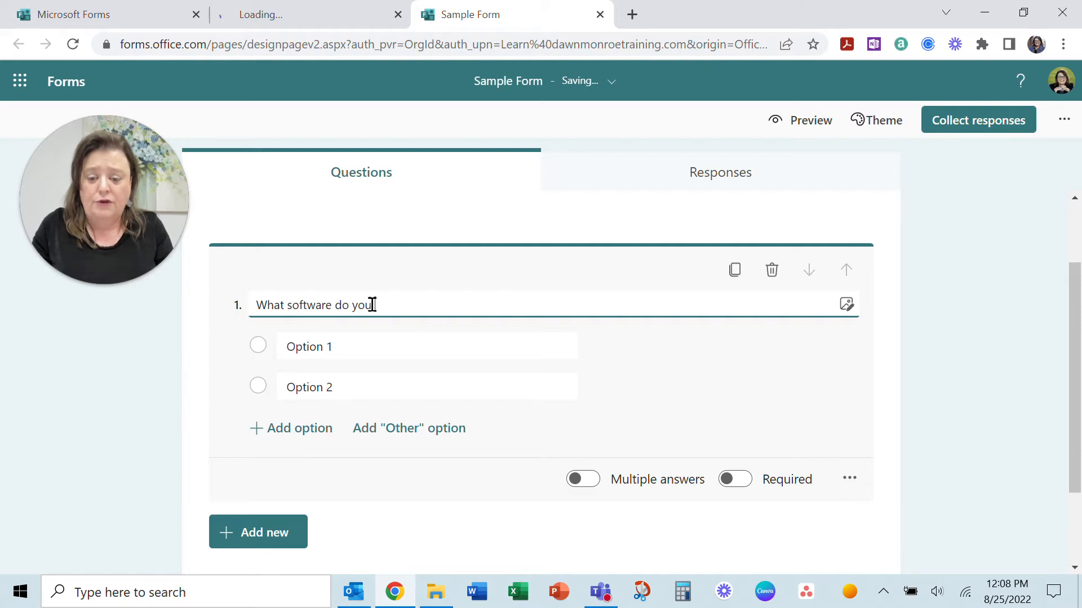
pyautogui.write('want to learn')
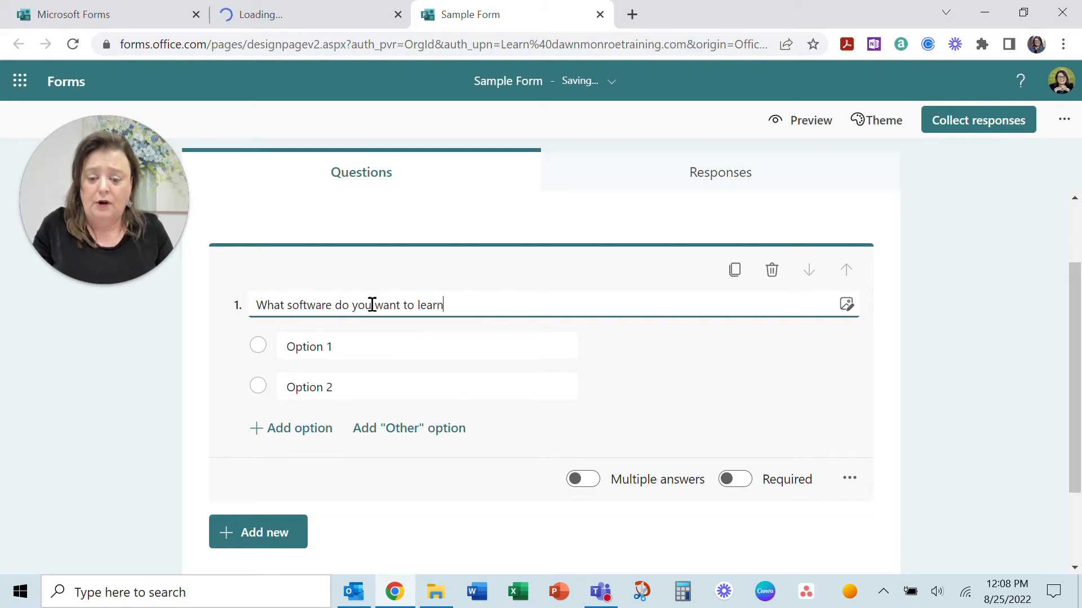
pyautogui.doubleClick(309, 346)
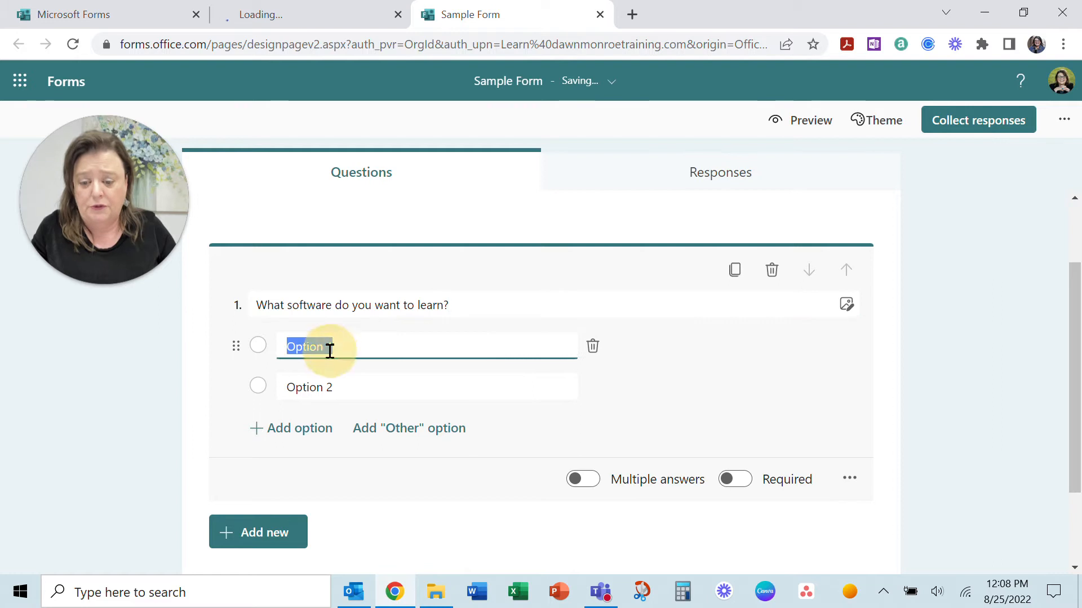
pyautogui.write('Excel')
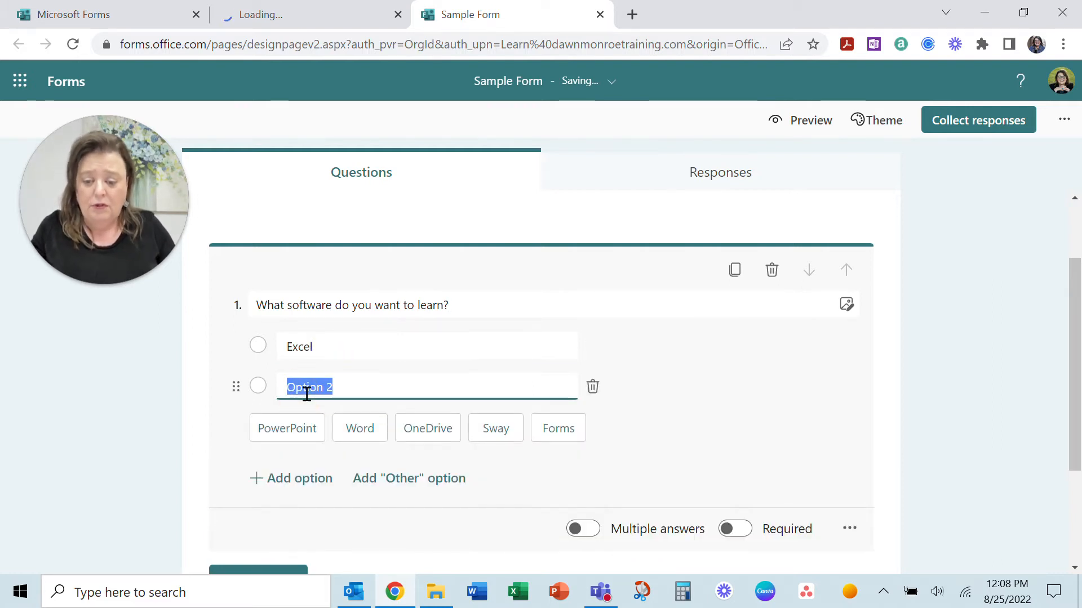
pyautogui.moveTo(330, 493)
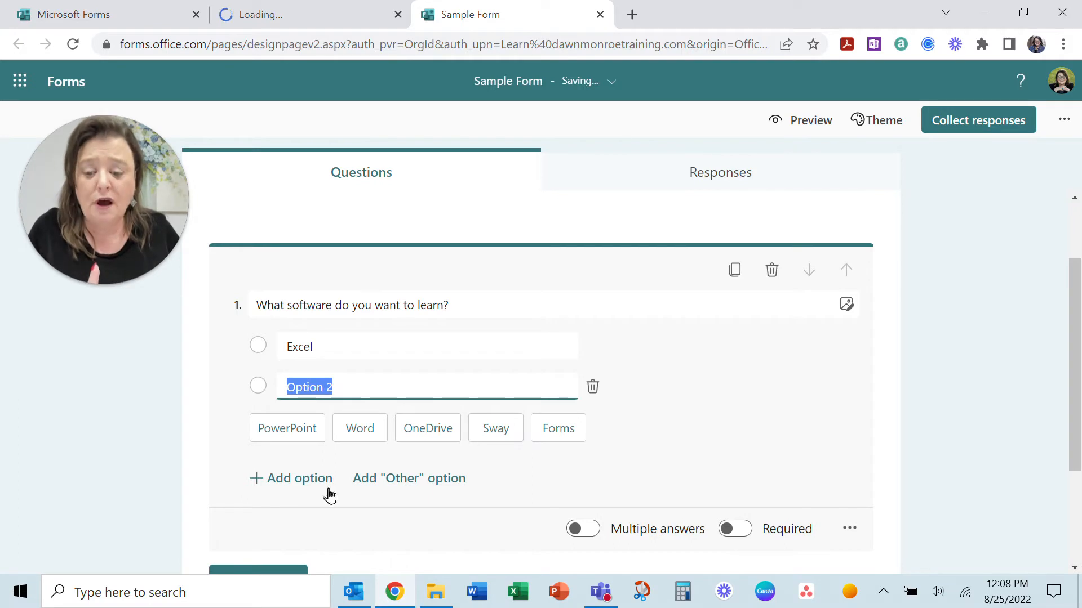
pyautogui.moveTo(558, 428)
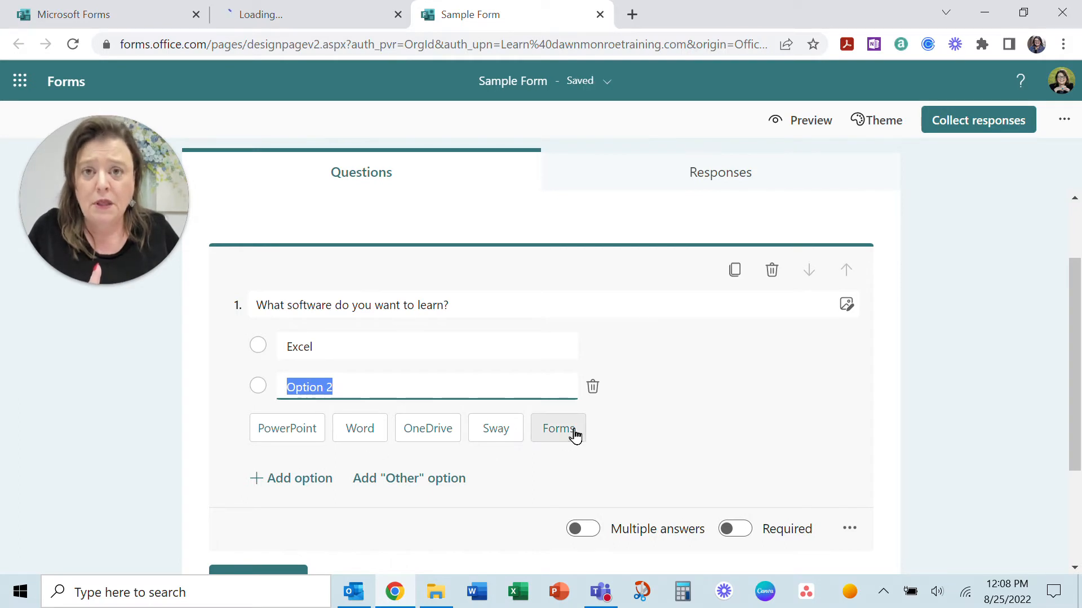
pyautogui.moveTo(308, 432)
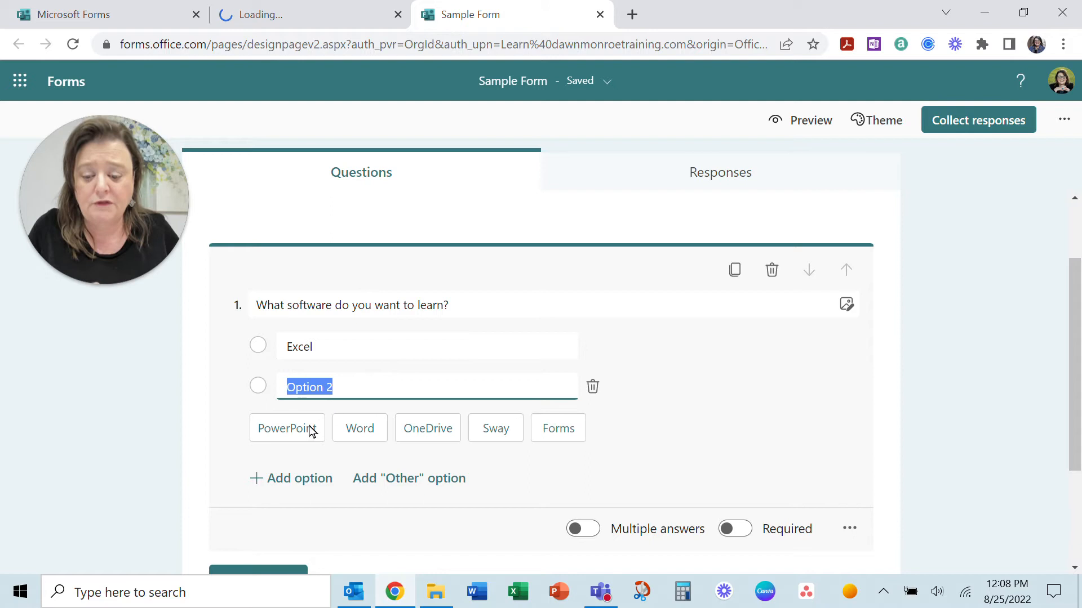
# Step: Add PowerPoint, Word and an Other option, allow multiple answers, and view the question's further settings
pyautogui.click(285, 429)
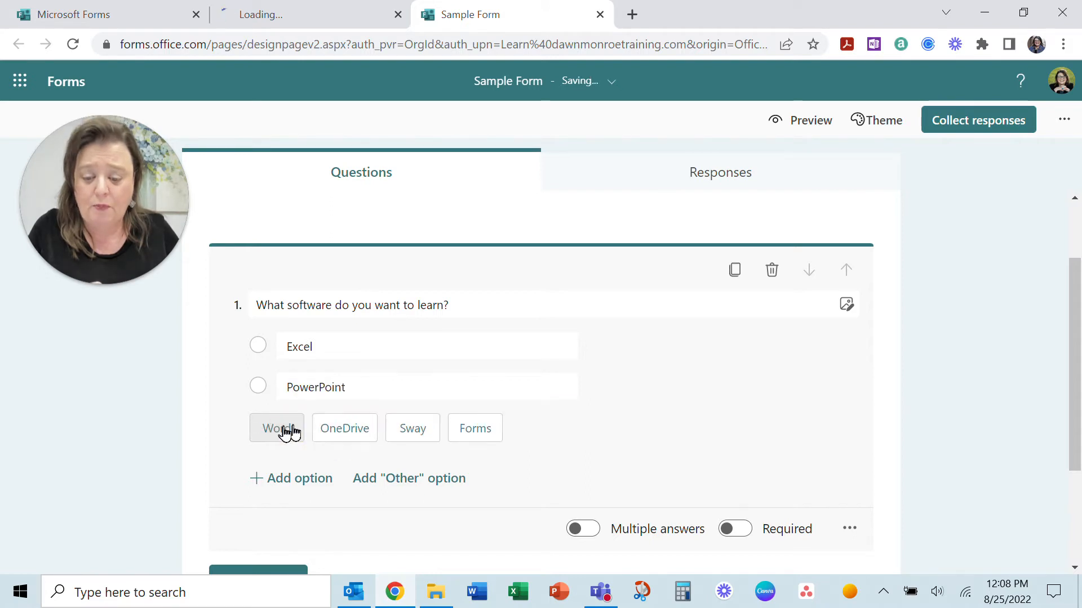
pyautogui.click(278, 429)
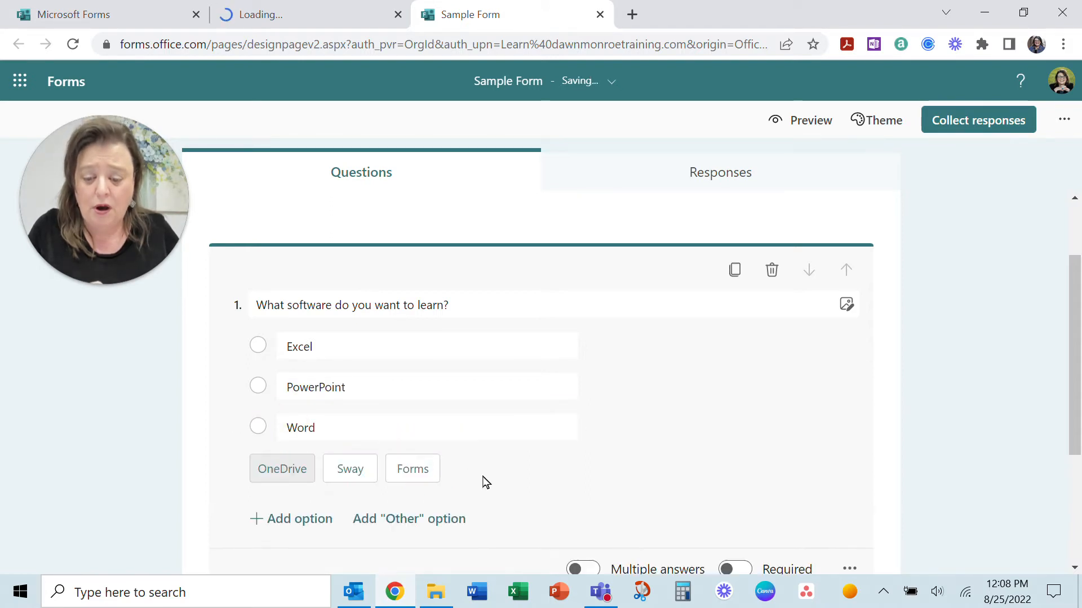
pyautogui.moveTo(378, 524)
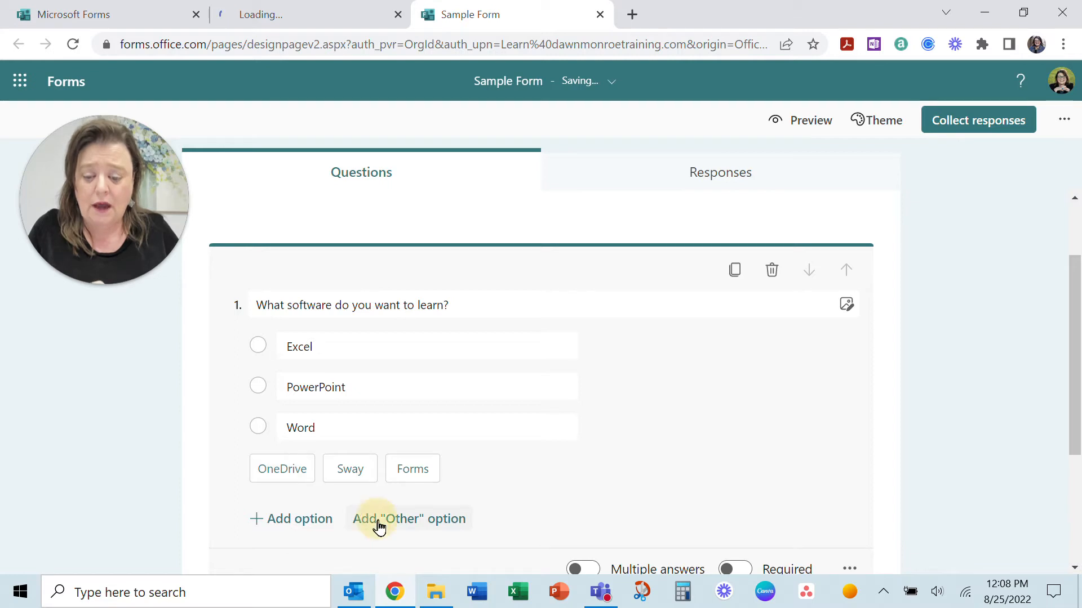
pyautogui.click(407, 518)
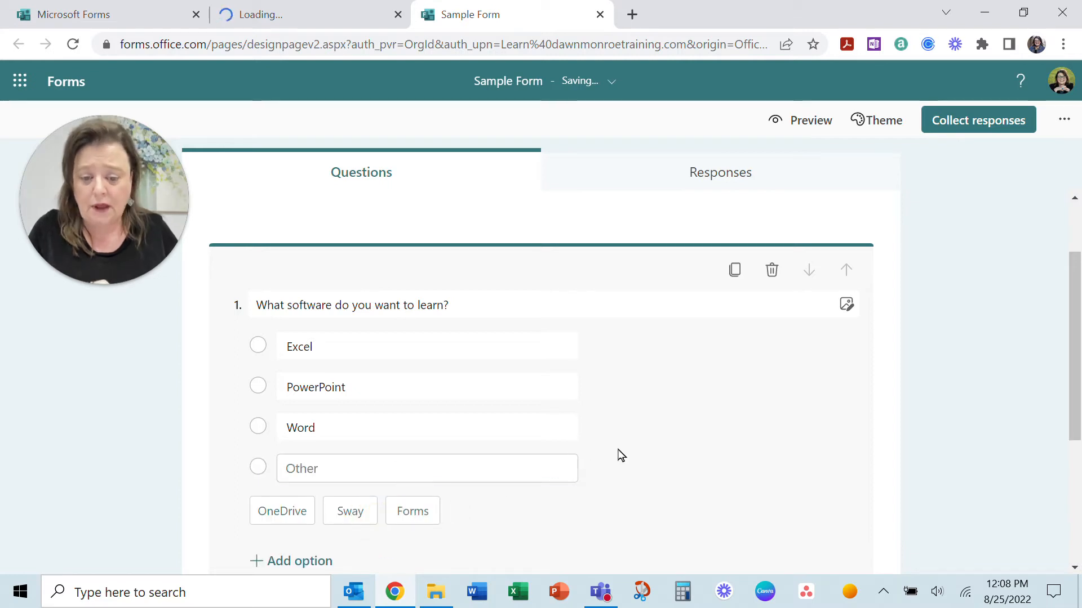
pyautogui.moveTo(852, 327)
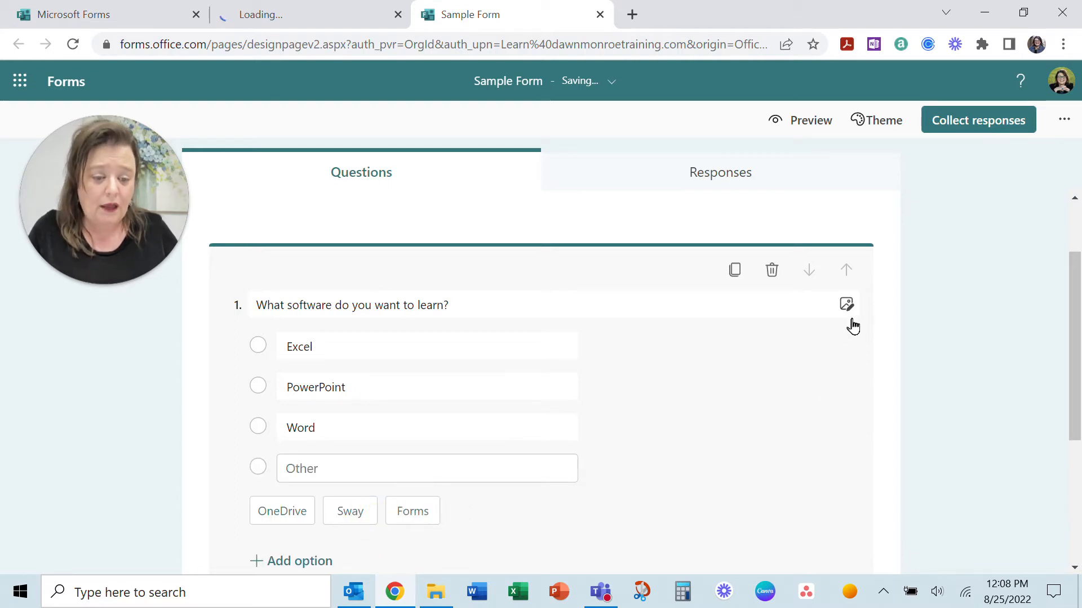
pyautogui.moveTo(735, 269)
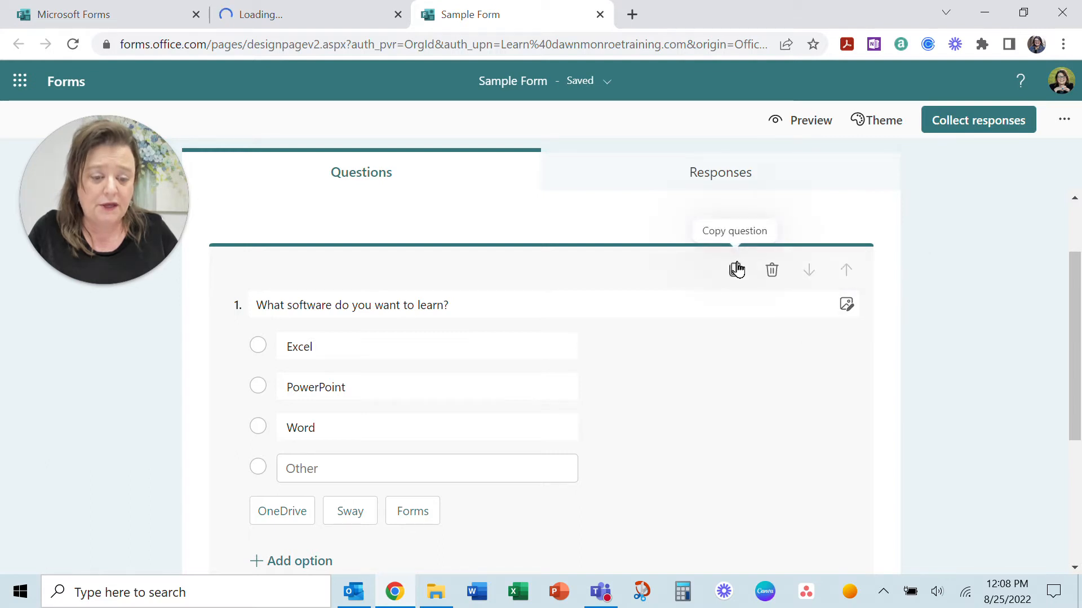
pyautogui.moveTo(772, 275)
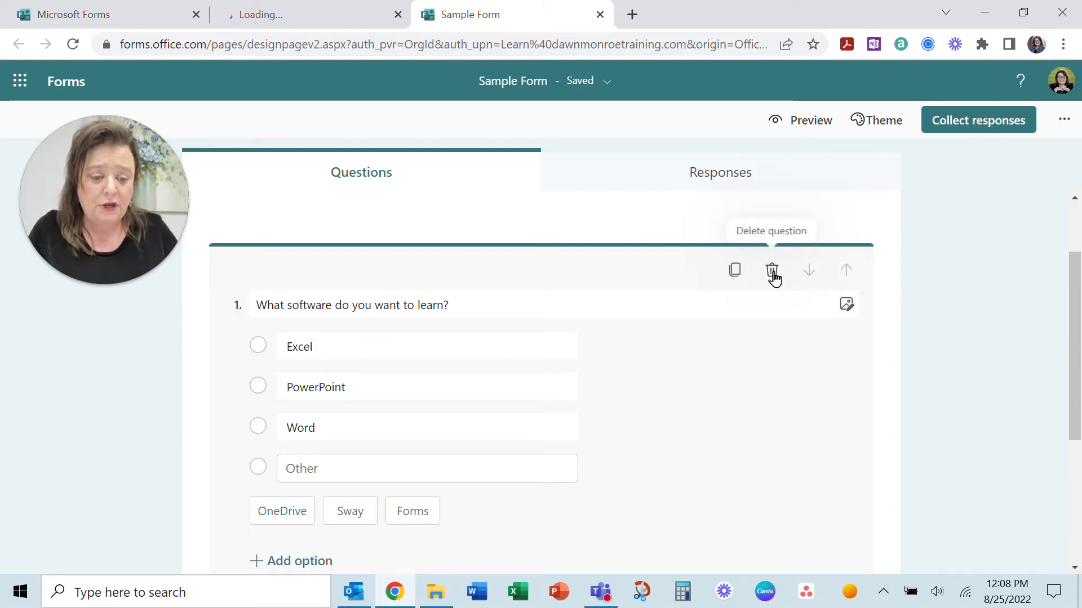
pyautogui.moveTo(798, 290)
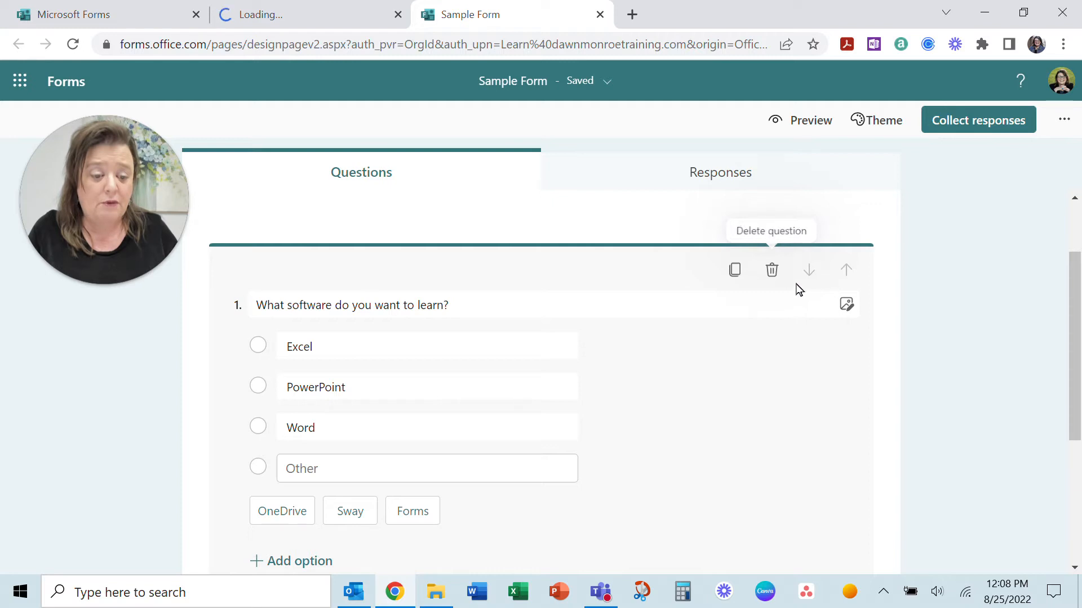
pyautogui.moveTo(846, 270)
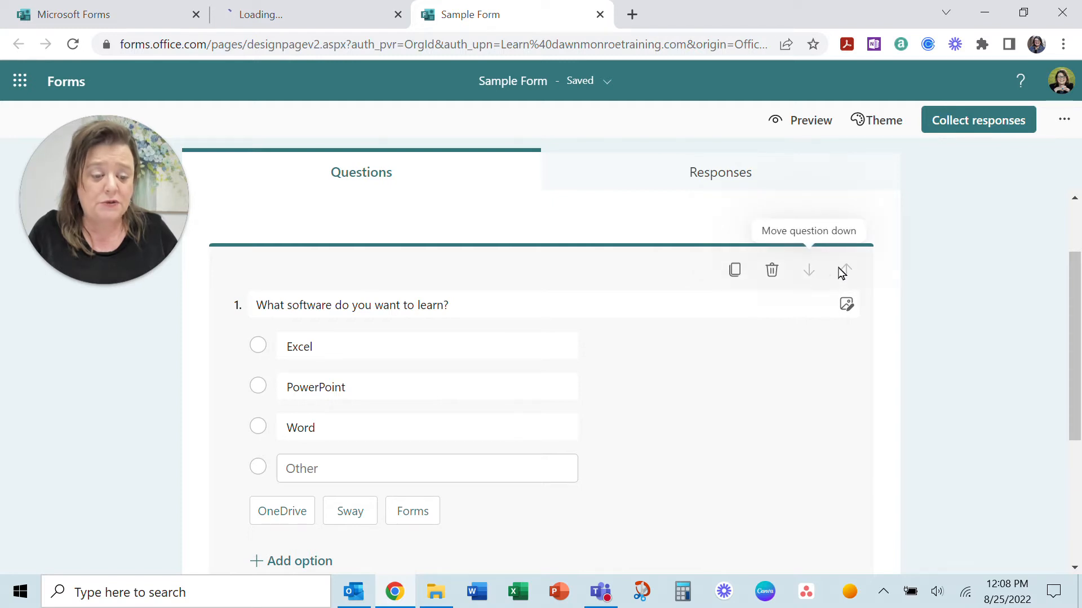
pyautogui.scroll(-3)
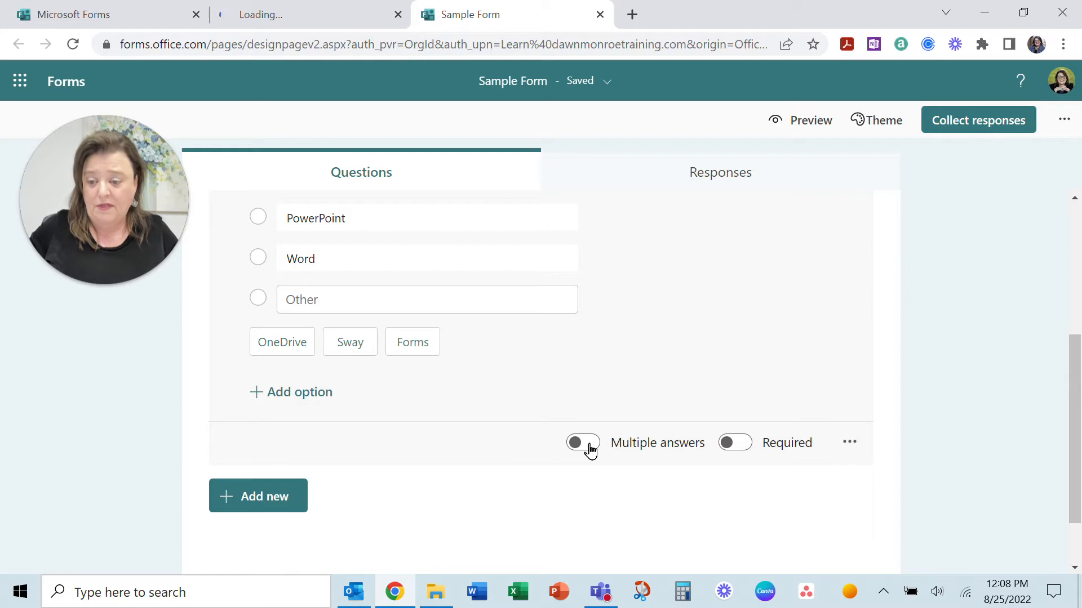
pyautogui.click(582, 442)
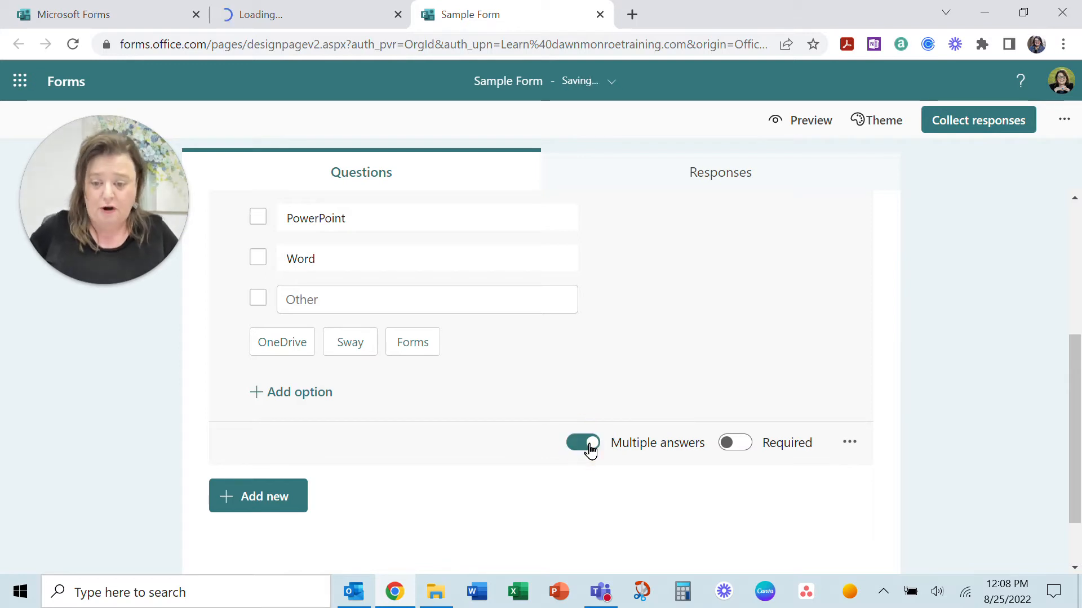
pyautogui.scroll(3)
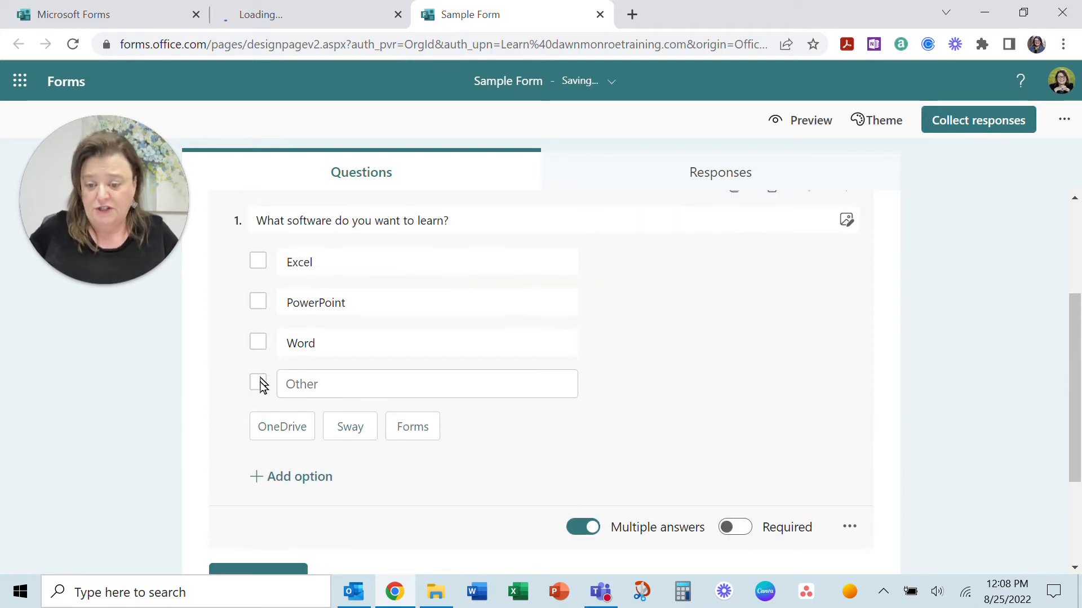
pyautogui.moveTo(268, 263)
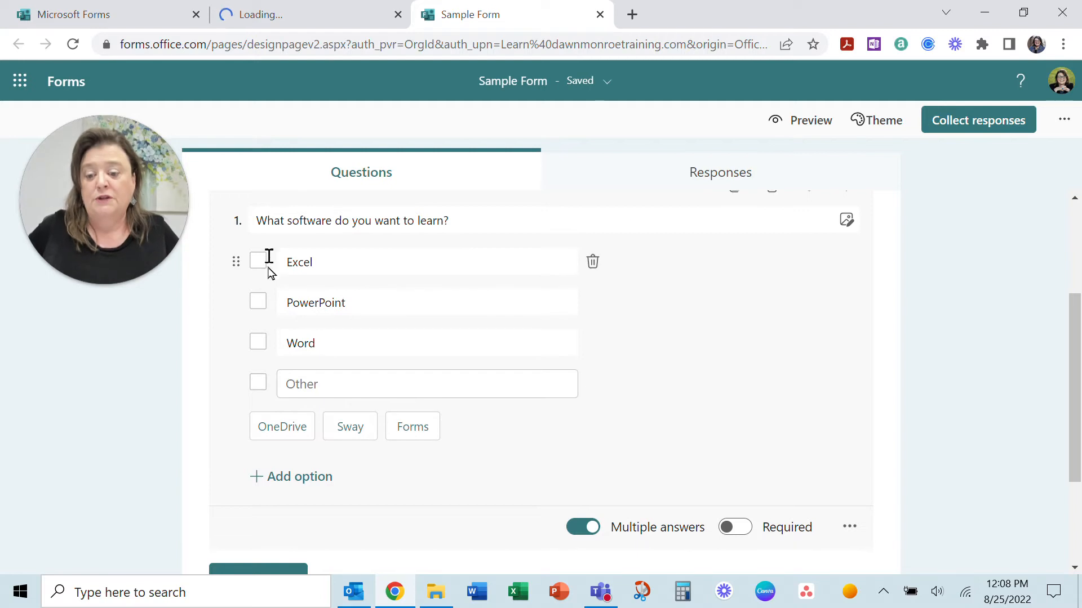
pyautogui.moveTo(604, 531)
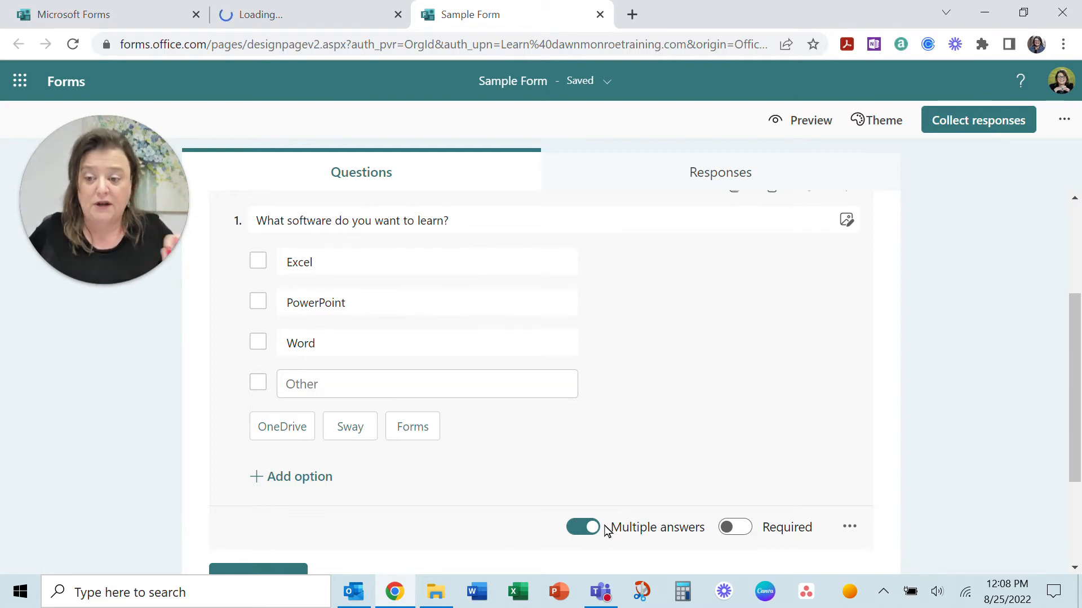
pyautogui.moveTo(751, 535)
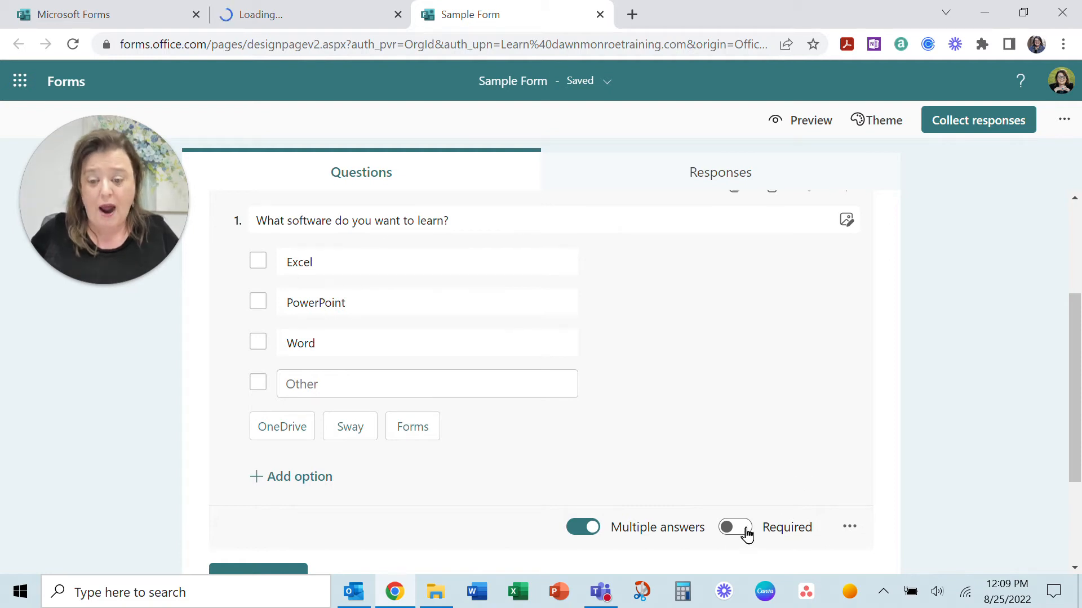
pyautogui.moveTo(851, 473)
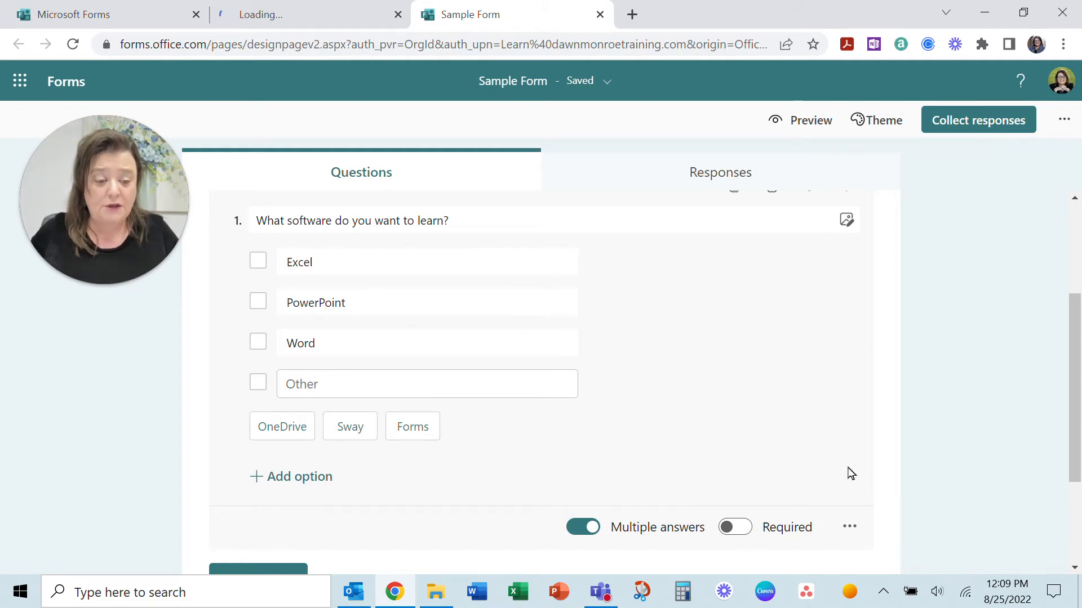
pyautogui.scroll(-3)
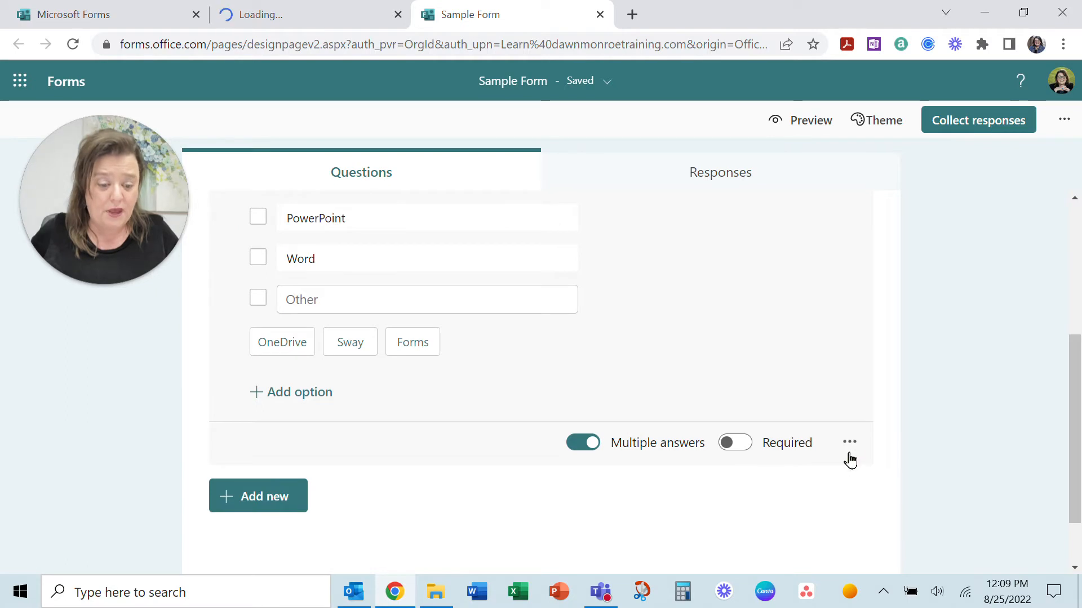
pyautogui.click(849, 442)
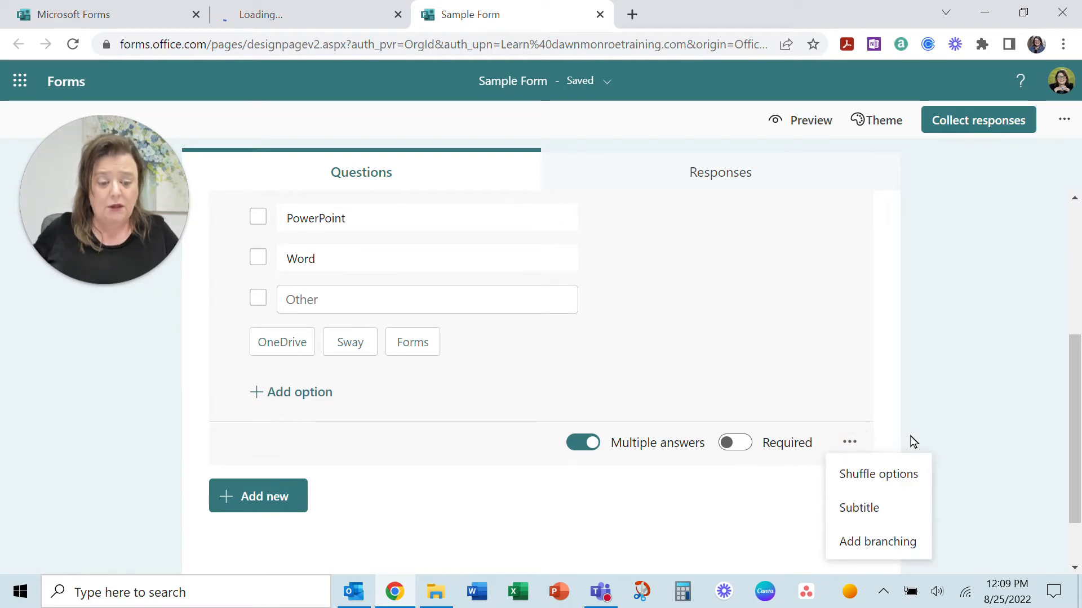
pyautogui.moveTo(921, 500)
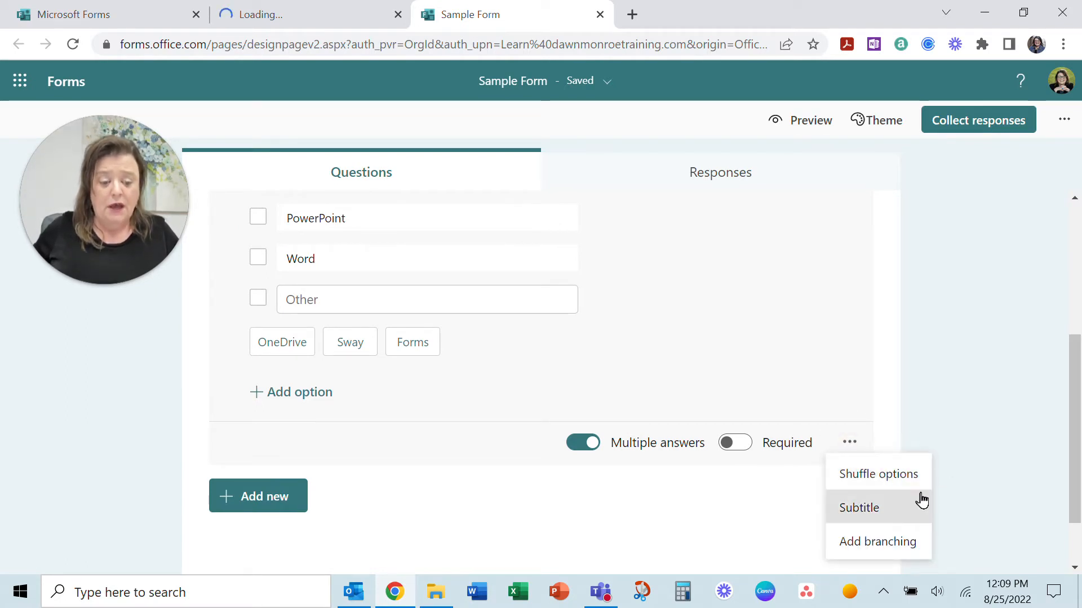
pyautogui.moveTo(876, 511)
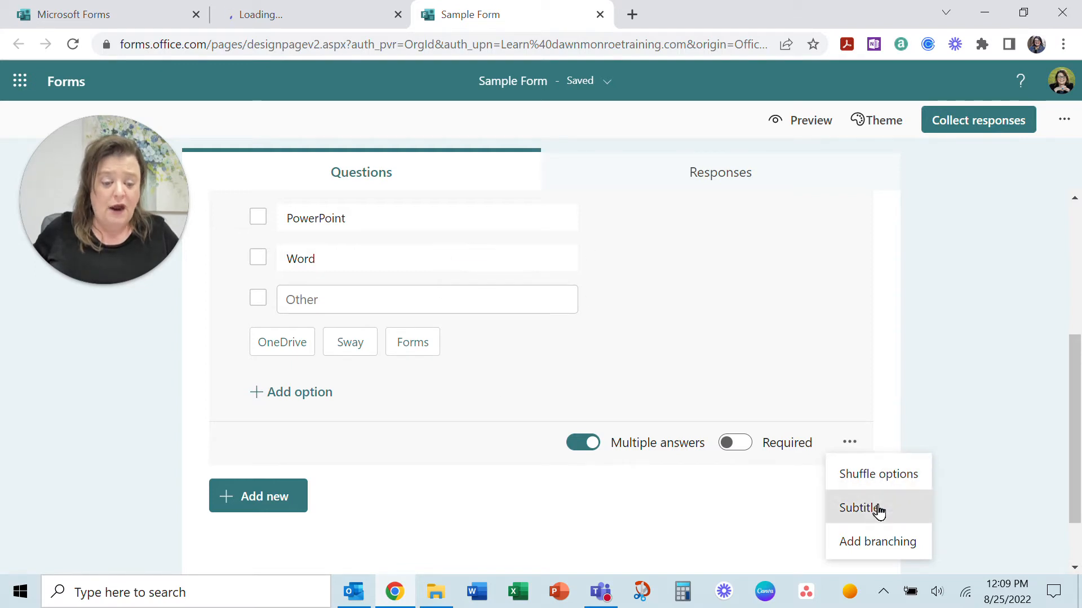
pyautogui.moveTo(901, 547)
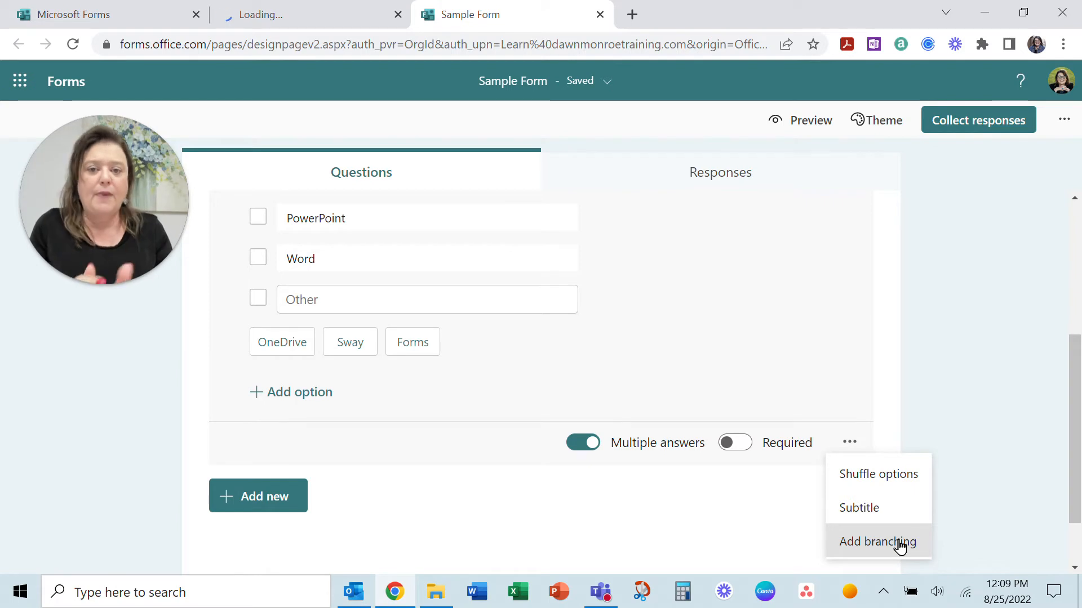
pyautogui.moveTo(898, 546)
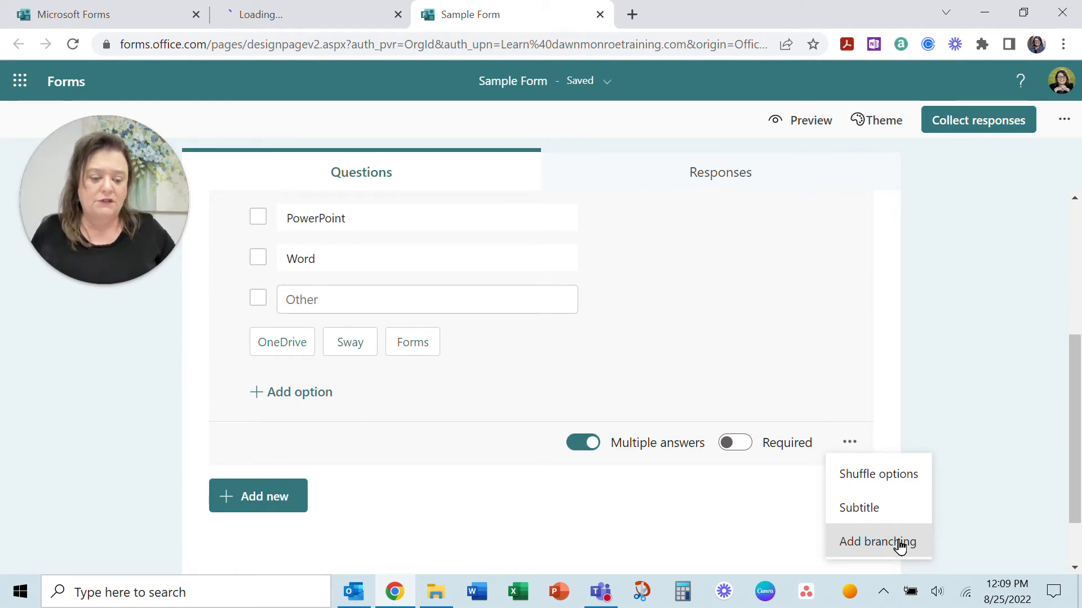
pyautogui.moveTo(364, 478)
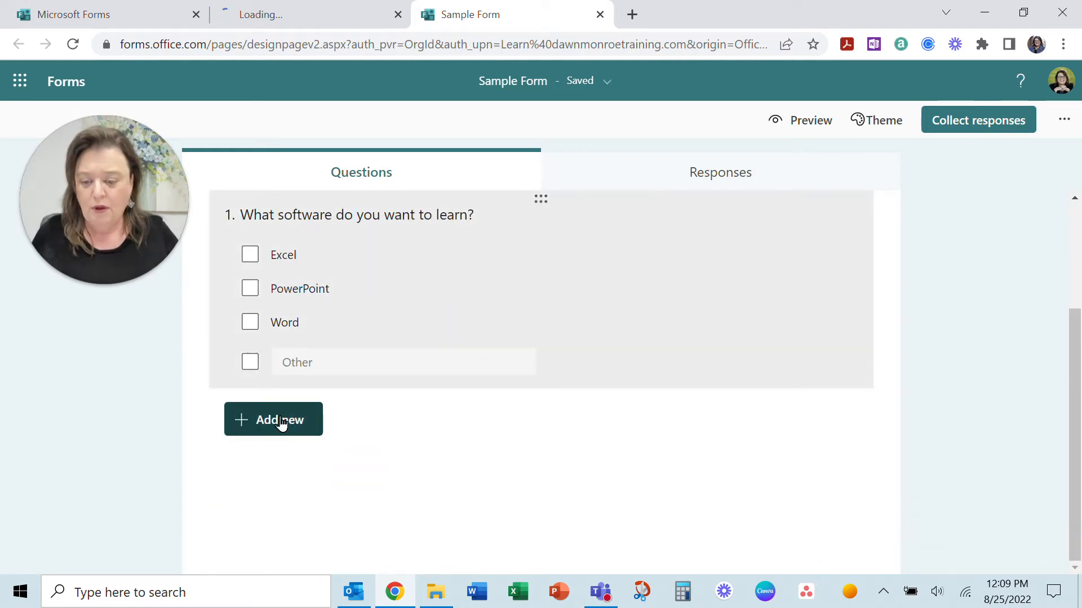
# Step: Add a text question 'Tell me about what you'd like to cover in the training?'
pyautogui.click(273, 419)
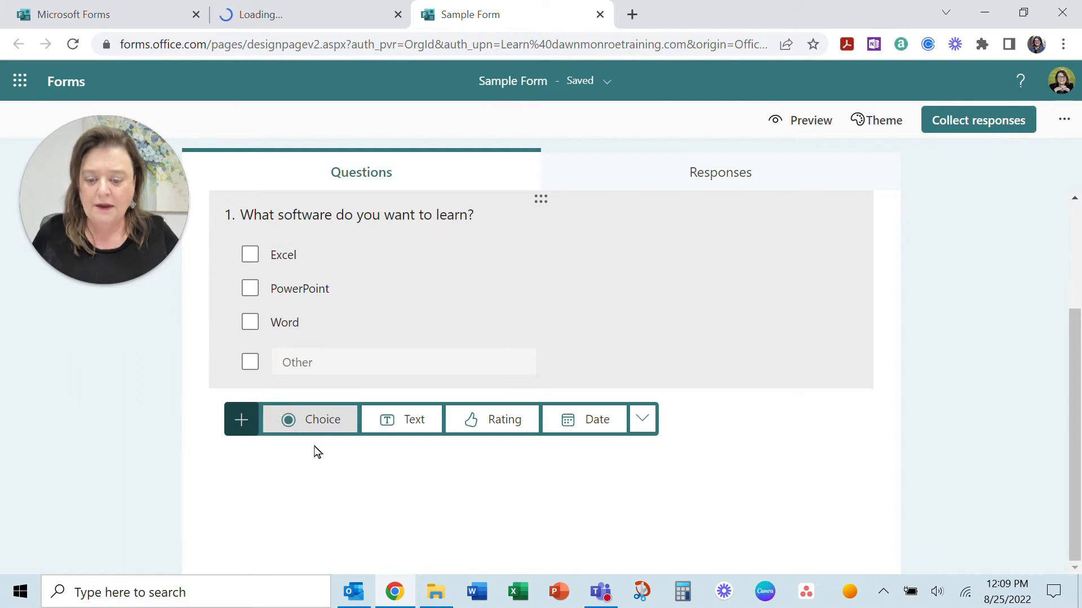
pyautogui.click(401, 419)
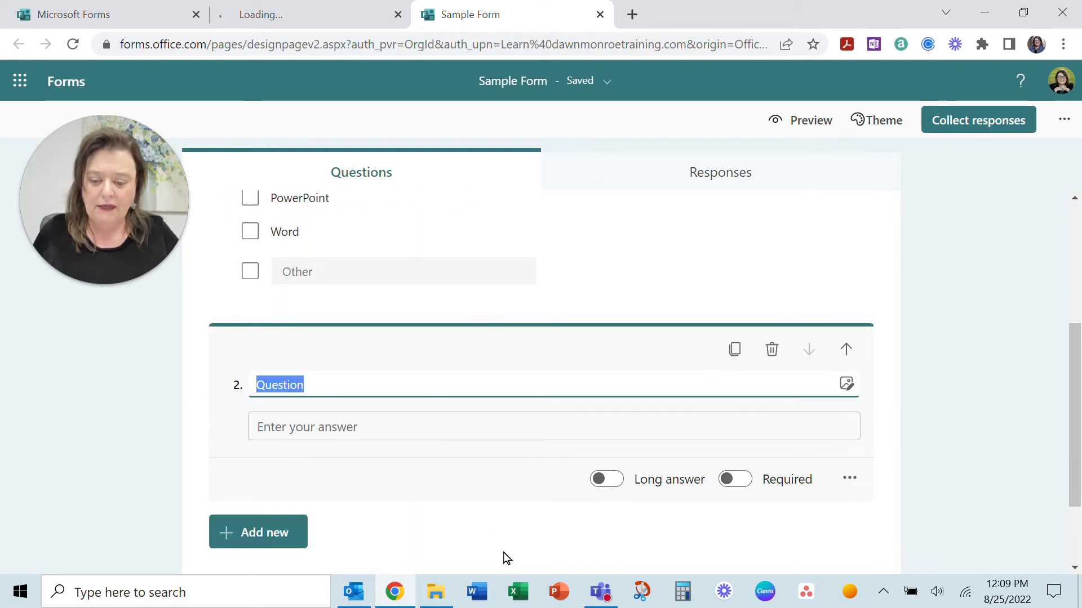
pyautogui.write('TEll')
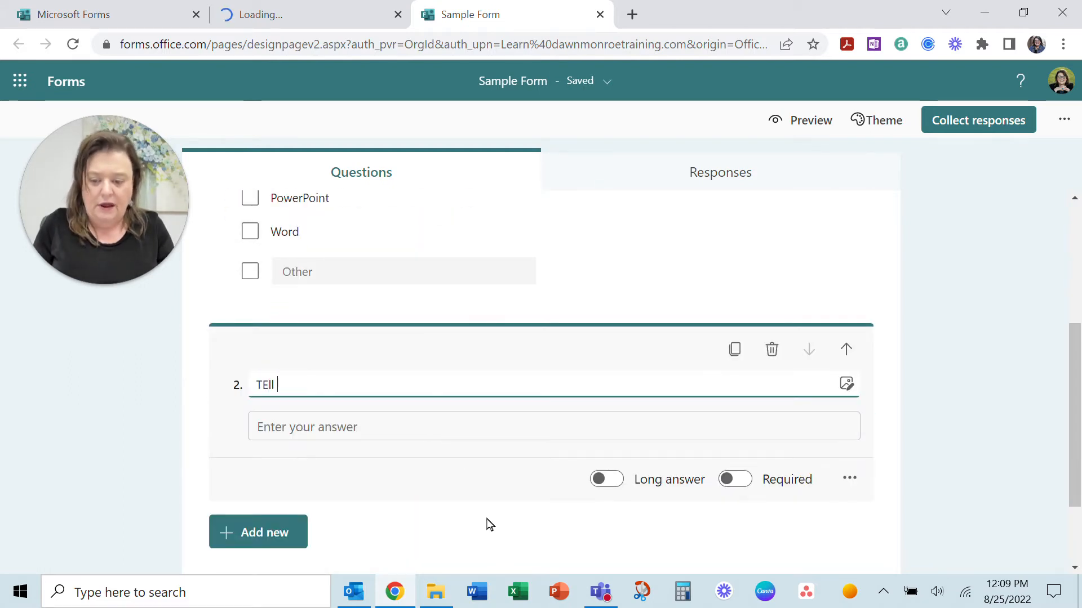
pyautogui.write('Tell')
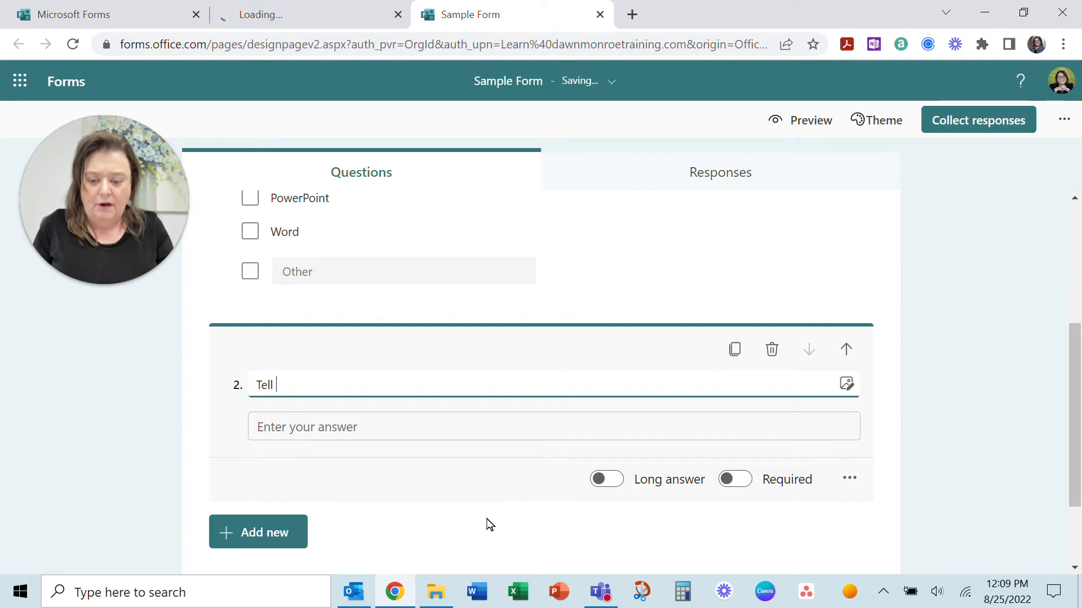
pyautogui.write('me about wh')
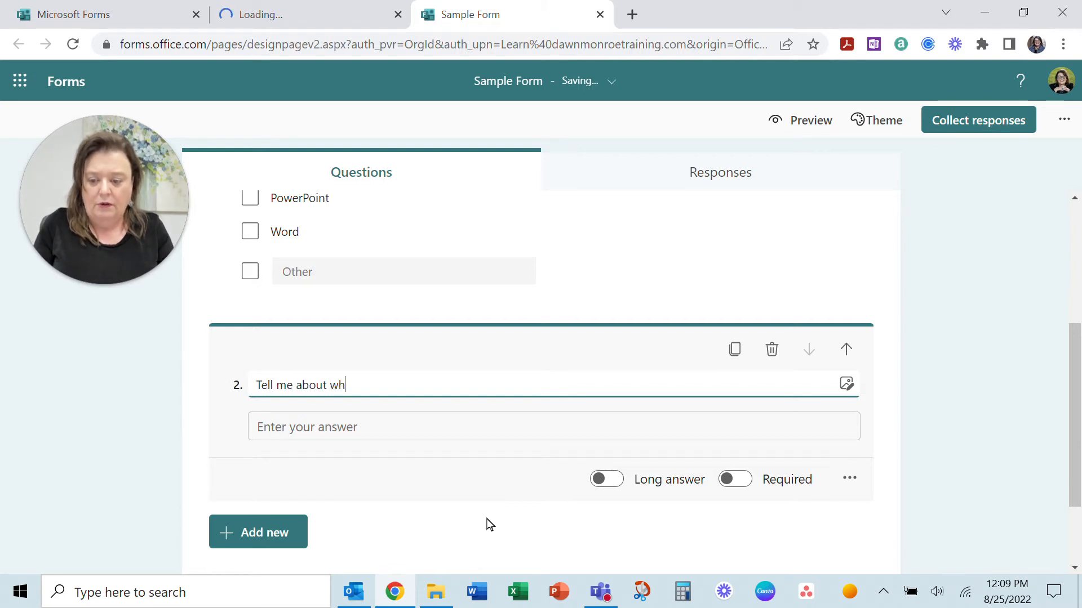
pyautogui.write("at you'd li")
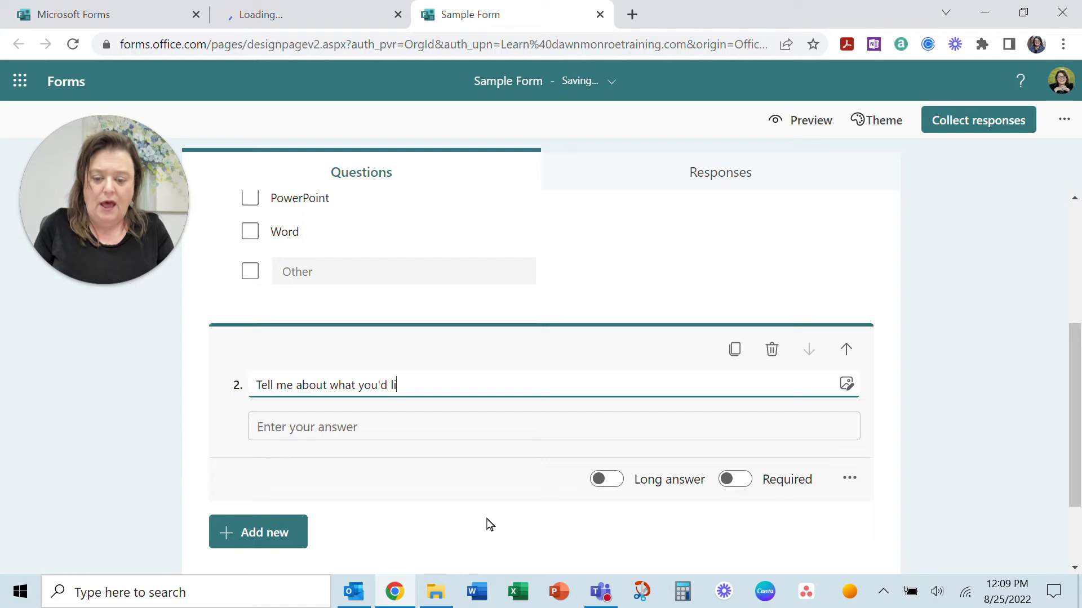
pyautogui.write('ke to cover?')
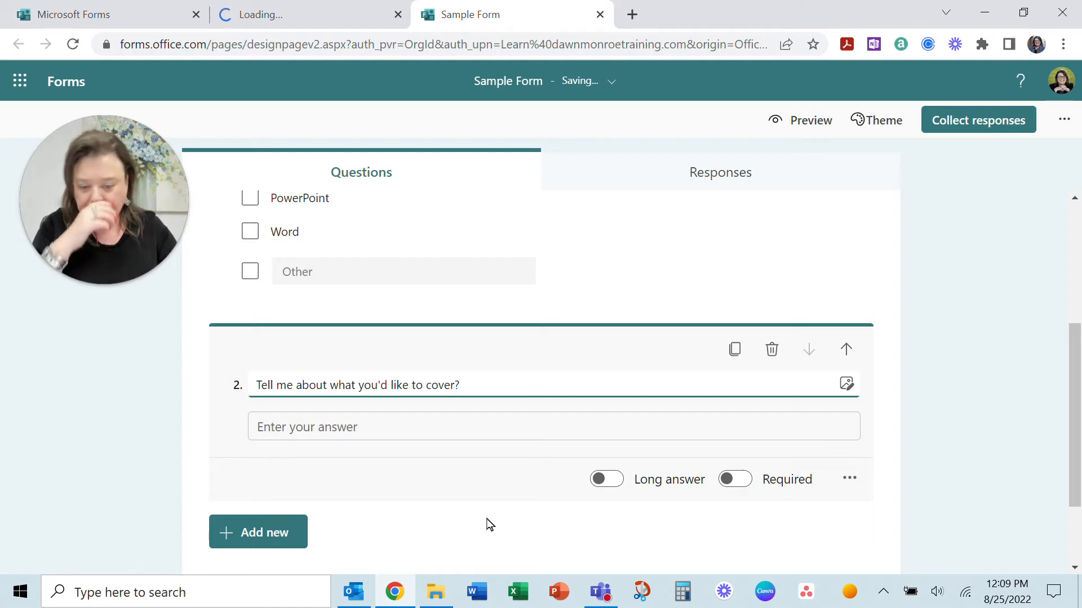
pyautogui.write('in t')
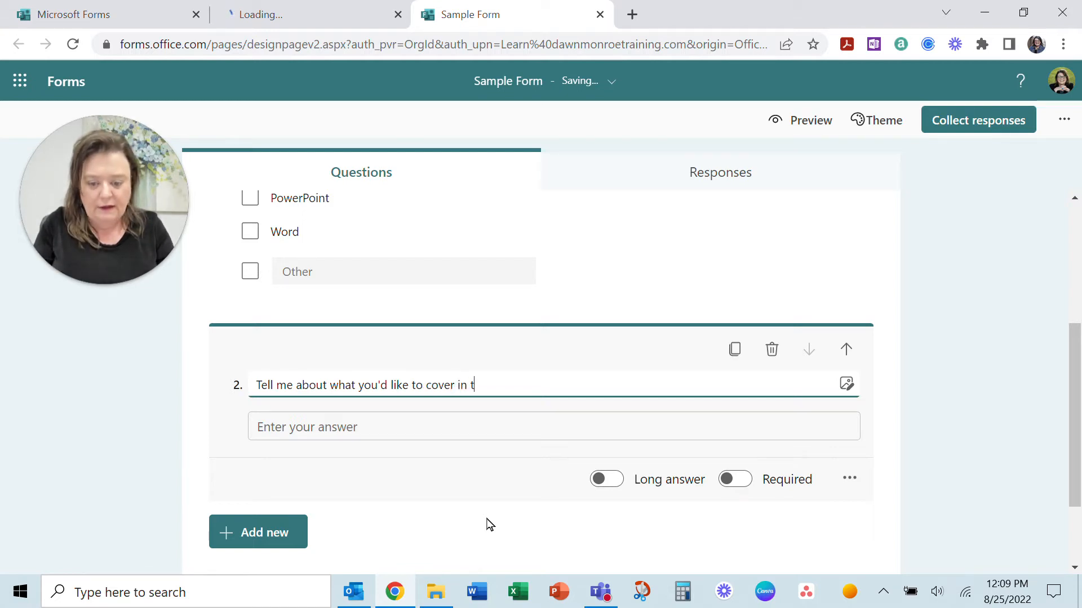
pyautogui.write('he trai')
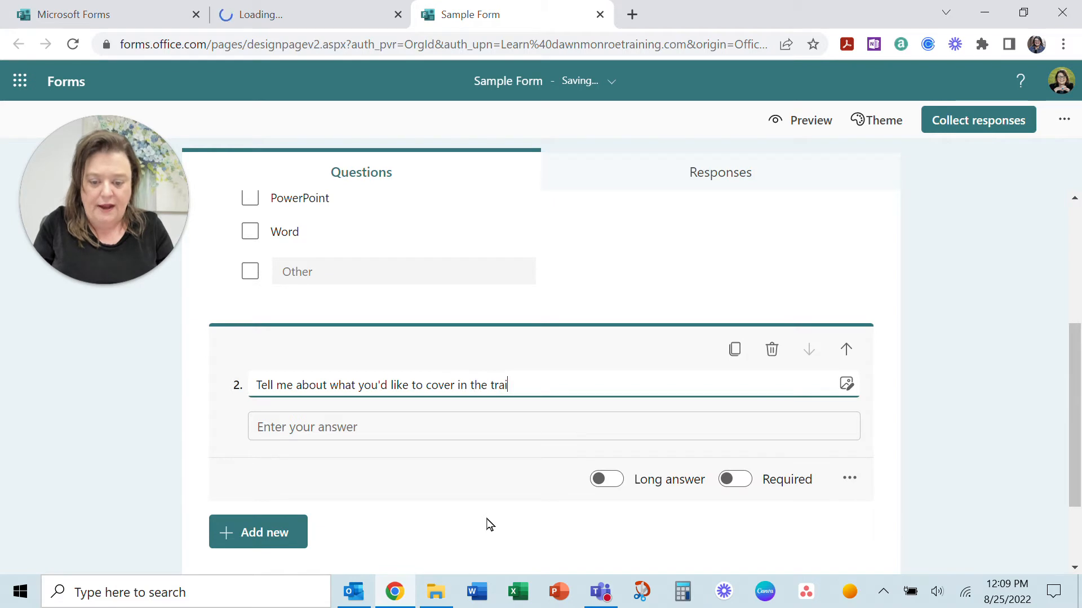
pyautogui.write('ning?')
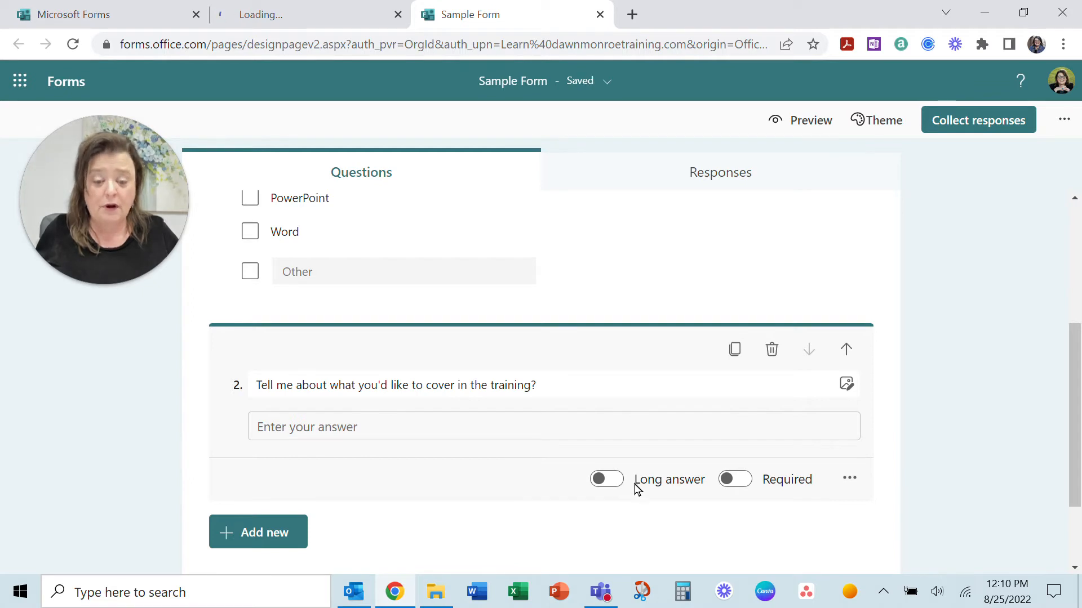
pyautogui.moveTo(634, 483)
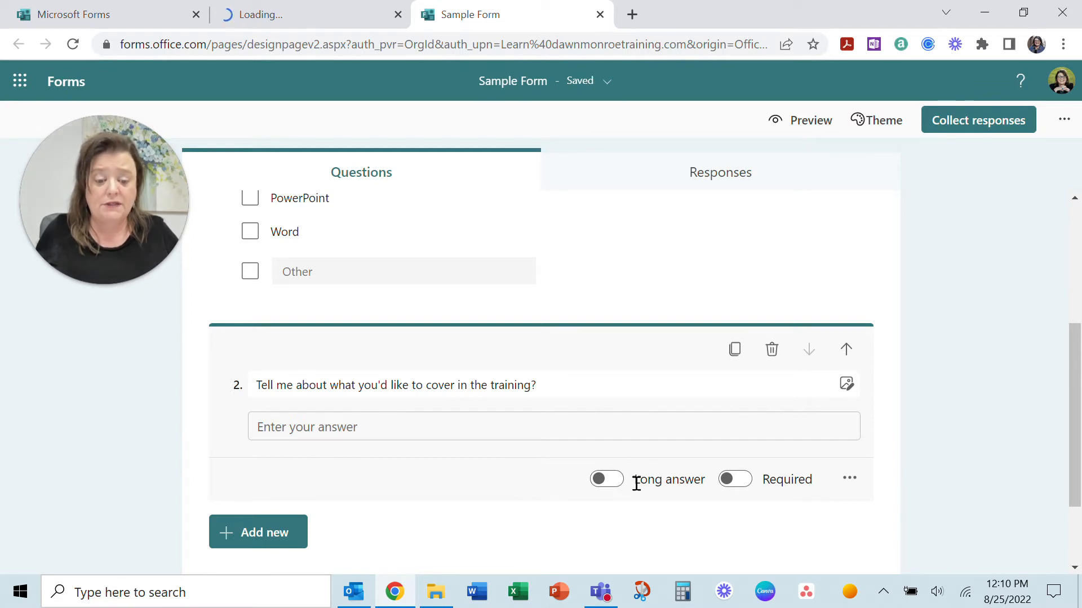
pyautogui.moveTo(653, 509)
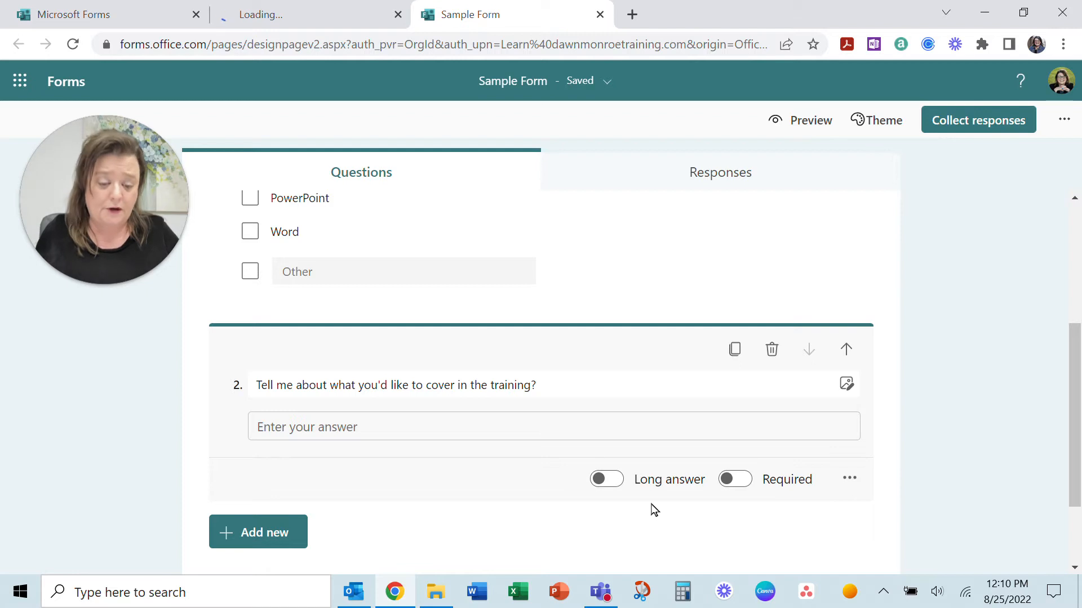
pyautogui.moveTo(641, 521)
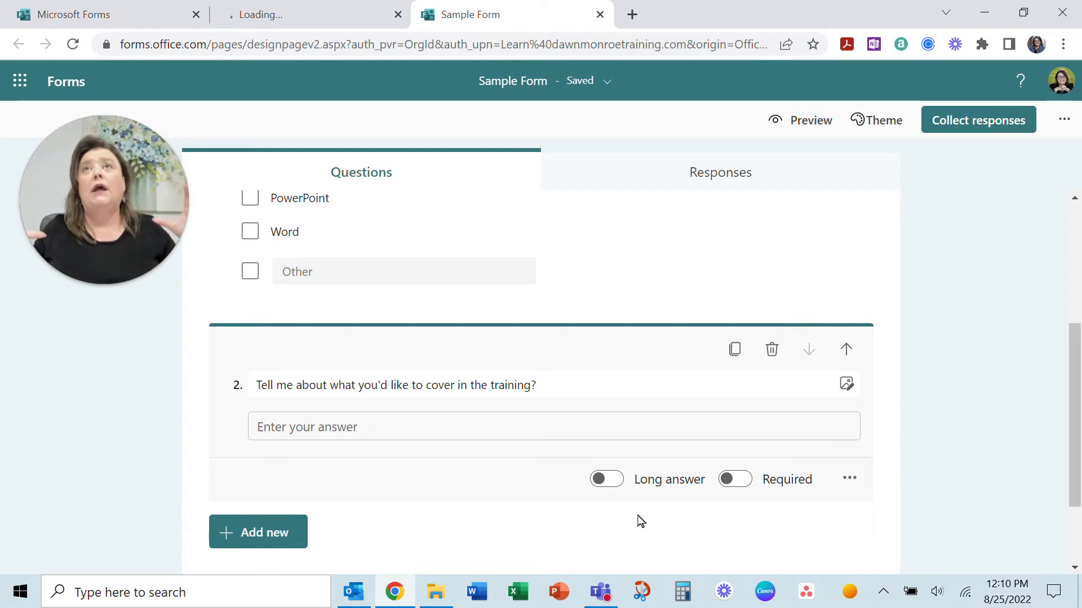
pyautogui.moveTo(660, 526)
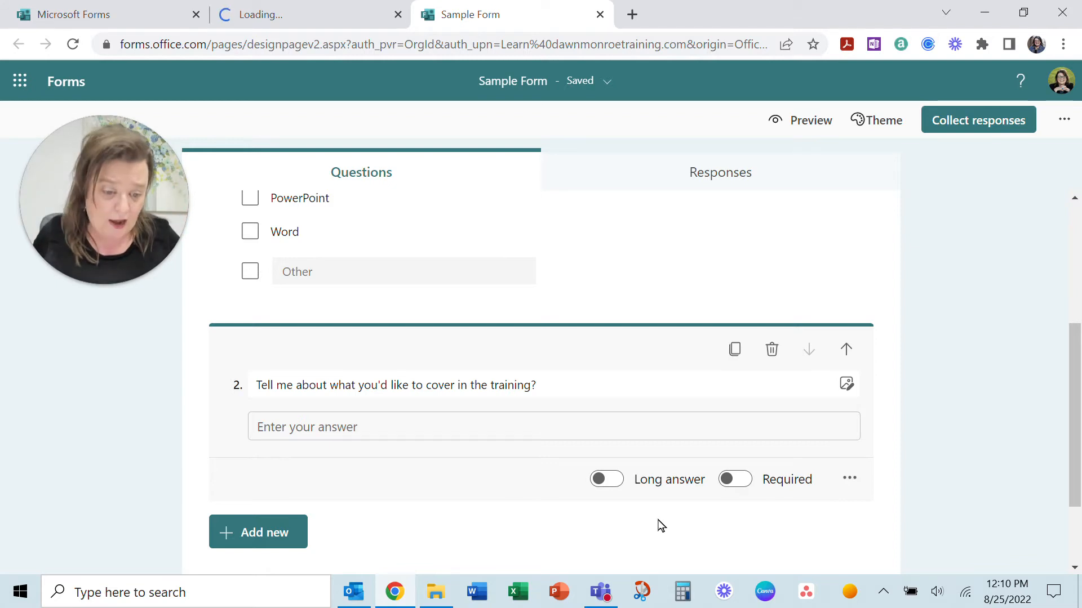
pyautogui.click(850, 479)
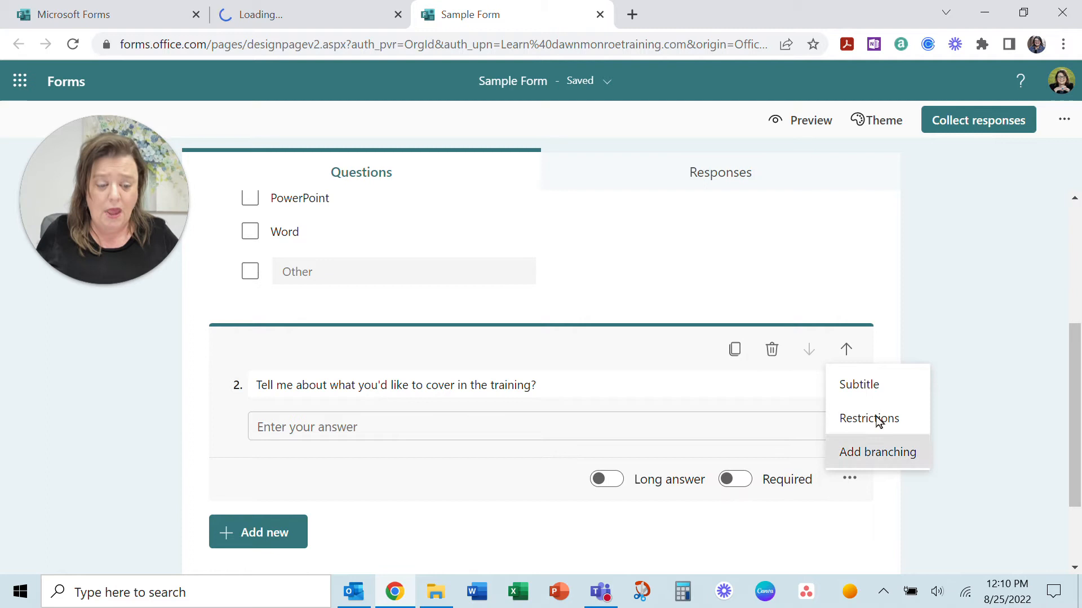
pyautogui.moveTo(869, 418)
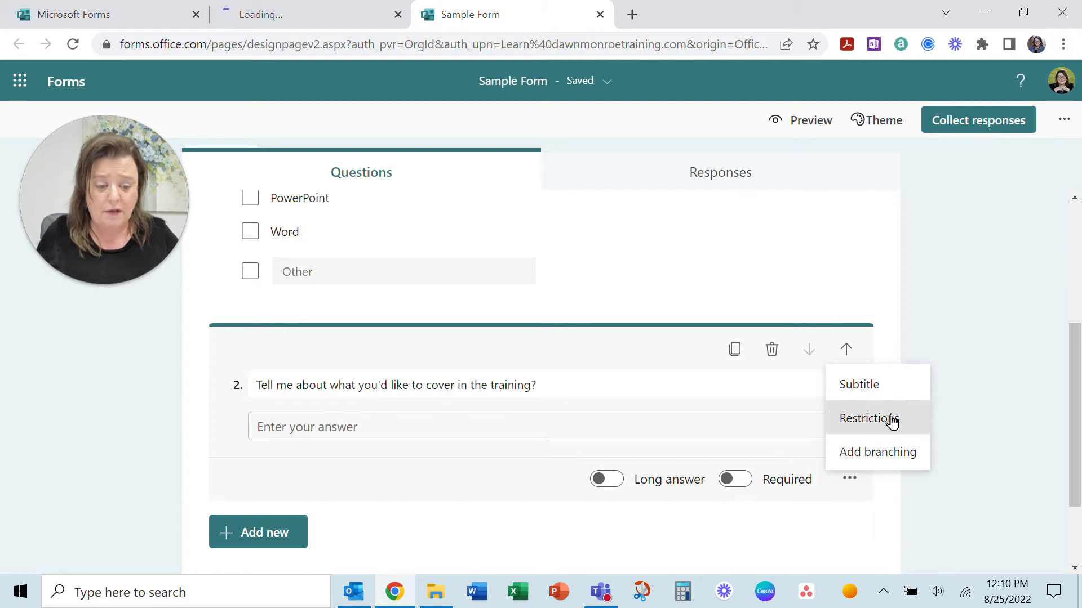
pyautogui.click(868, 419)
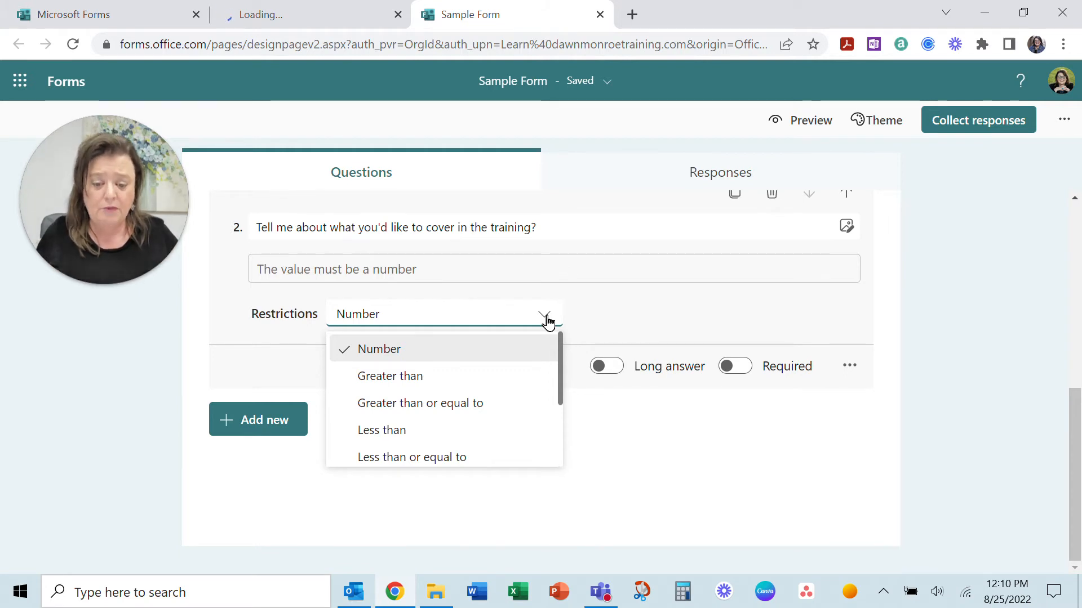
pyautogui.moveTo(837, 361)
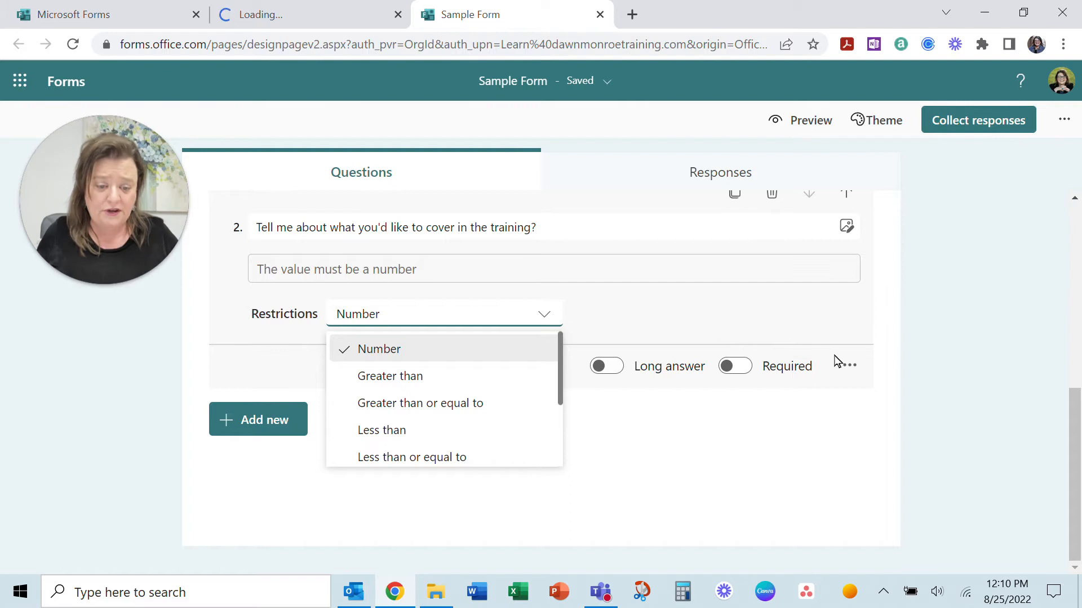
pyautogui.click(850, 365)
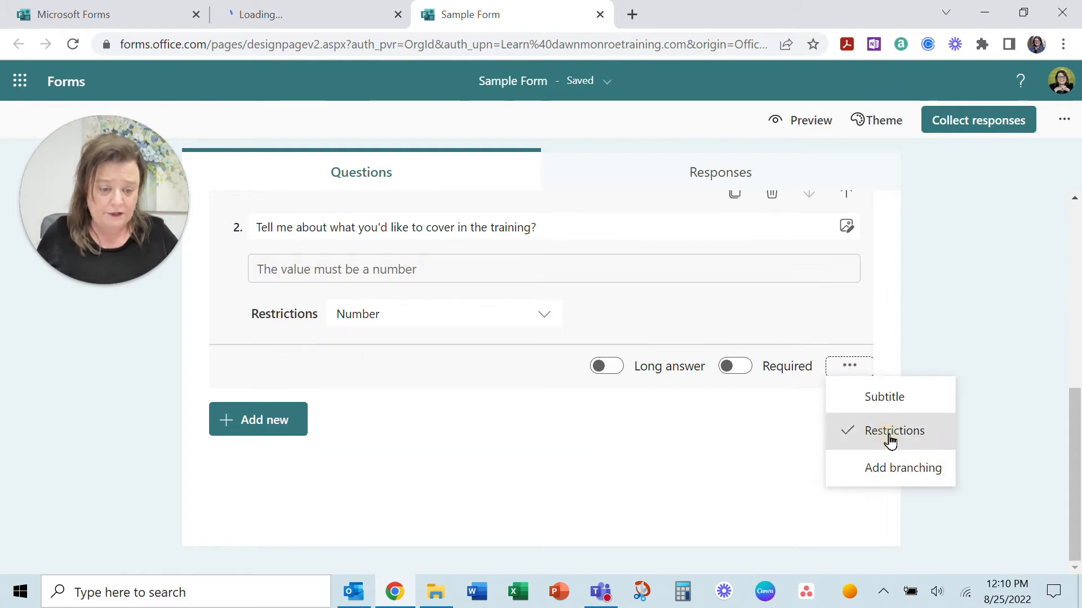
pyautogui.click(892, 430)
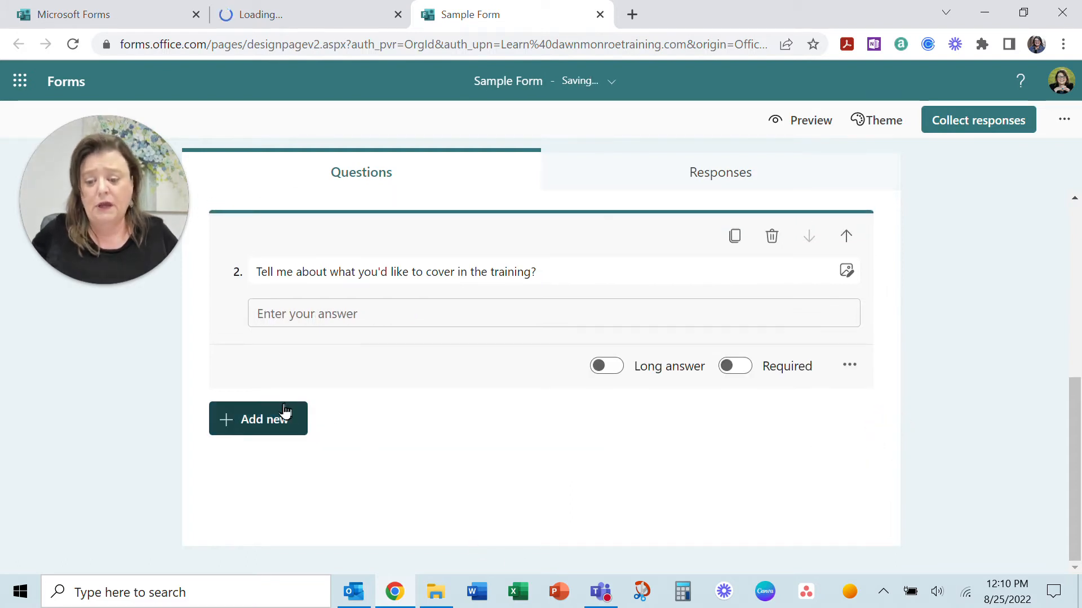
# Step: Add a five-level rating question 'How was that last training session?'
pyautogui.click(257, 419)
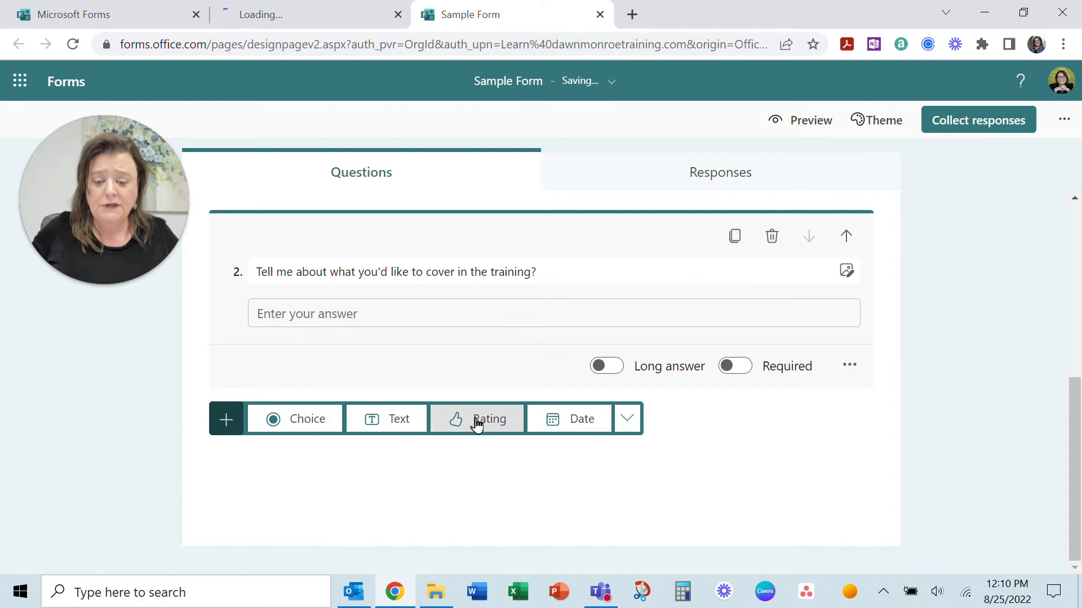
pyautogui.click(477, 420)
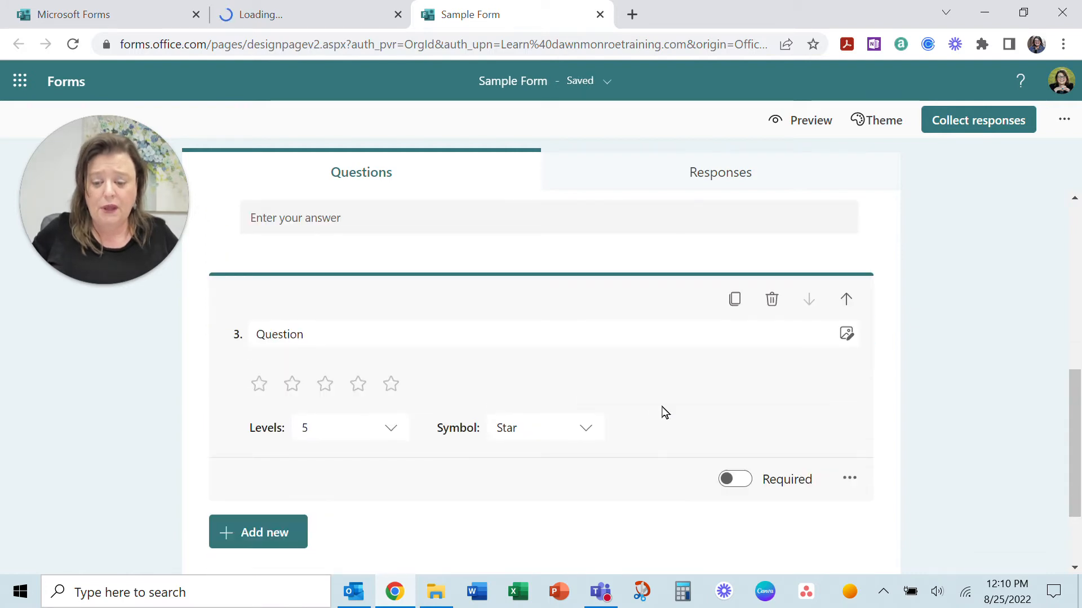
pyautogui.moveTo(583, 431)
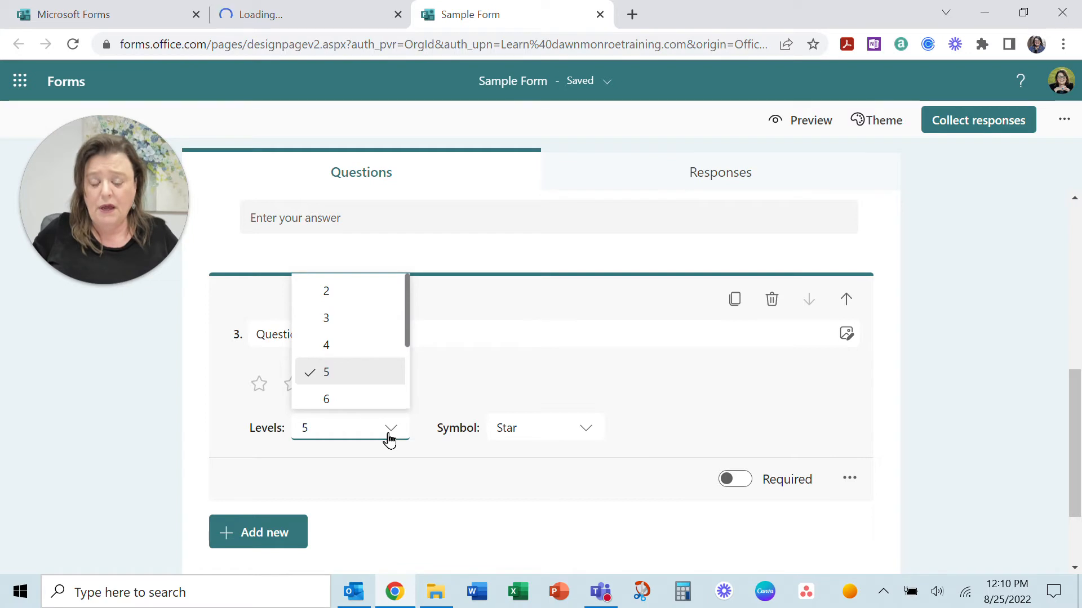
pyautogui.click(326, 372)
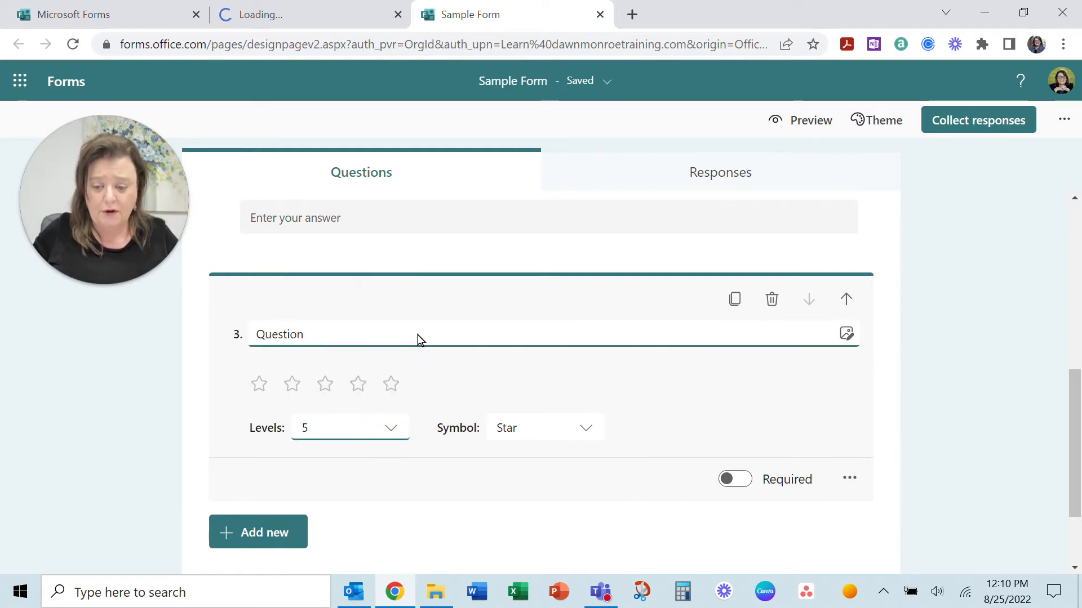
pyautogui.write('How')
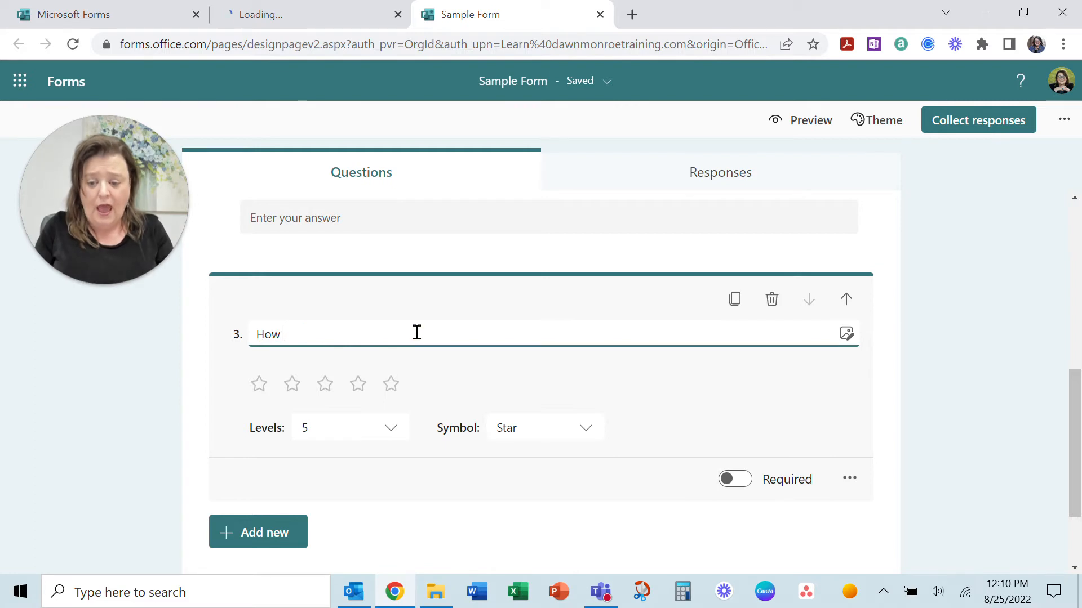
pyautogui.write('was that l')
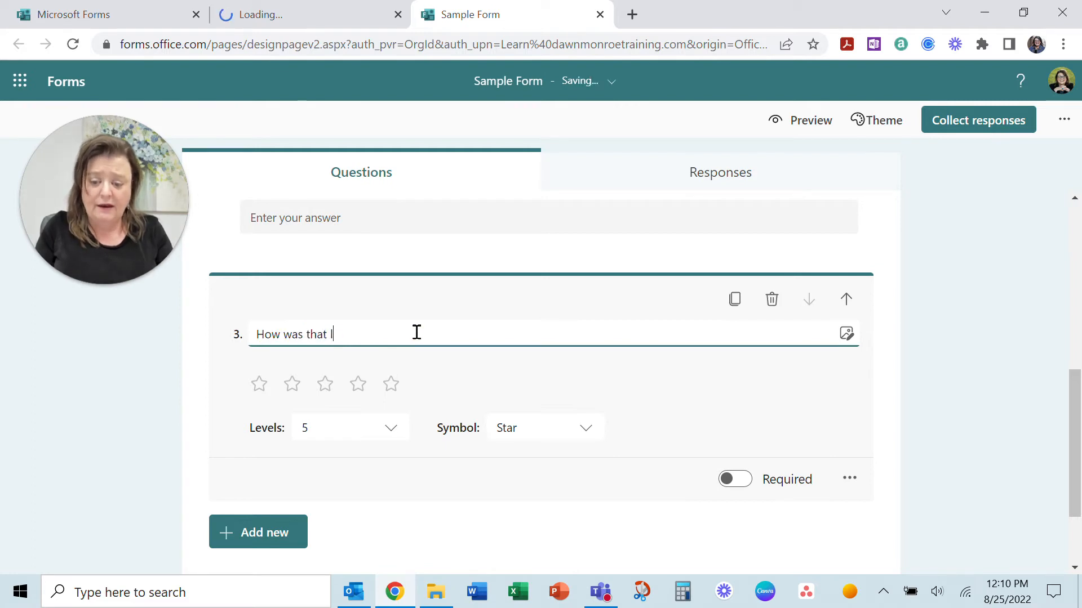
pyautogui.write('last training session?')
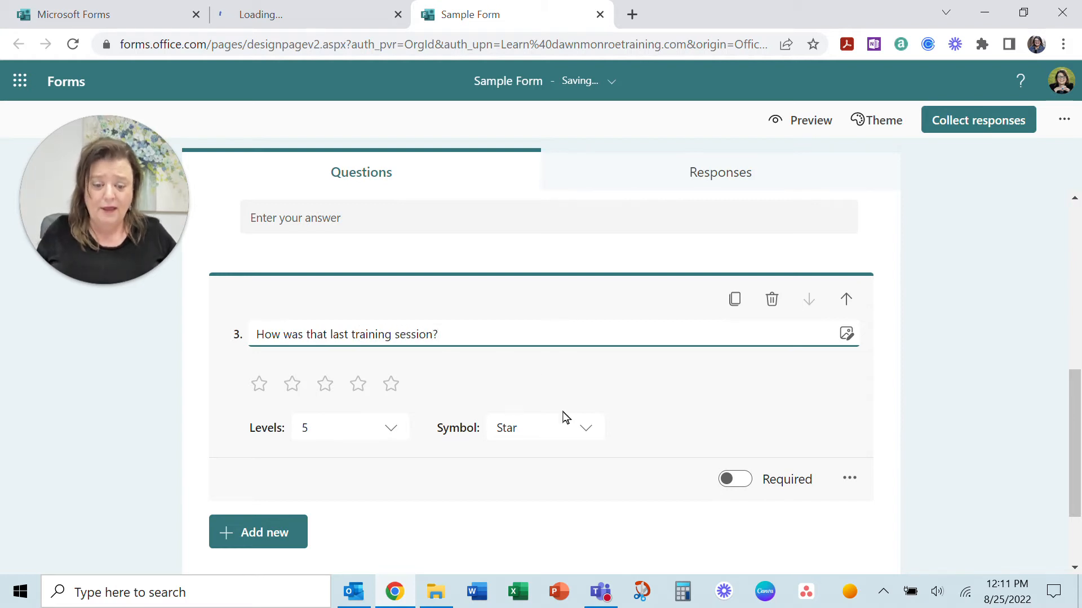
# Step: Give question 3 the subtitle 'We love 5 star reviews!'
pyautogui.click(849, 479)
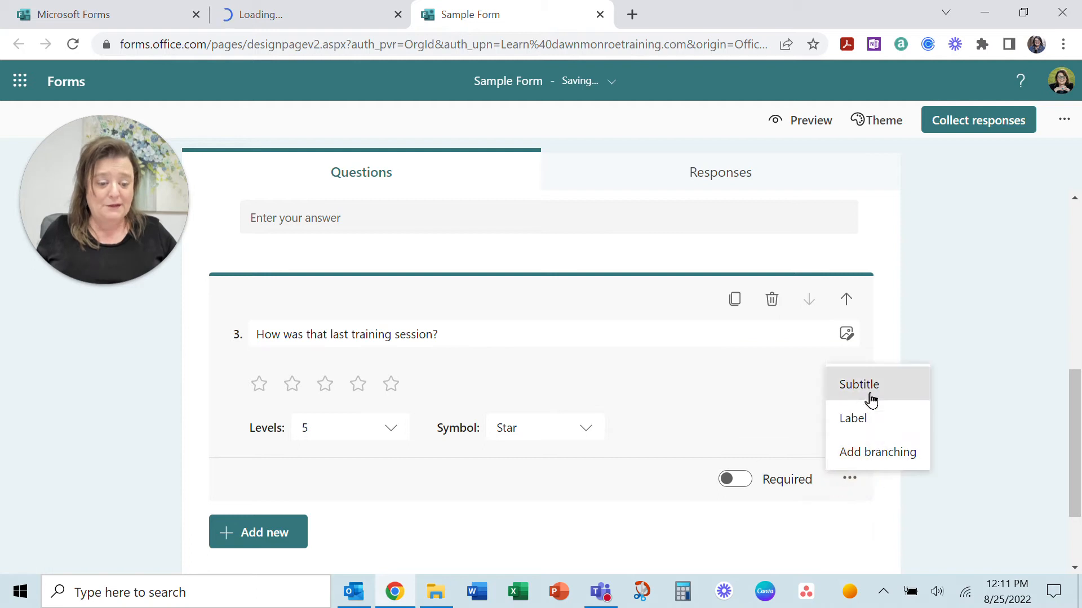
pyautogui.click(858, 384)
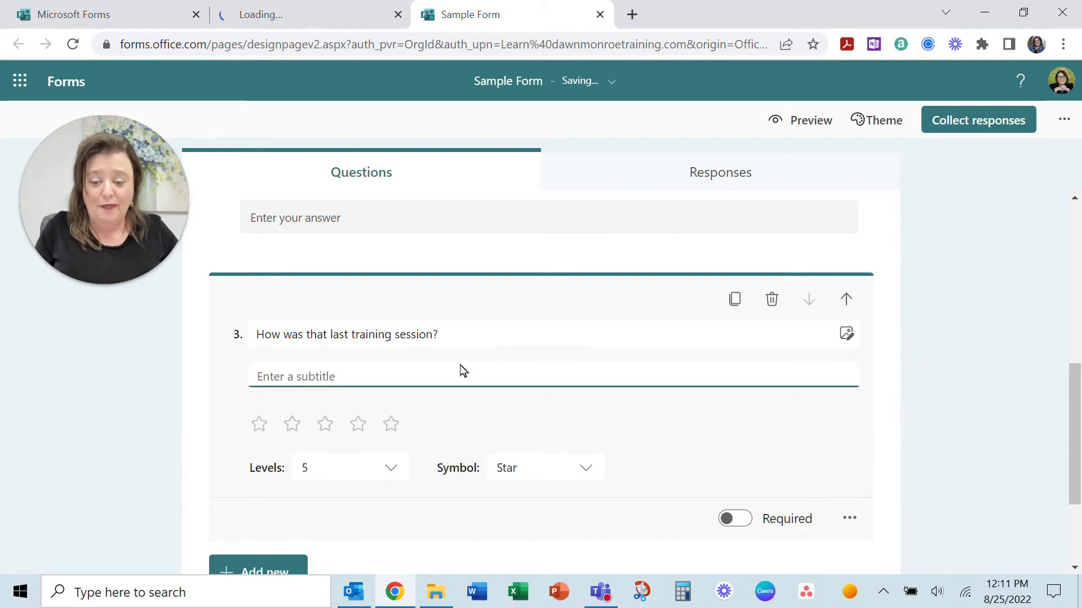
pyautogui.write('We lo')
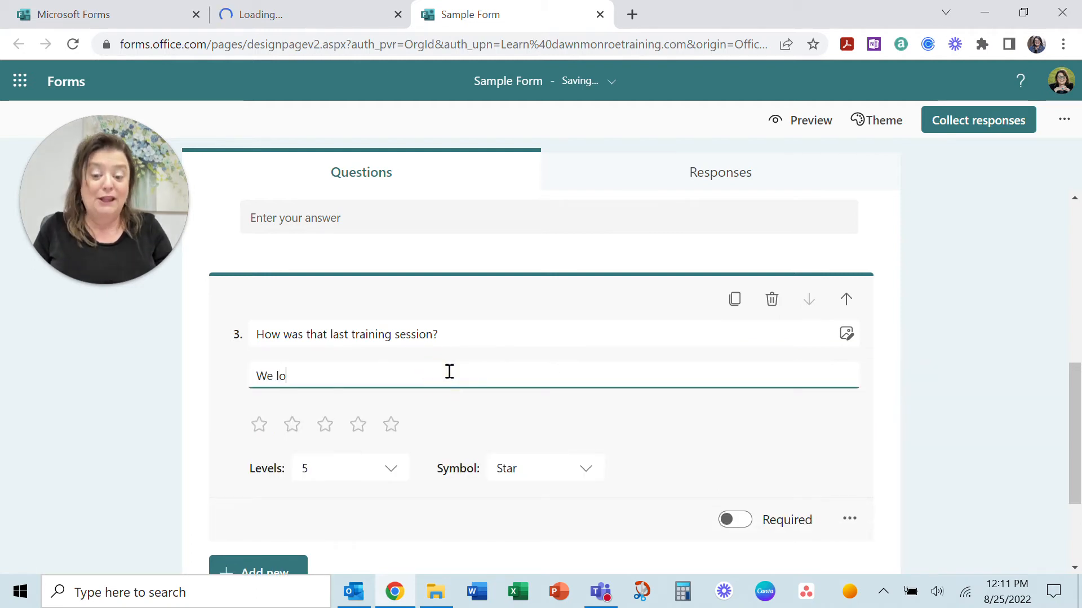
pyautogui.write('ve 5 star')
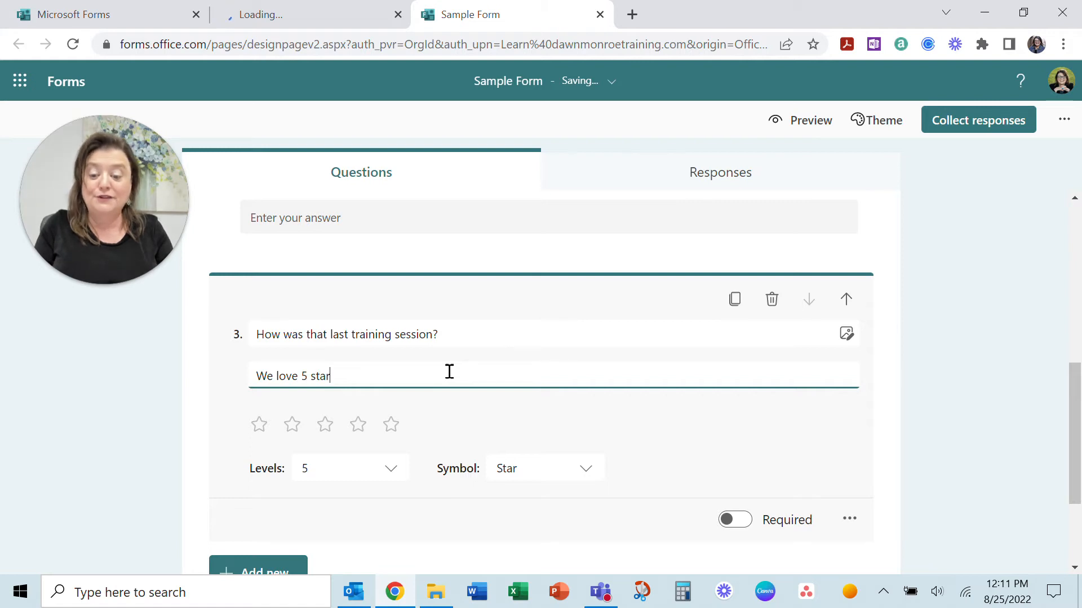
pyautogui.write('review')
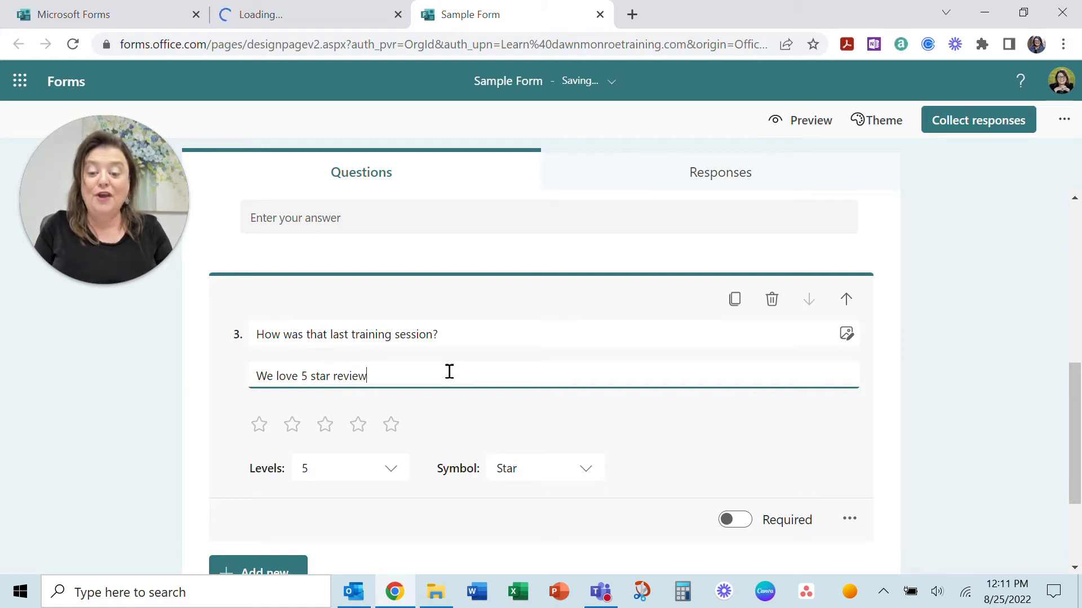
pyautogui.write('s!')
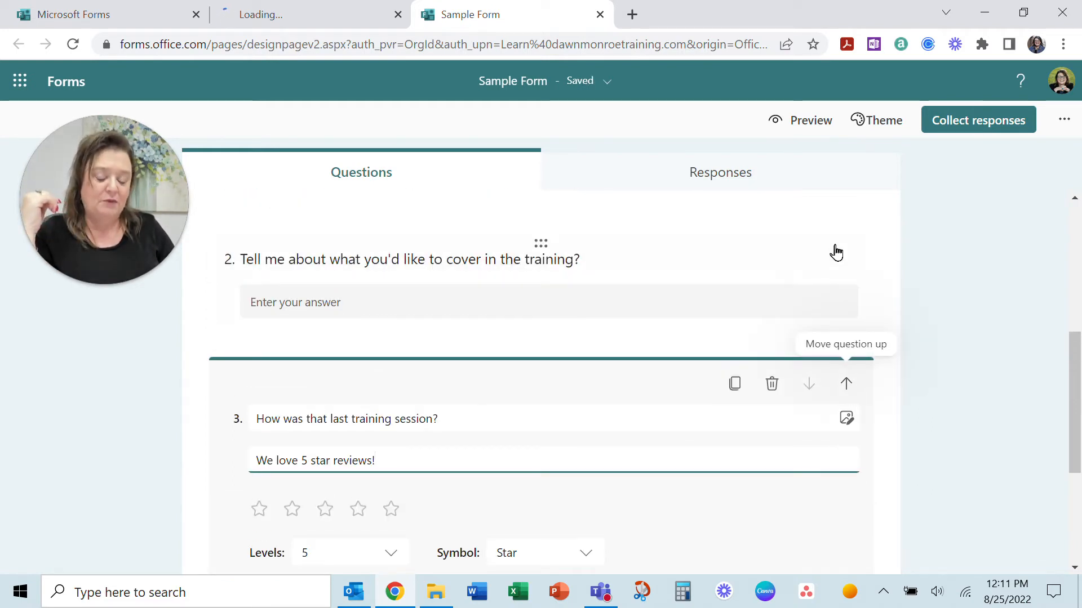
pyautogui.scroll(-3)
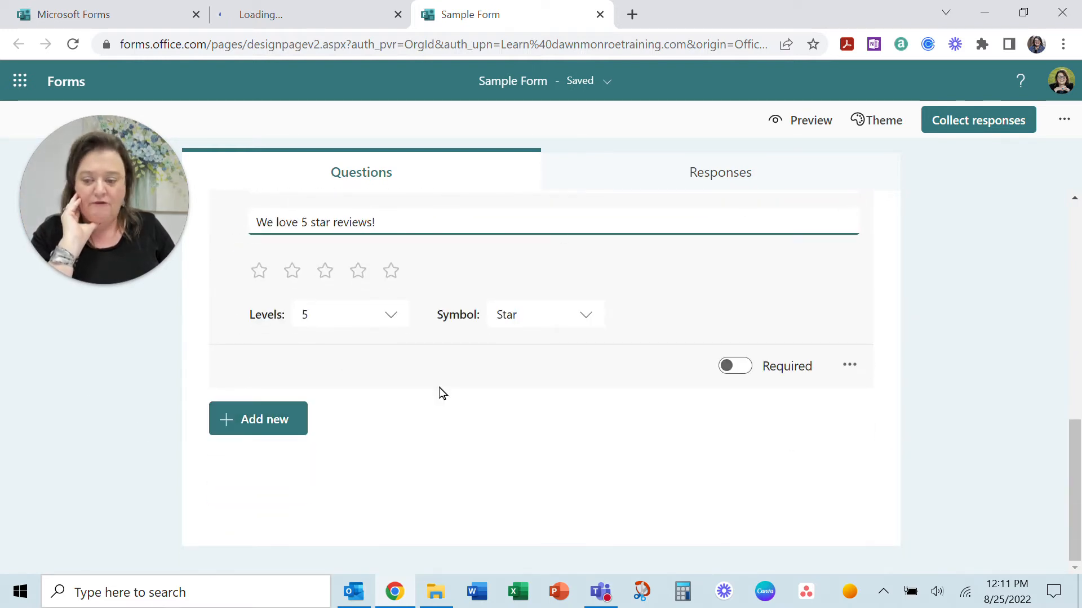
# Step: Add a date question titled 'Application Date' and remove its subtitle line
pyautogui.click(257, 419)
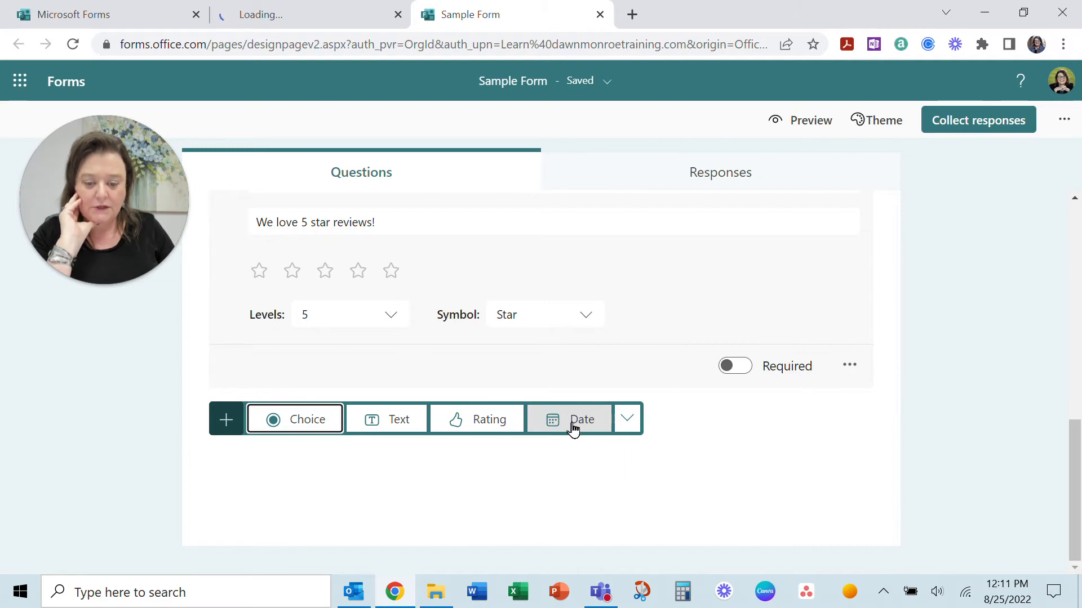
pyautogui.click(568, 420)
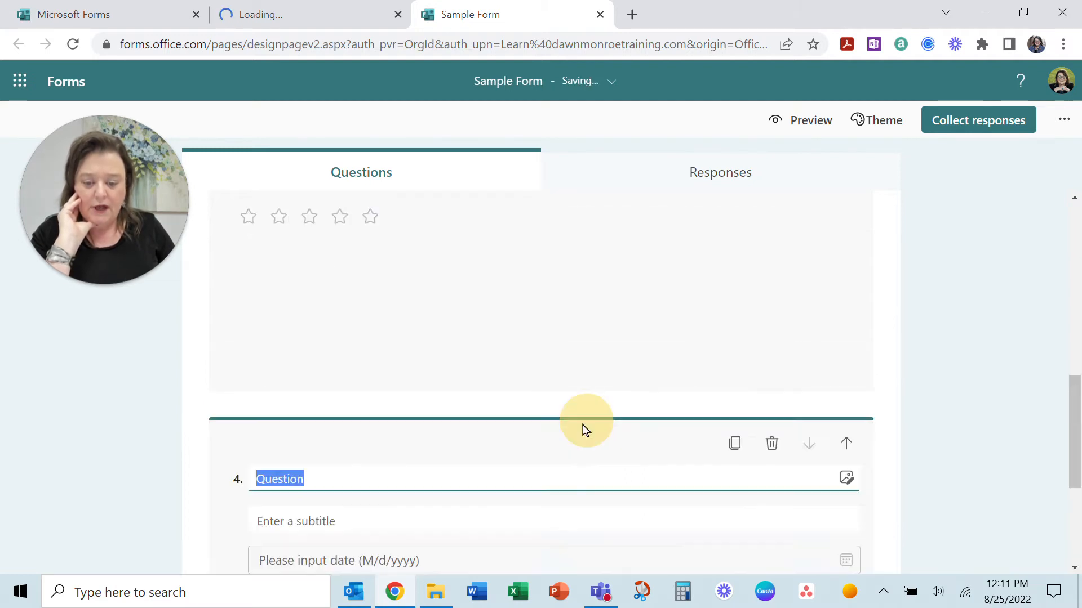
pyautogui.write('App')
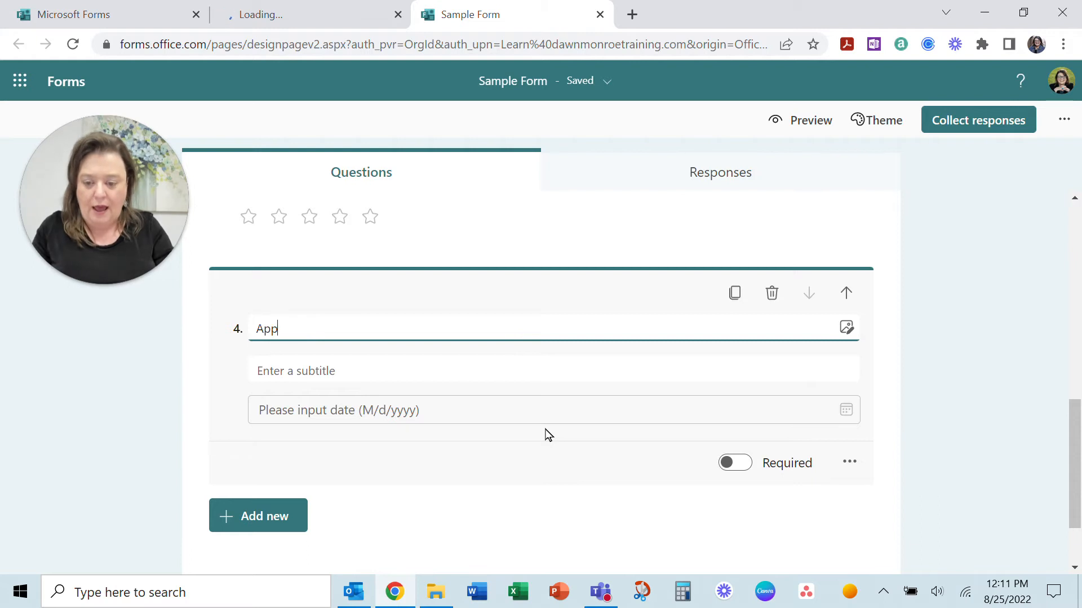
pyautogui.write('lication Date')
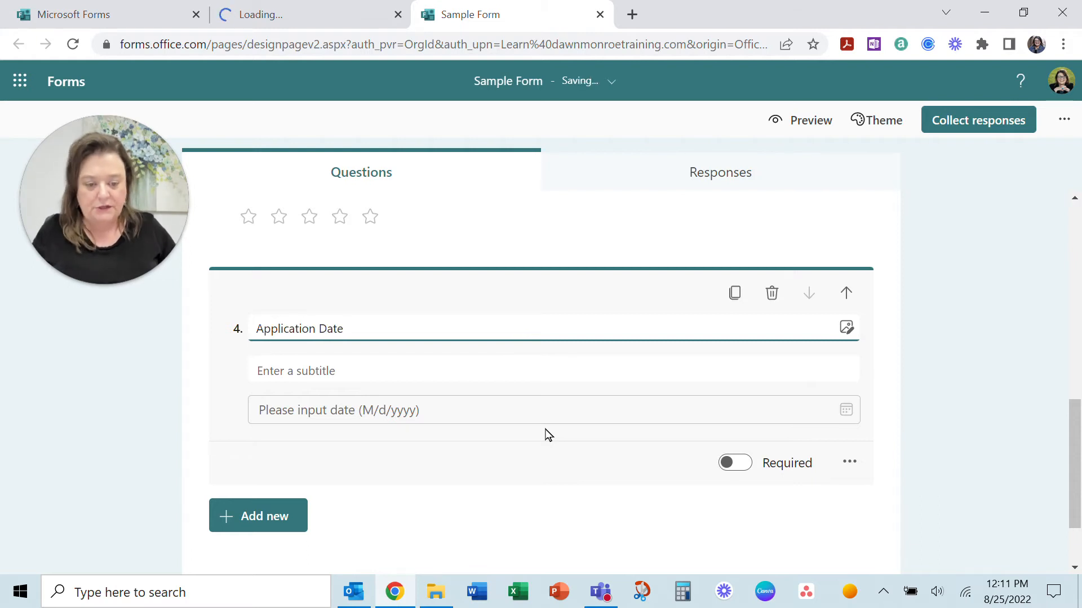
pyautogui.click(849, 462)
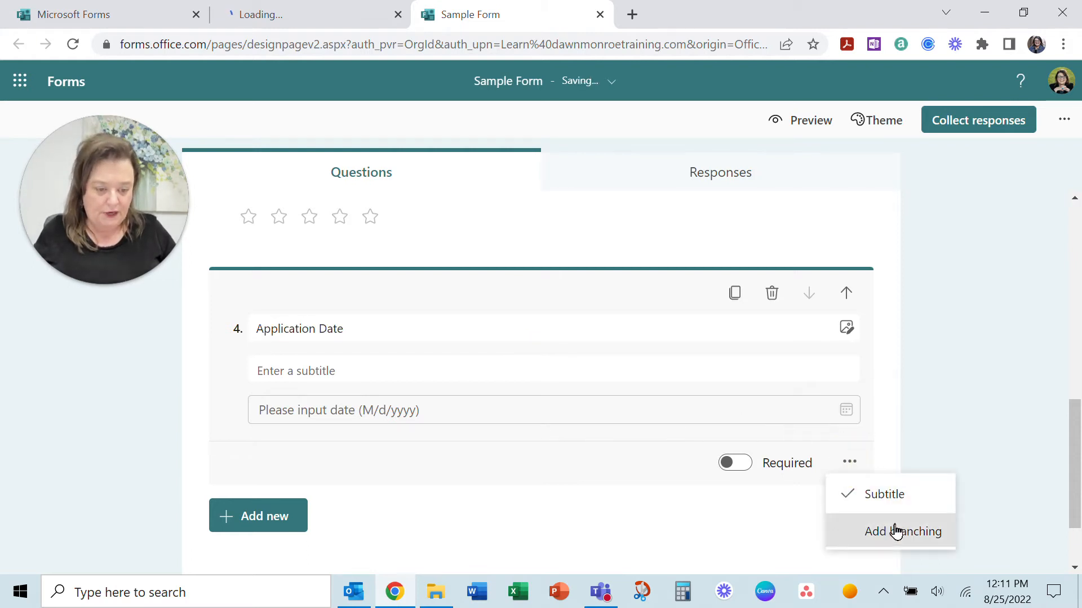
pyautogui.click(884, 493)
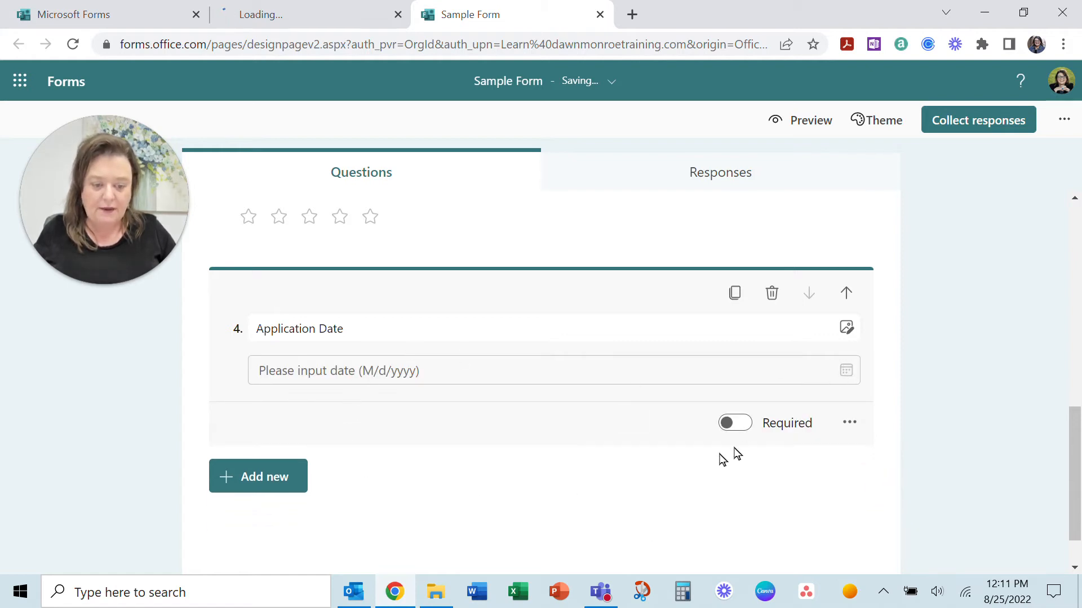
# Step: Add a choice question 'Rank the ice cream.' with options Chocolate, Strawberry and Vanilla
pyautogui.click(257, 476)
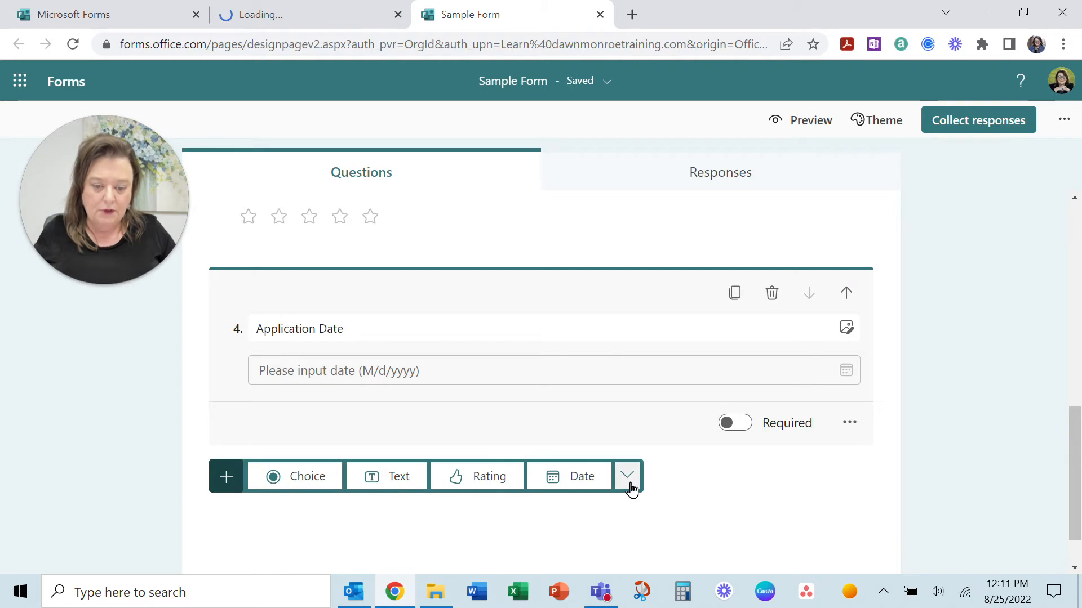
pyautogui.click(626, 476)
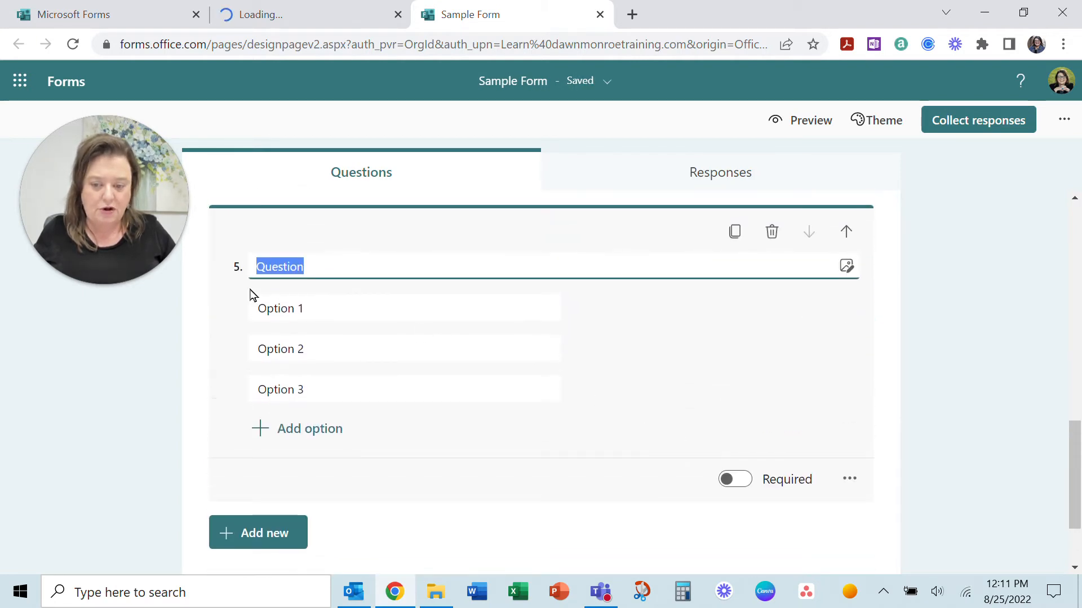
pyautogui.moveTo(333, 406)
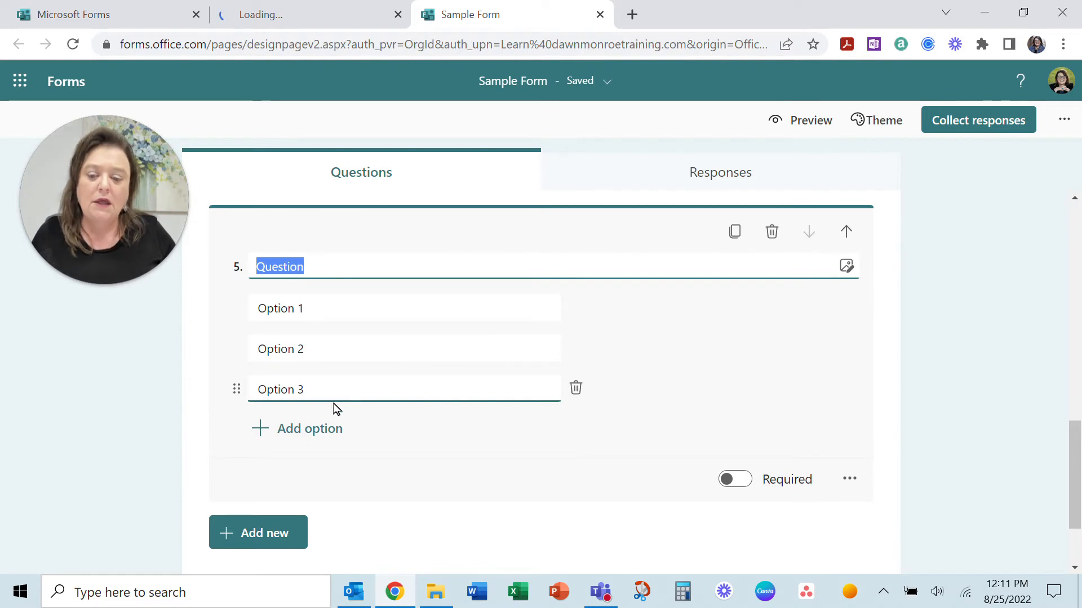
pyautogui.moveTo(354, 332)
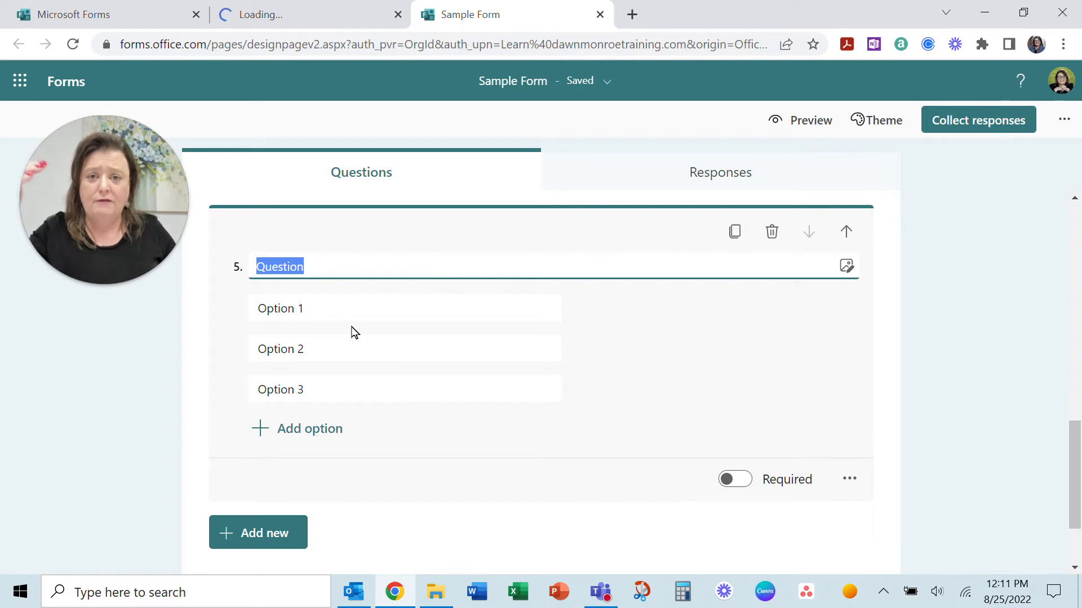
pyautogui.moveTo(318, 329)
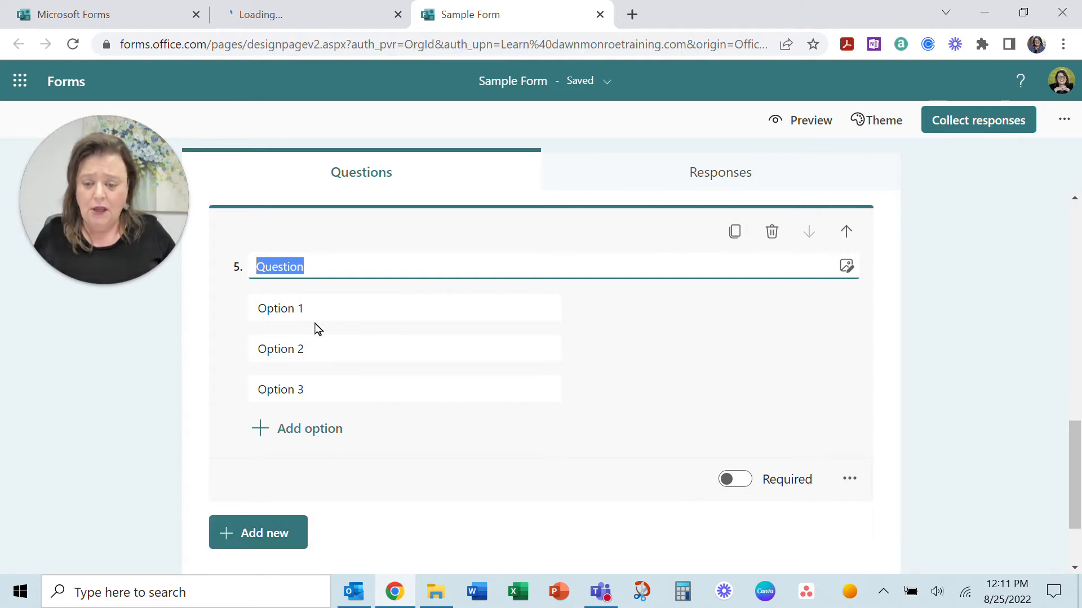
pyautogui.write('Ch')
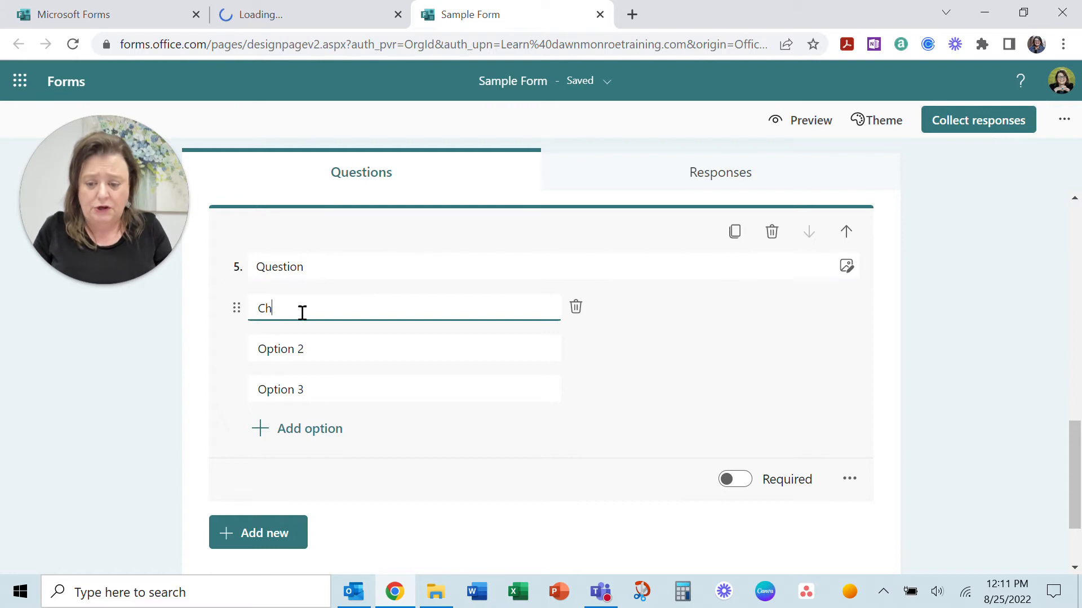
pyautogui.write('ocl')
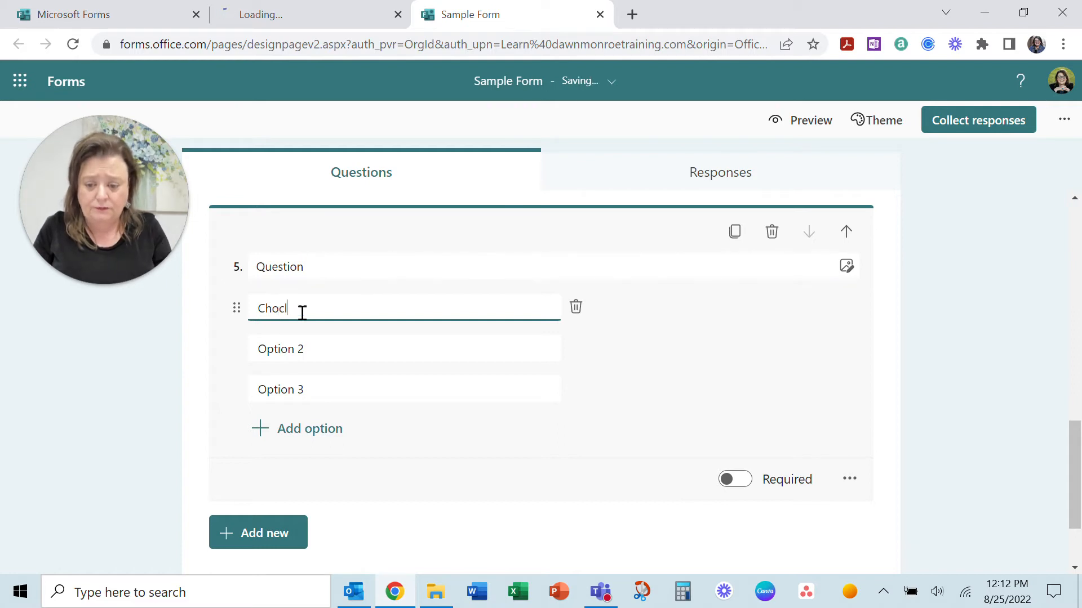
pyautogui.write('olate')
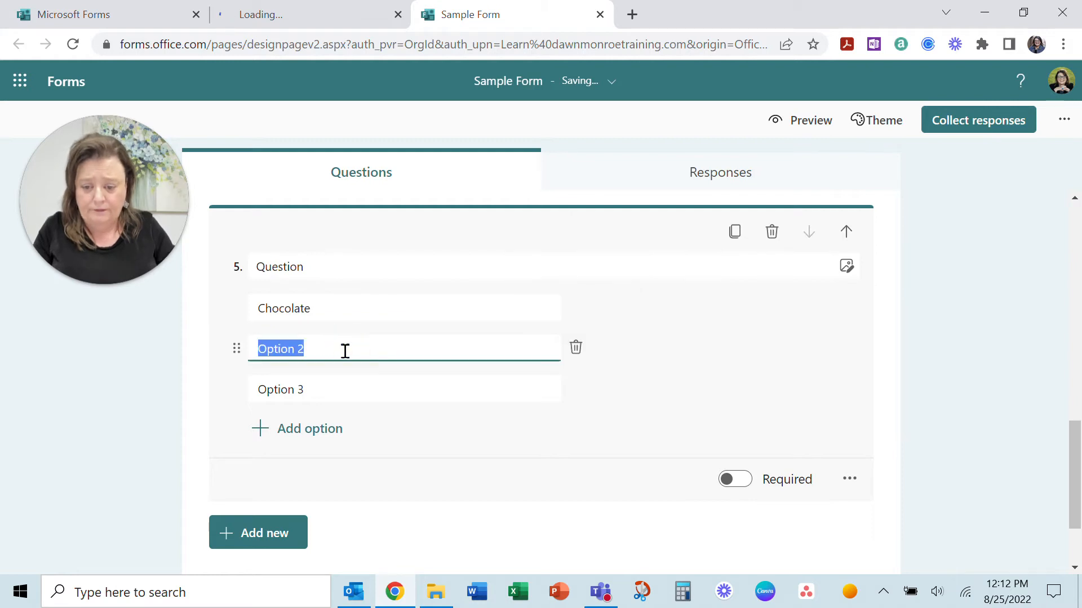
pyautogui.write('Straw')
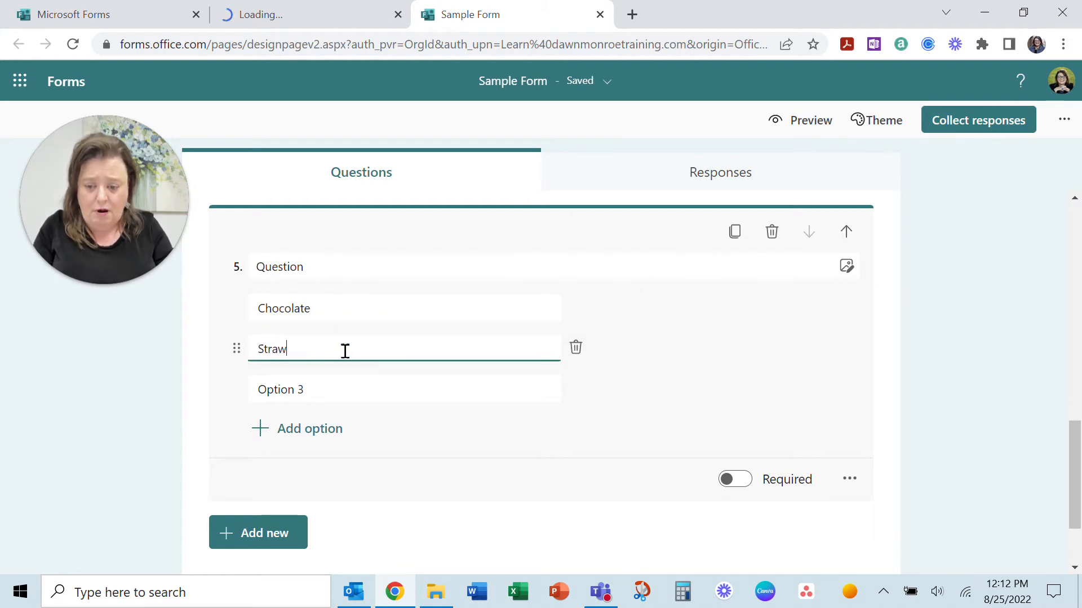
pyautogui.write('berry')
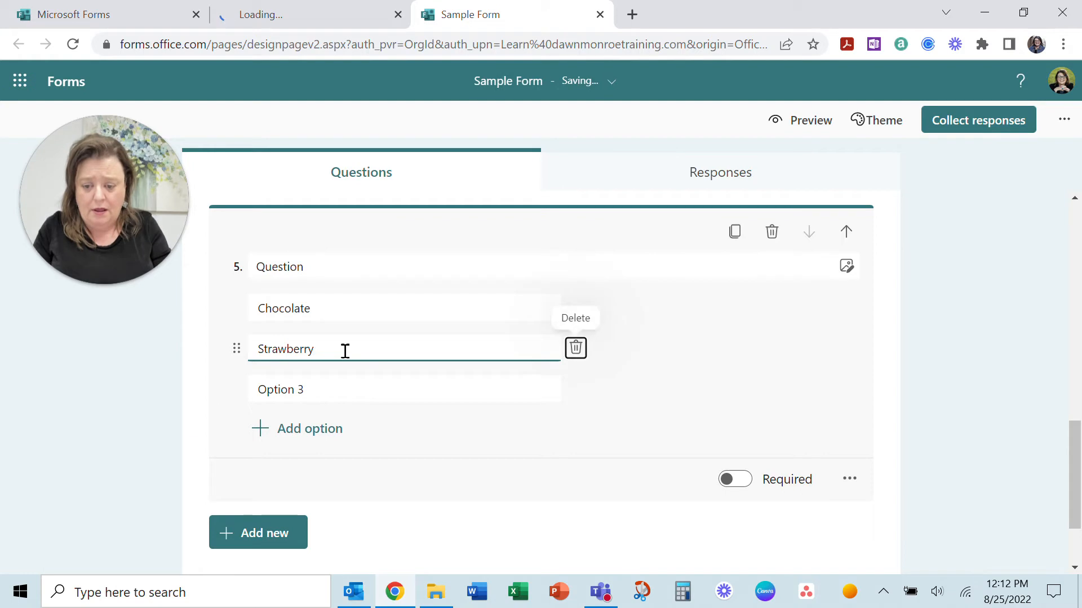
pyautogui.doubleClick(281, 389)
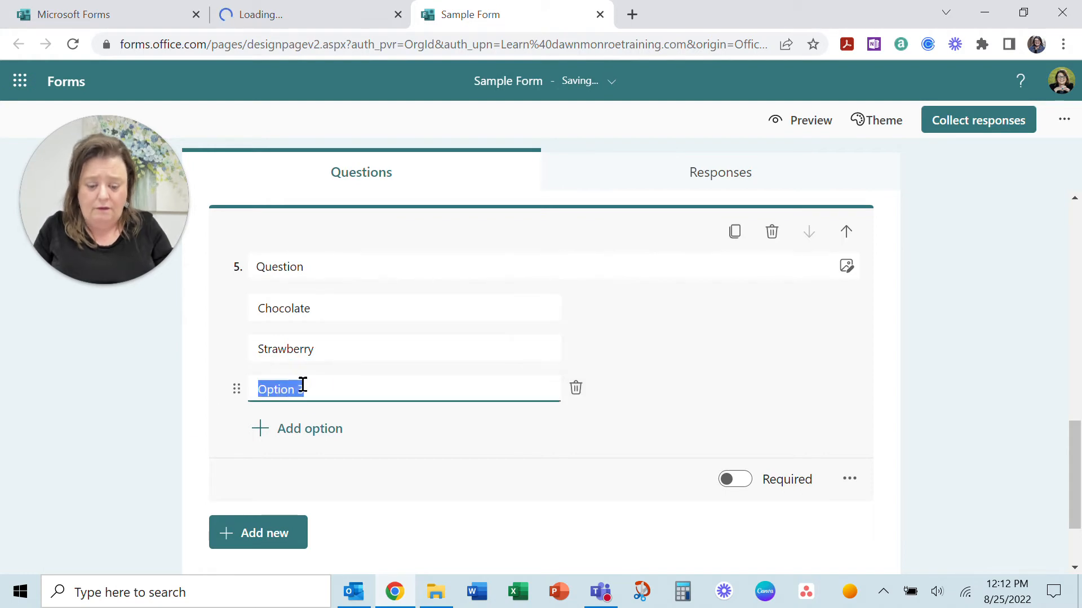
pyautogui.write('Vanilla')
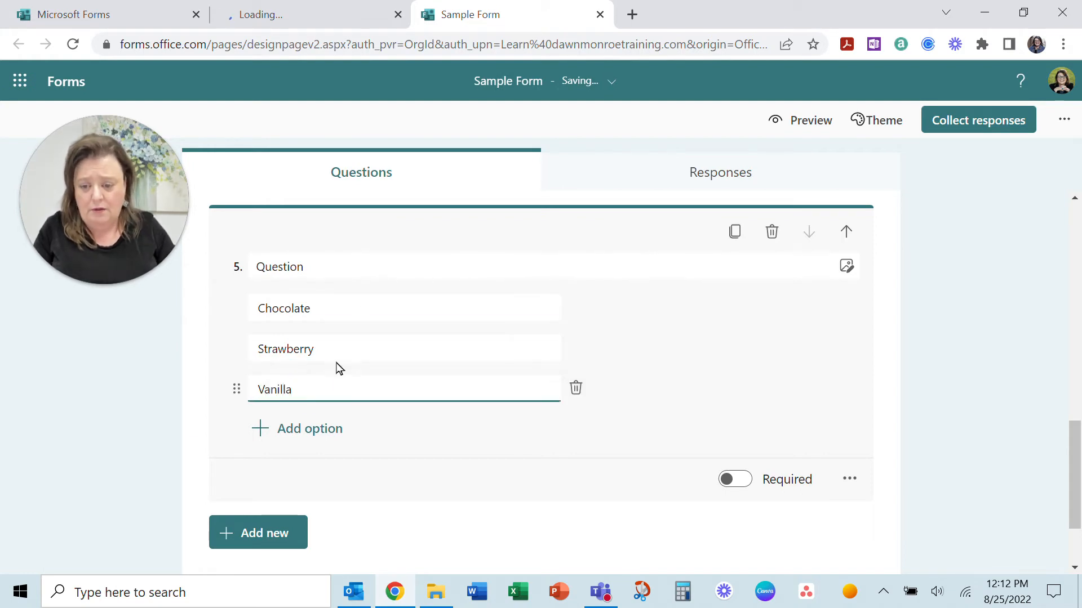
pyautogui.write('Rank the ice c')
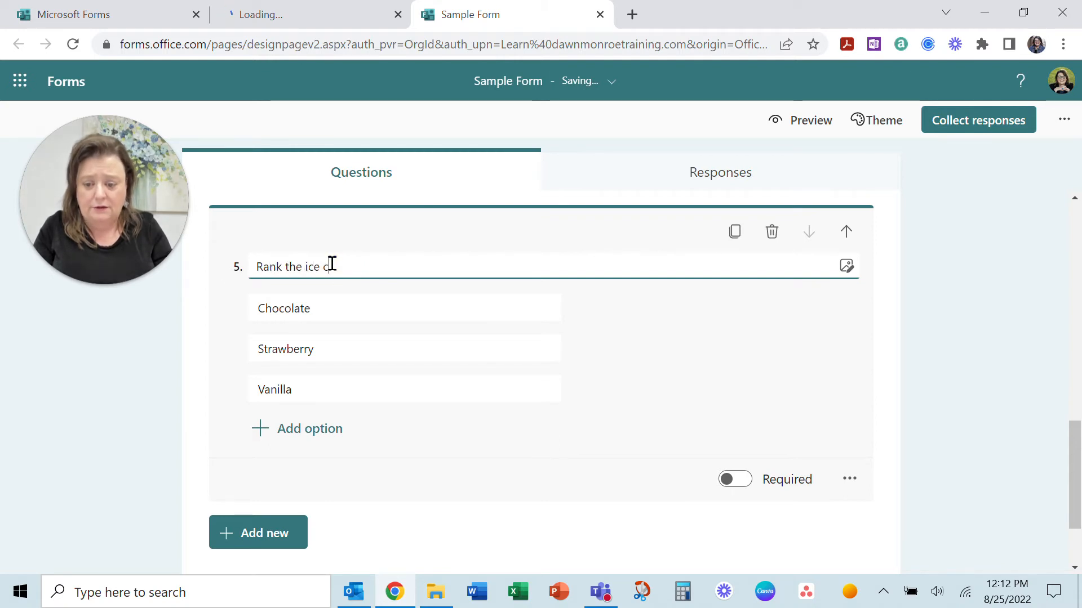
pyautogui.write('ream.')
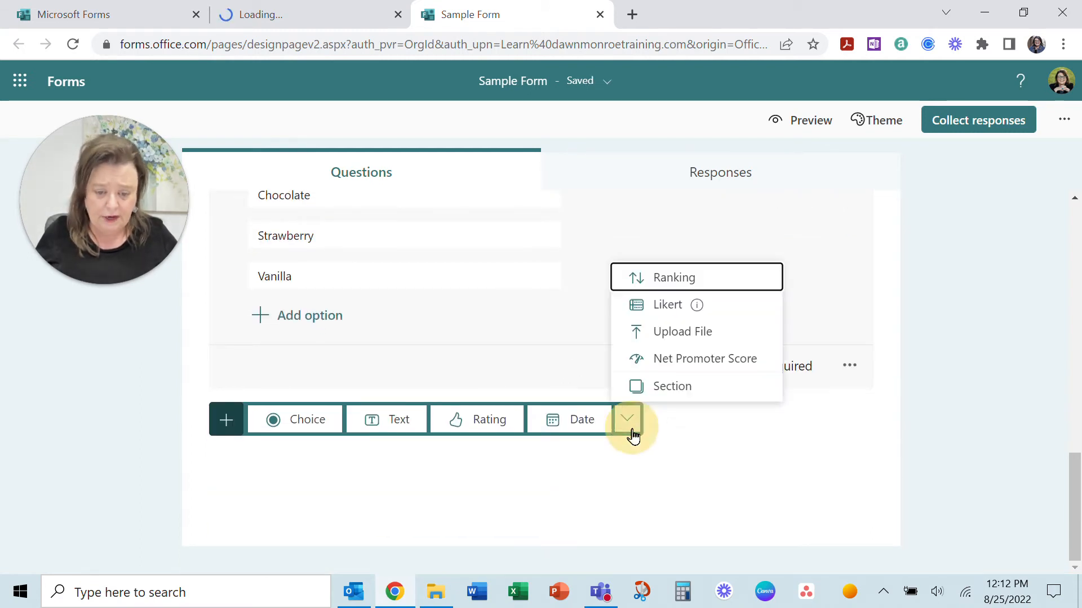
# Step: Add a Likert-scale question as question 6 with placeholder statements and options
pyautogui.click(666, 304)
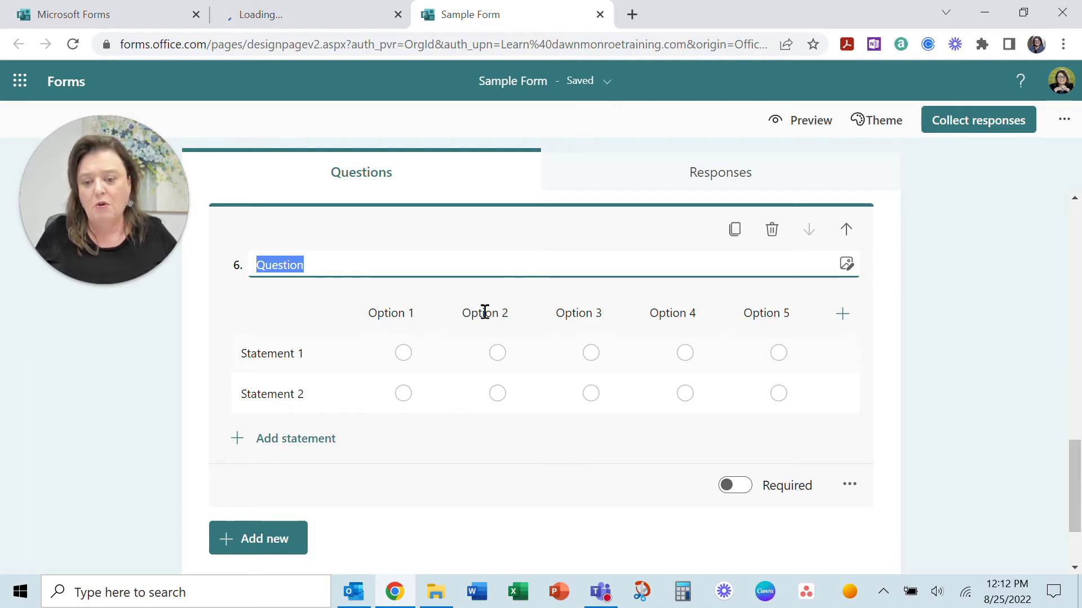
pyautogui.moveTo(289, 394)
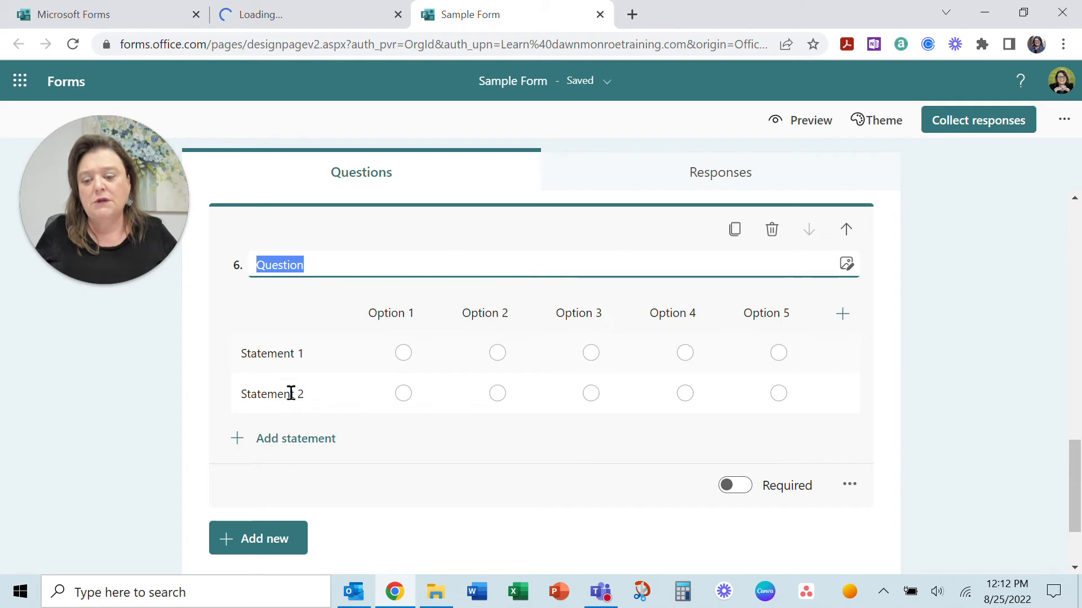
pyautogui.moveTo(276, 423)
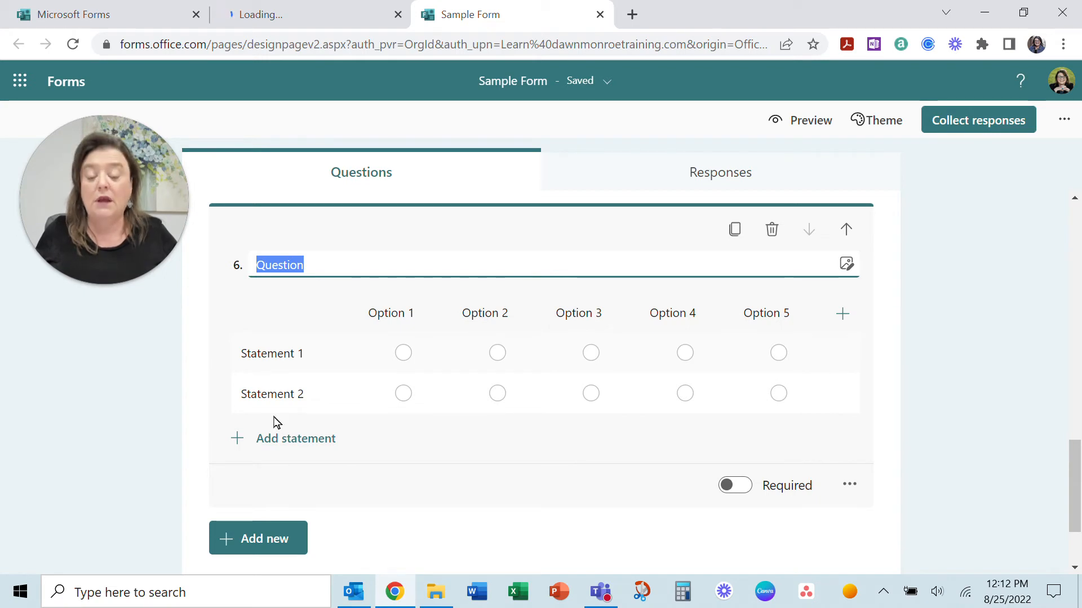
pyautogui.moveTo(352, 347)
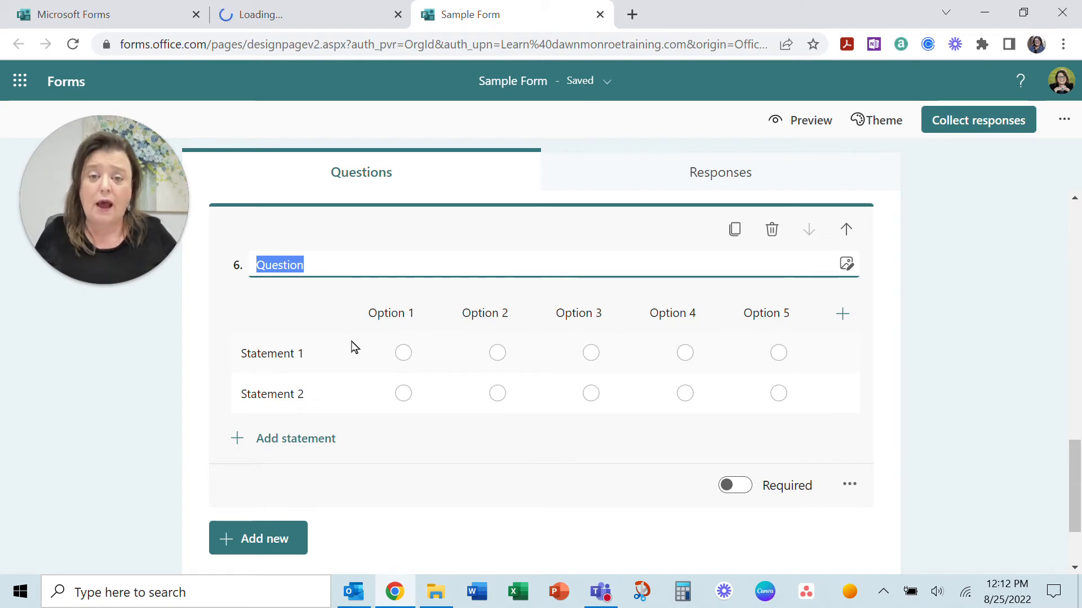
pyautogui.moveTo(315, 484)
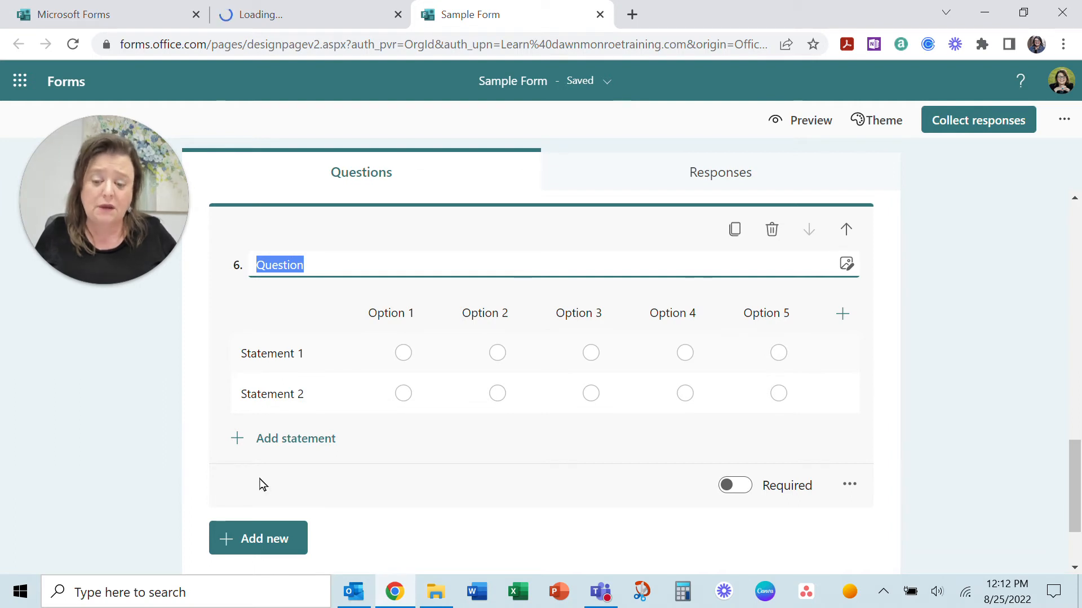
pyautogui.moveTo(415, 320)
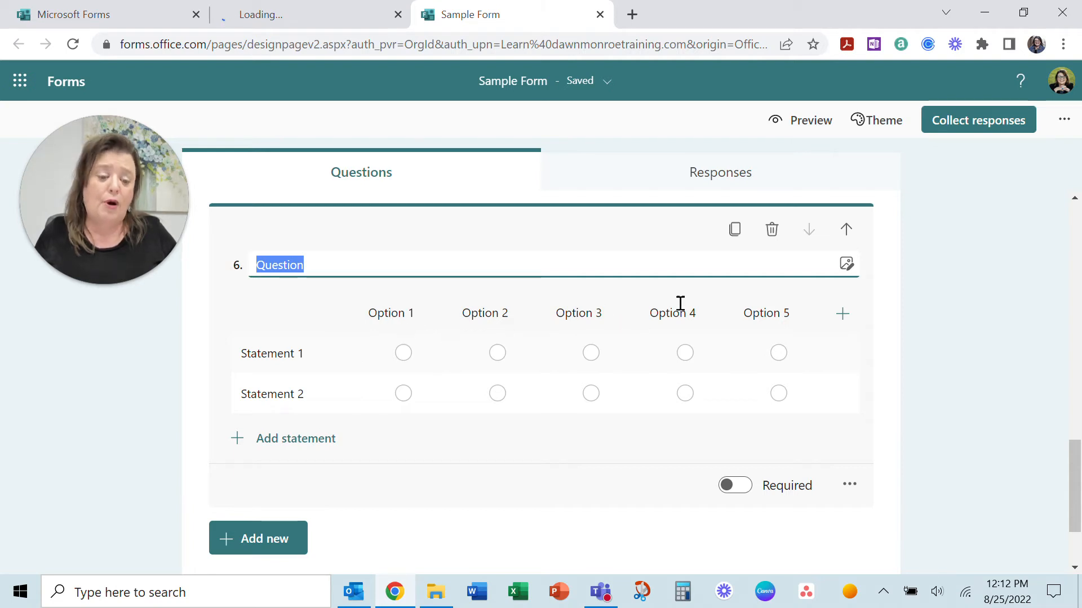
pyautogui.moveTo(376, 315)
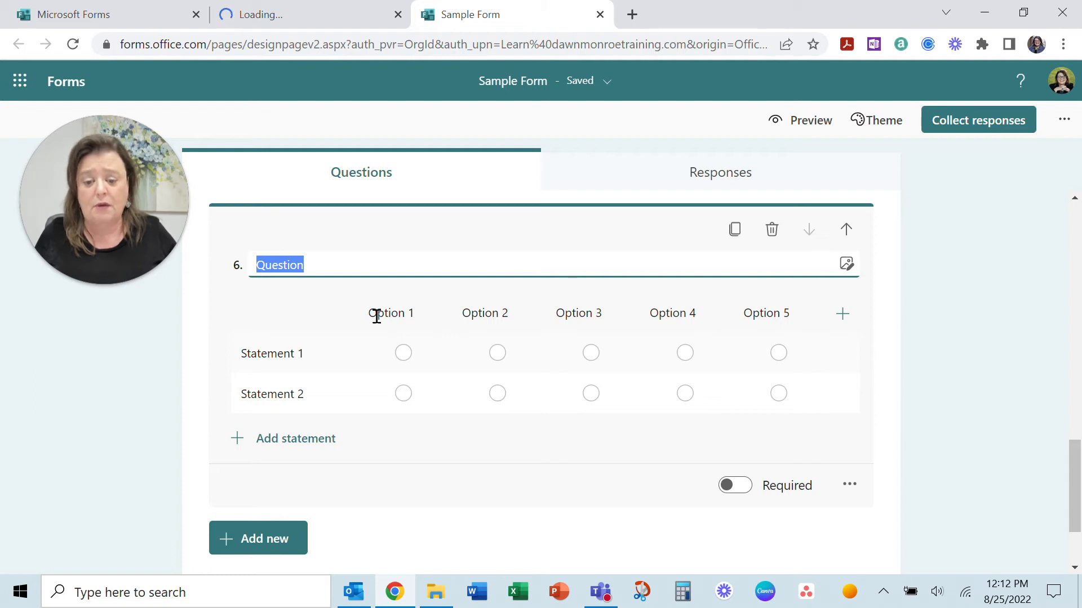
pyautogui.moveTo(572, 452)
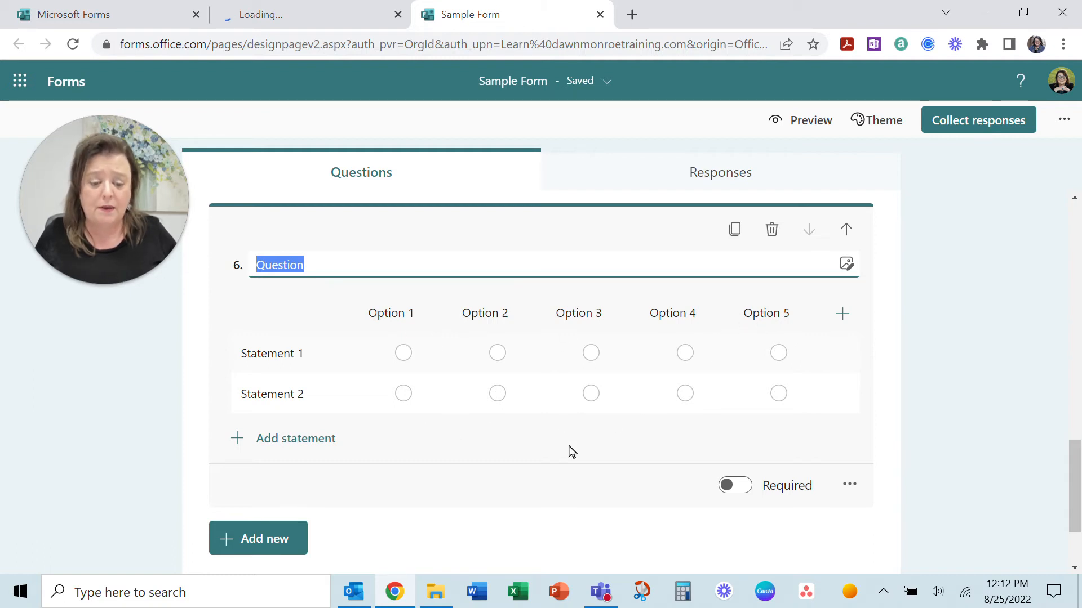
# Step: Add an Upload File question that collects uploads in a new OneDrive folder
pyautogui.scroll(-3)
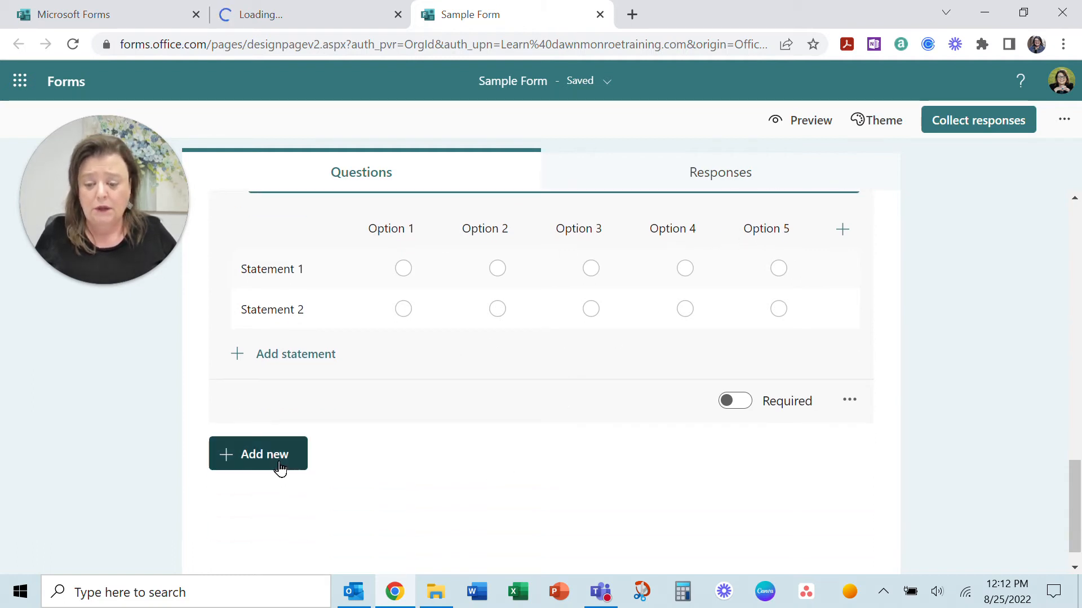
pyautogui.click(256, 454)
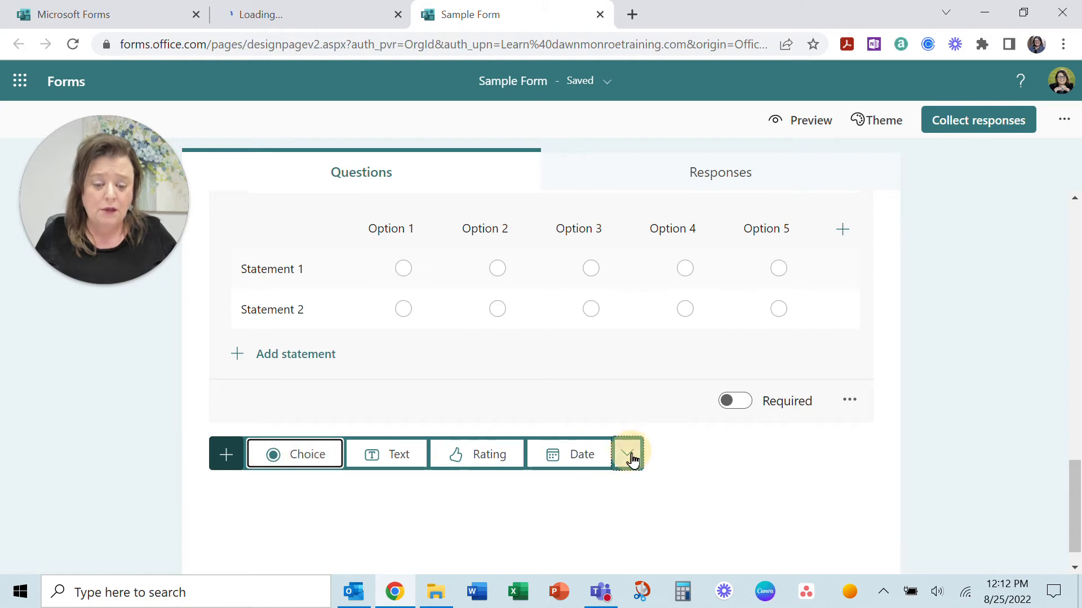
pyautogui.click(626, 454)
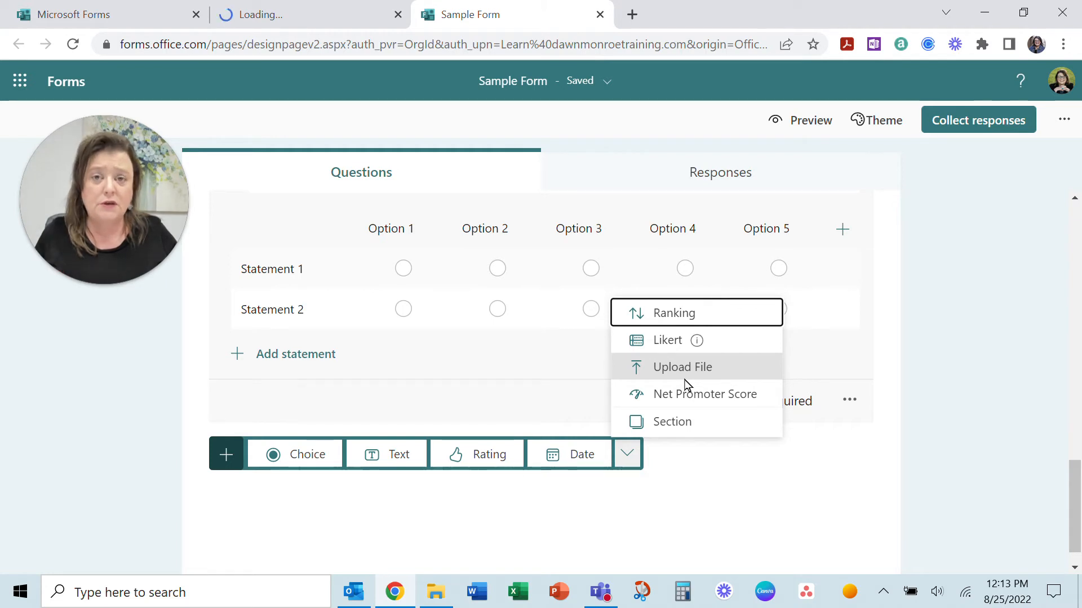
pyautogui.click(681, 366)
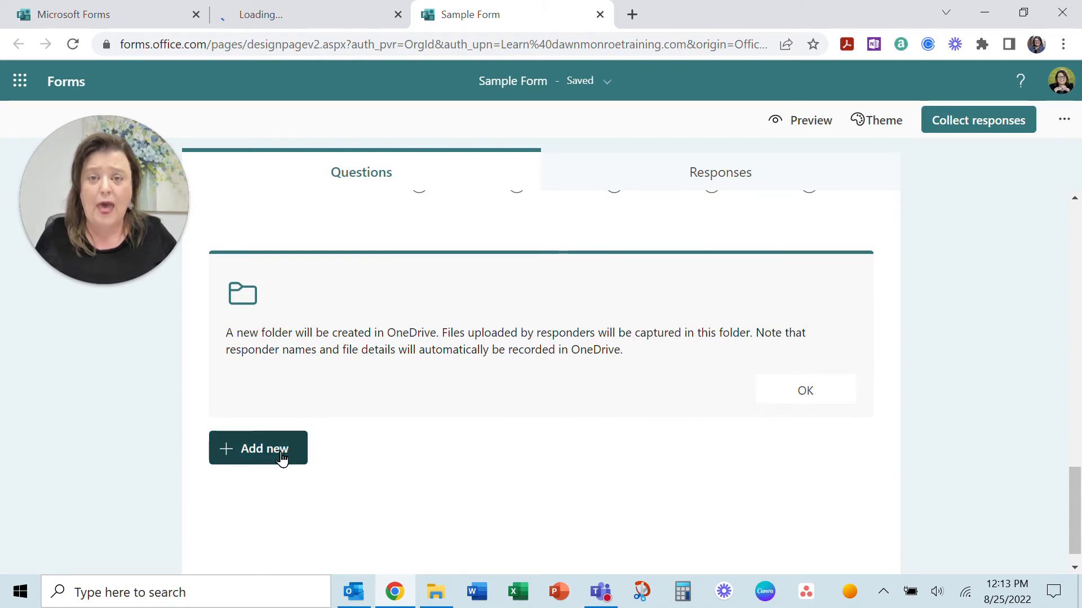
# Step: Start another question and expand the additional question types
pyautogui.click(257, 447)
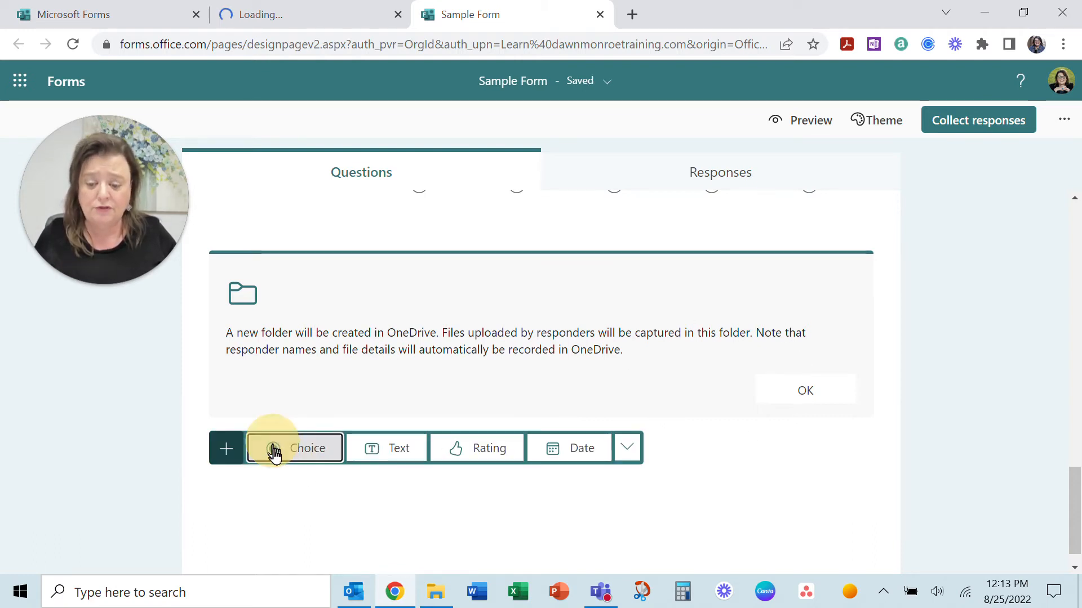
pyautogui.click(625, 448)
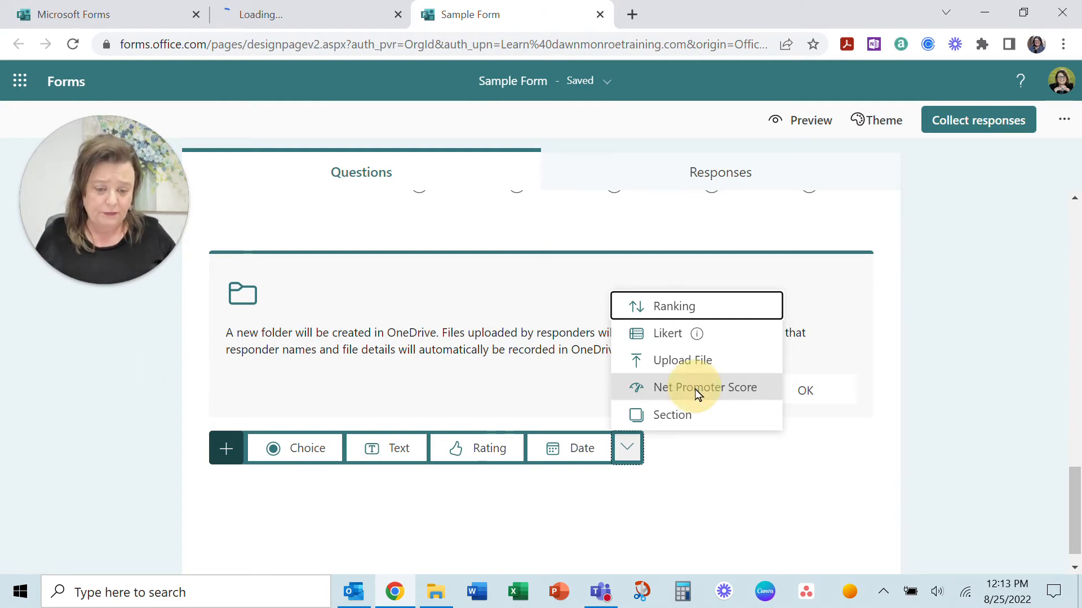
# Step: Add a Net Promoter Score question as question 8, then start a new Section 2
pyautogui.click(705, 387)
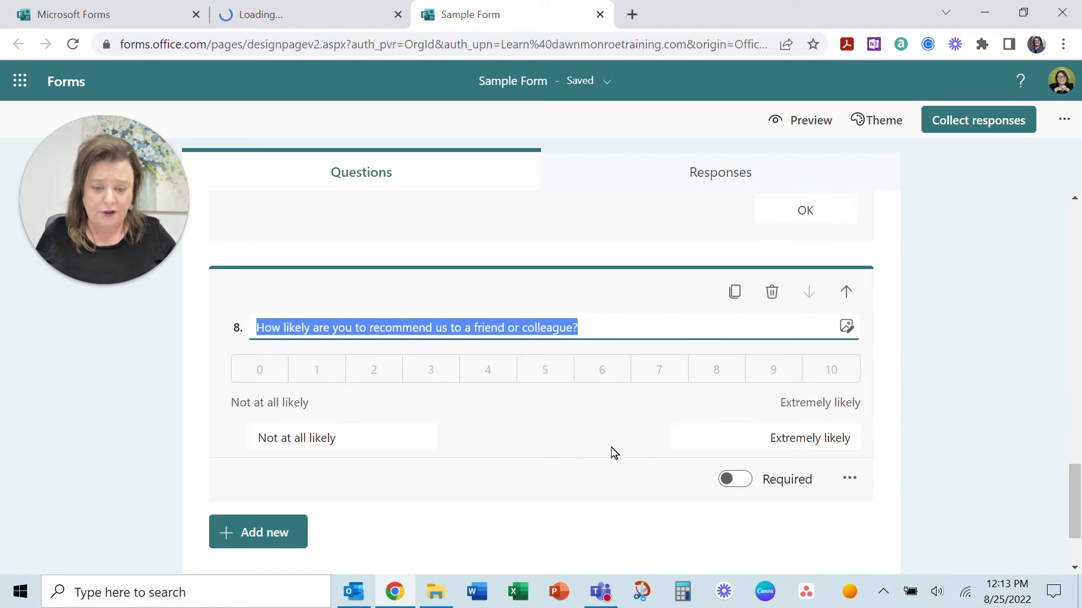
pyautogui.moveTo(610, 457)
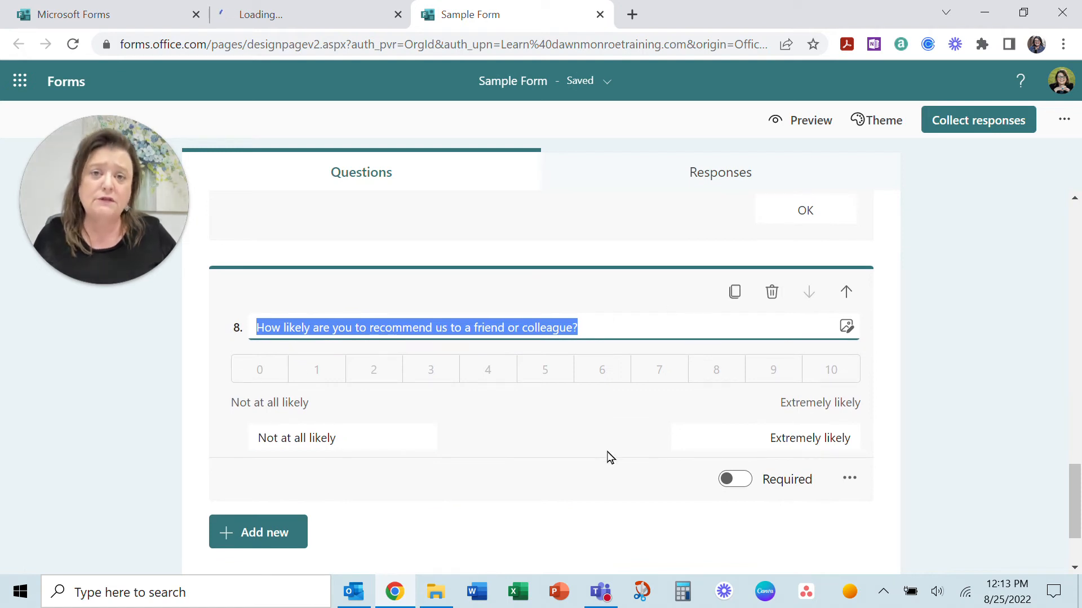
pyautogui.click(257, 532)
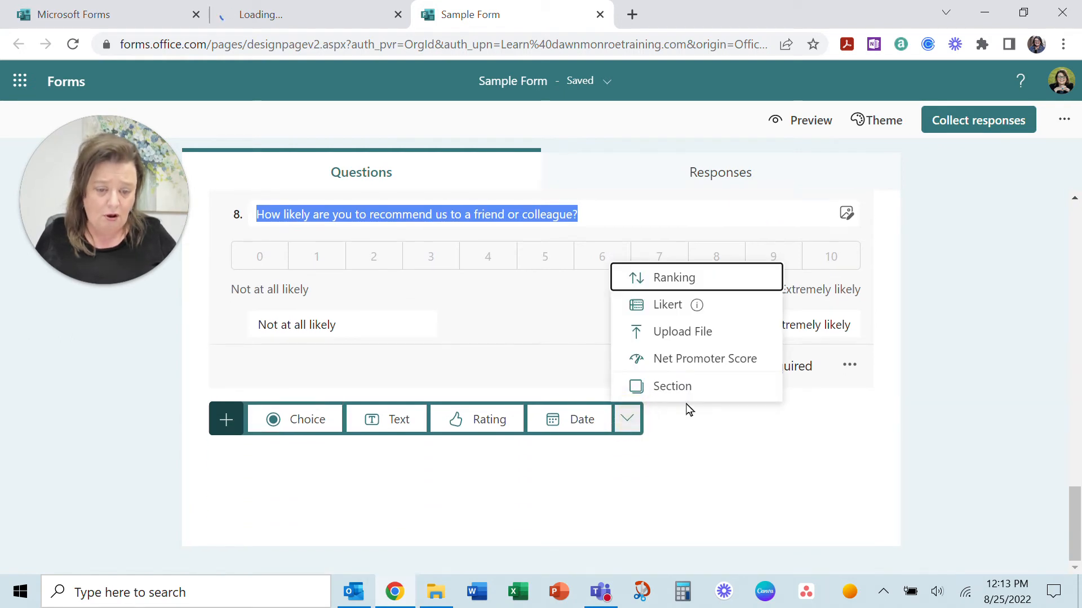
pyautogui.moveTo(671, 387)
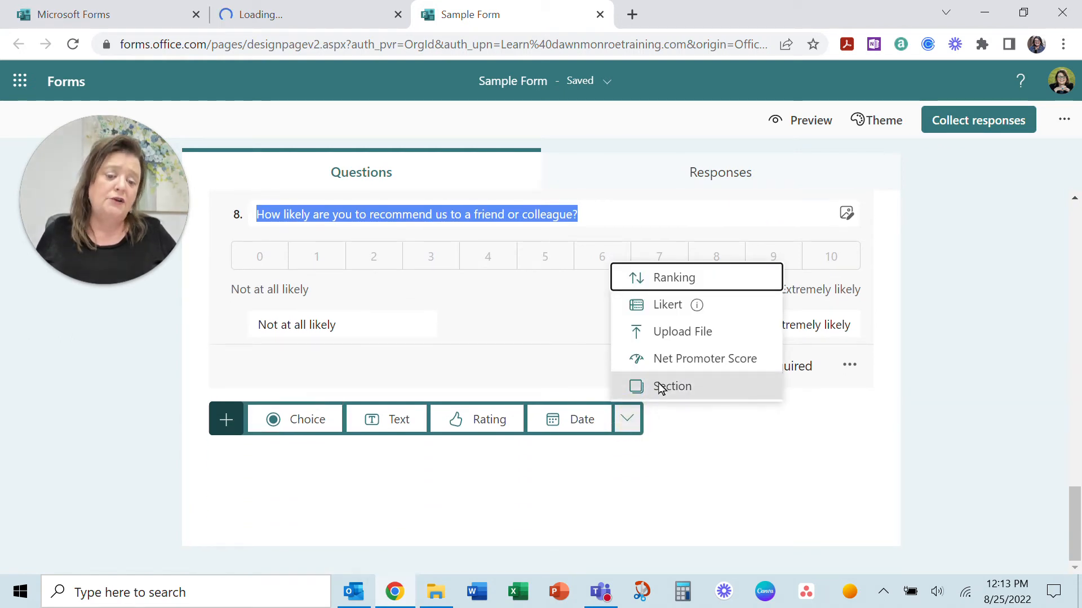
pyautogui.moveTo(661, 393)
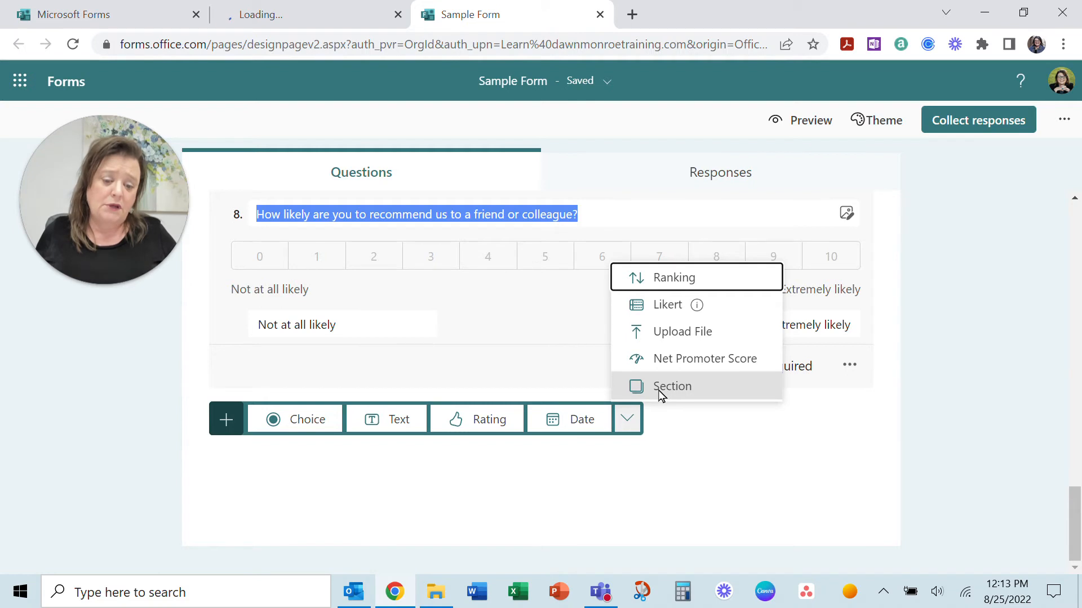
pyautogui.click(671, 386)
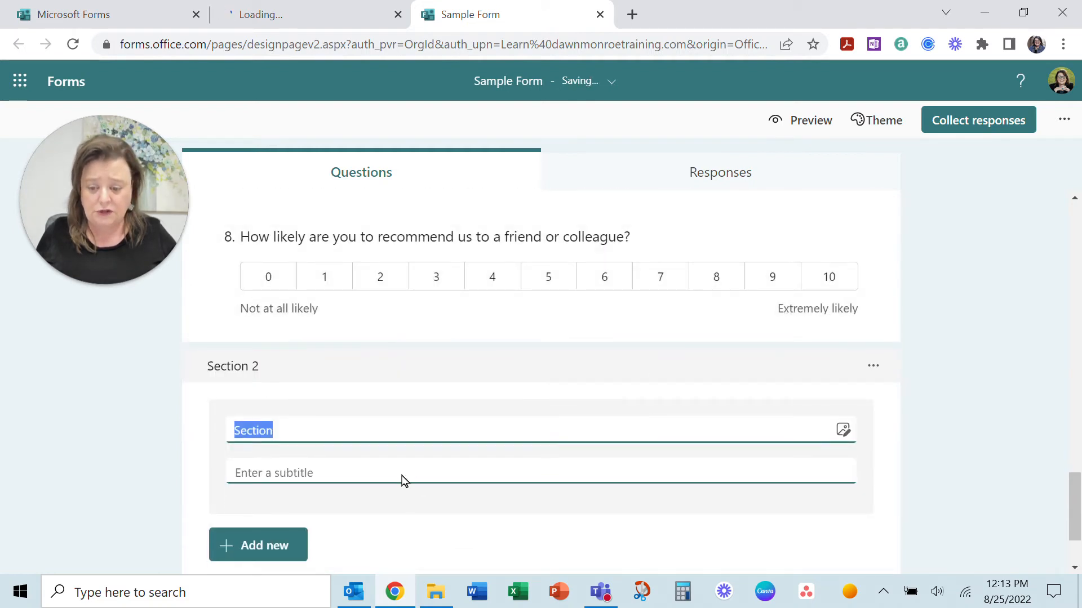
# Step: Title Section 2 "This is a different section!" and scroll back up the form
pyautogui.write('T')
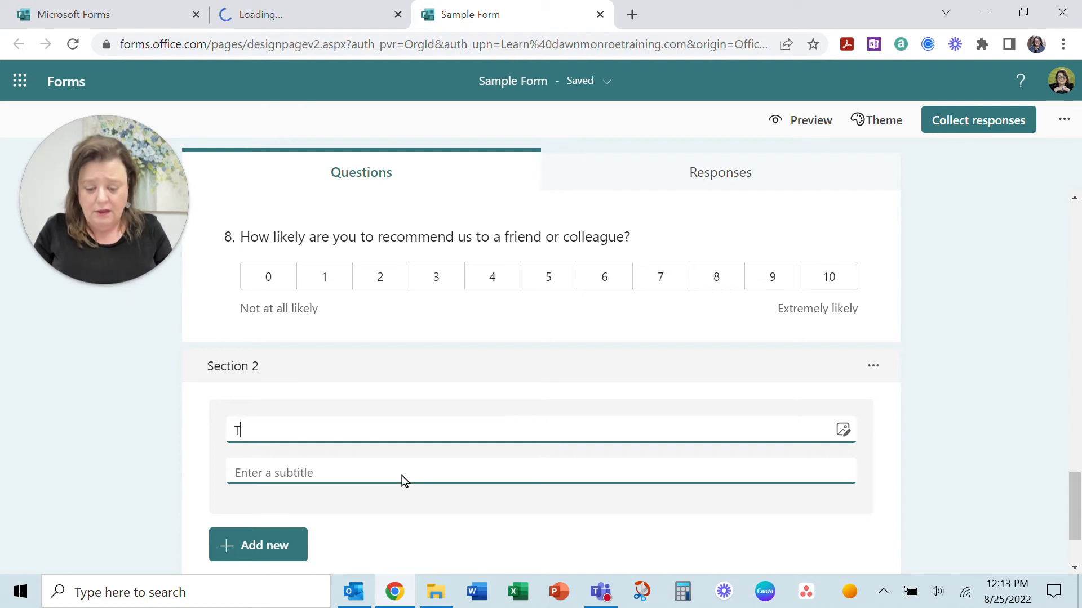
pyautogui.write('his is a')
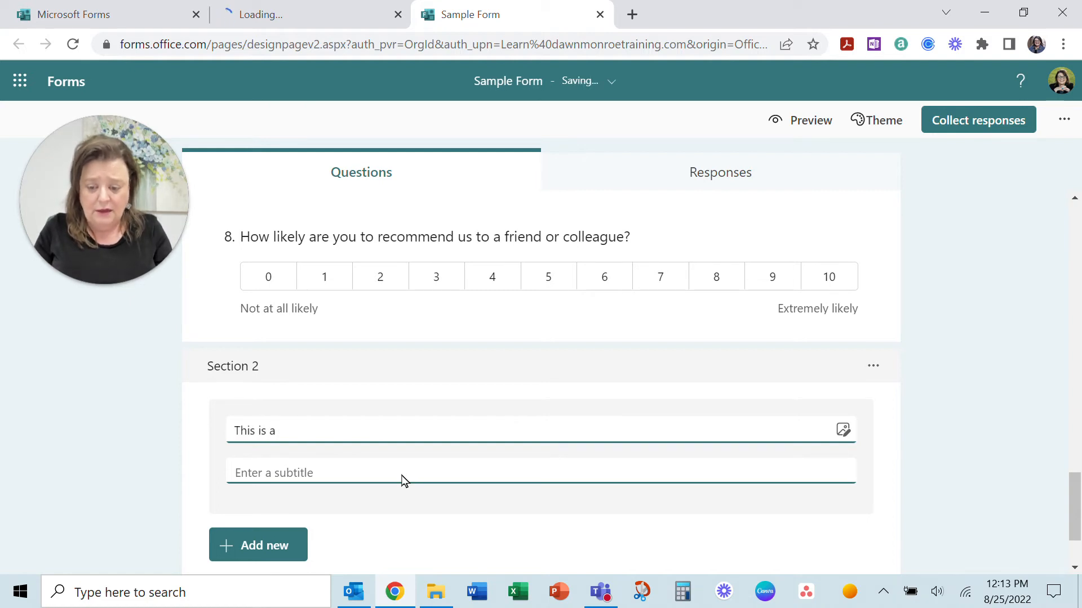
pyautogui.write('different')
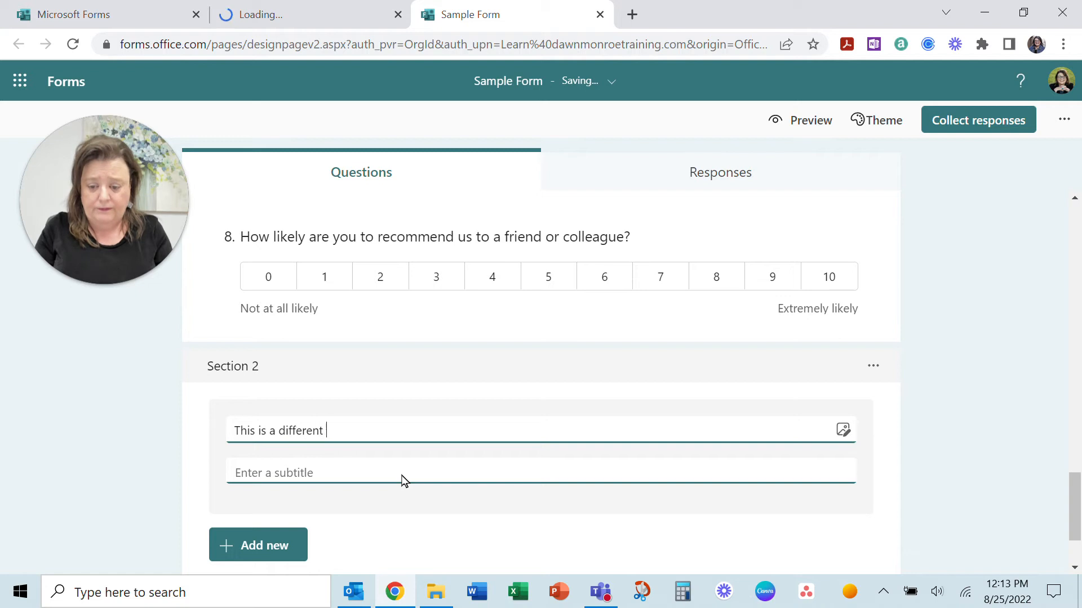
pyautogui.write('section!')
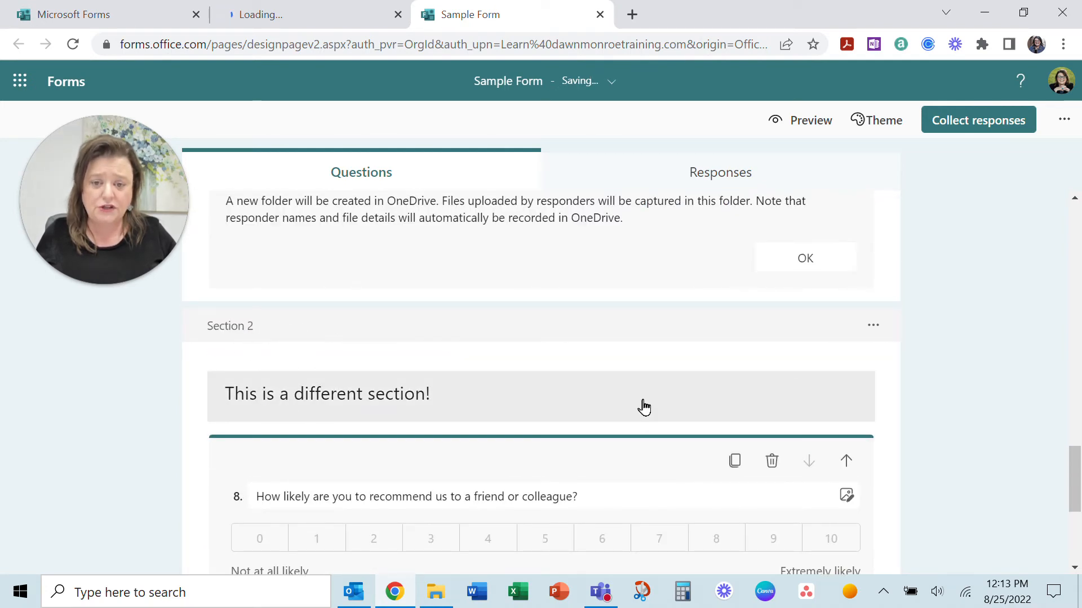
pyautogui.scroll(3)
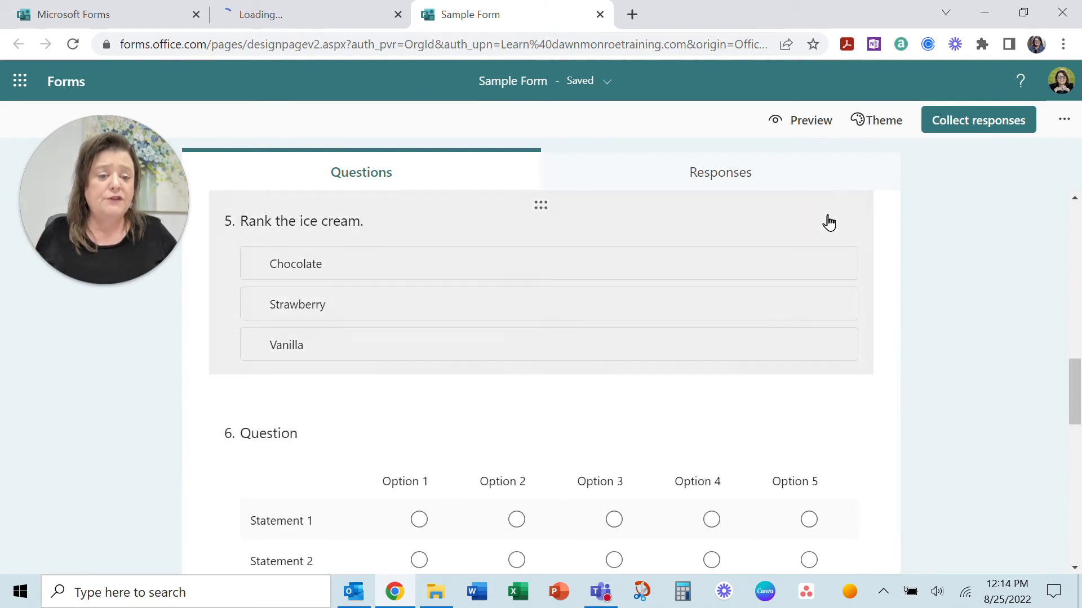
# Step: Preview the Sample Form in mobile and computer layouts, then return to editing
pyautogui.click(800, 120)
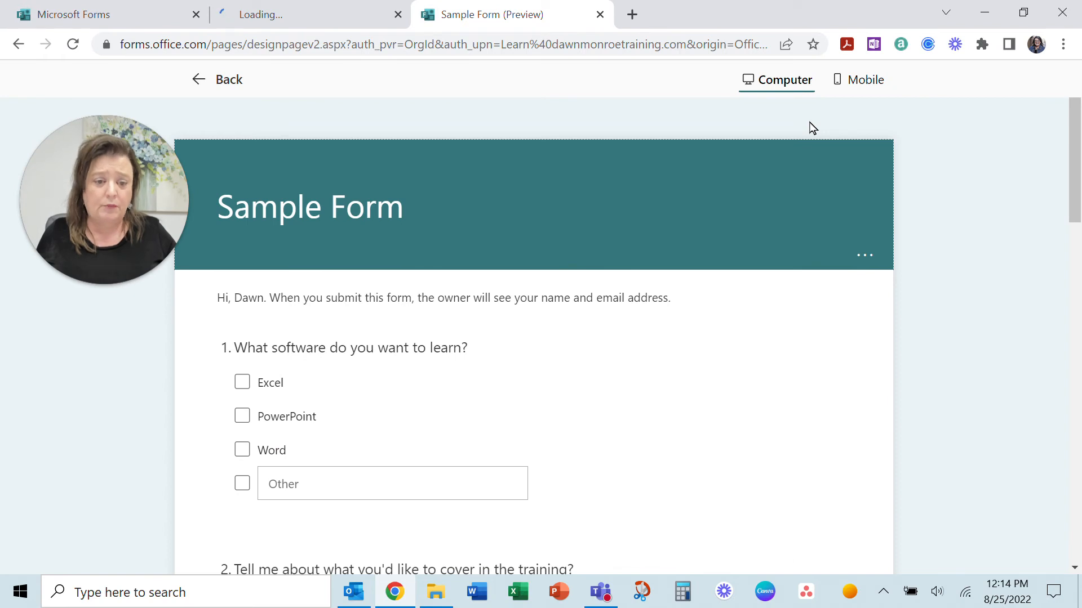
pyautogui.moveTo(865, 79)
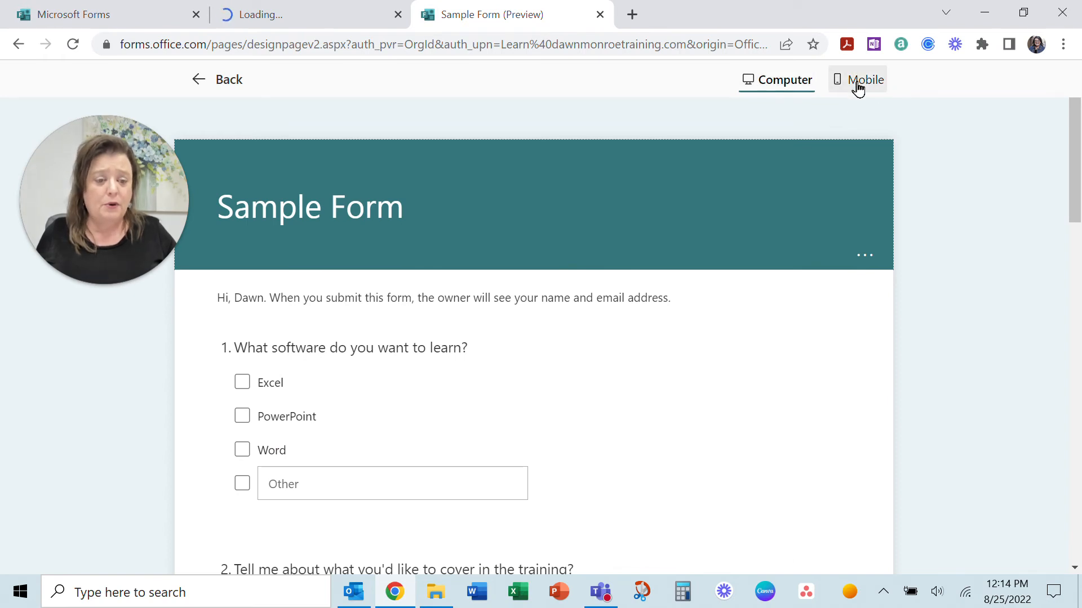
pyautogui.click(865, 79)
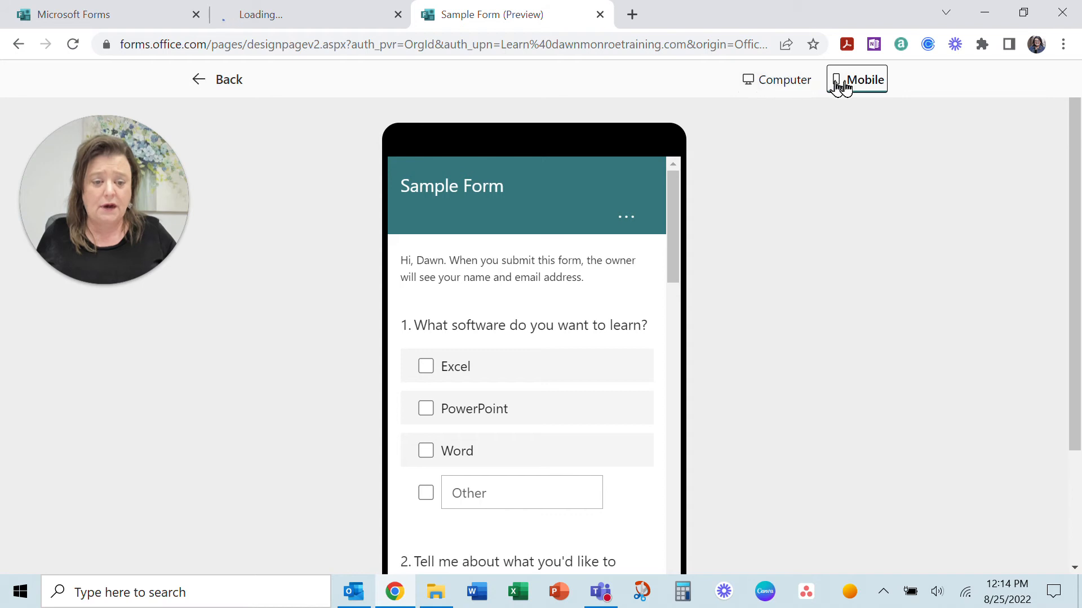
pyautogui.click(775, 79)
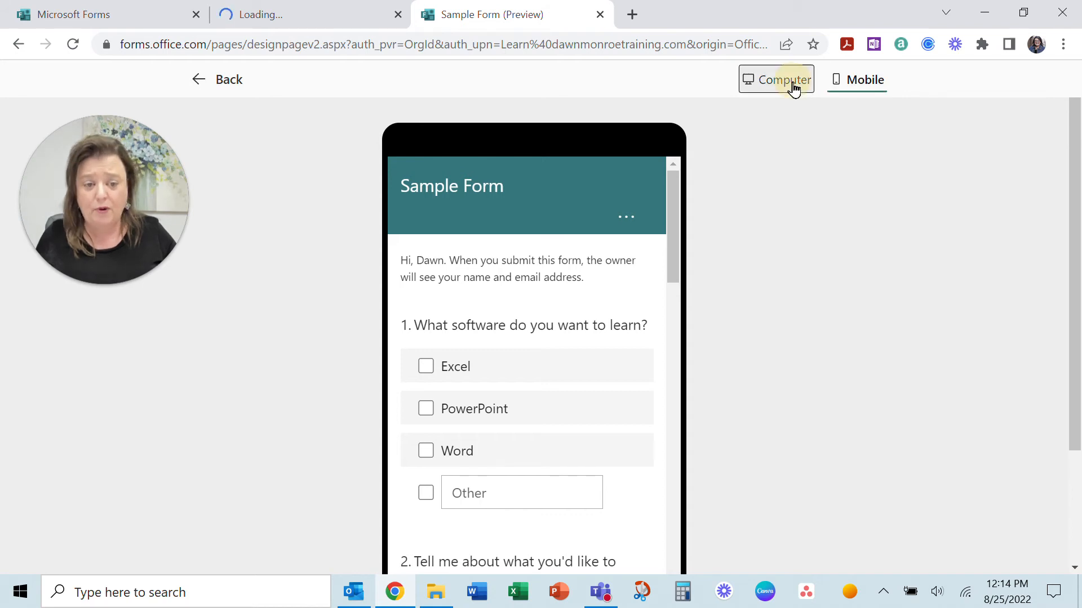
pyautogui.click(775, 79)
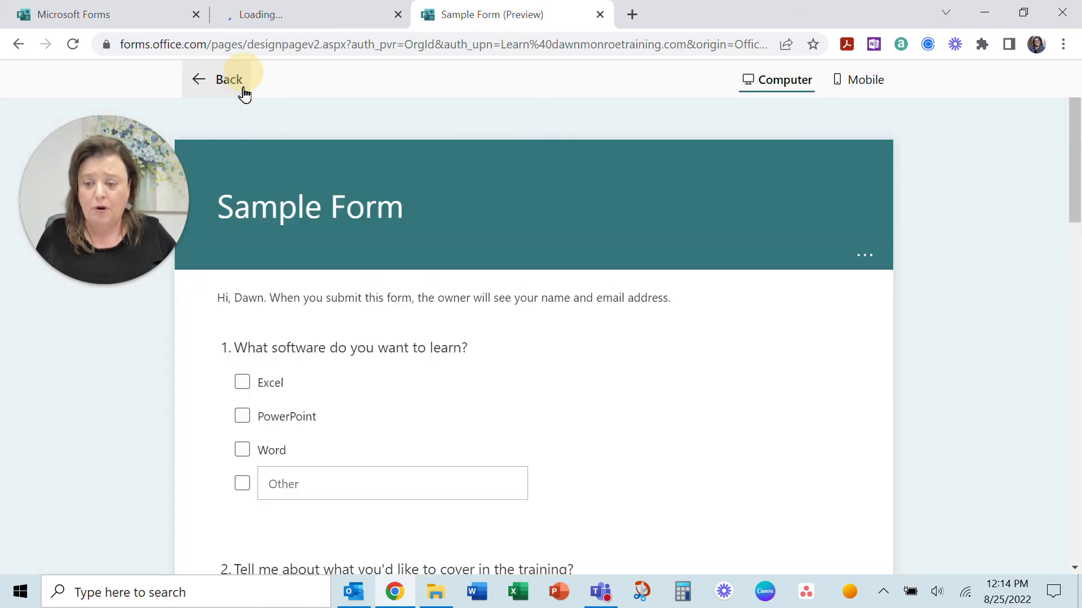
# Step: View the Responses summary showing 0 responses
pyautogui.click(229, 78)
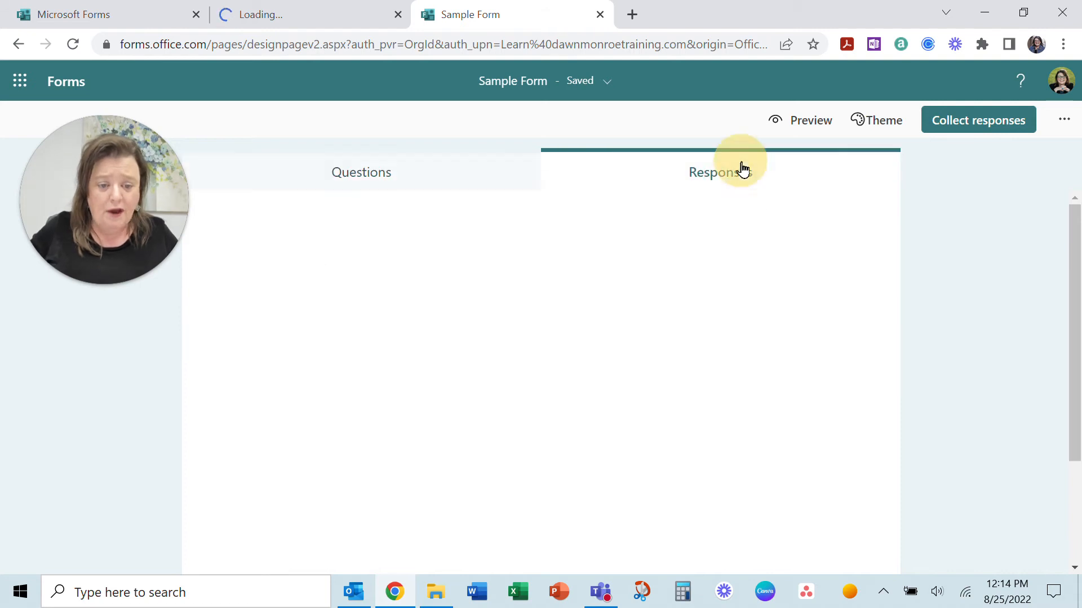
pyautogui.click(720, 171)
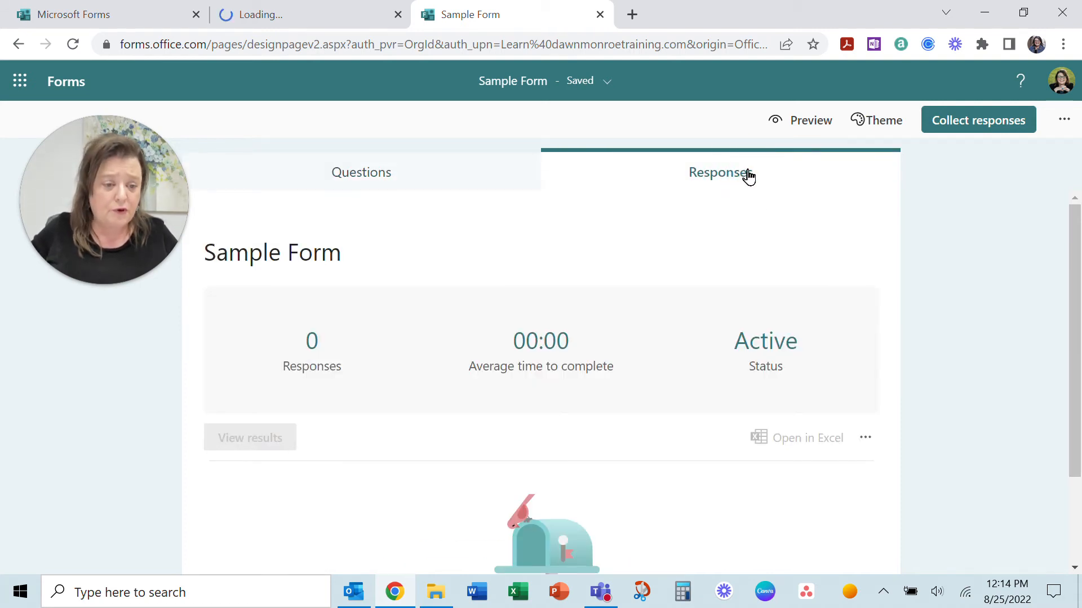
# Step: Try the pale, desk-photo and blue-wave picture themes, then apply the Pink colour theme
pyautogui.click(876, 119)
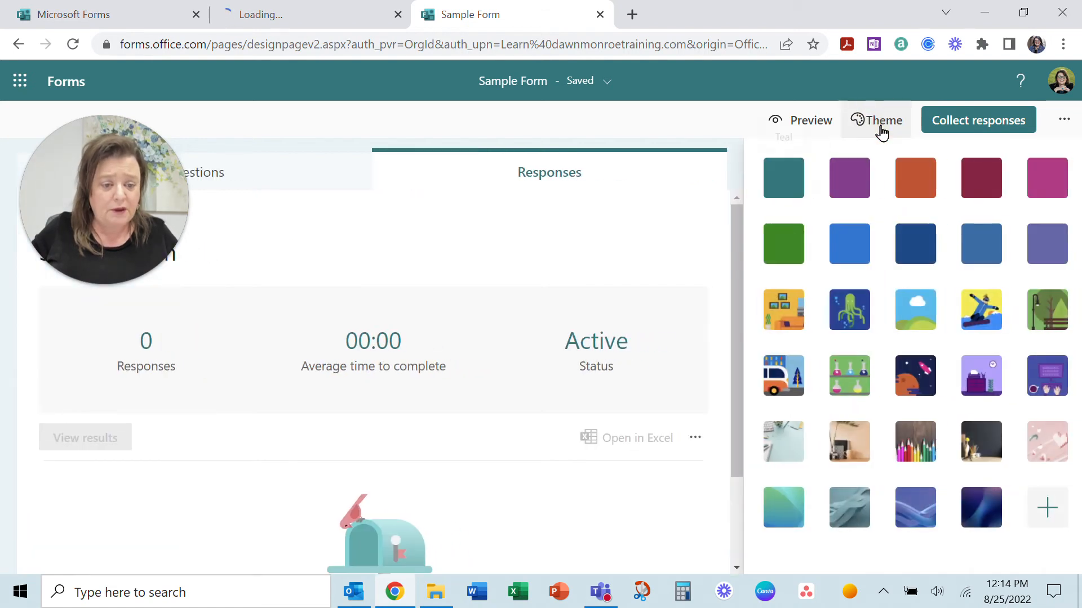
pyautogui.moveTo(877, 133)
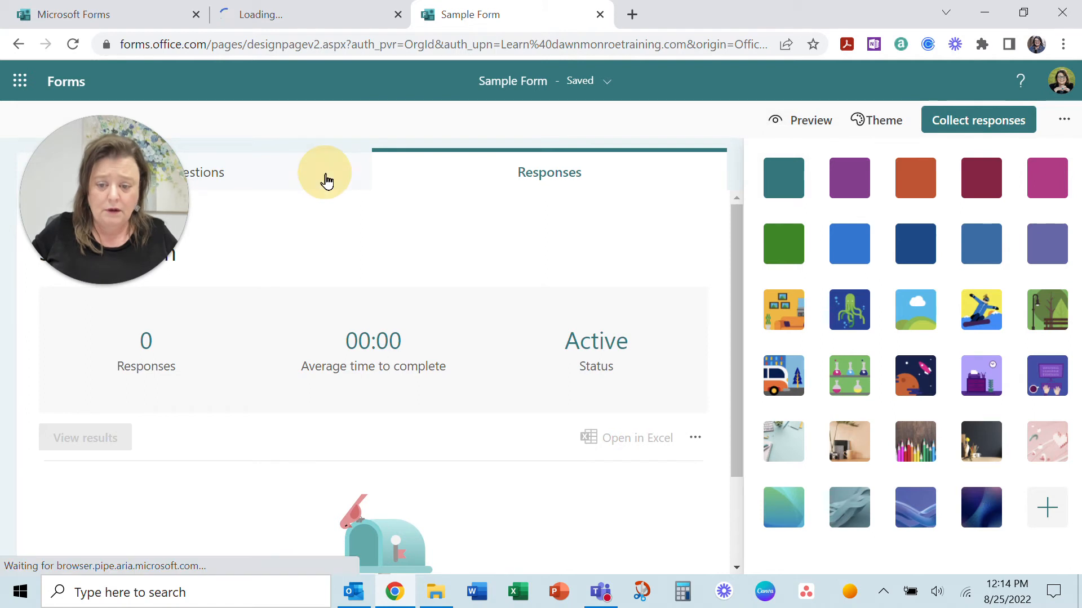
pyautogui.click(208, 171)
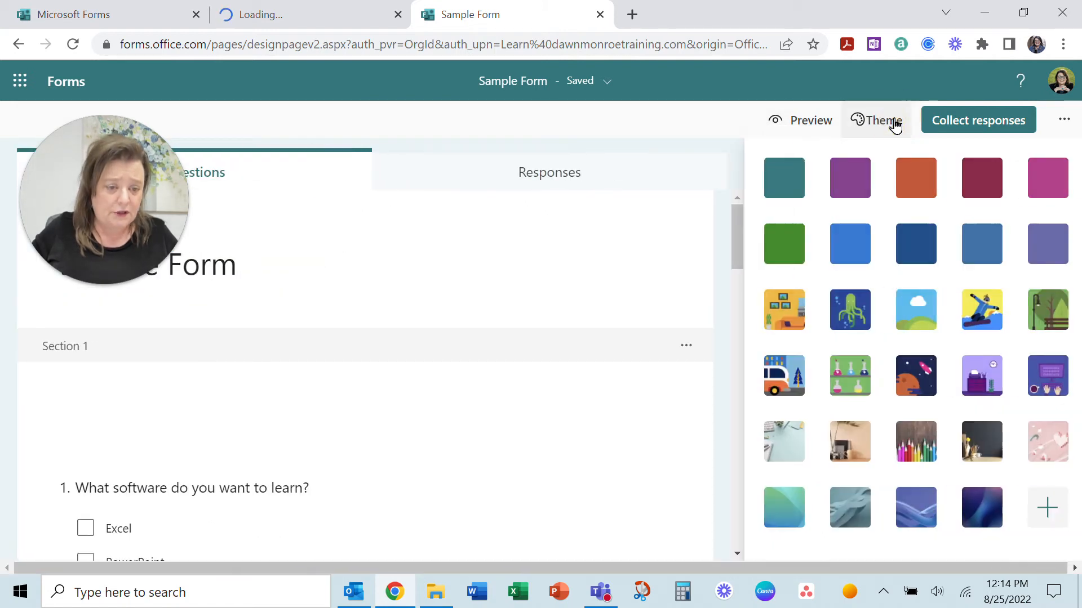
pyautogui.moveTo(981, 375)
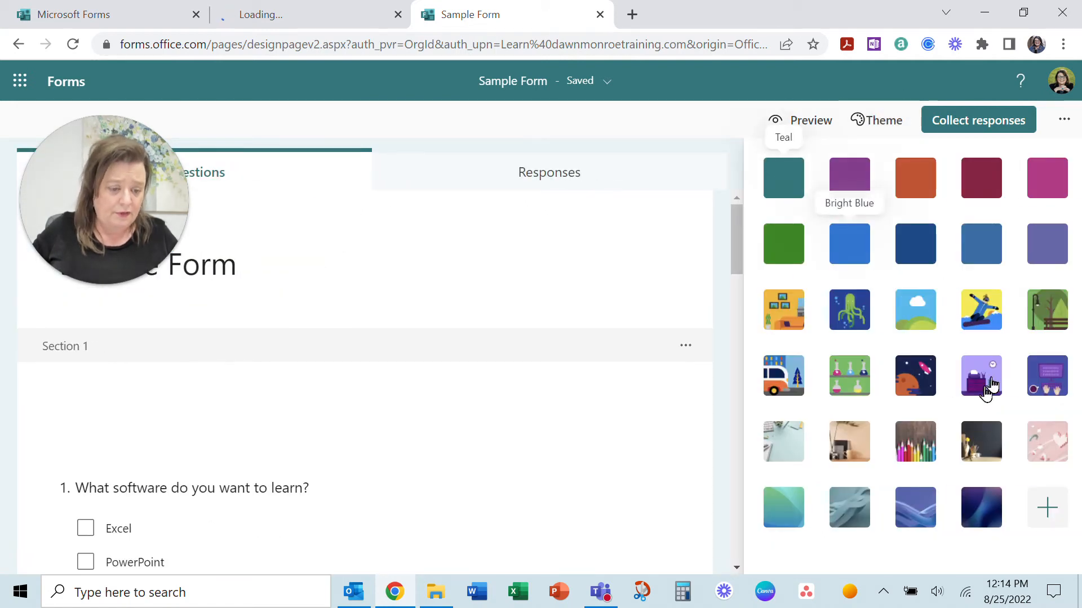
pyautogui.moveTo(924, 428)
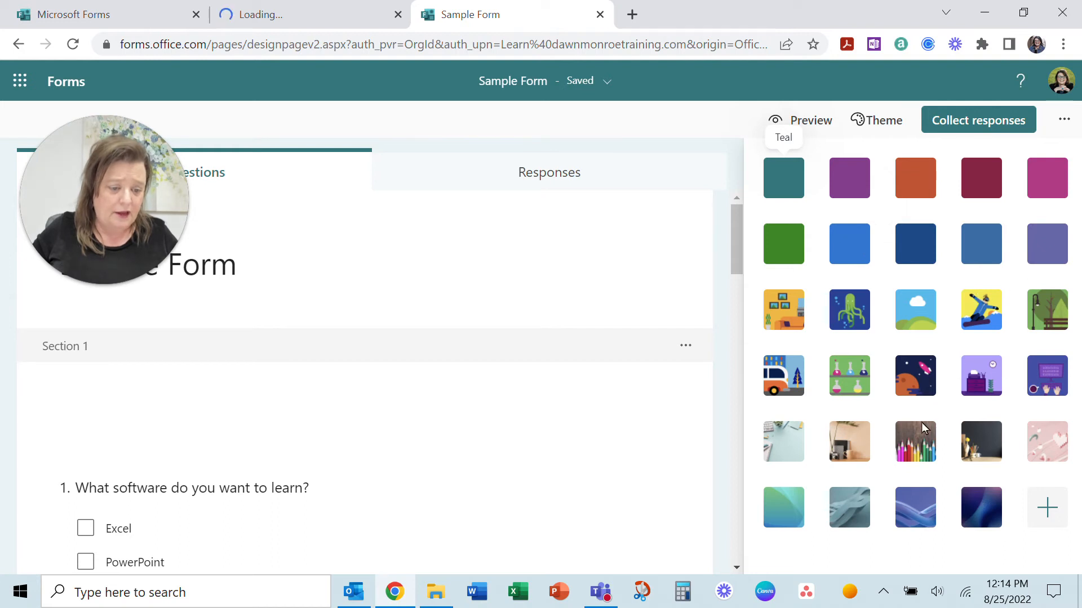
pyautogui.moveTo(783, 441)
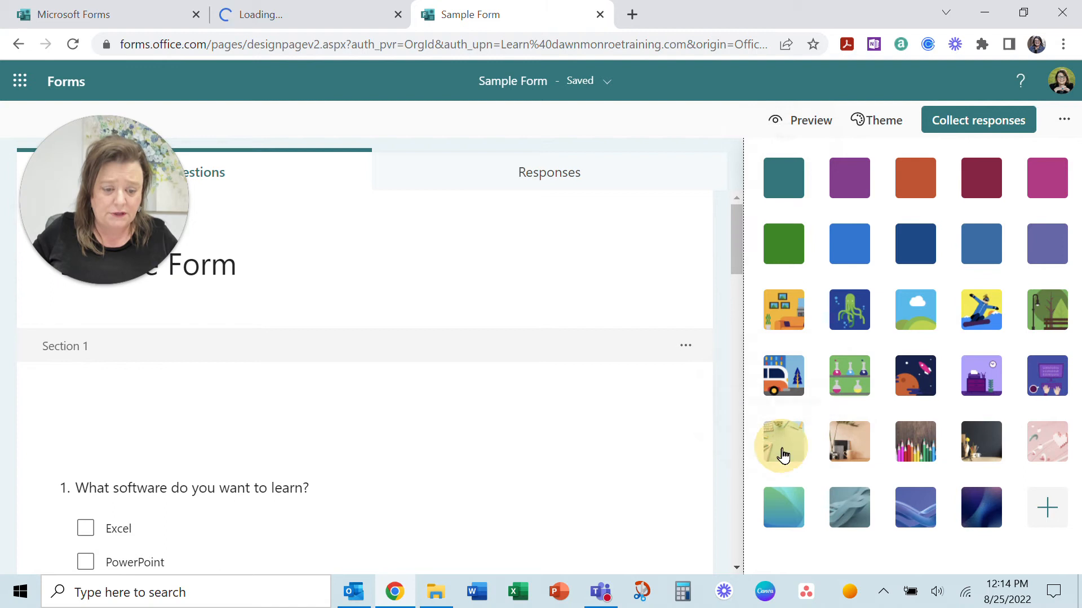
pyautogui.click(783, 442)
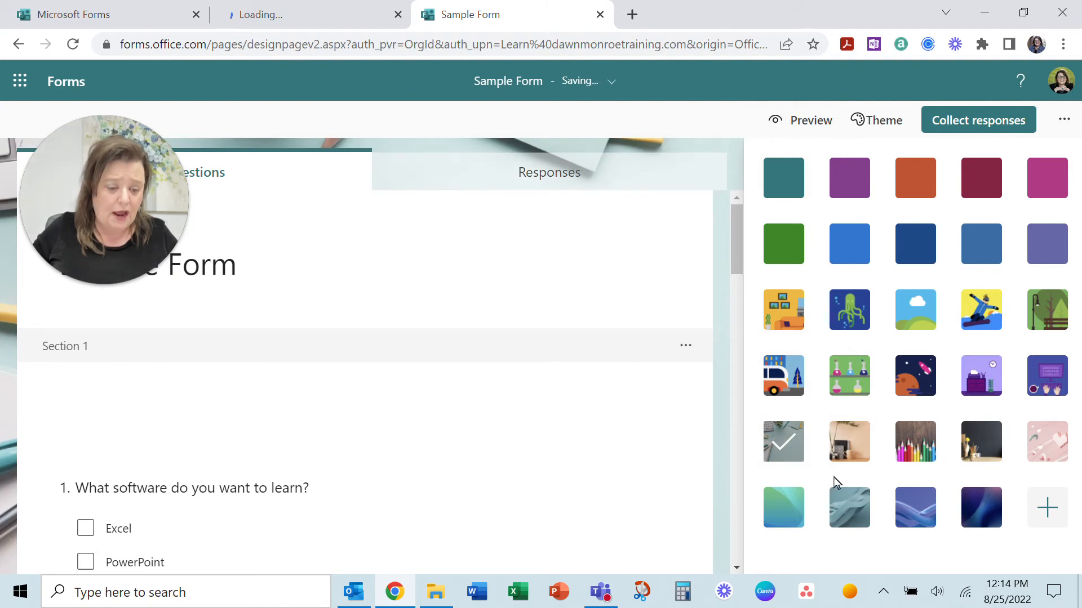
pyautogui.click(849, 442)
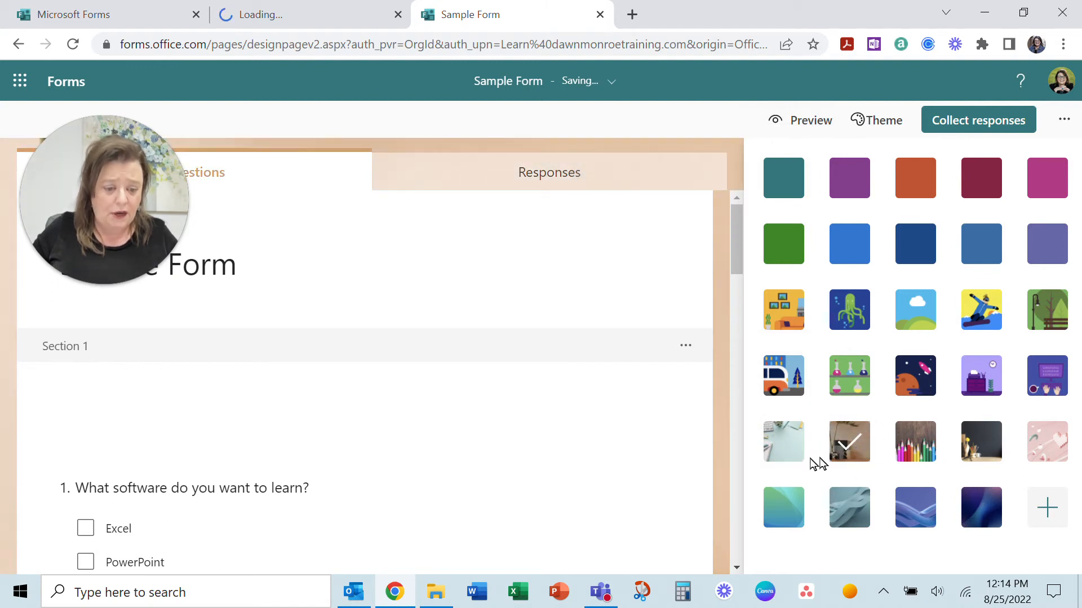
pyautogui.moveTo(915, 508)
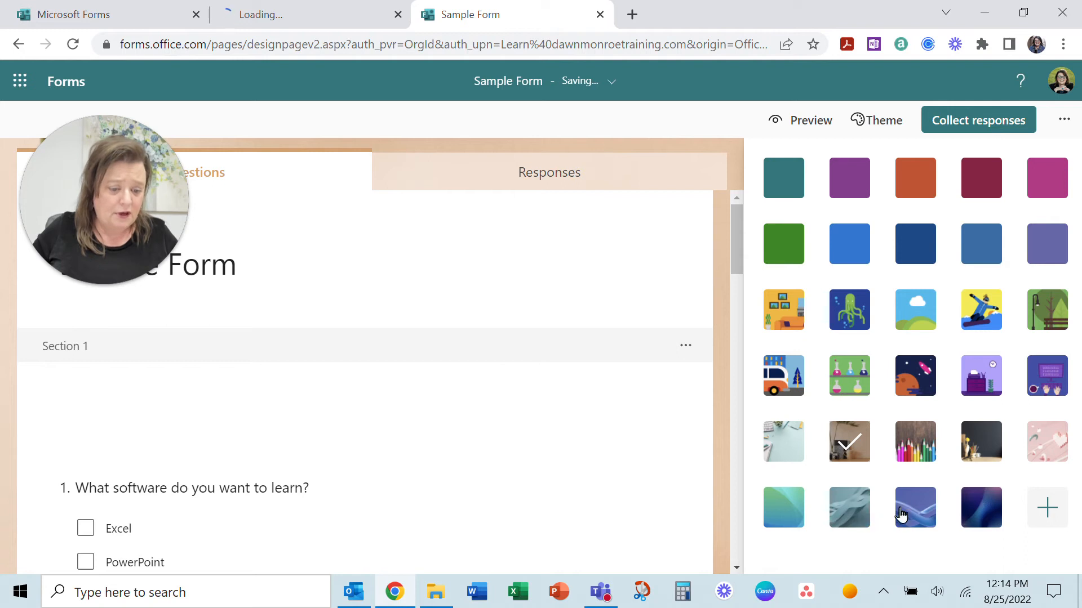
pyautogui.click(915, 508)
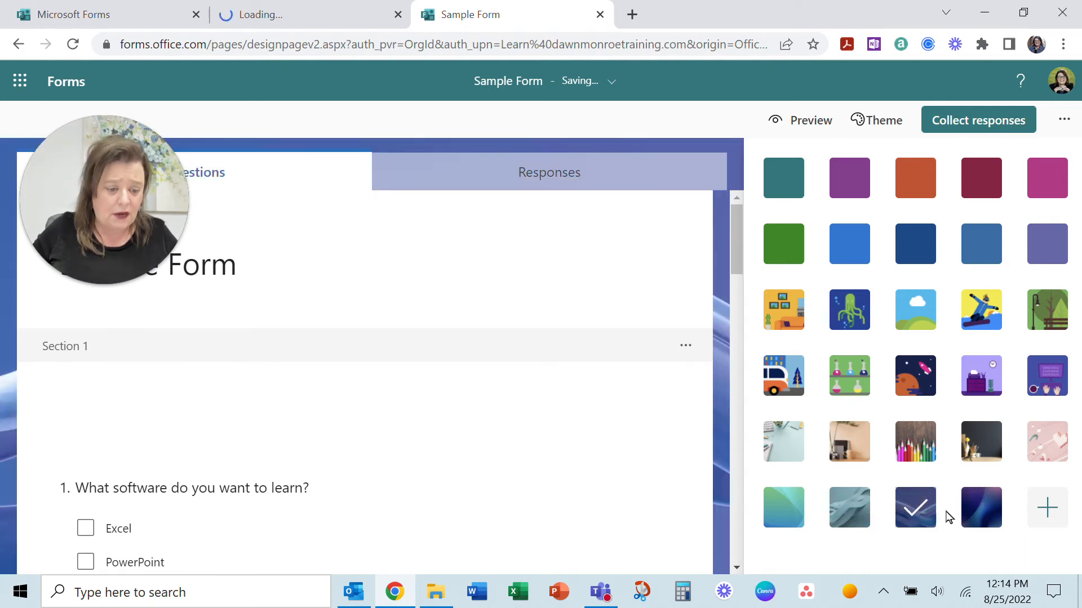
pyautogui.moveTo(1047, 508)
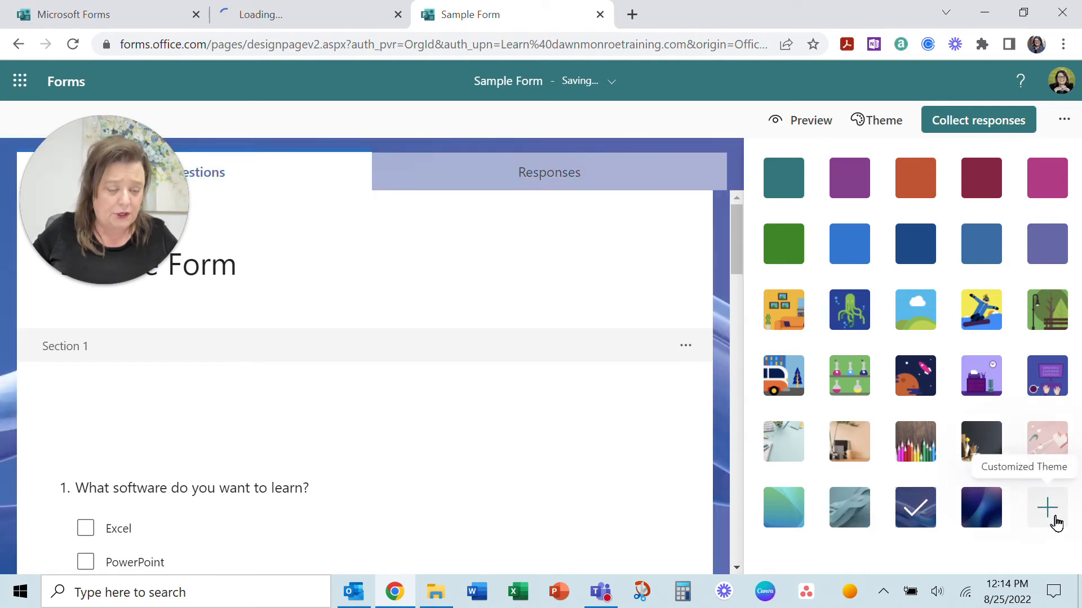
pyautogui.click(1047, 177)
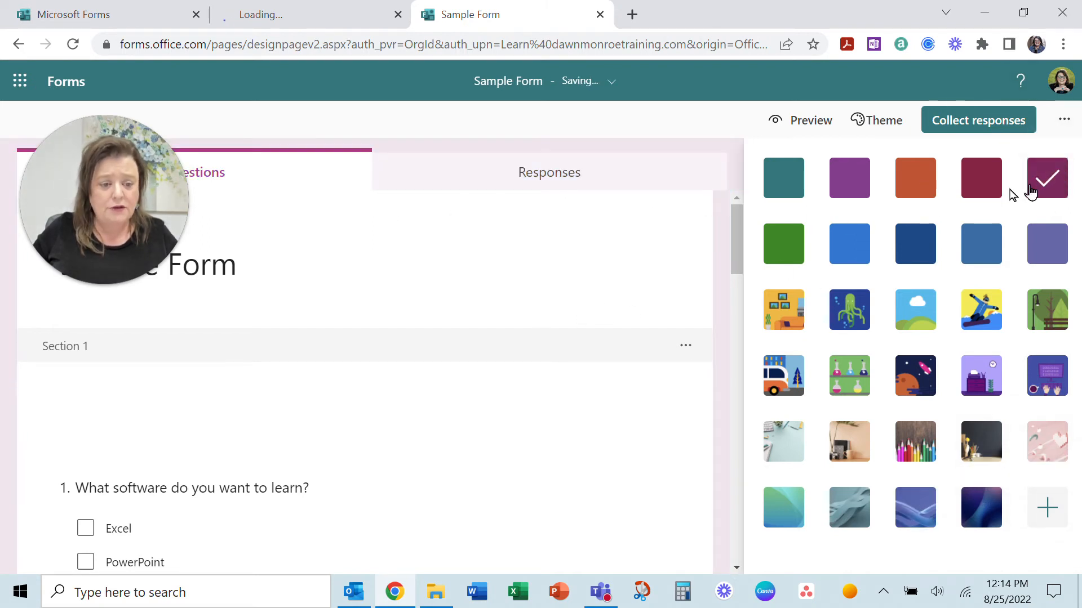
pyautogui.moveTo(1047, 178)
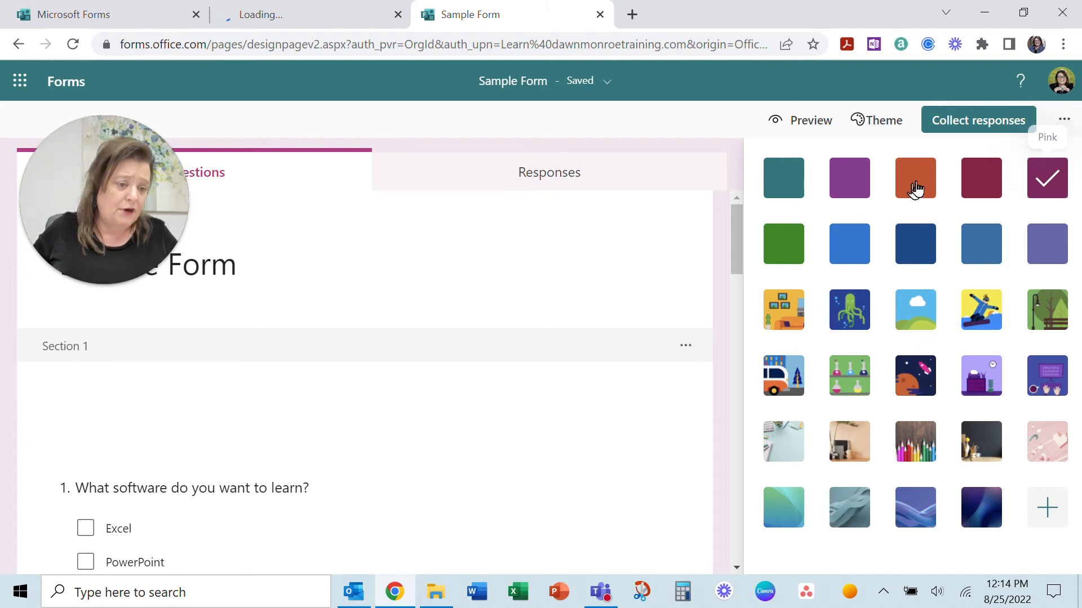
pyautogui.moveTo(978, 119)
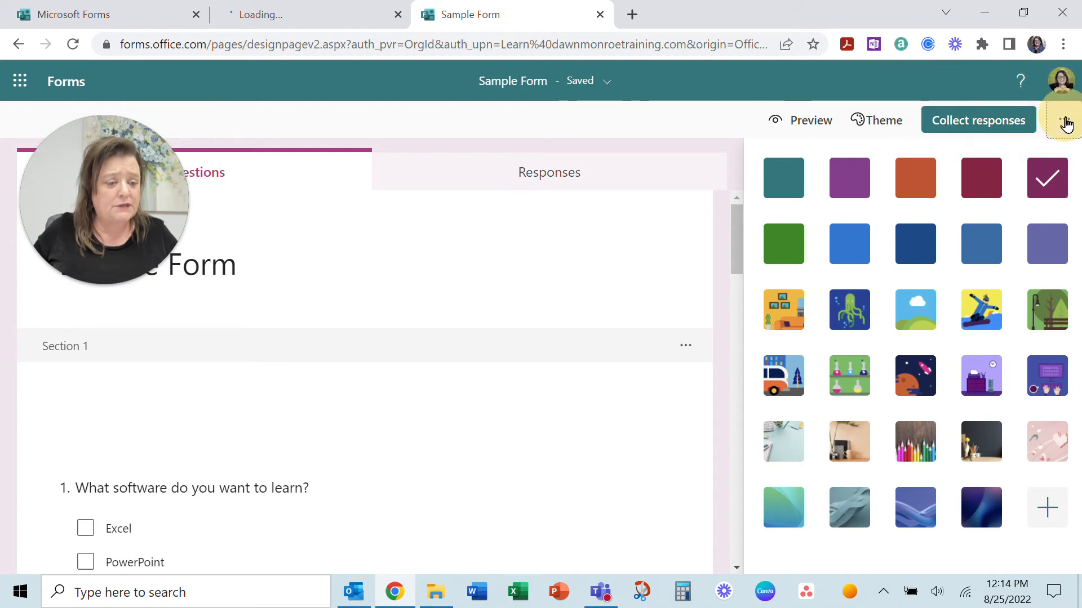
# Step: Bring up the form's more-options menu offering Settings, Multilingual and Print Form
pyautogui.click(1065, 121)
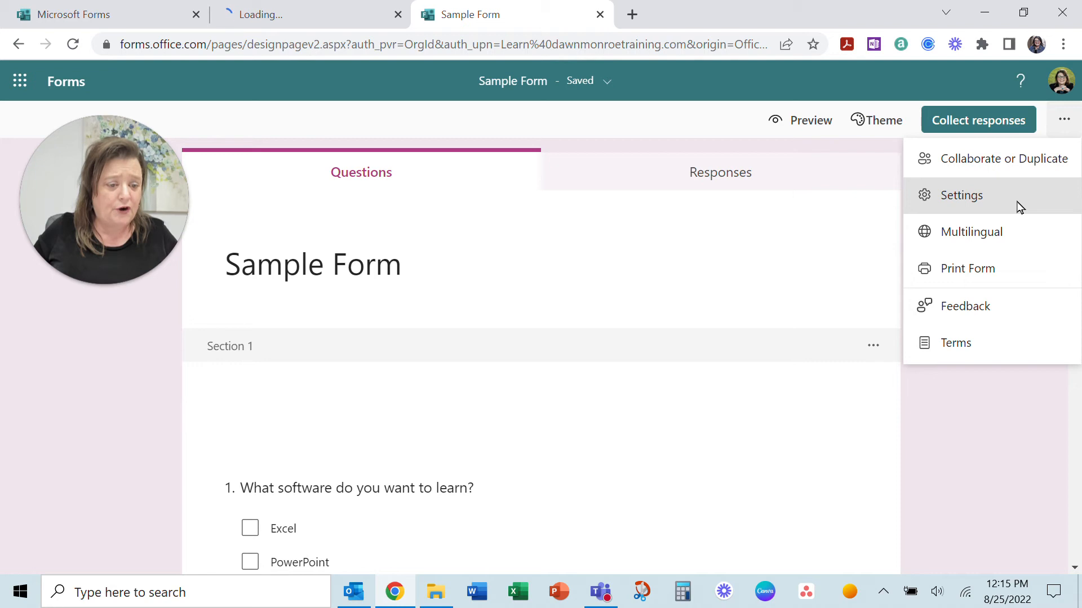
pyautogui.moveTo(1004, 159)
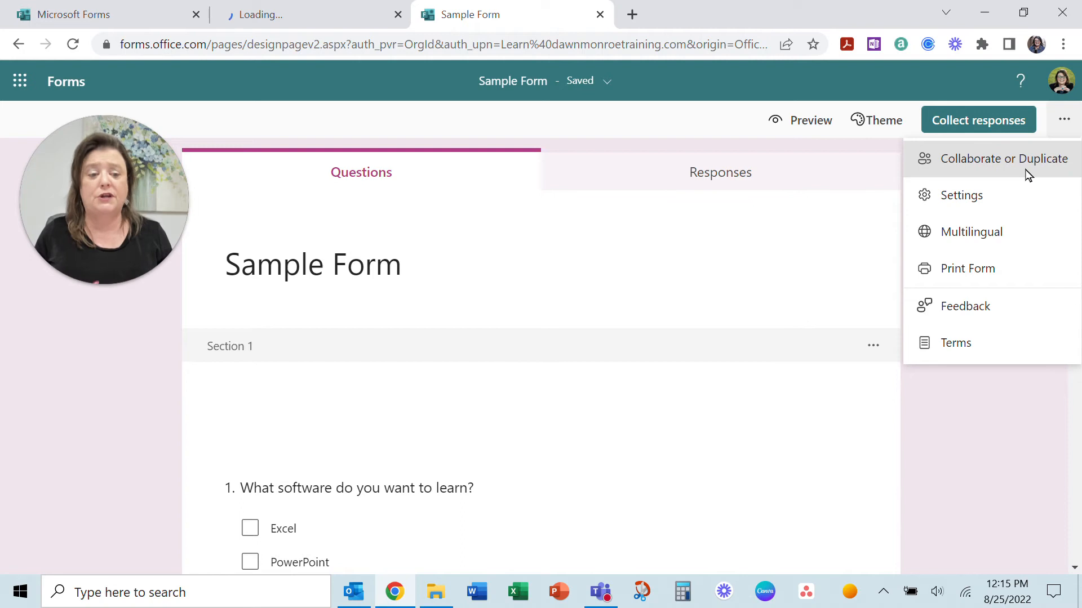
pyautogui.moveTo(972, 185)
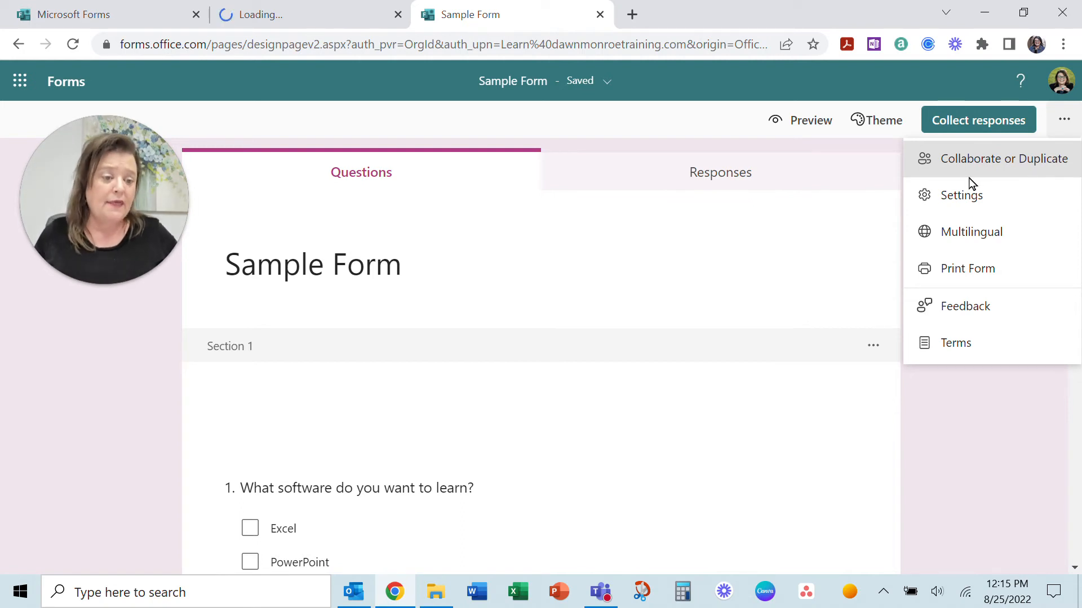
pyautogui.moveTo(975, 169)
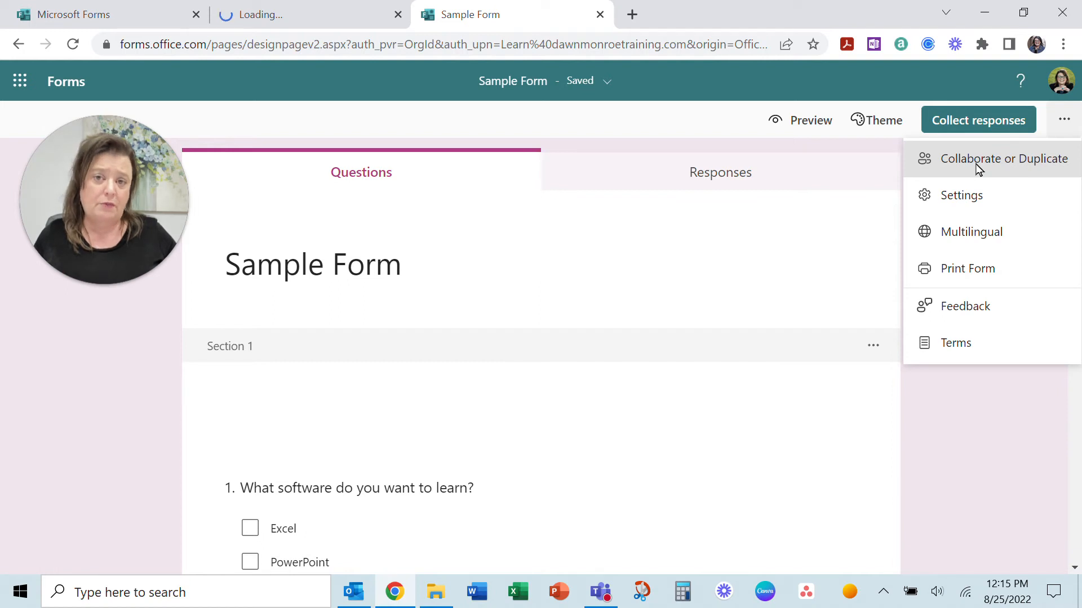
pyautogui.moveTo(960, 195)
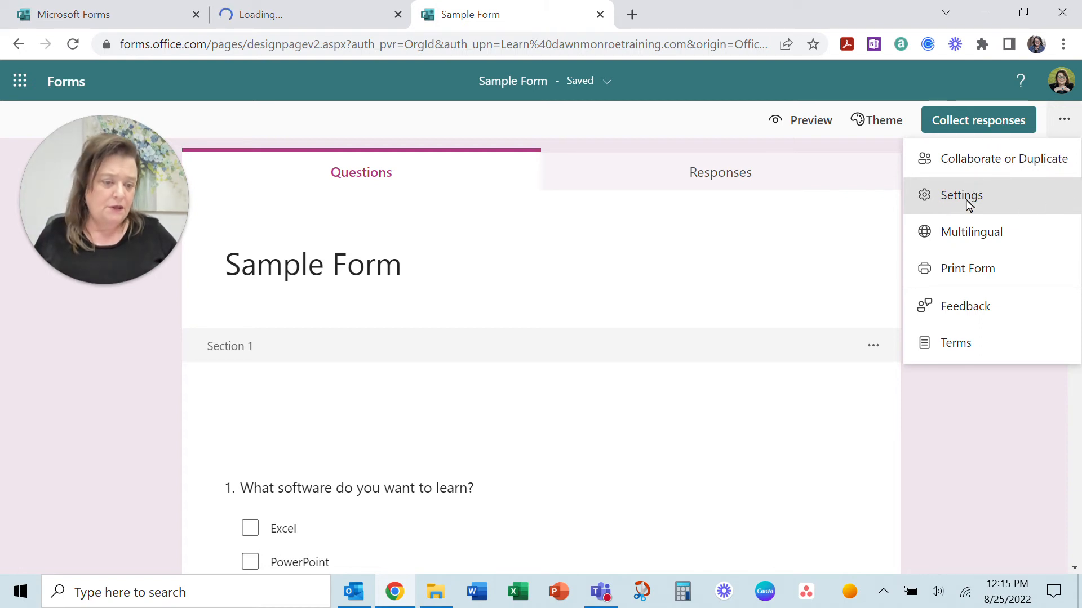
pyautogui.moveTo(1034, 231)
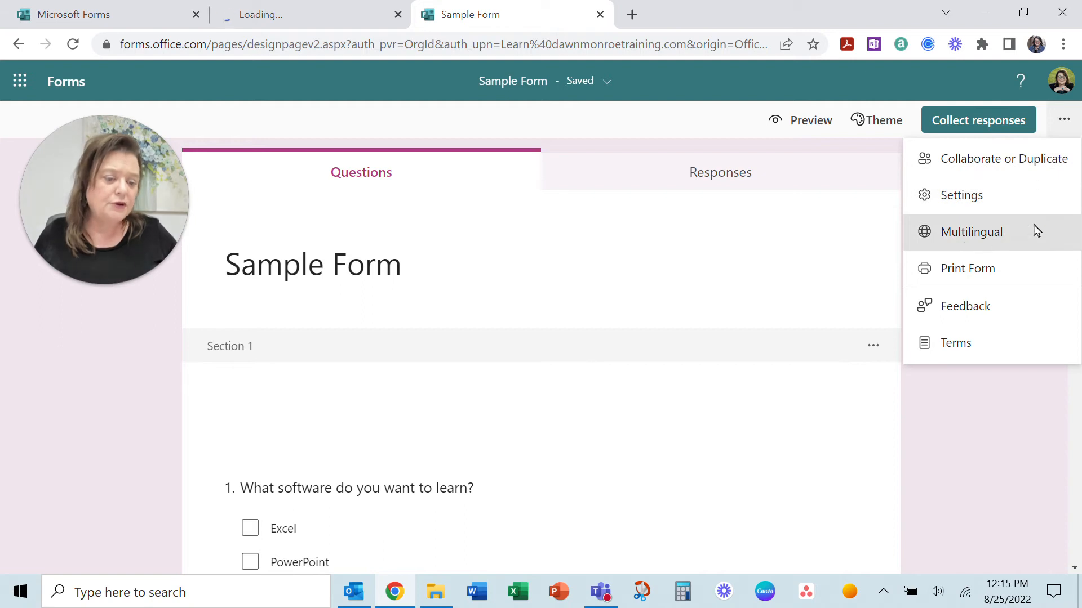
pyautogui.moveTo(1009, 231)
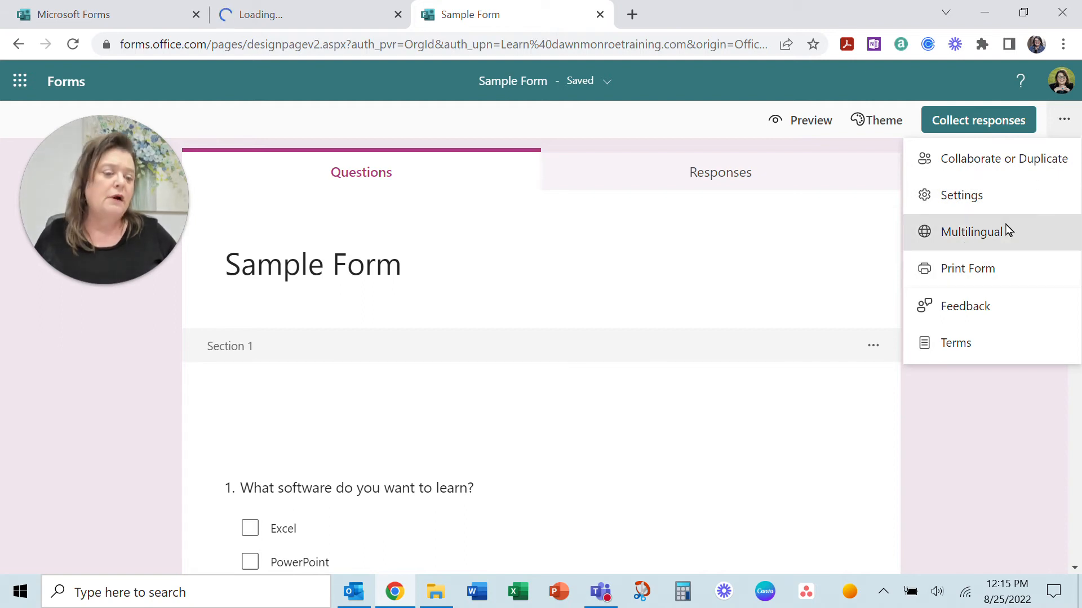
pyautogui.moveTo(992, 237)
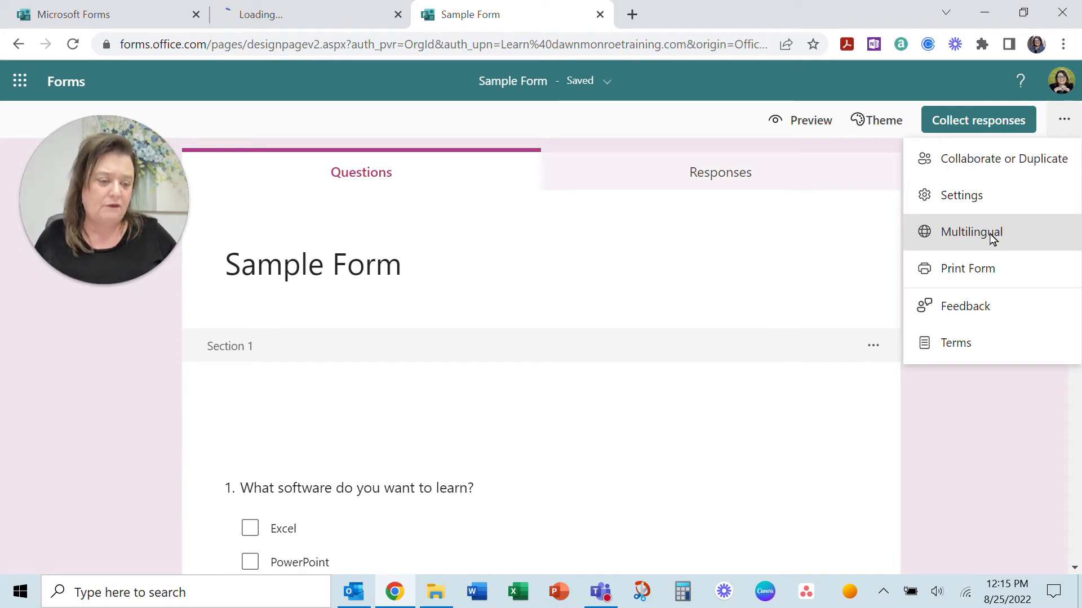
pyautogui.moveTo(967, 268)
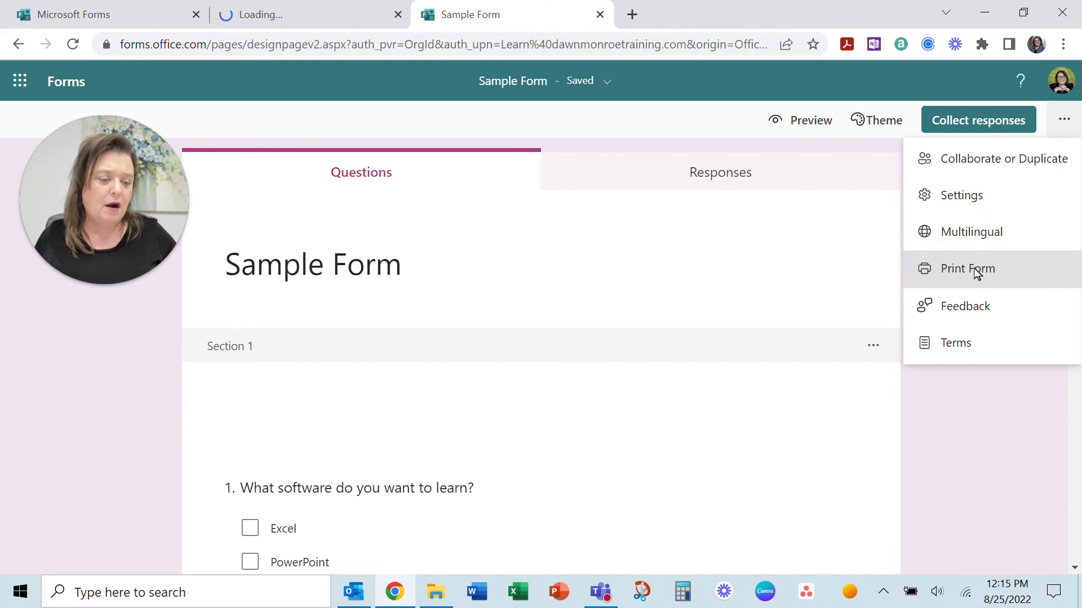
pyautogui.moveTo(988, 278)
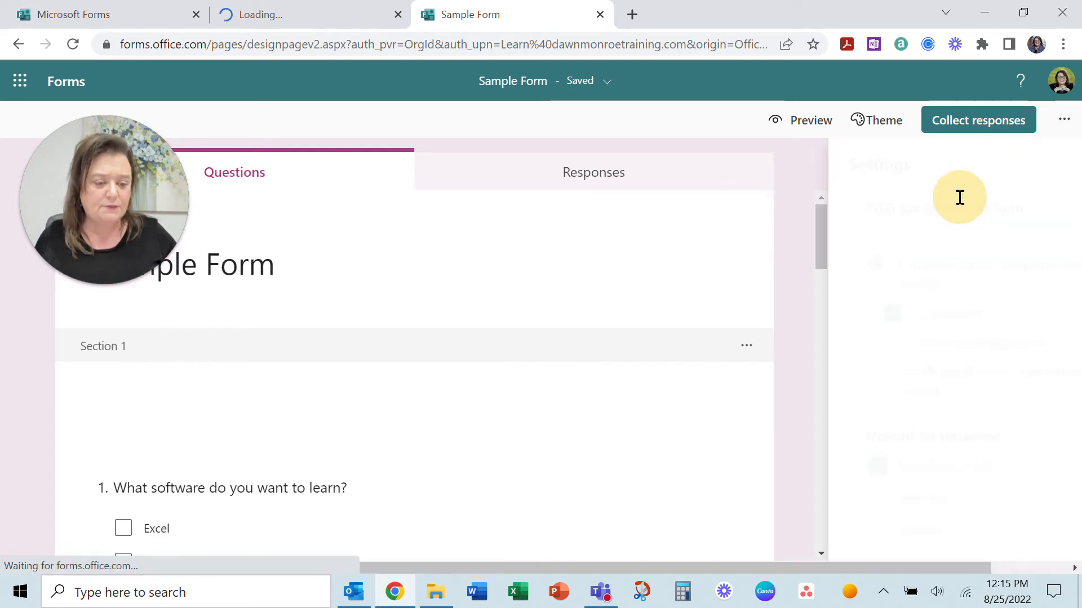
# Step: In Settings, stop recording names and turn on email notification of each response
pyautogui.click(1064, 119)
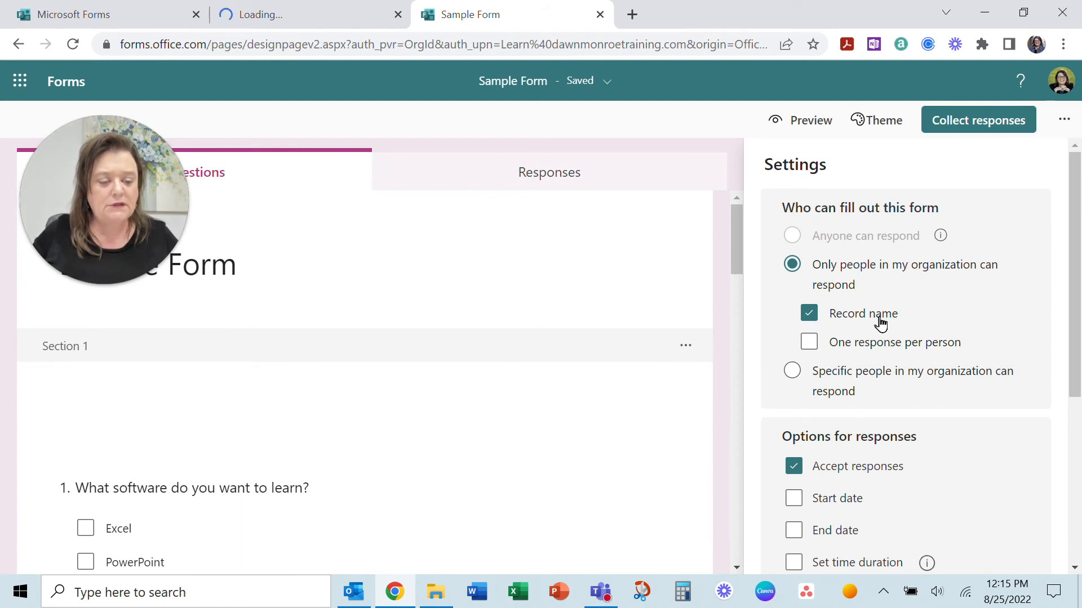
pyautogui.moveTo(945, 271)
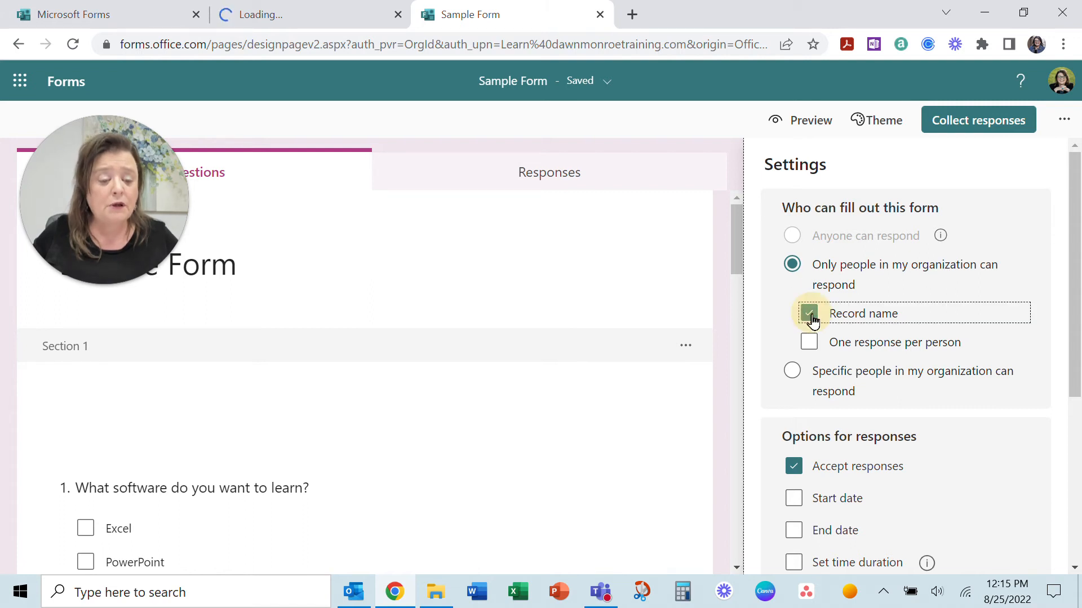
pyautogui.click(809, 313)
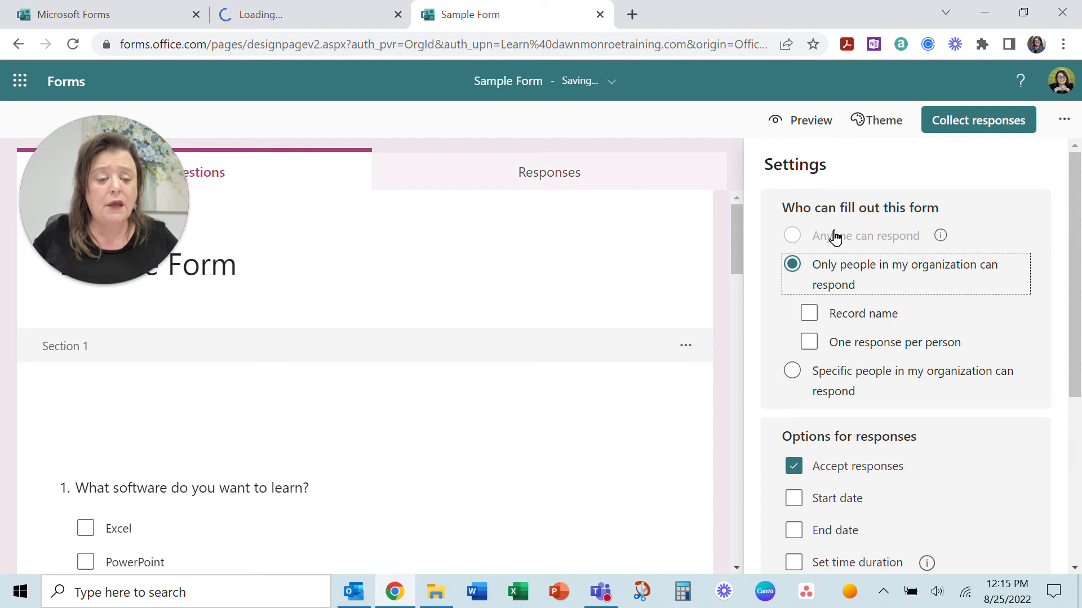
pyautogui.moveTo(831, 268)
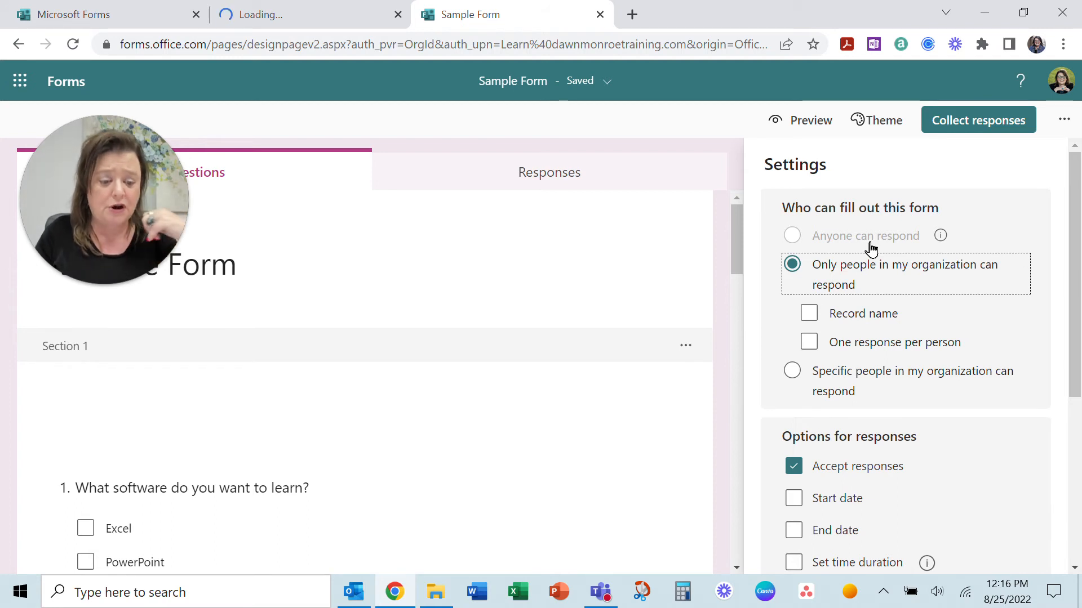
pyautogui.moveTo(849, 227)
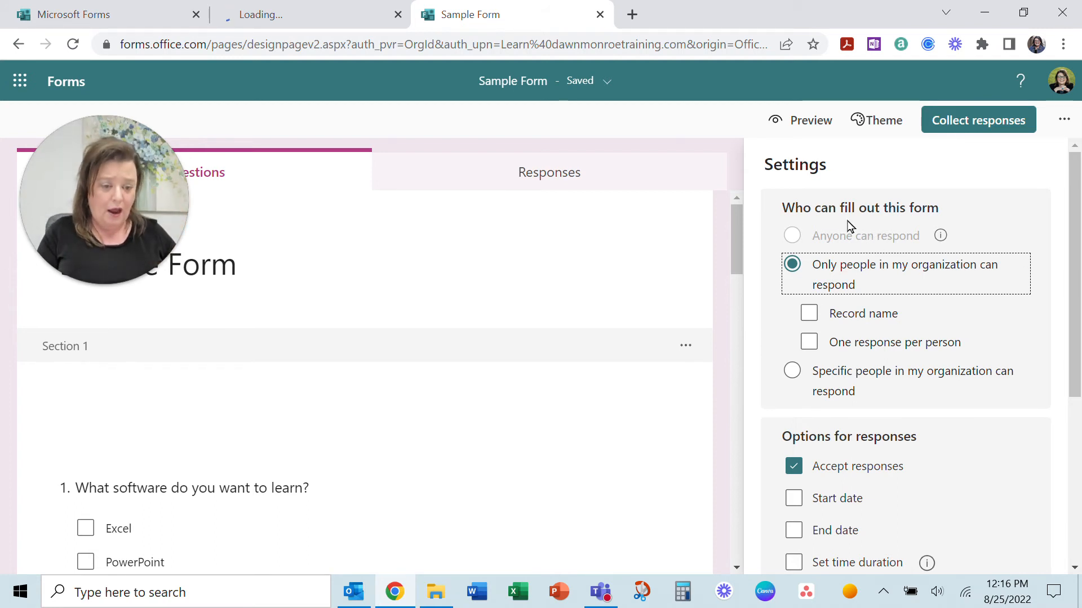
pyautogui.moveTo(848, 412)
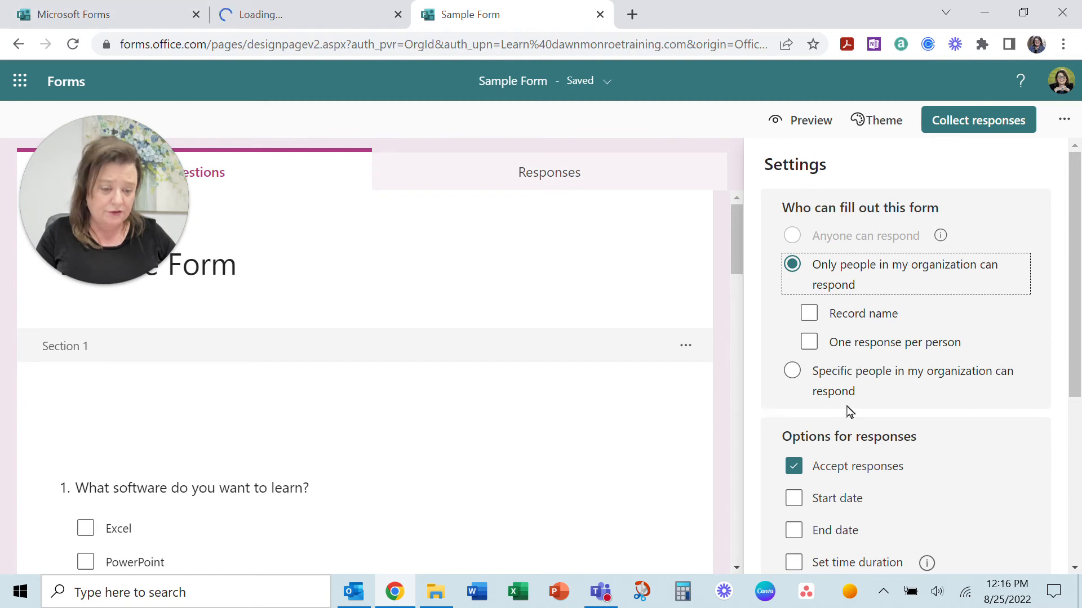
pyautogui.scroll(-3)
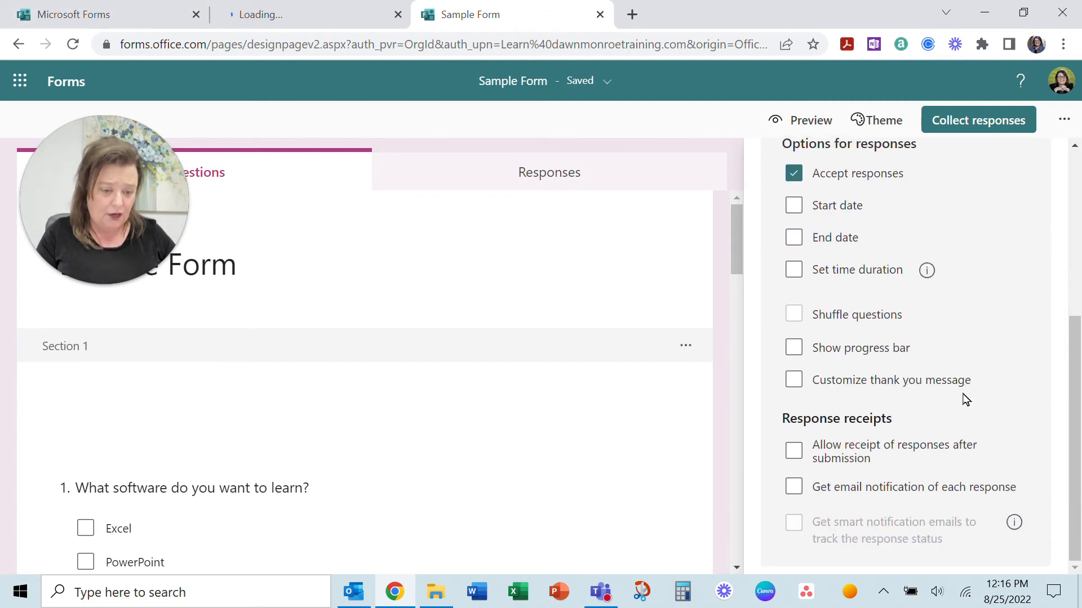
pyautogui.moveTo(892, 446)
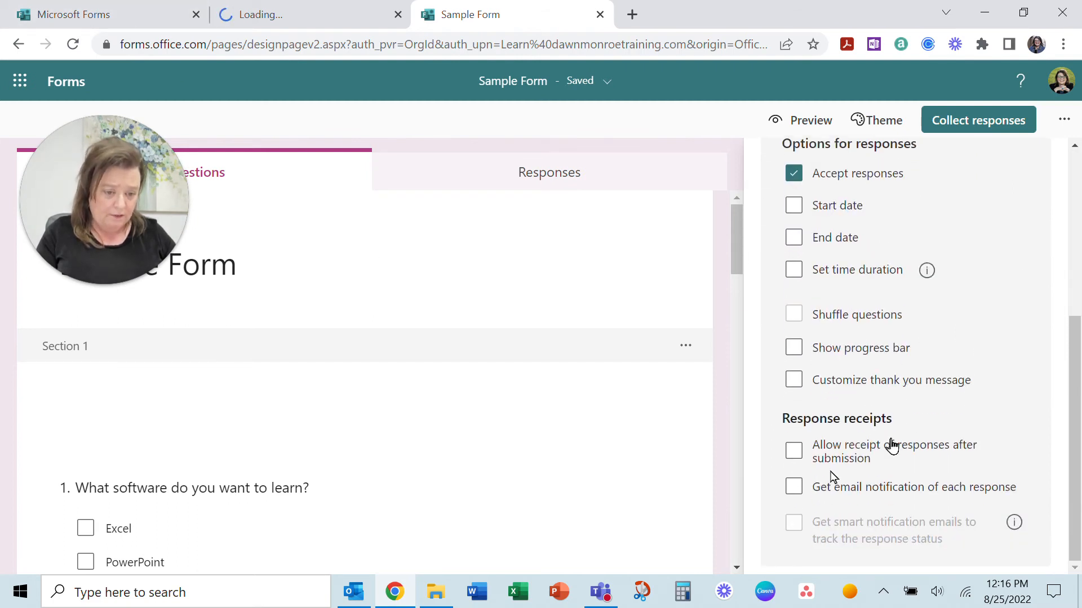
pyautogui.moveTo(889, 307)
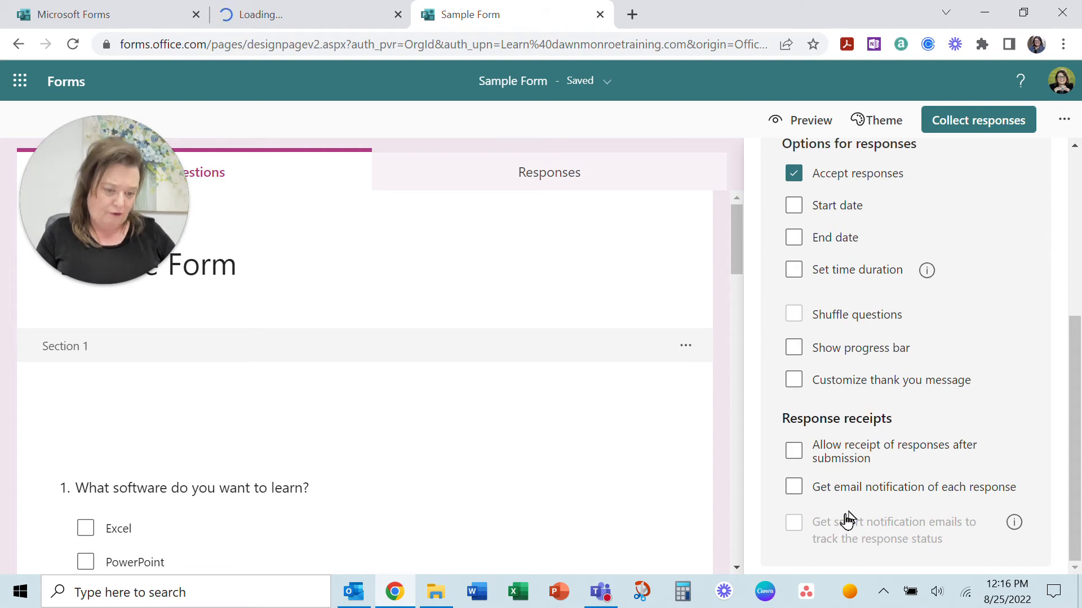
pyautogui.moveTo(797, 468)
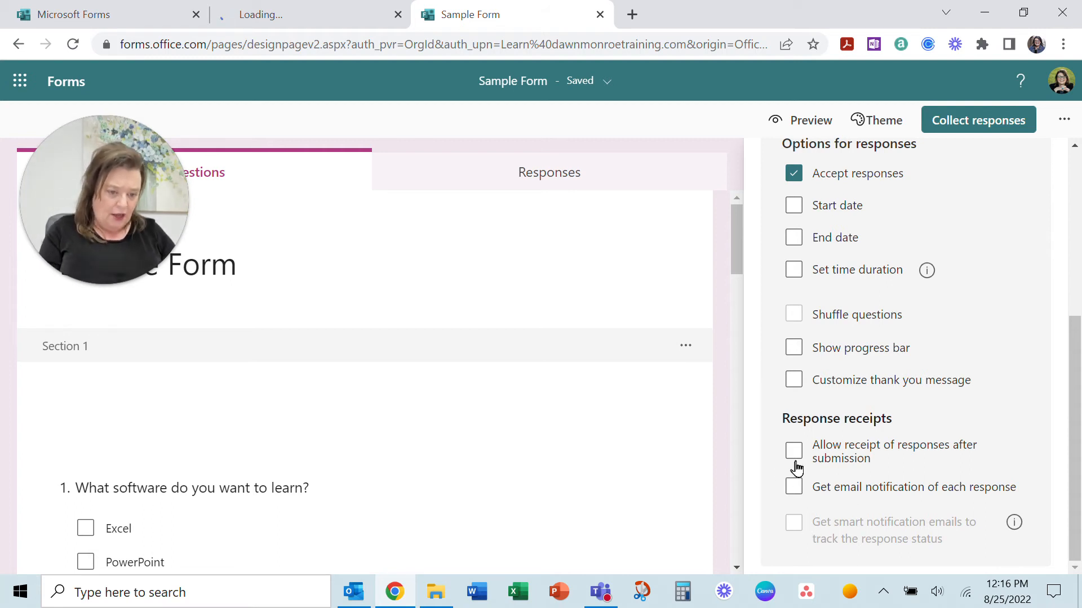
pyautogui.moveTo(814, 212)
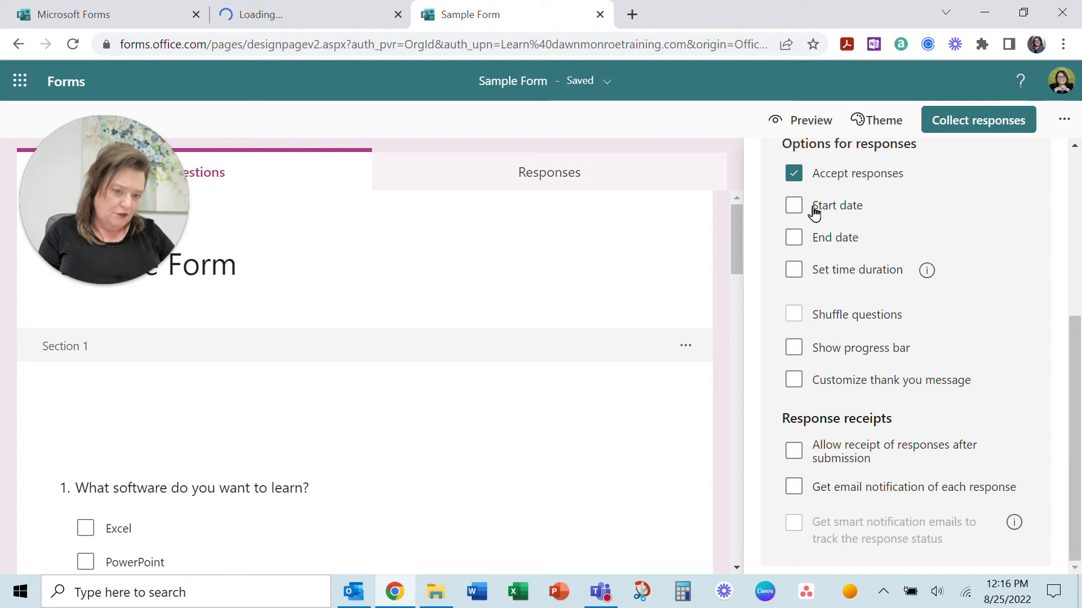
pyautogui.moveTo(793, 383)
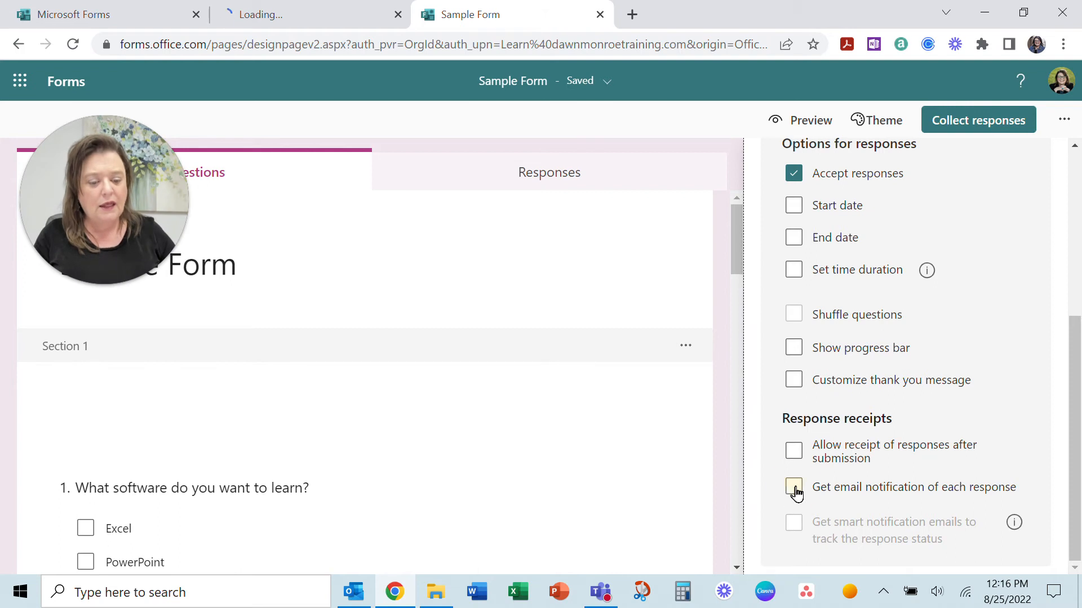
pyautogui.click(794, 487)
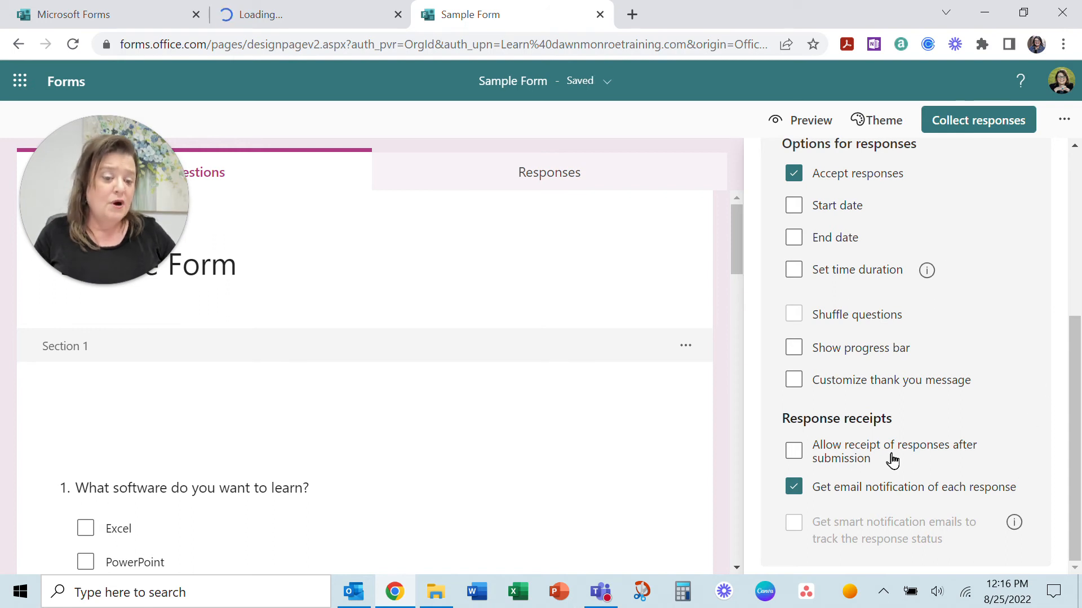
pyautogui.scroll(3)
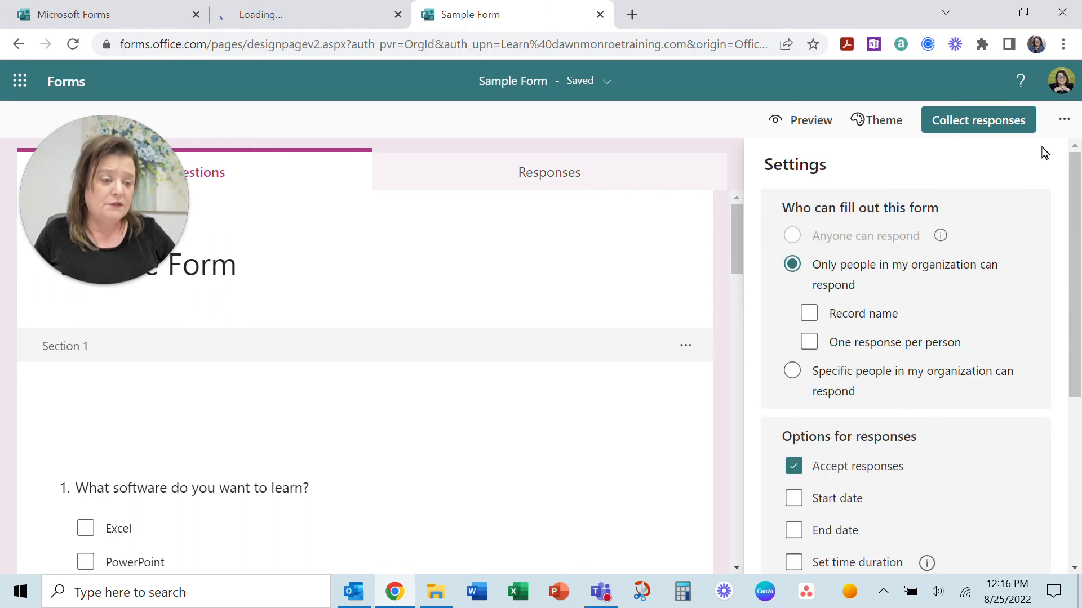
# Step: In Collect responses, keep 'Only people in my organization' and shorten the response link
pyautogui.click(977, 119)
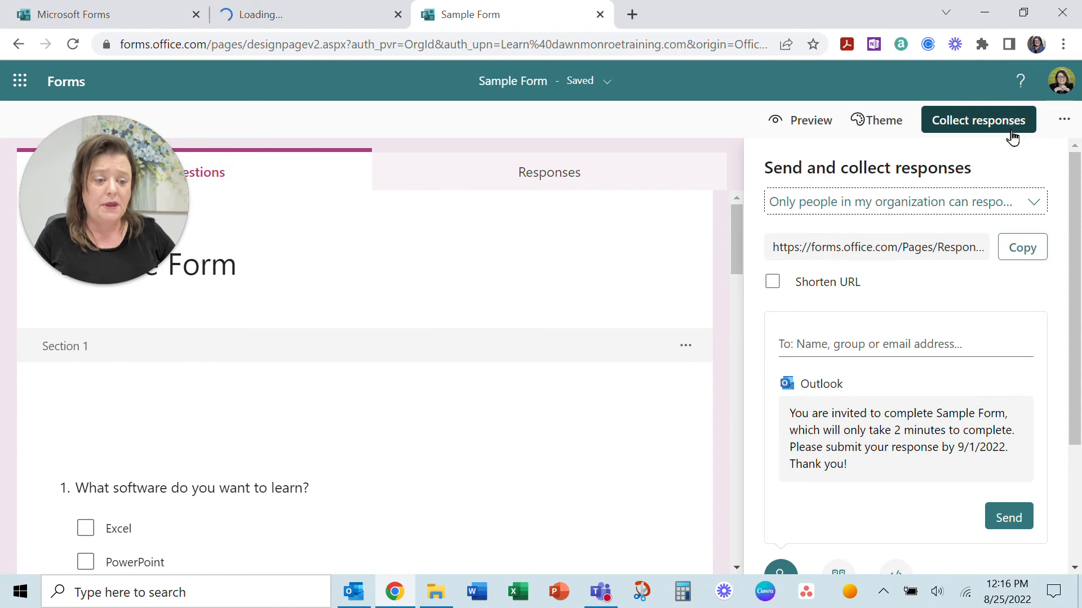
pyautogui.click(1034, 202)
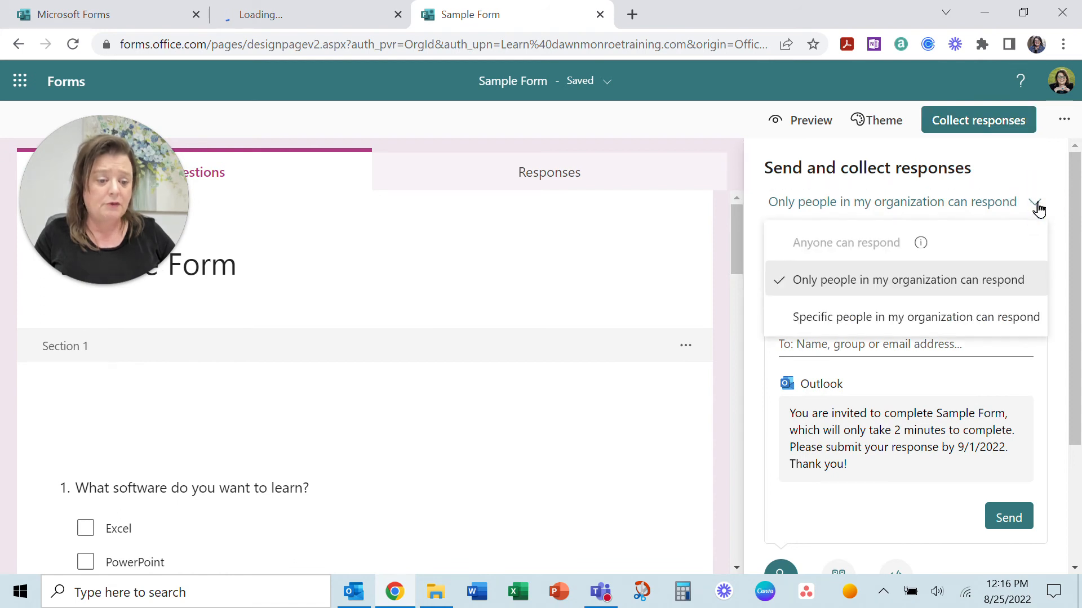
pyautogui.click(907, 279)
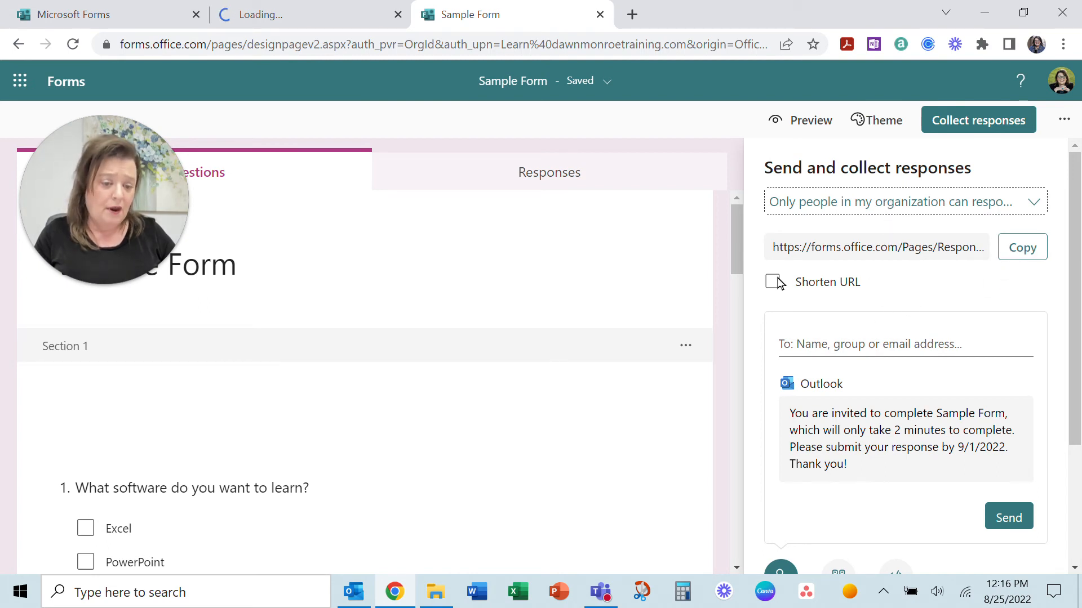
pyautogui.click(772, 282)
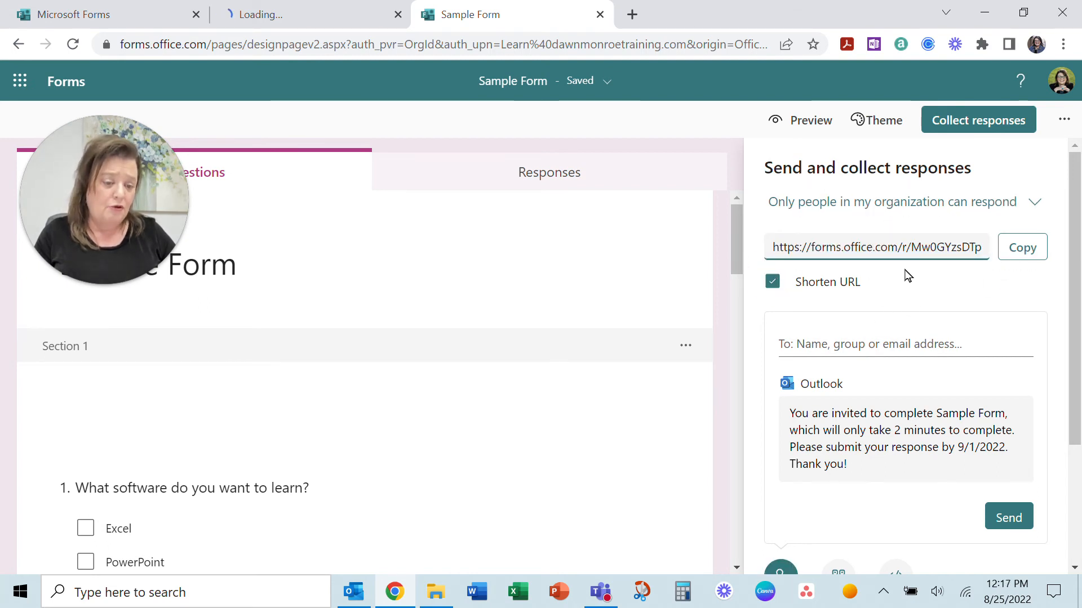
pyautogui.click(1022, 247)
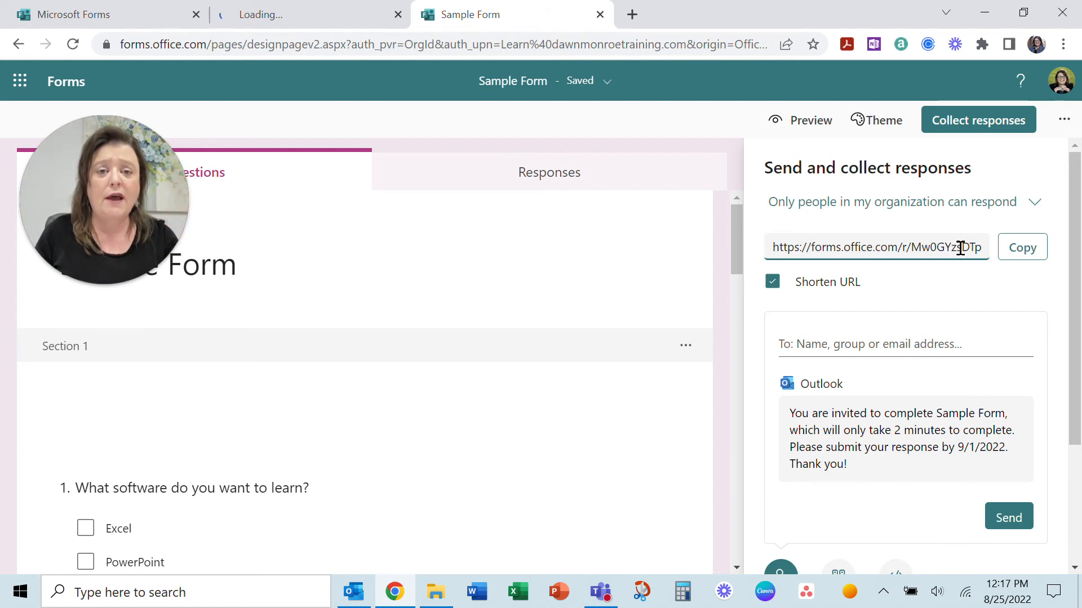
pyautogui.moveTo(902, 337)
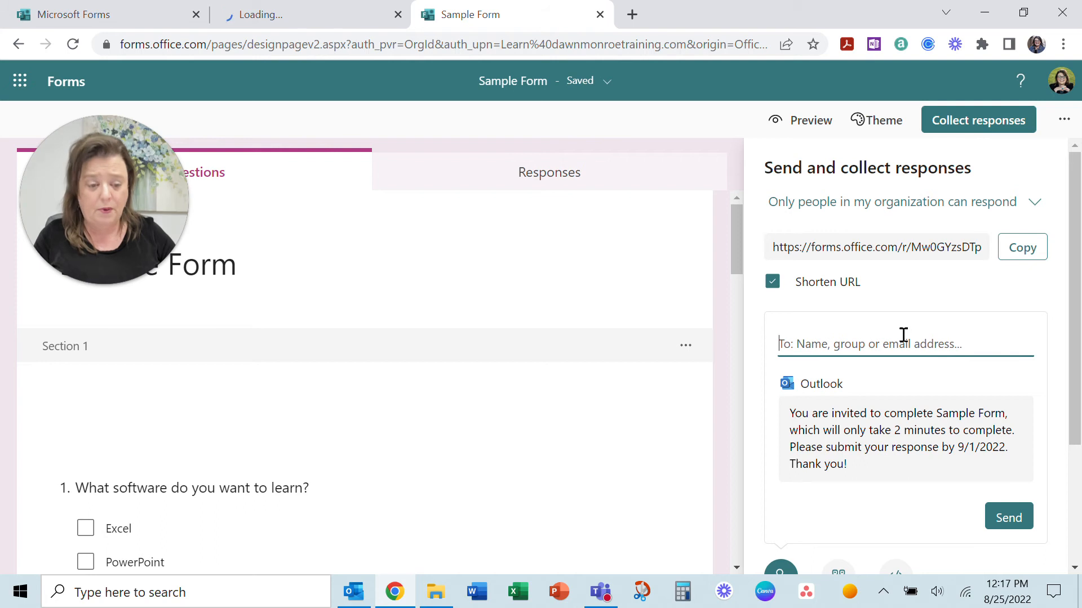
pyautogui.scroll(-3)
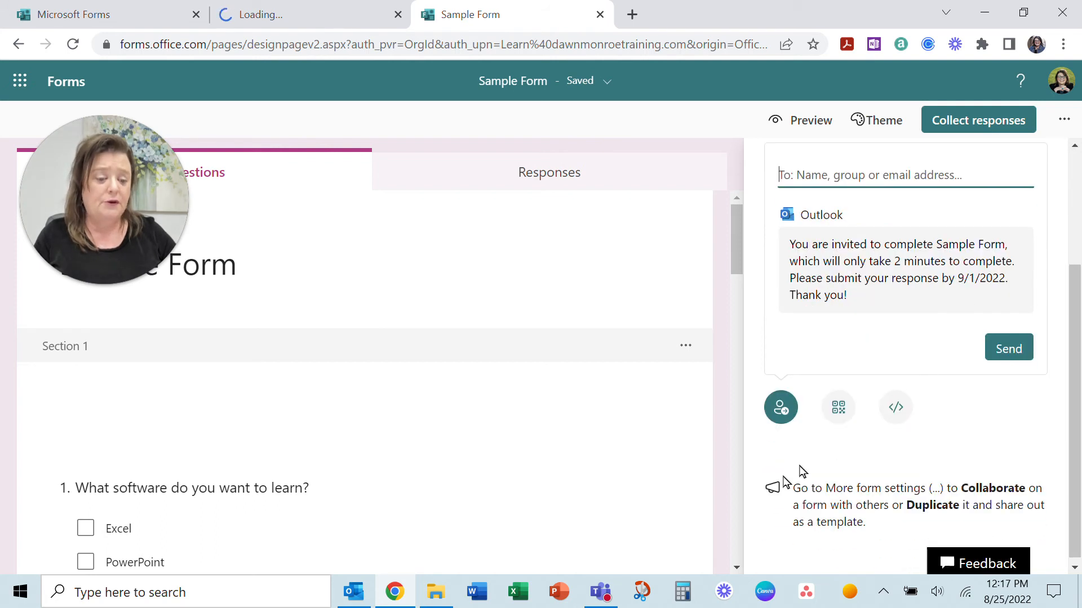
pyautogui.moveTo(837, 407)
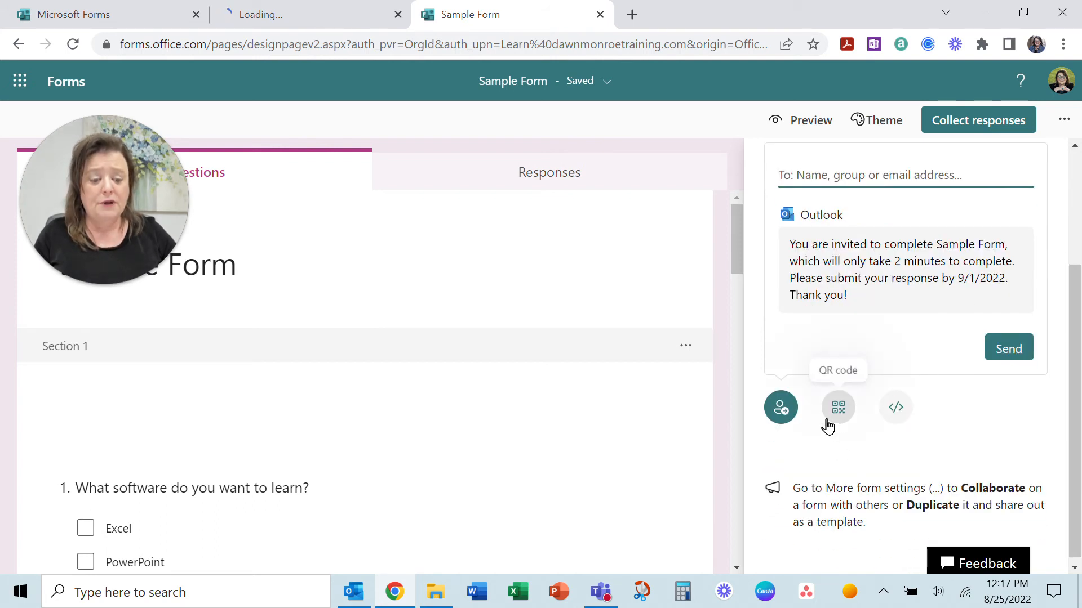
# Step: Show the form's QR code, then its embed code for webpages
pyautogui.click(837, 407)
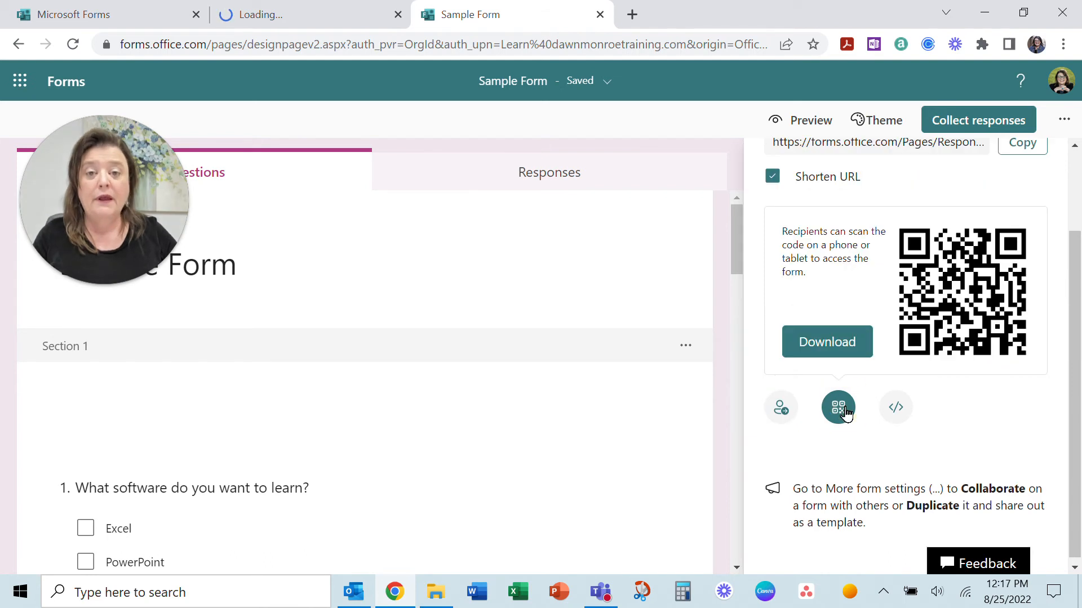
pyautogui.moveTo(881, 357)
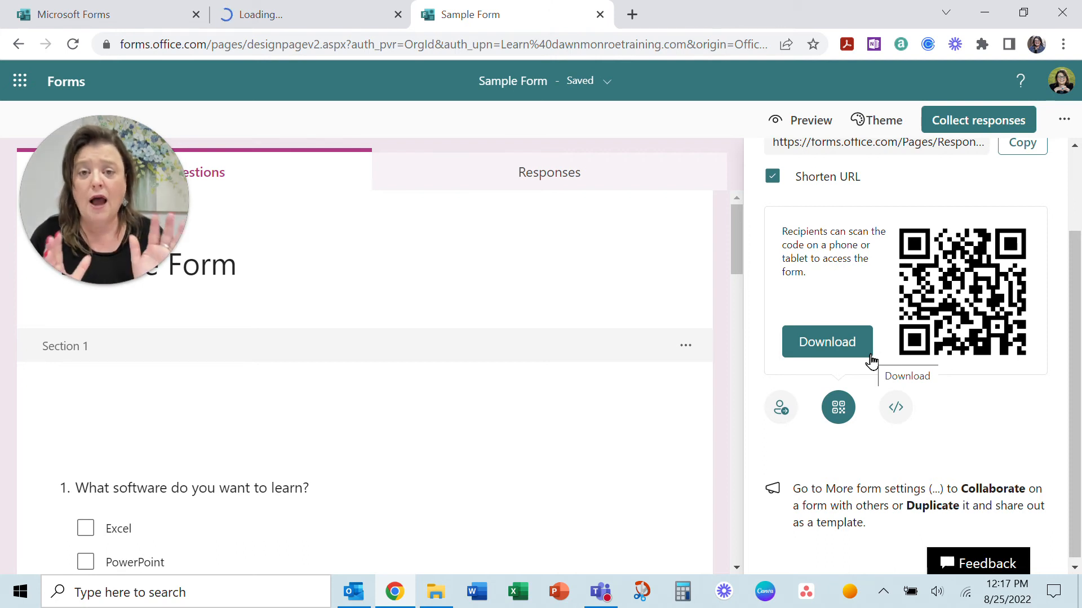
pyautogui.moveTo(917, 300)
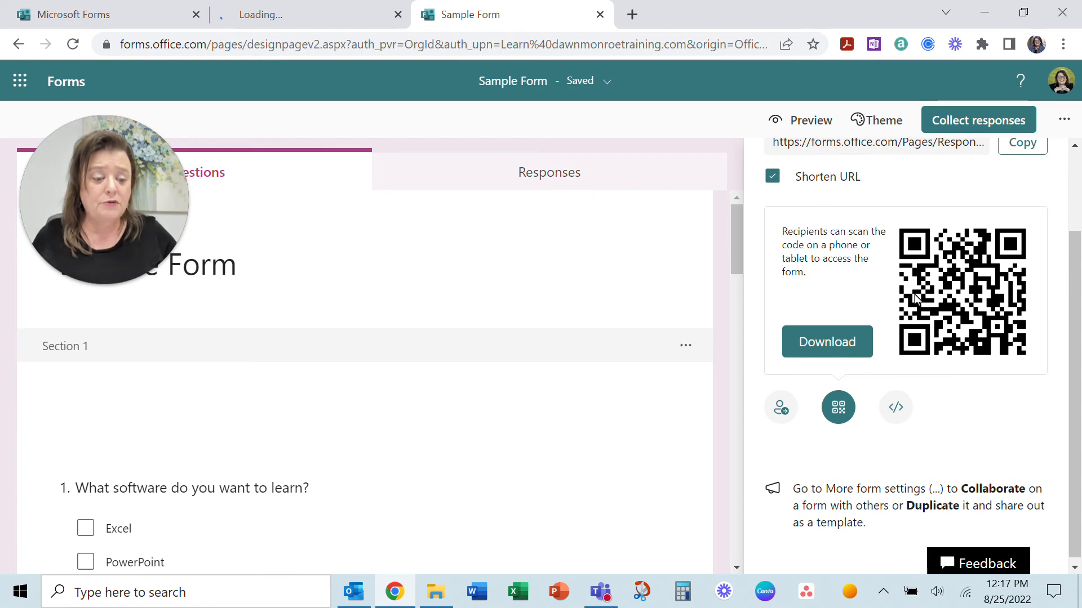
pyautogui.moveTo(972, 293)
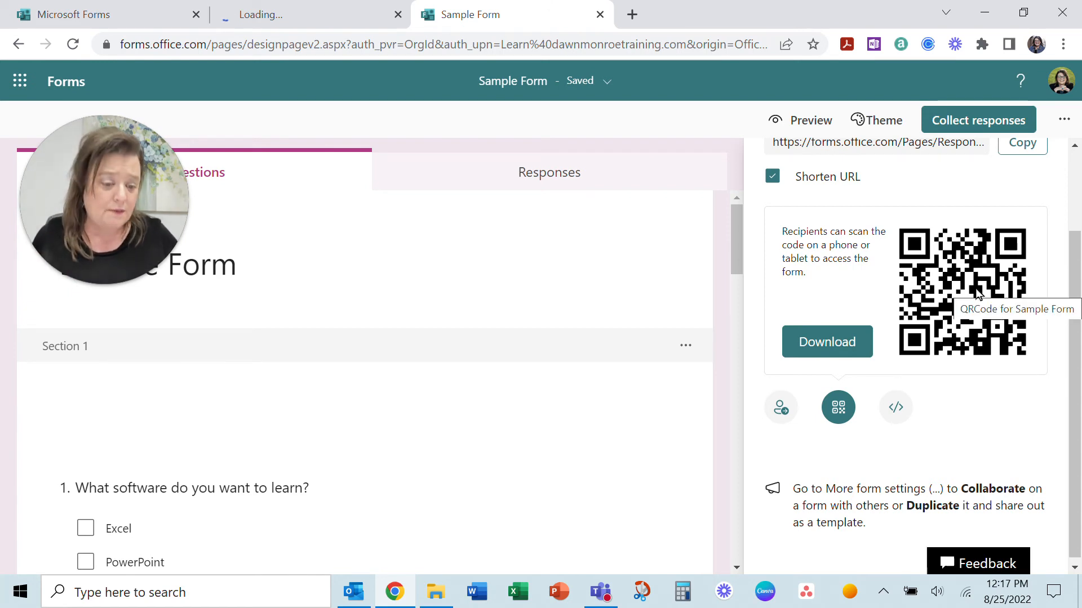
pyautogui.click(895, 403)
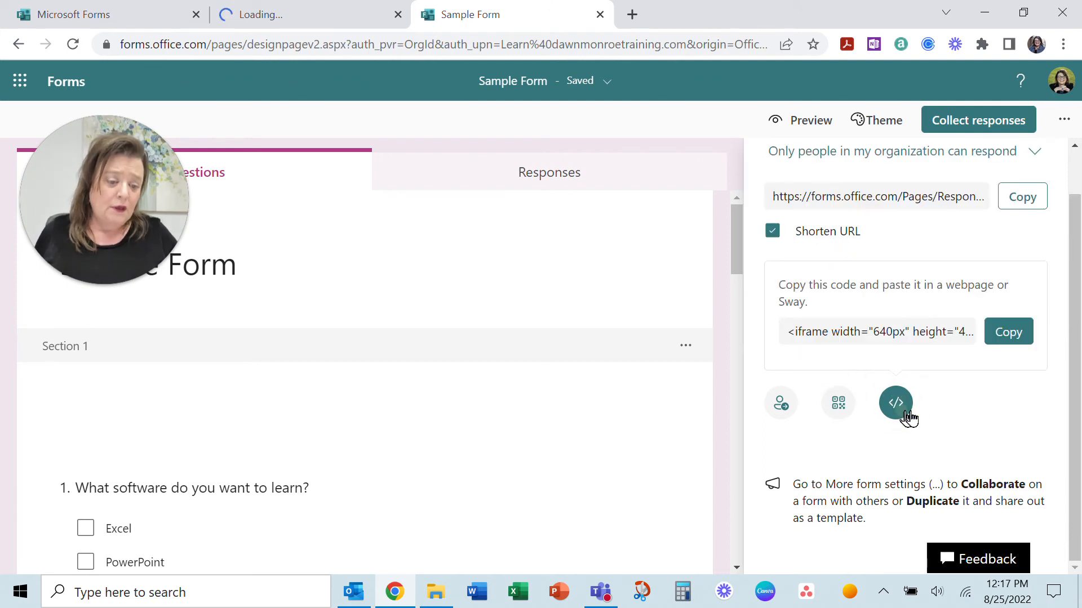
pyautogui.moveTo(896, 403)
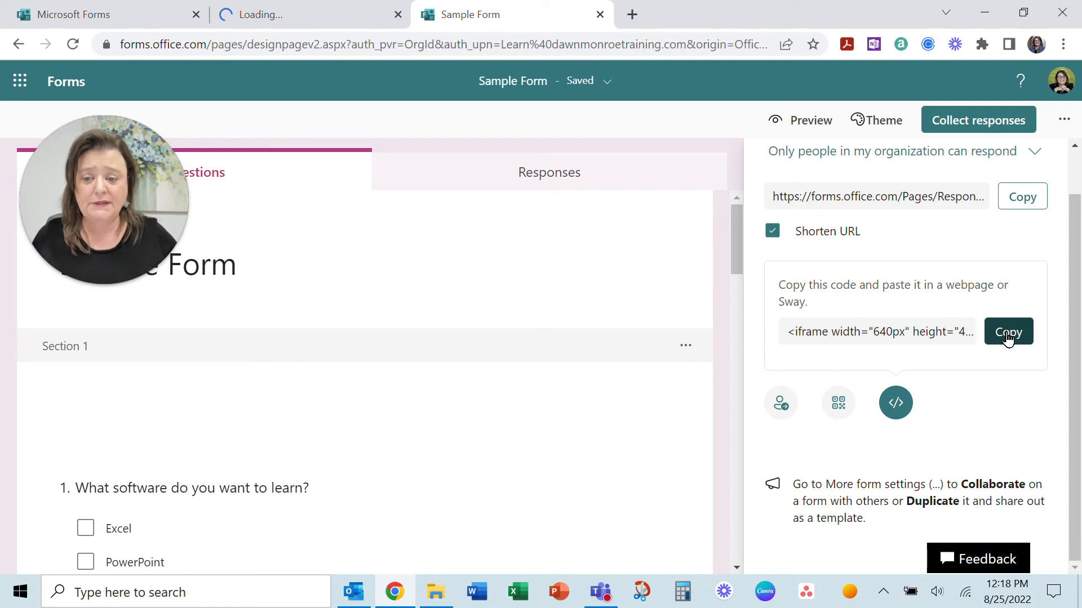
# Step: Leave Sample Form and switch to the IAAP Summit 2022 LIVE form with 144 responses
pyautogui.click(720, 171)
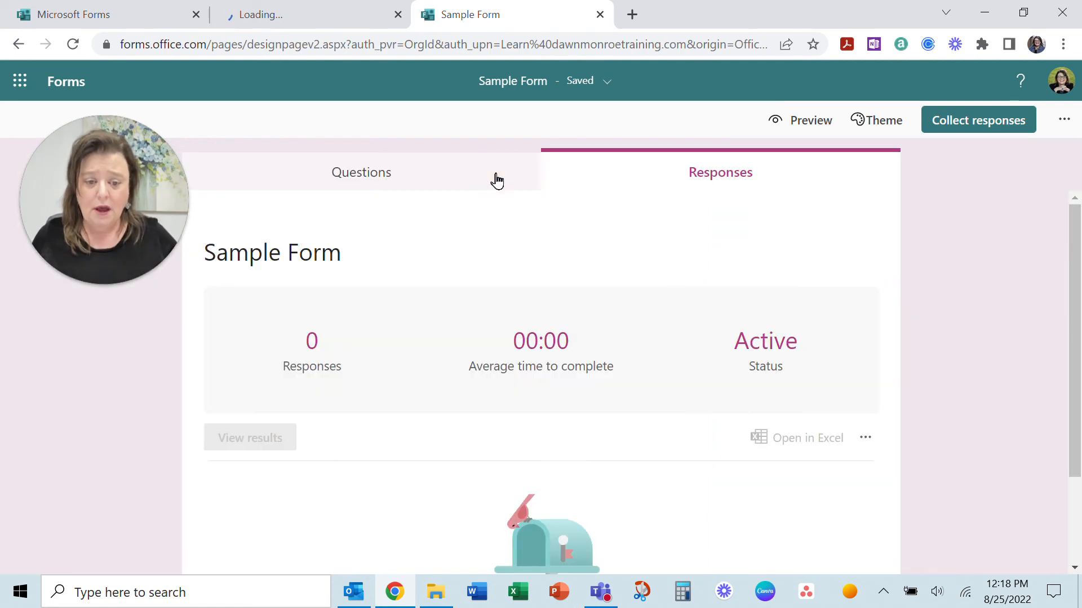
pyautogui.moveTo(706, 186)
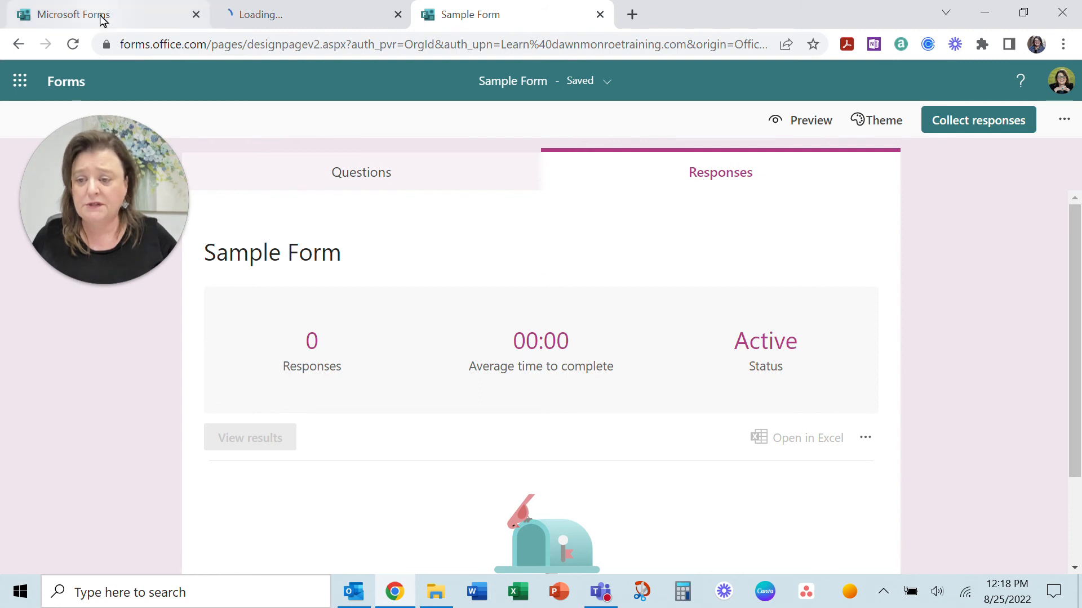
pyautogui.click(74, 15)
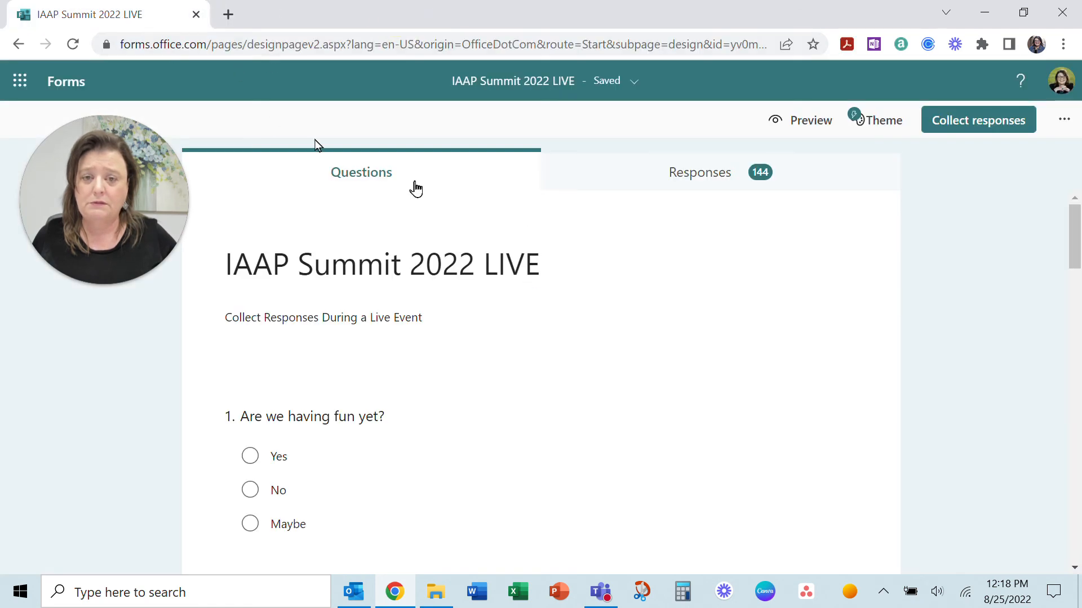
pyautogui.moveTo(545, 357)
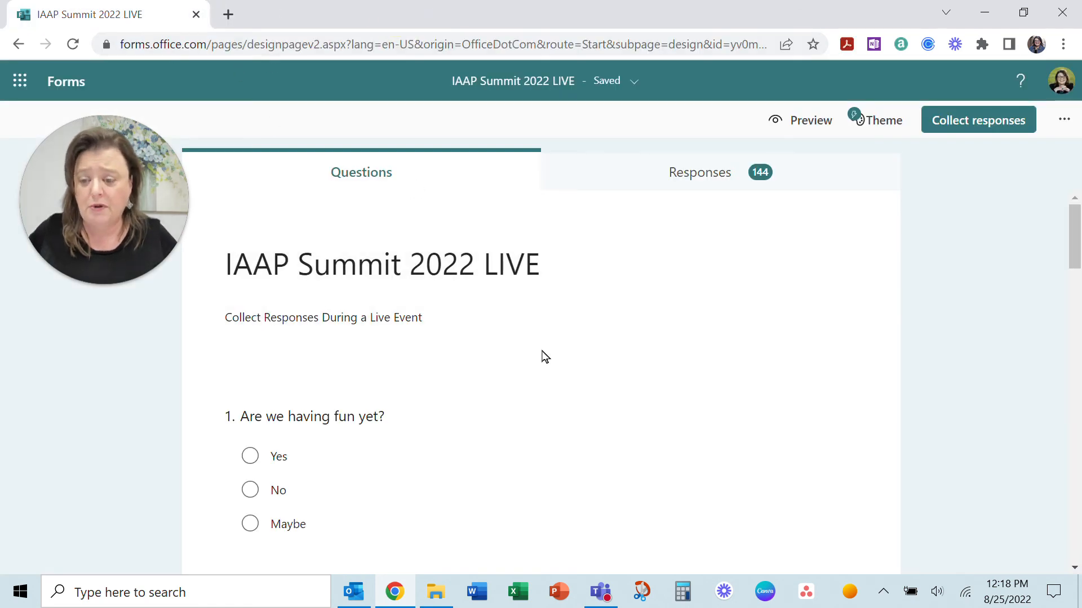
pyautogui.moveTo(542, 363)
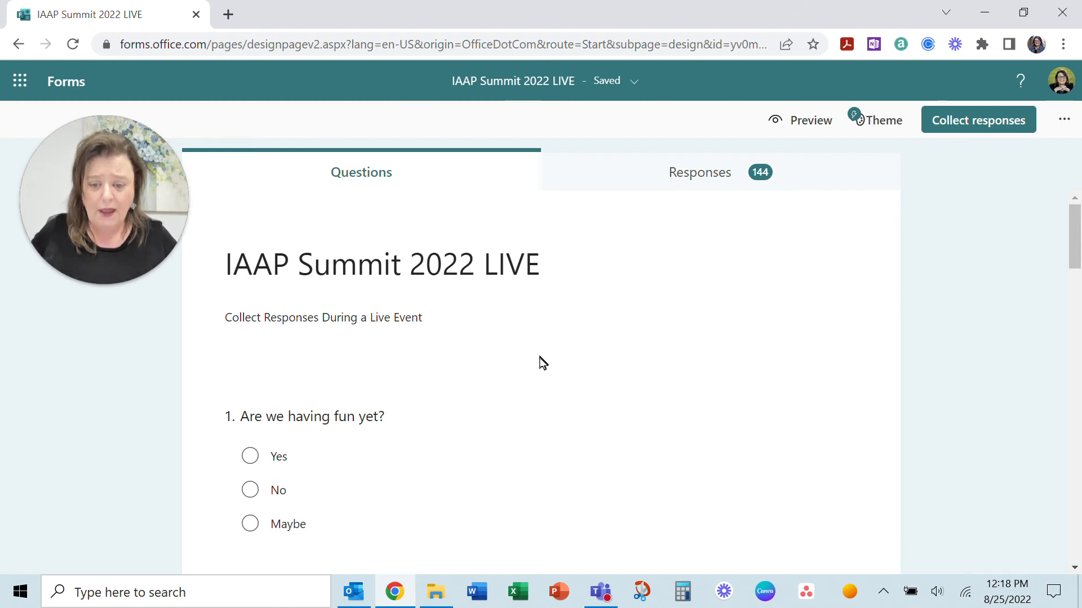
pyautogui.moveTo(357, 474)
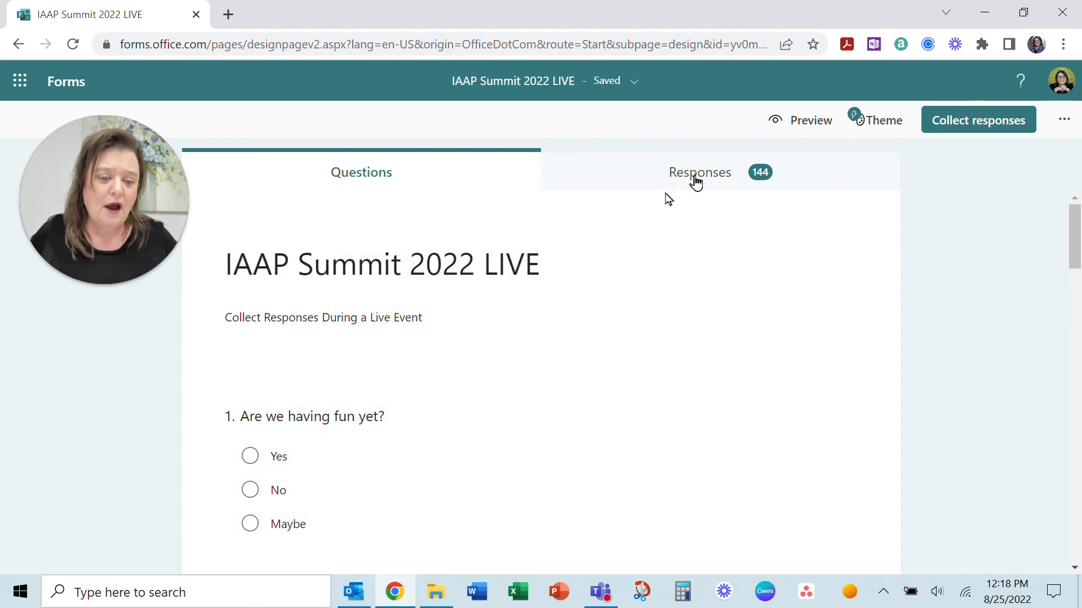
pyautogui.moveTo(700, 172)
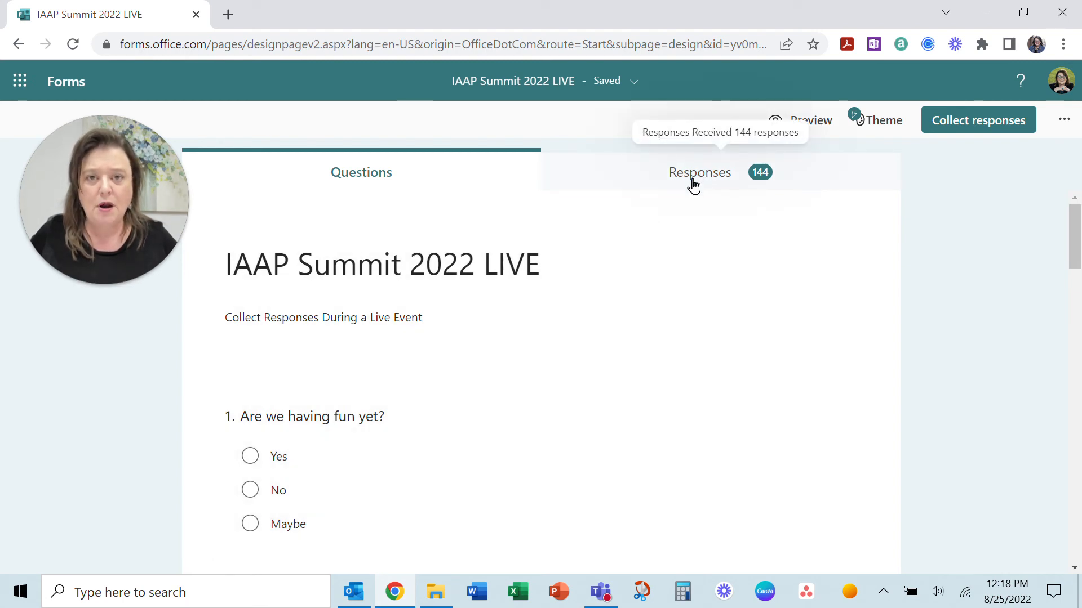
# Step: Review the 144 responses and scroll through the summary charts on the Responses page
pyautogui.click(698, 172)
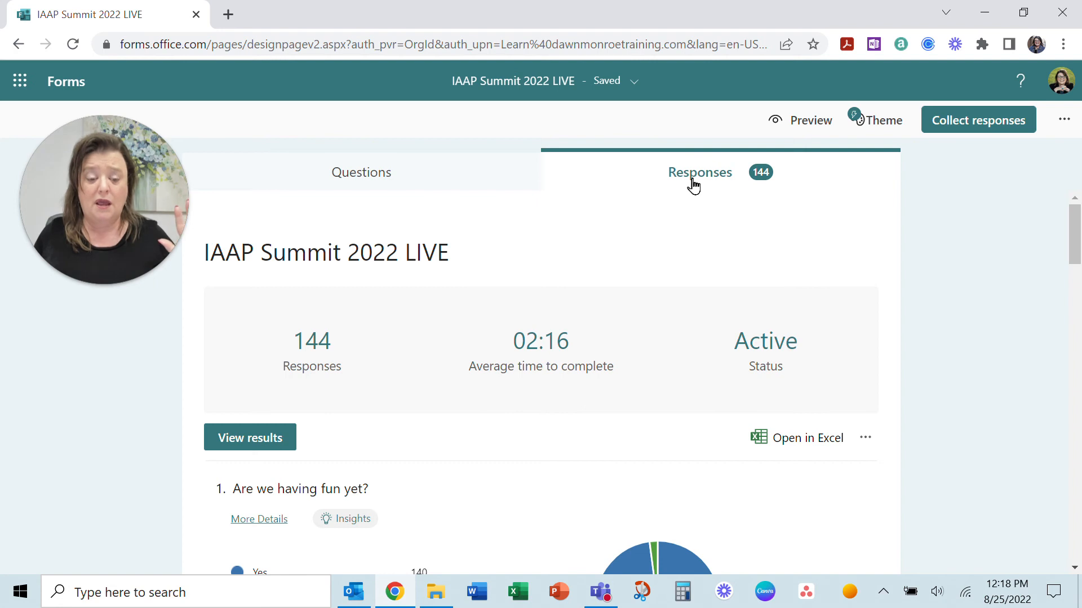
pyautogui.moveTo(730, 243)
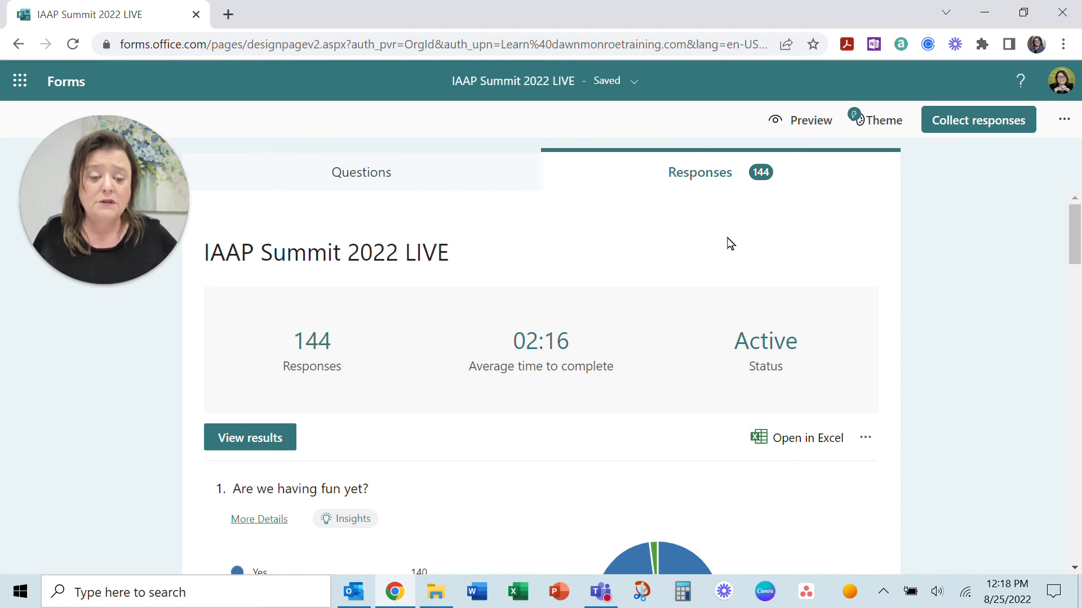
pyautogui.scroll(-3)
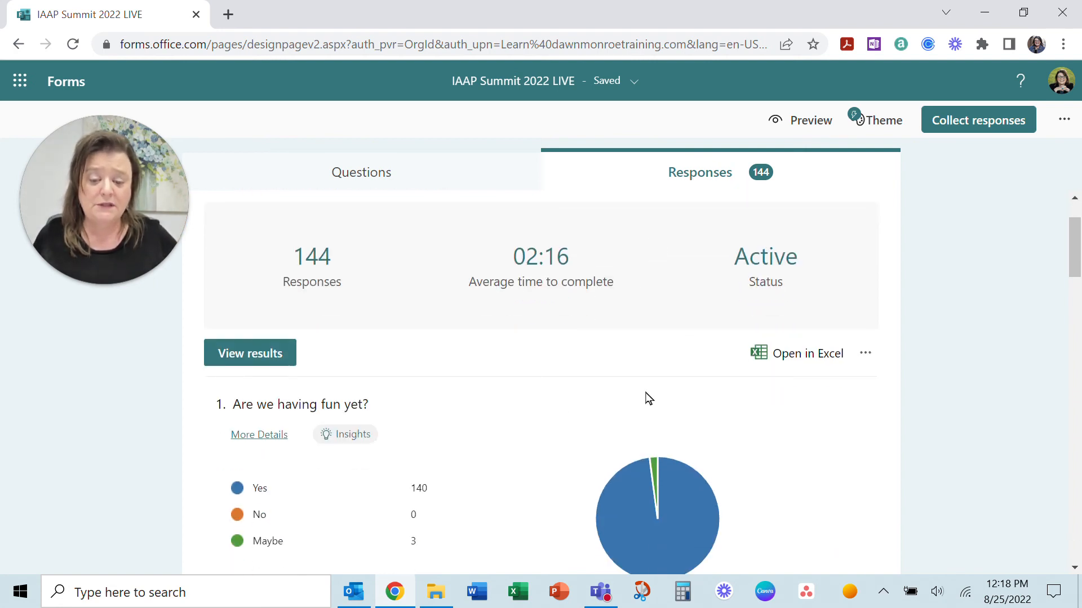
pyautogui.moveTo(849, 392)
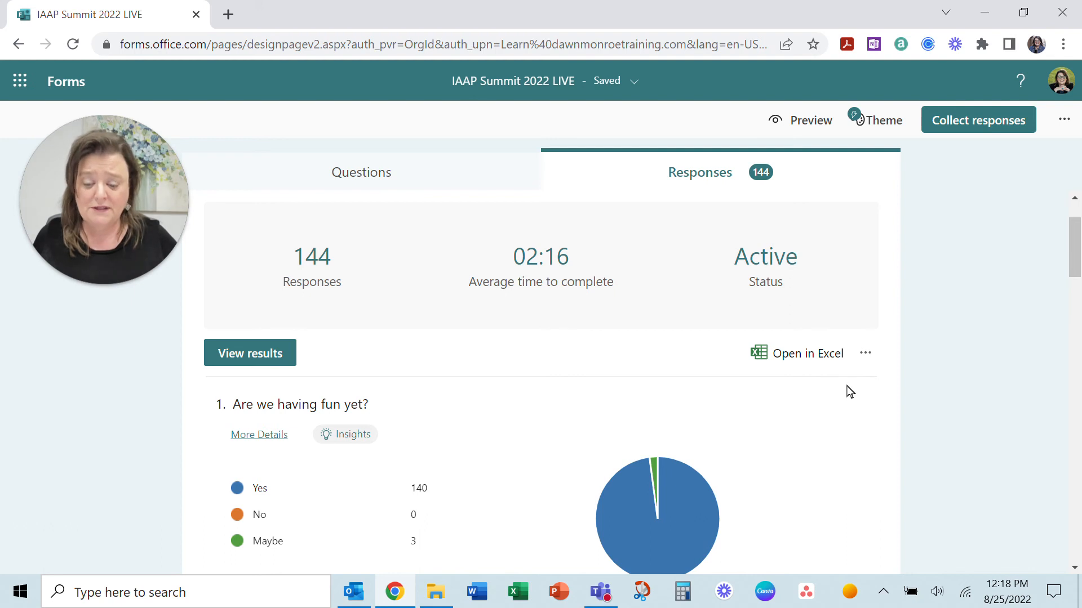
pyautogui.scroll(-3)
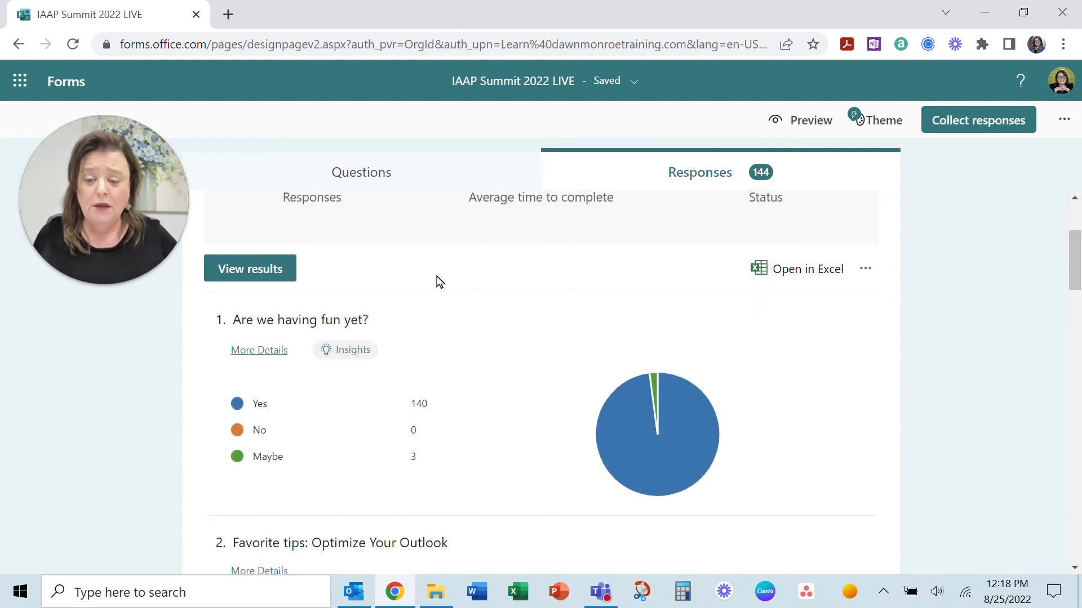
pyautogui.moveTo(266, 286)
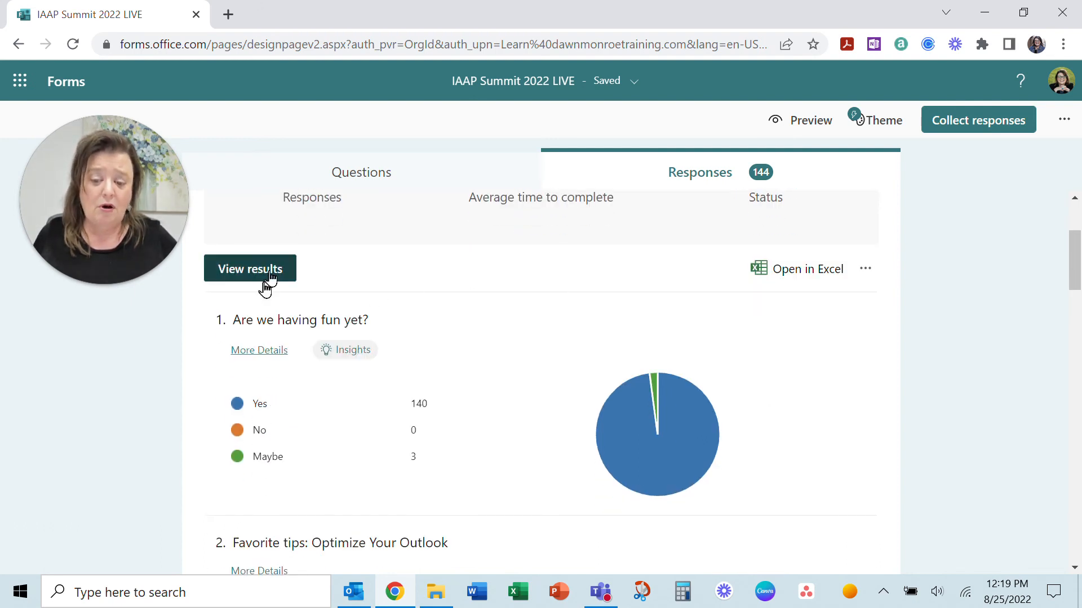
pyautogui.moveTo(410, 499)
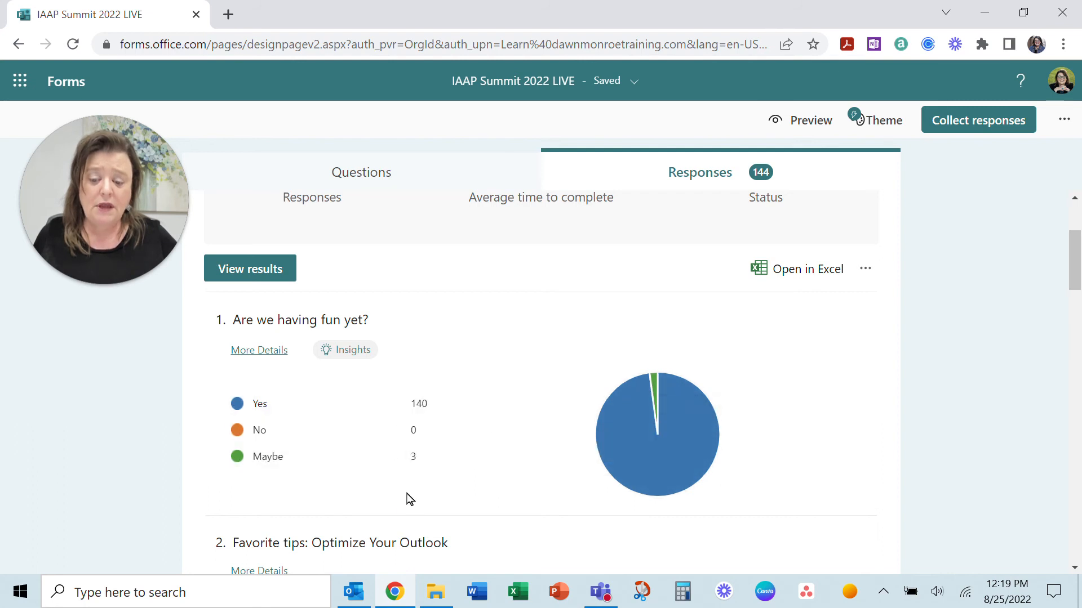
pyautogui.moveTo(718, 435)
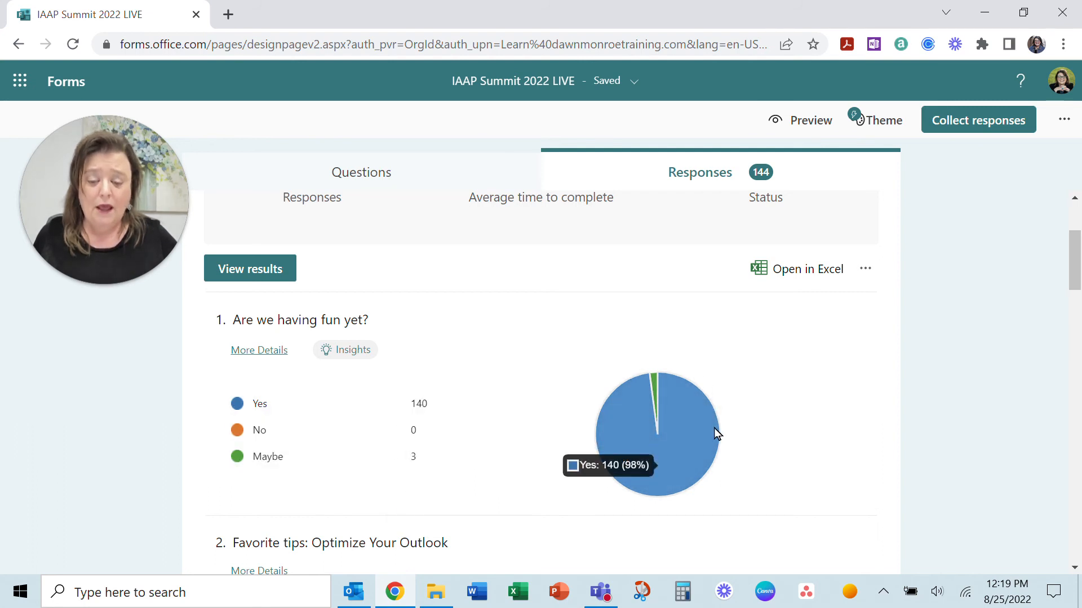
pyautogui.moveTo(785, 412)
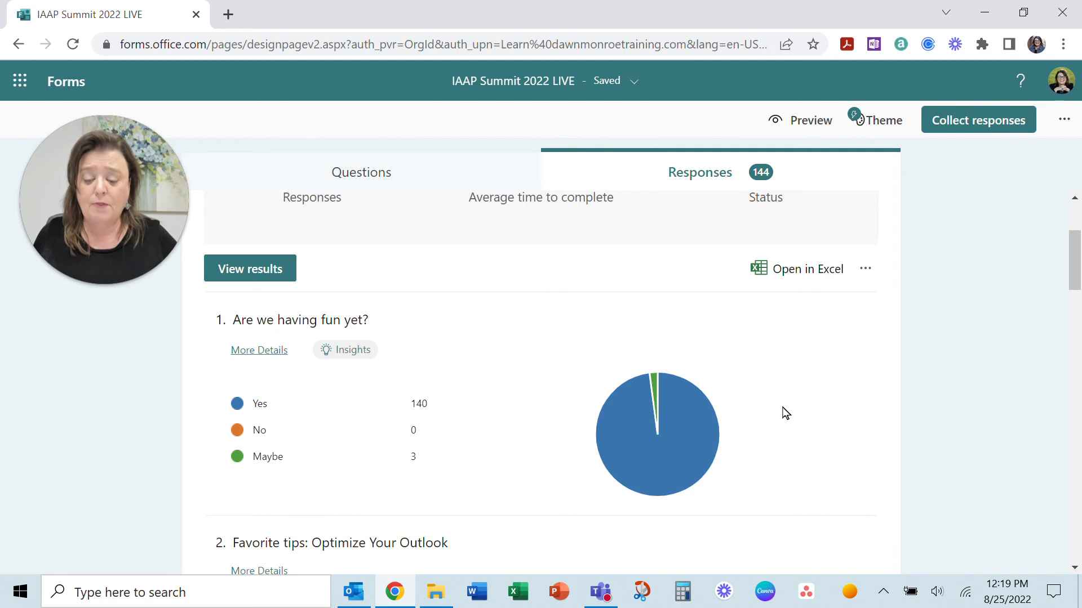
pyautogui.scroll(-3)
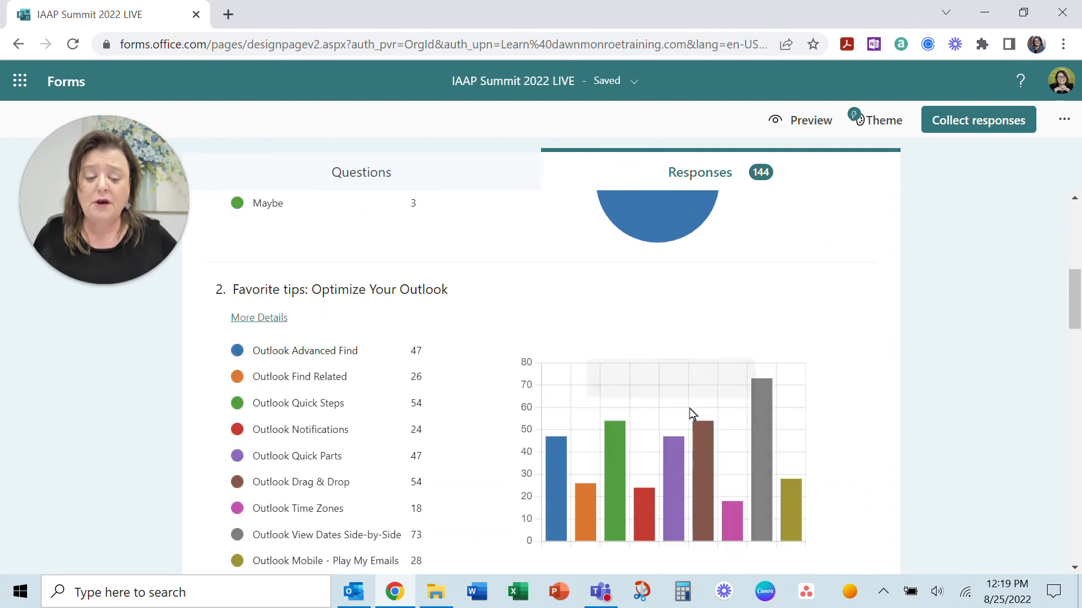
pyautogui.moveTo(871, 478)
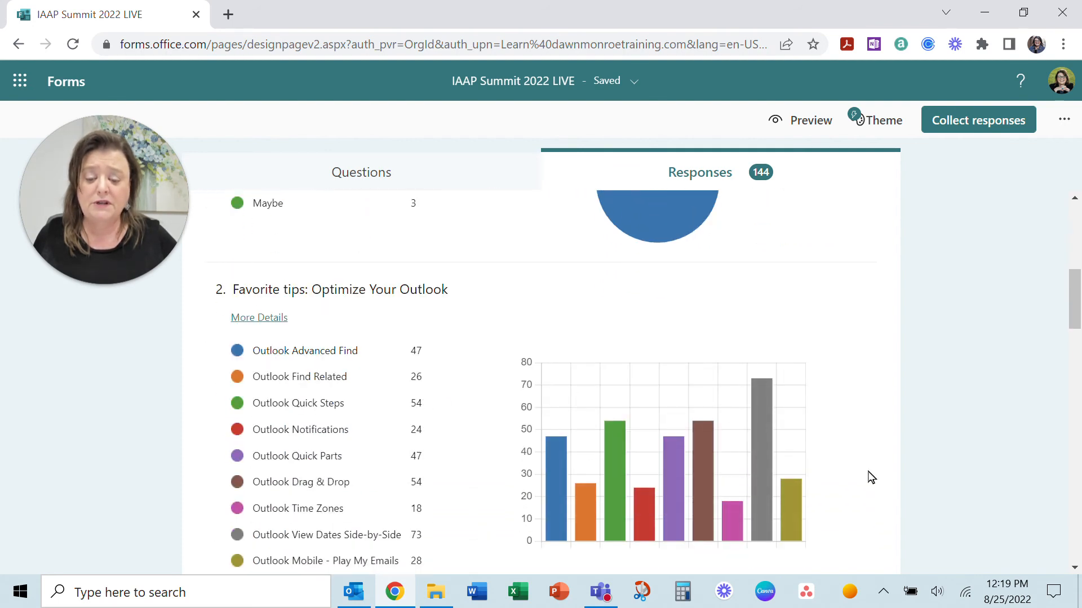
pyautogui.scroll(-3)
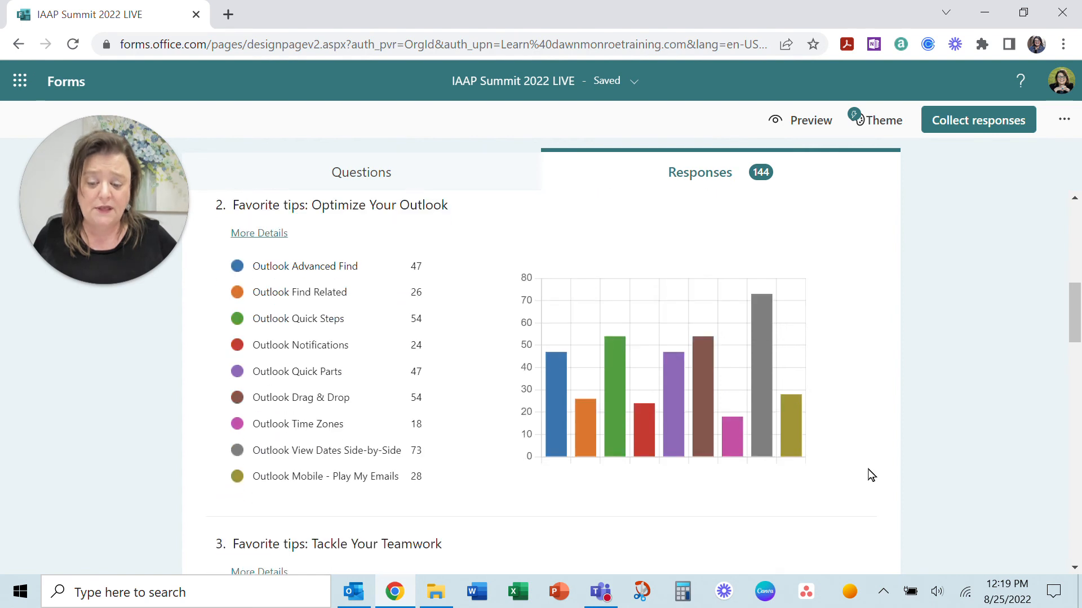
pyautogui.scroll(3)
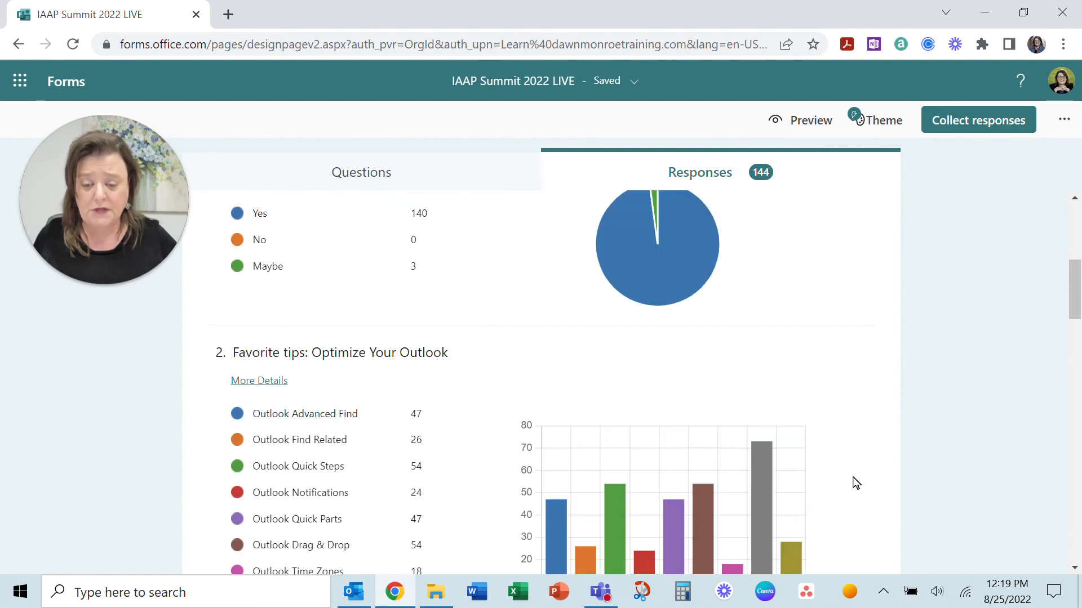
pyautogui.scroll(3)
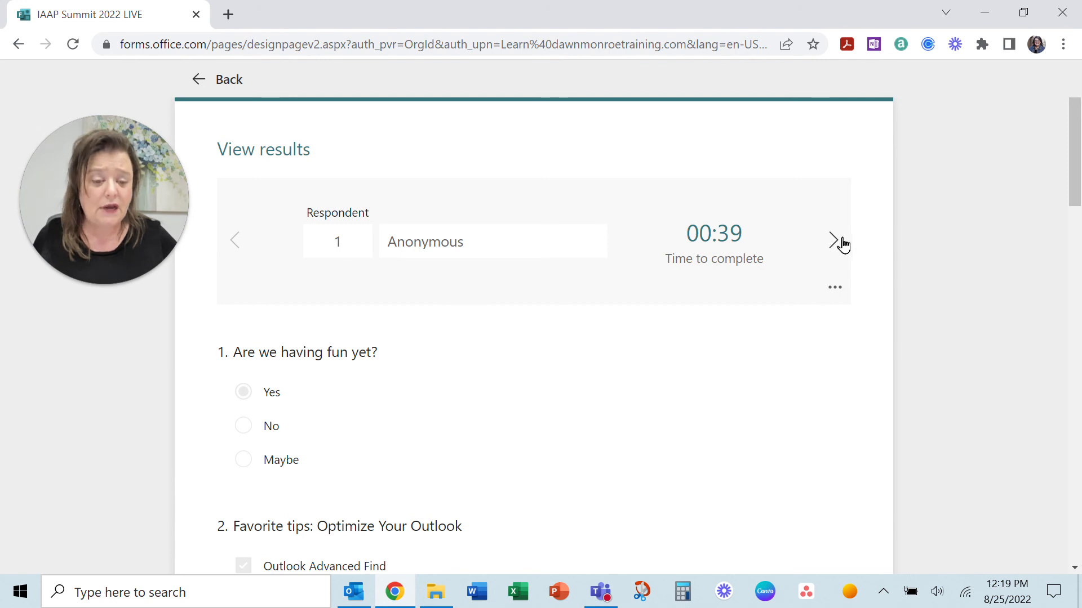
# Step: Step forward to respondent 3 and show the Delete/Print response options
pyautogui.click(835, 241)
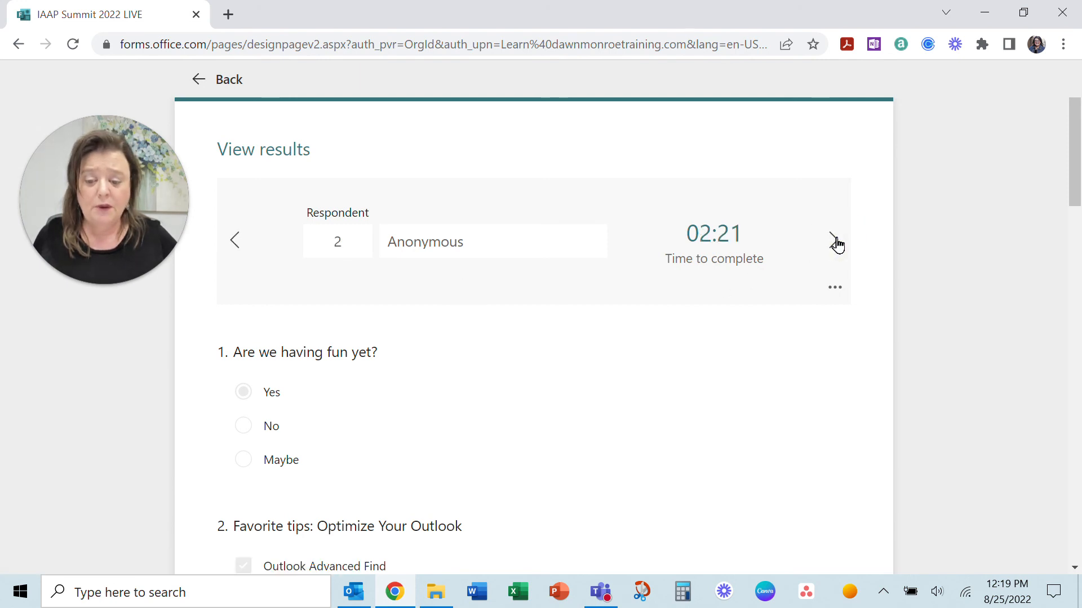
pyautogui.click(836, 240)
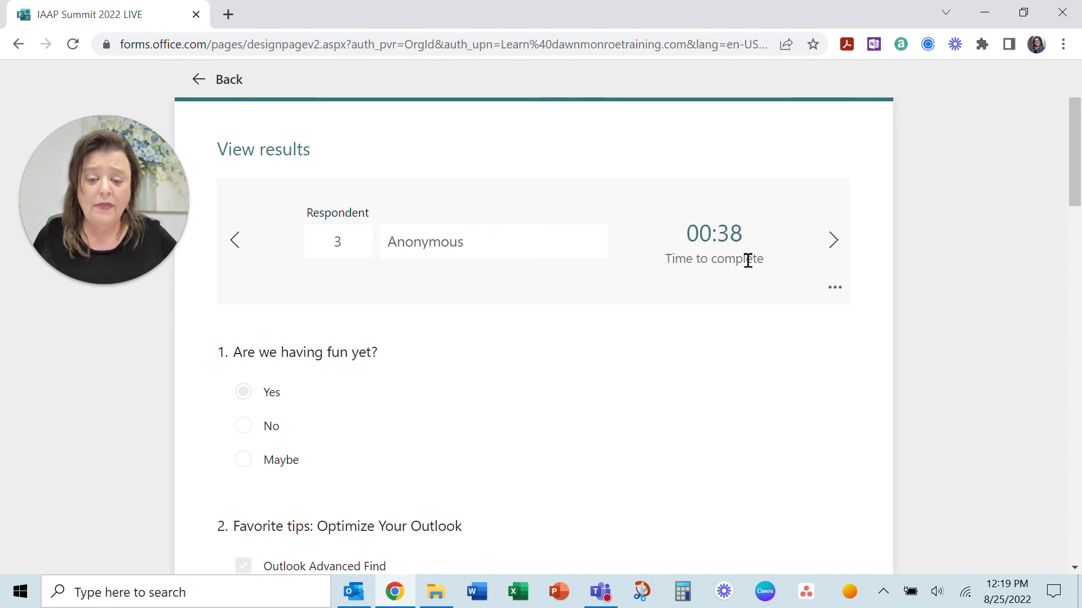
pyautogui.click(834, 288)
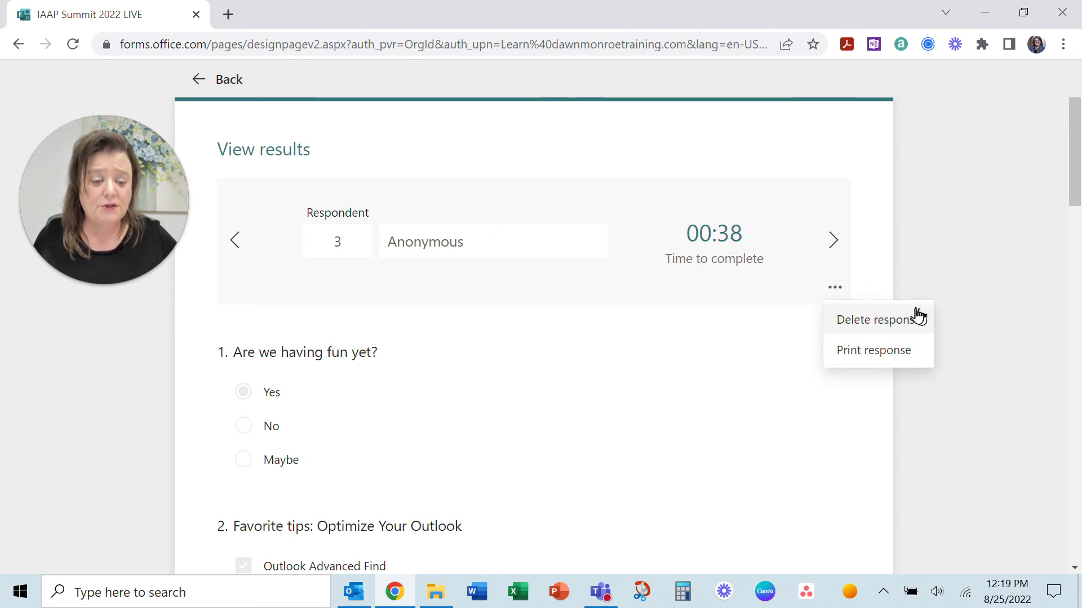
pyautogui.moveTo(885, 364)
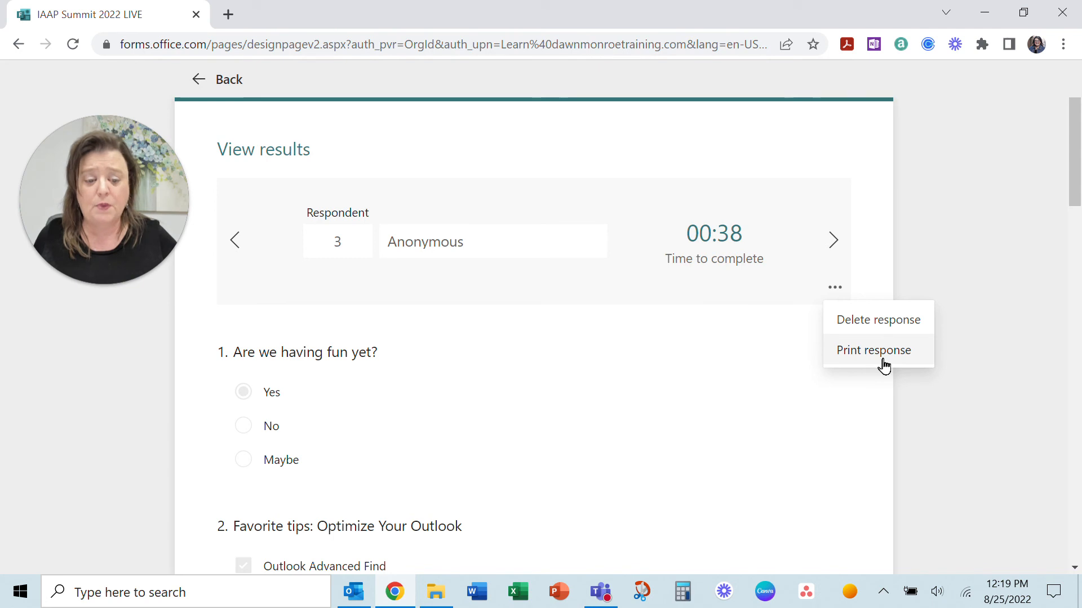
pyautogui.moveTo(832, 354)
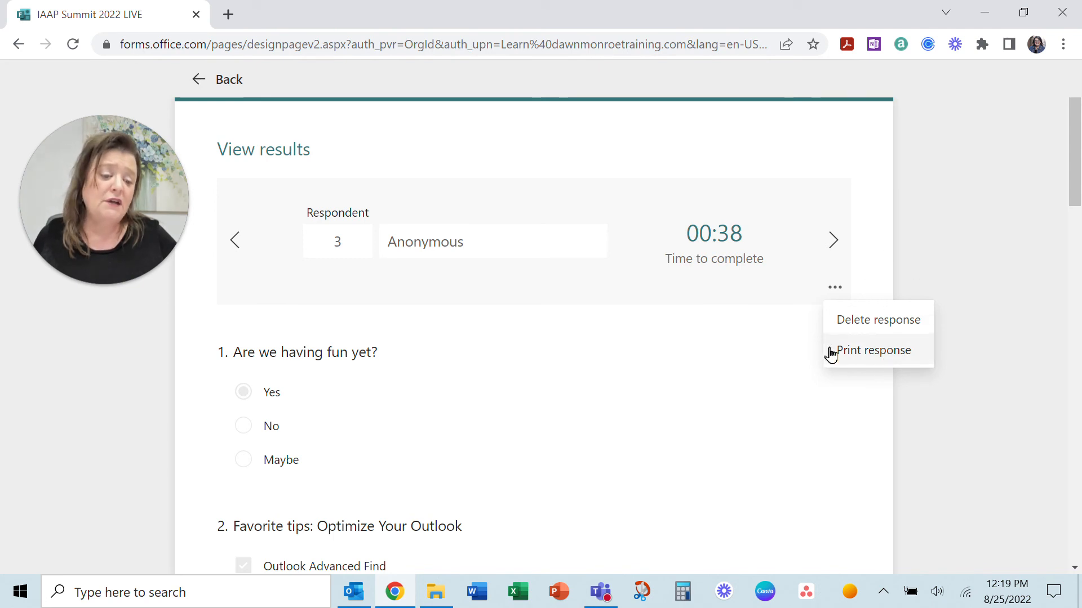
pyautogui.moveTo(604, 286)
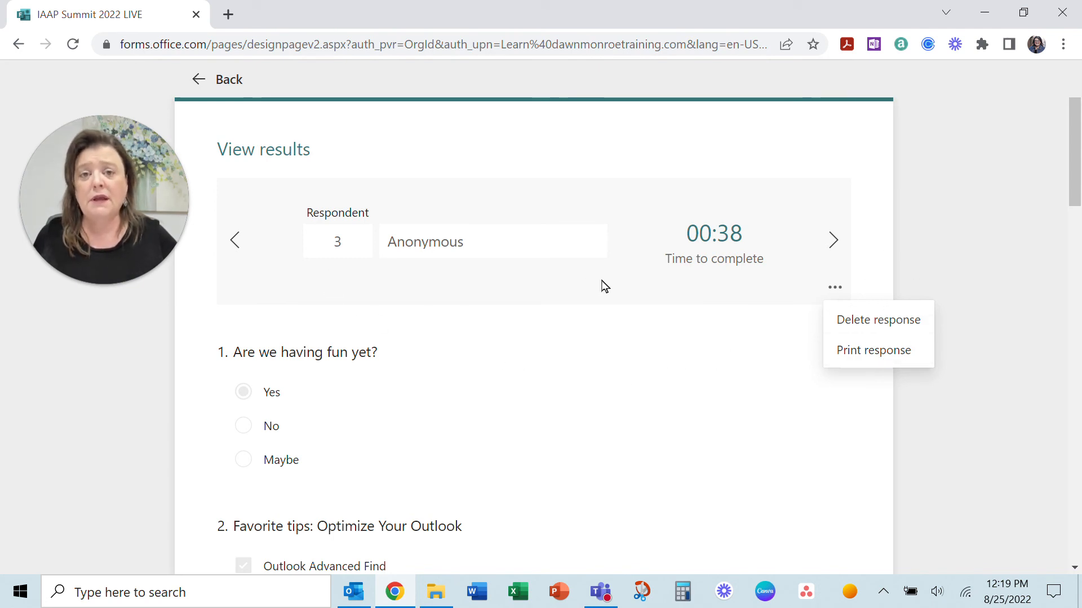
pyautogui.moveTo(269, 259)
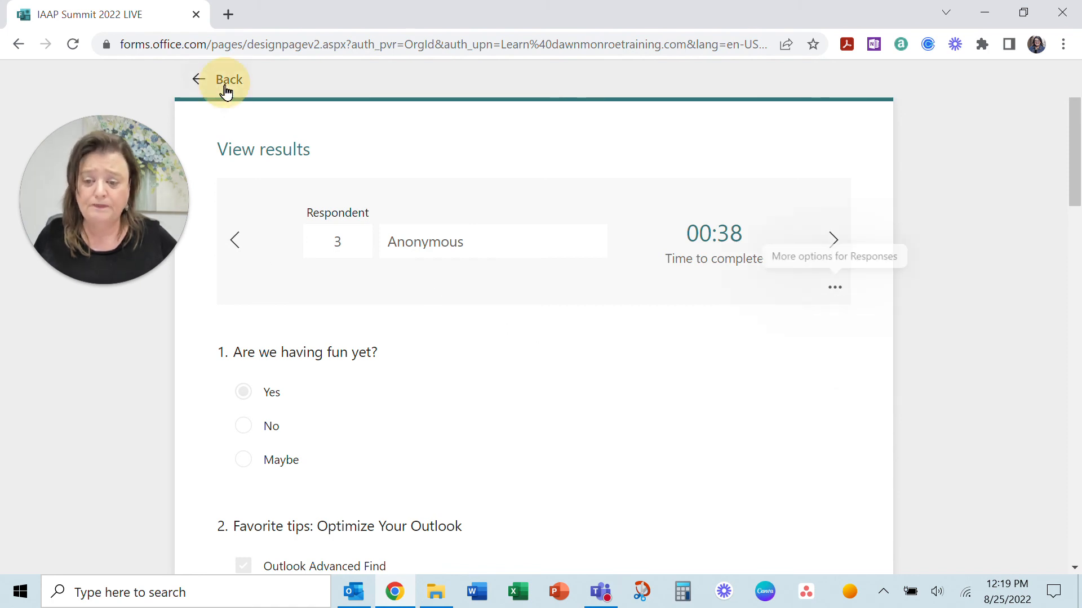
# Step: Go back to the responses summary and export the 144 responses to an Excel workbook
pyautogui.click(229, 79)
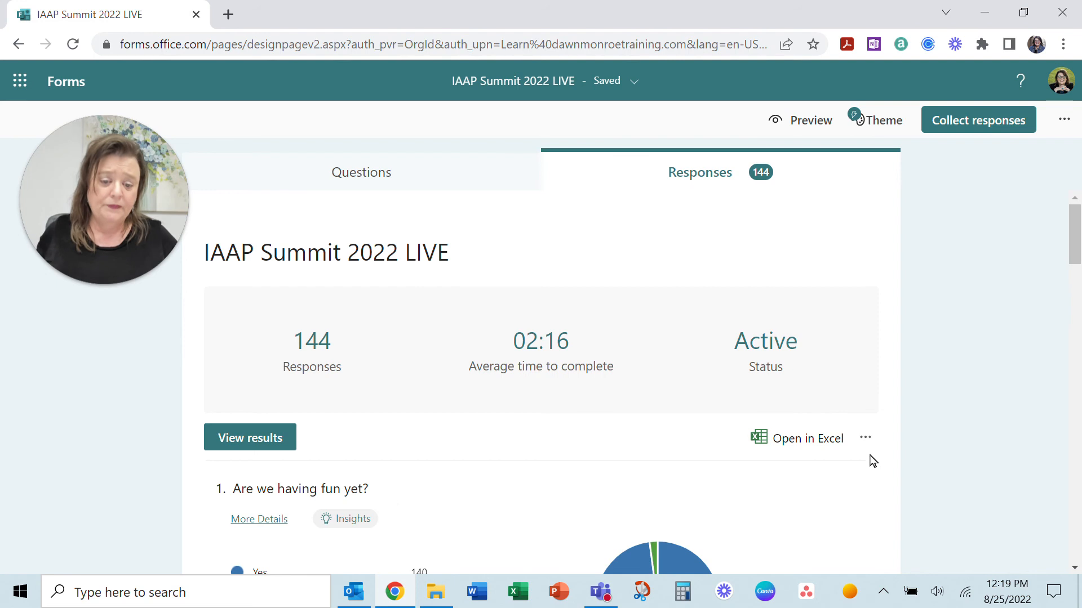
pyautogui.moveTo(787, 452)
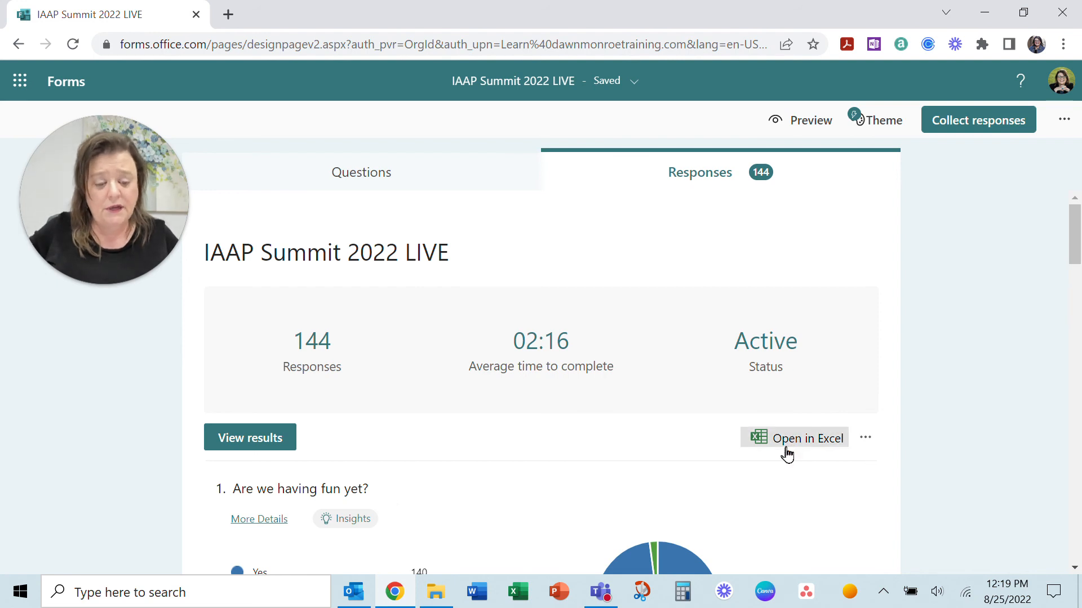
pyautogui.moveTo(785, 448)
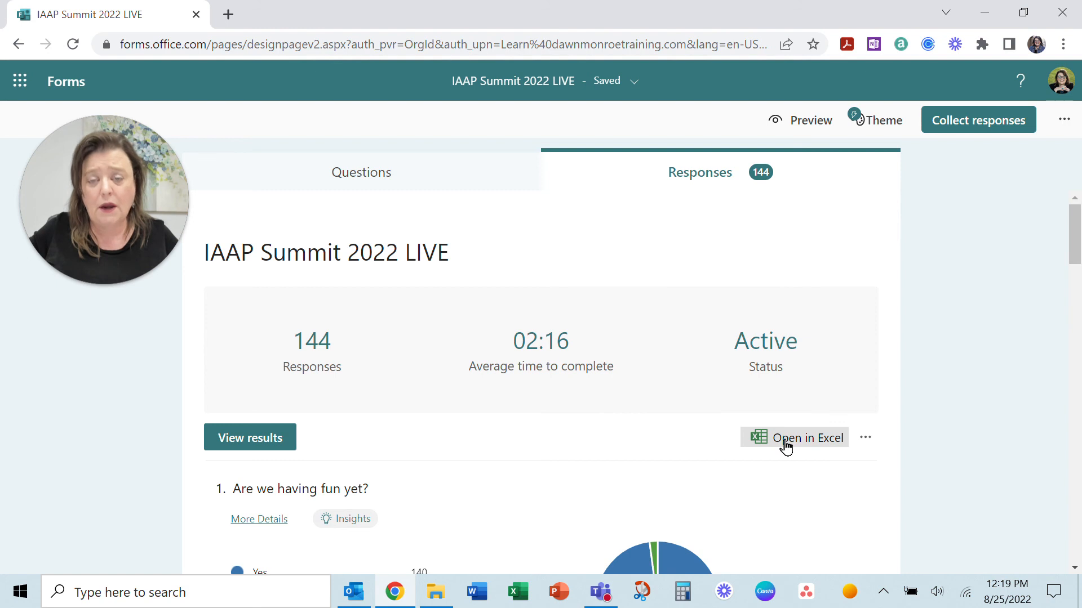
pyautogui.click(794, 437)
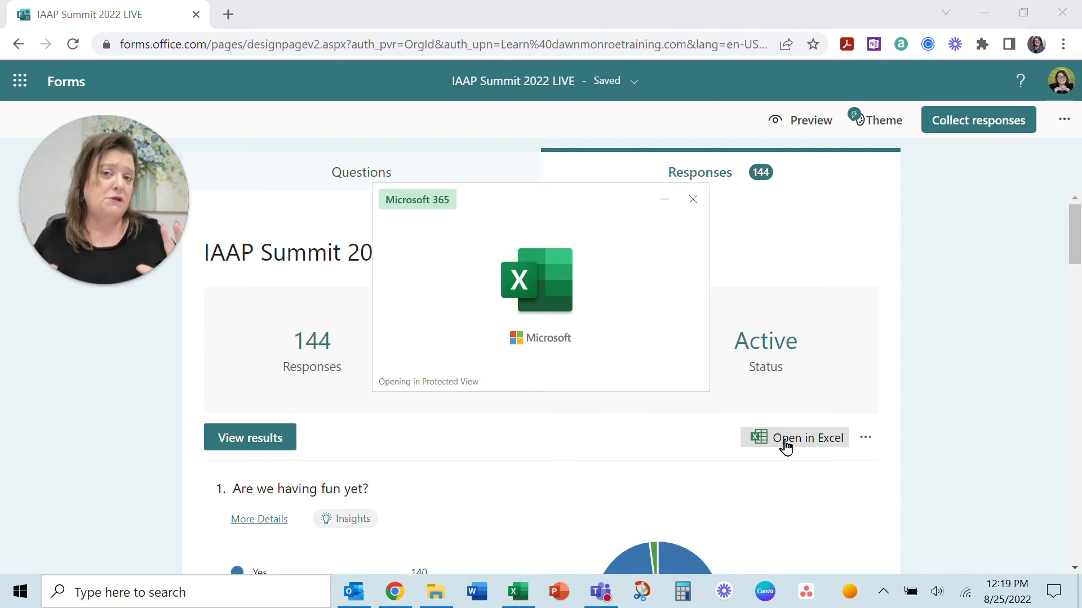
pyautogui.click(794, 437)
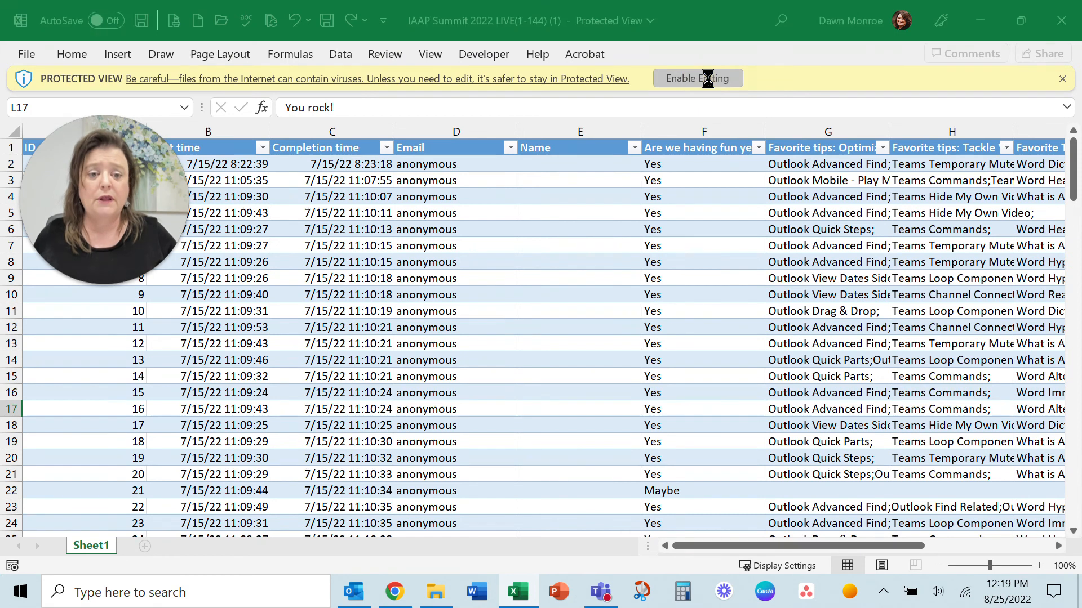
# Step: Enable editing on the downloaded workbook and select row 11 holding response 10
pyautogui.click(696, 78)
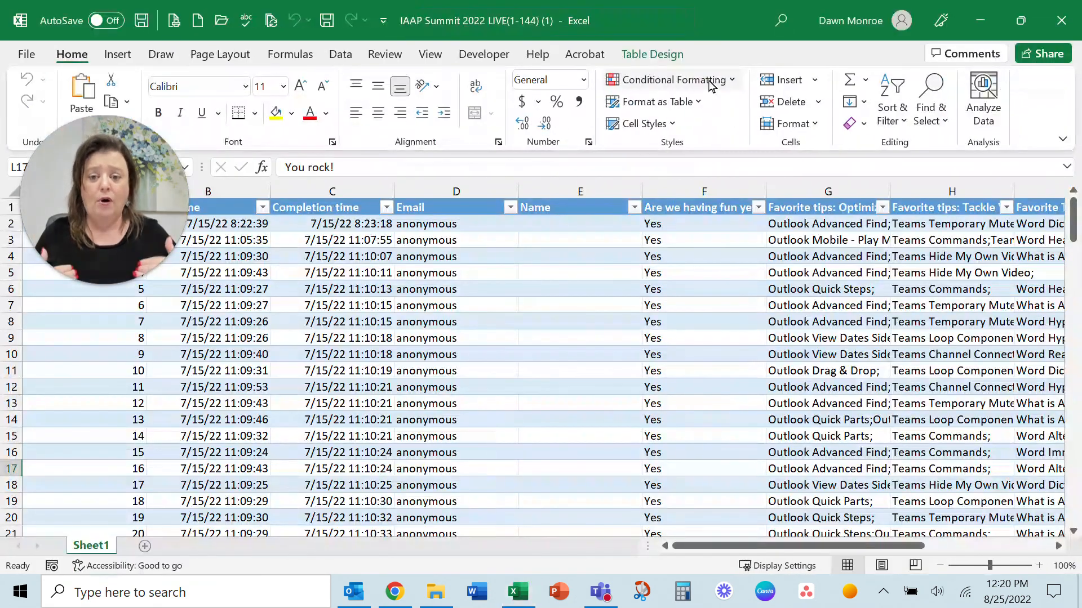
pyautogui.moveTo(671, 79)
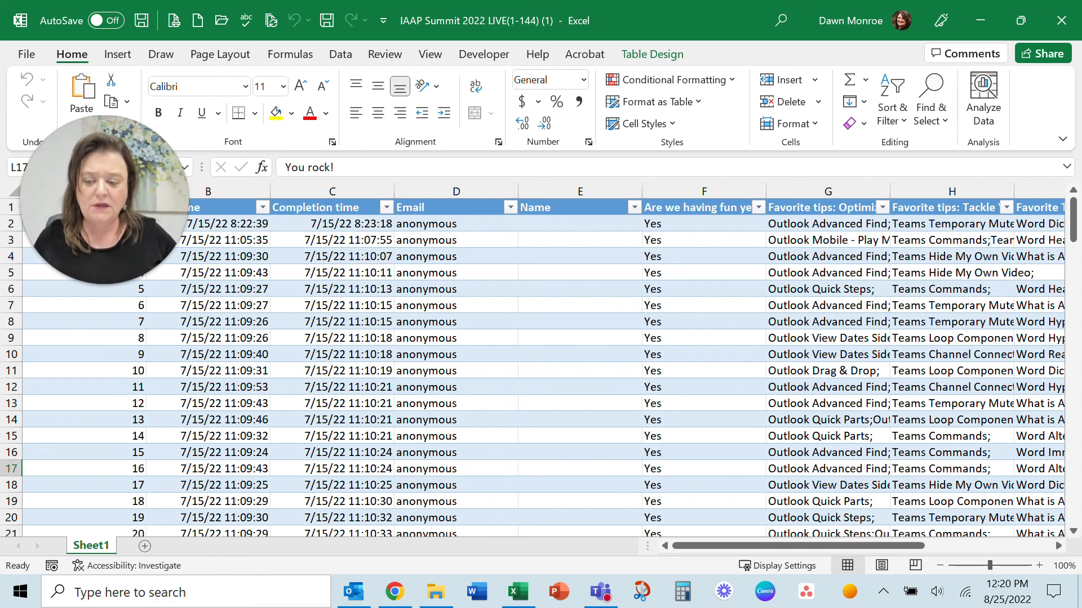
pyautogui.click(12, 371)
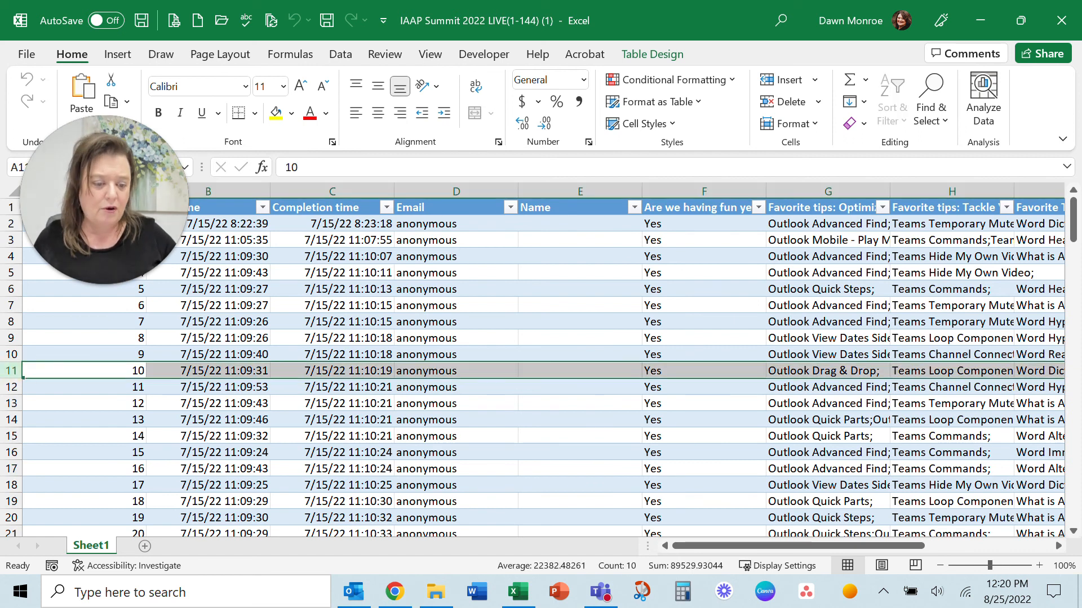
pyautogui.hscroll(3)
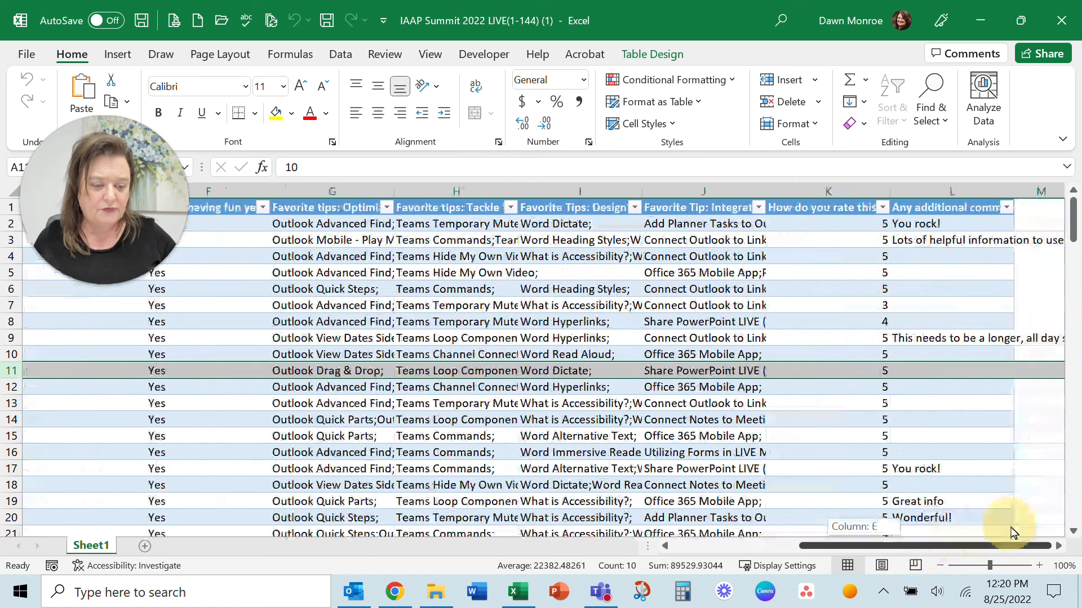
pyautogui.hscroll(-3)
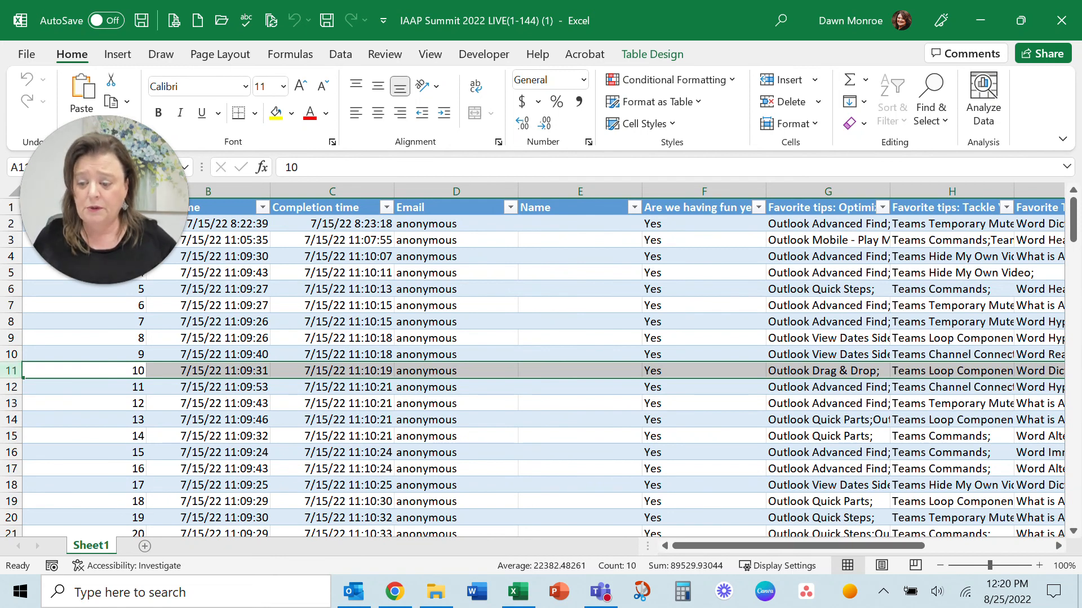
# Step: Copy the response 10 row and Paste Special with Transpose into Sheet2 cell A1
pyautogui.rightClick(10, 373)
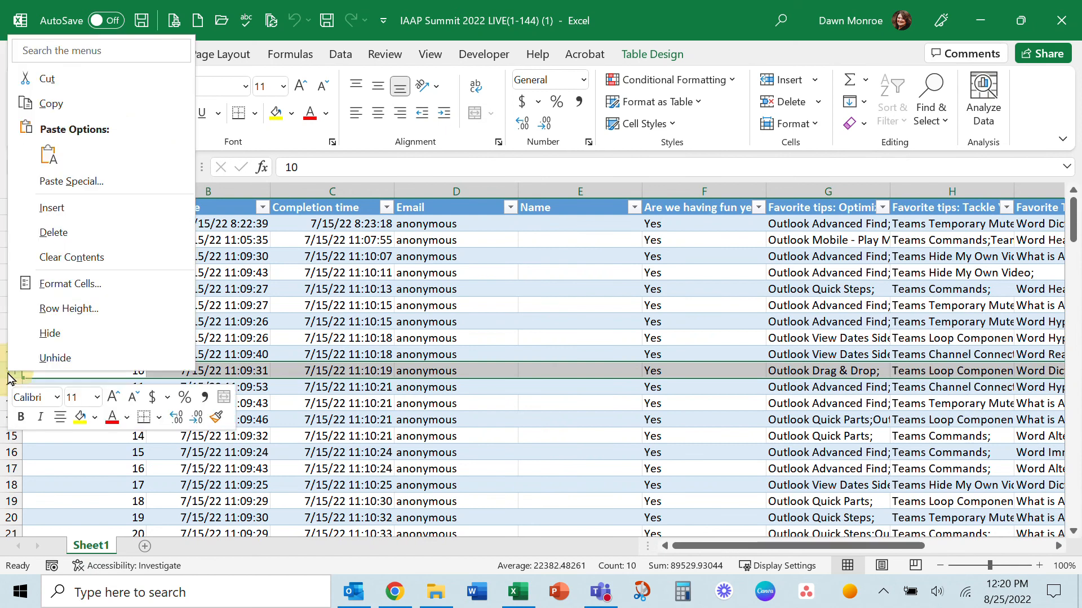
pyautogui.click(51, 103)
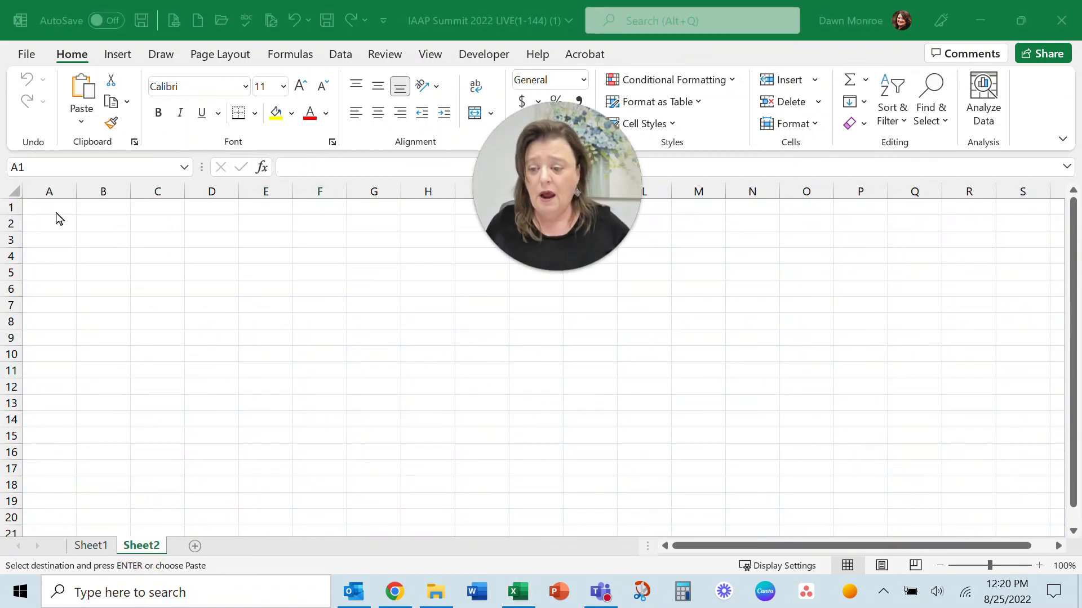
pyautogui.rightClick(49, 208)
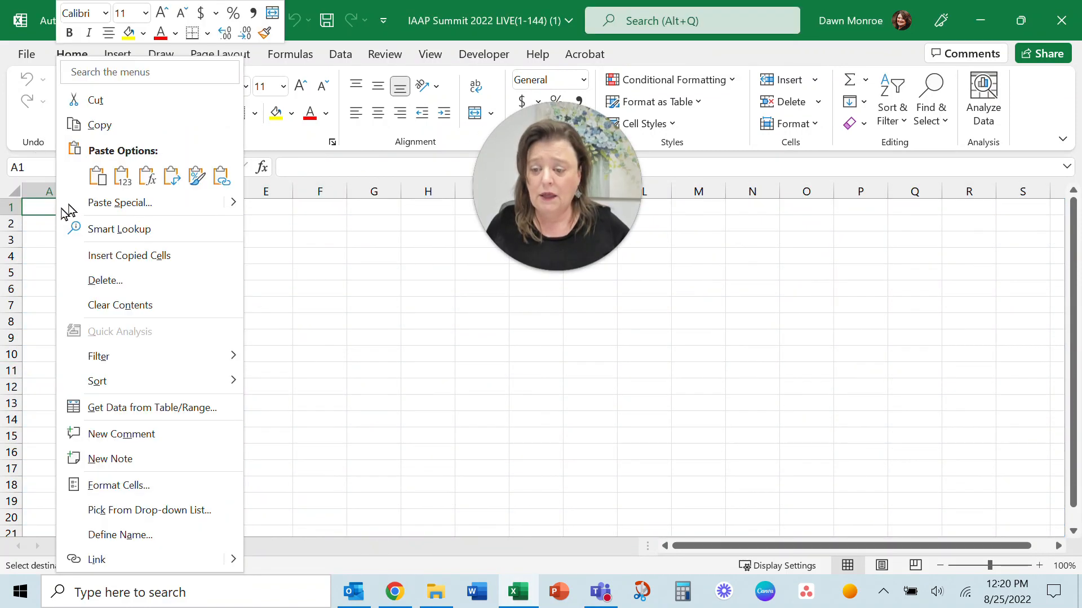
pyautogui.moveTo(172, 176)
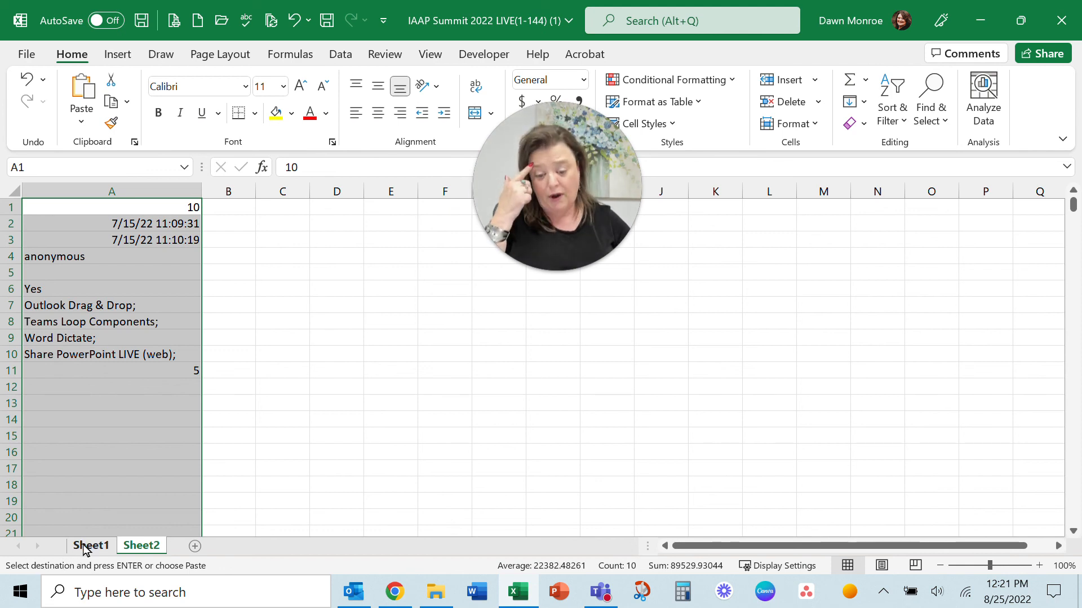
pyautogui.click(140, 545)
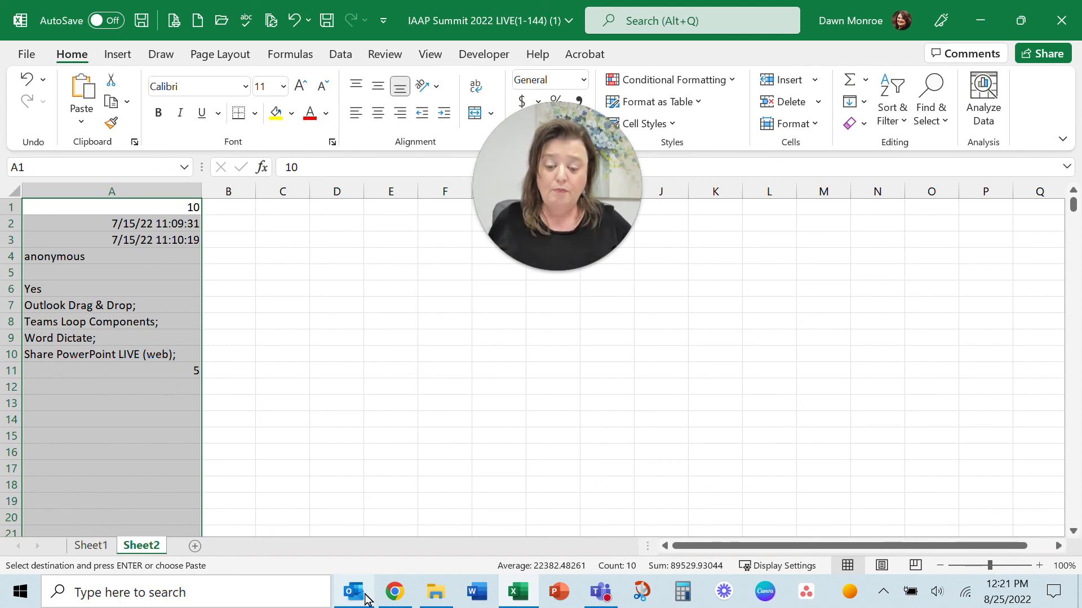
pyautogui.click(395, 591)
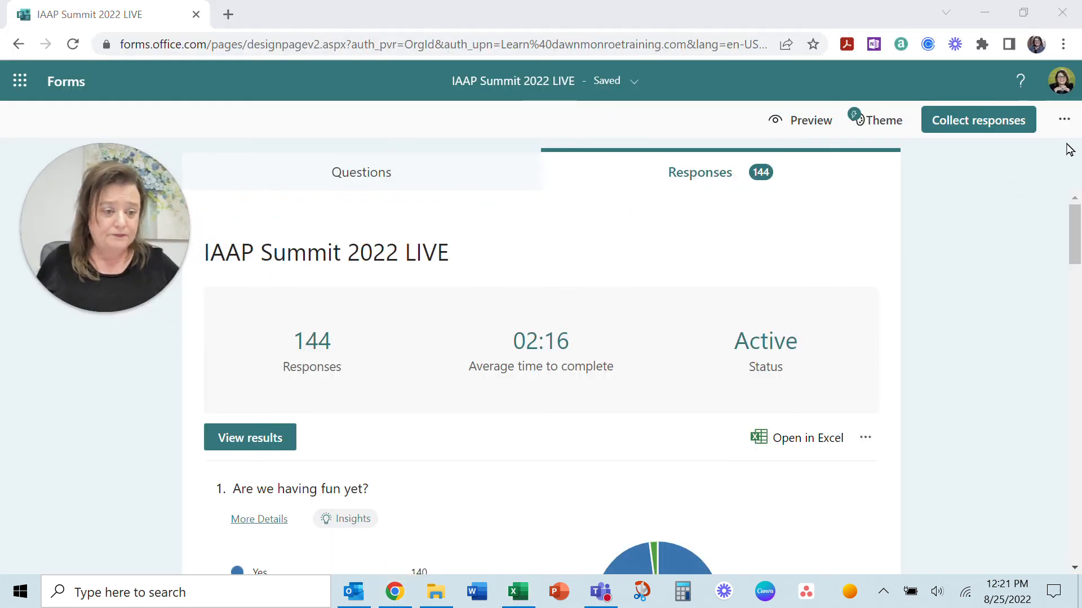
pyautogui.moveTo(910, 252)
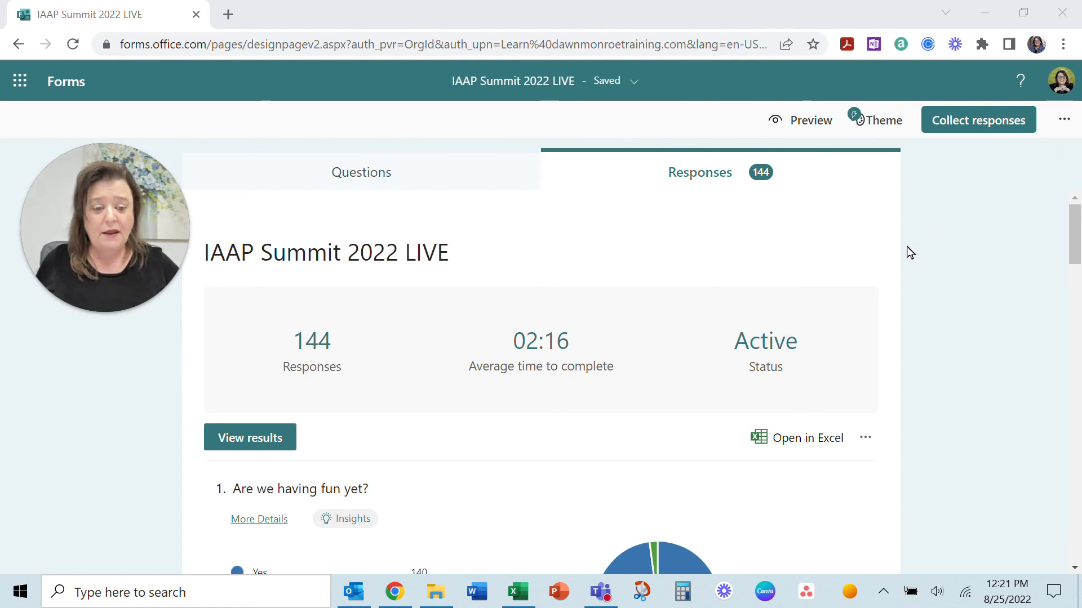
pyautogui.click(866, 437)
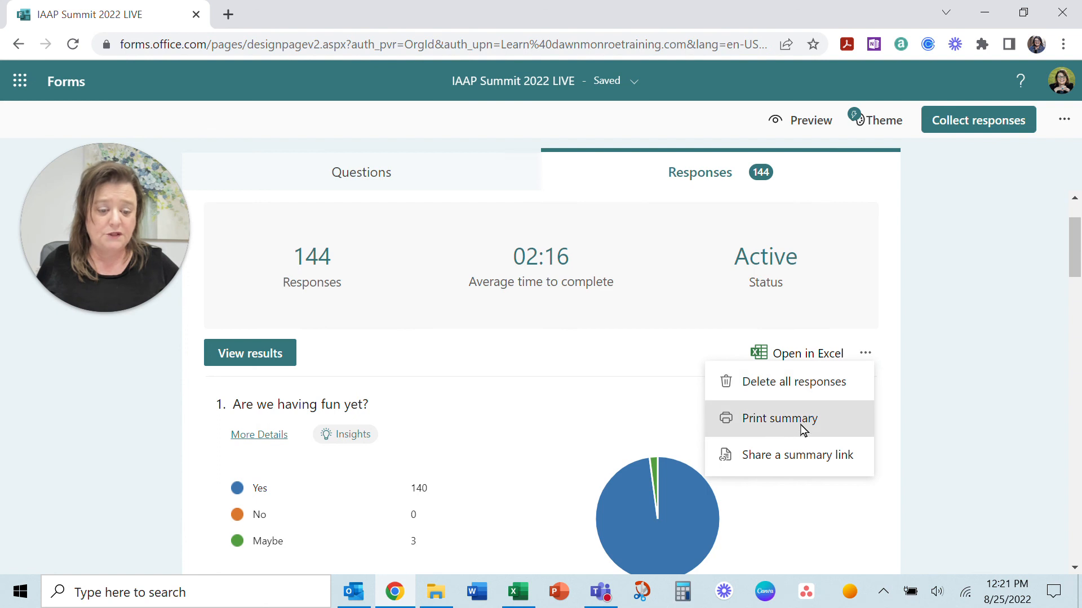
pyautogui.moveTo(797, 454)
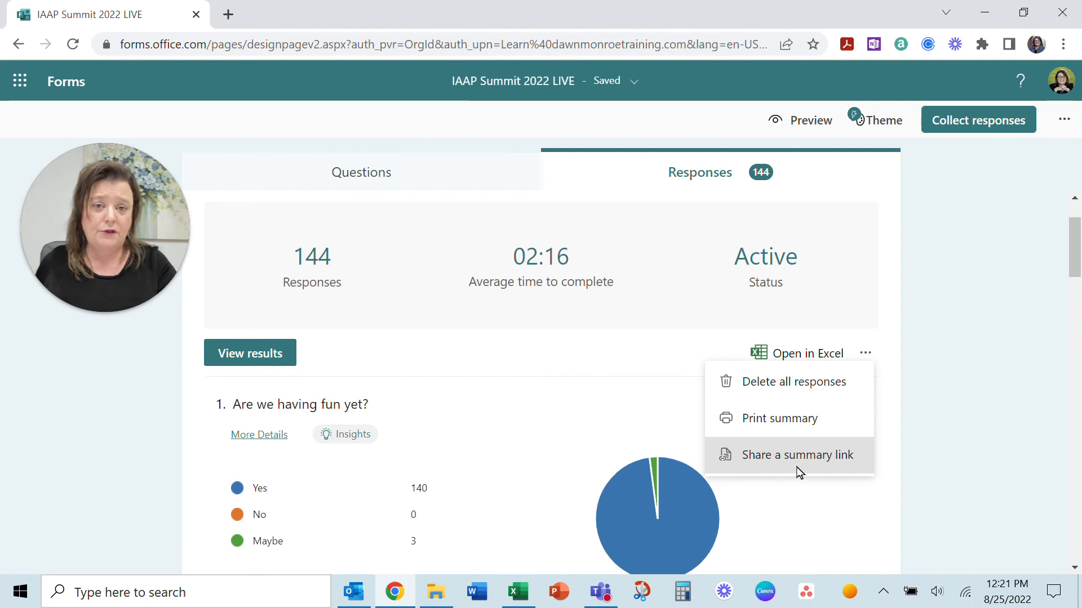
pyautogui.moveTo(924, 462)
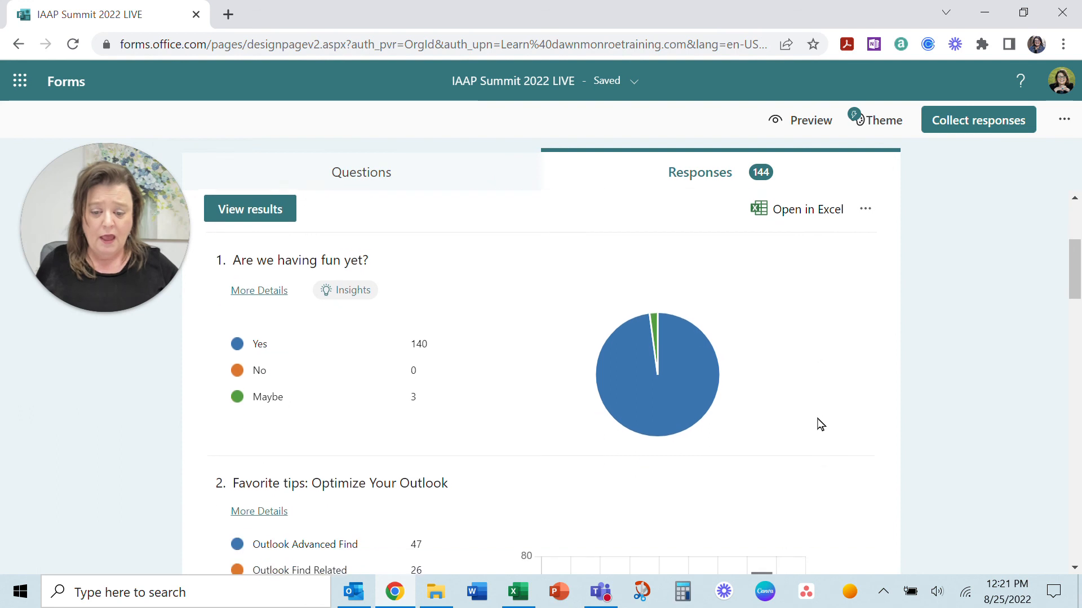
pyautogui.scroll(3)
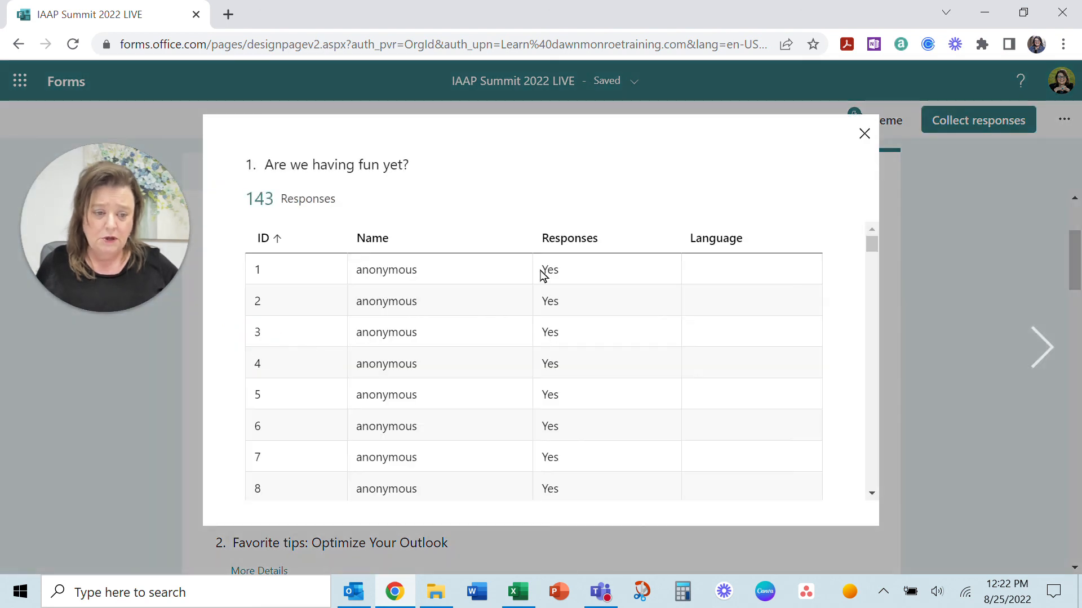
pyautogui.moveTo(864, 133)
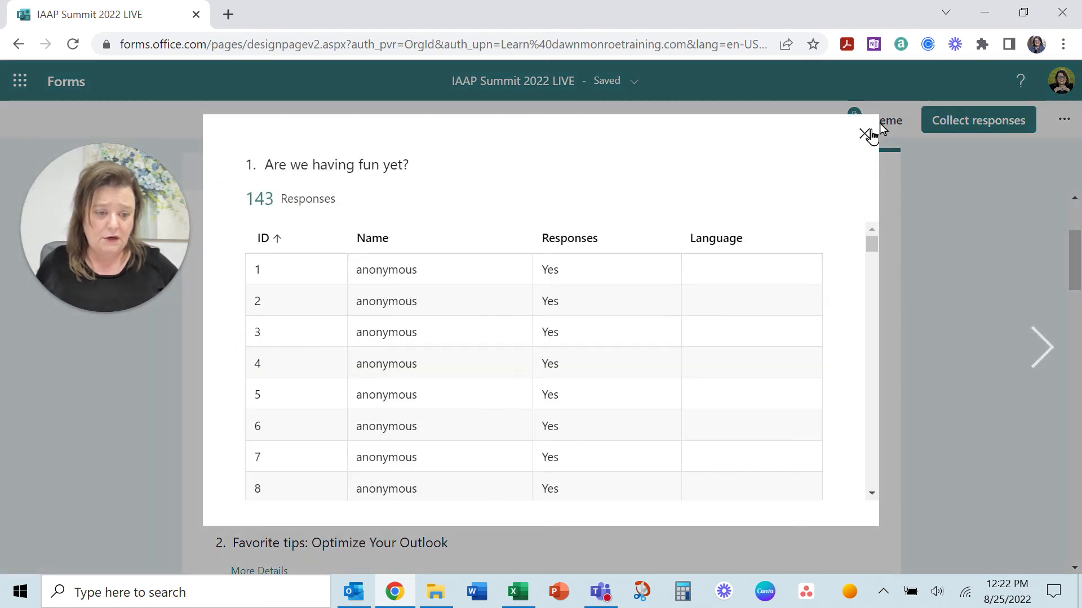
pyautogui.click(868, 133)
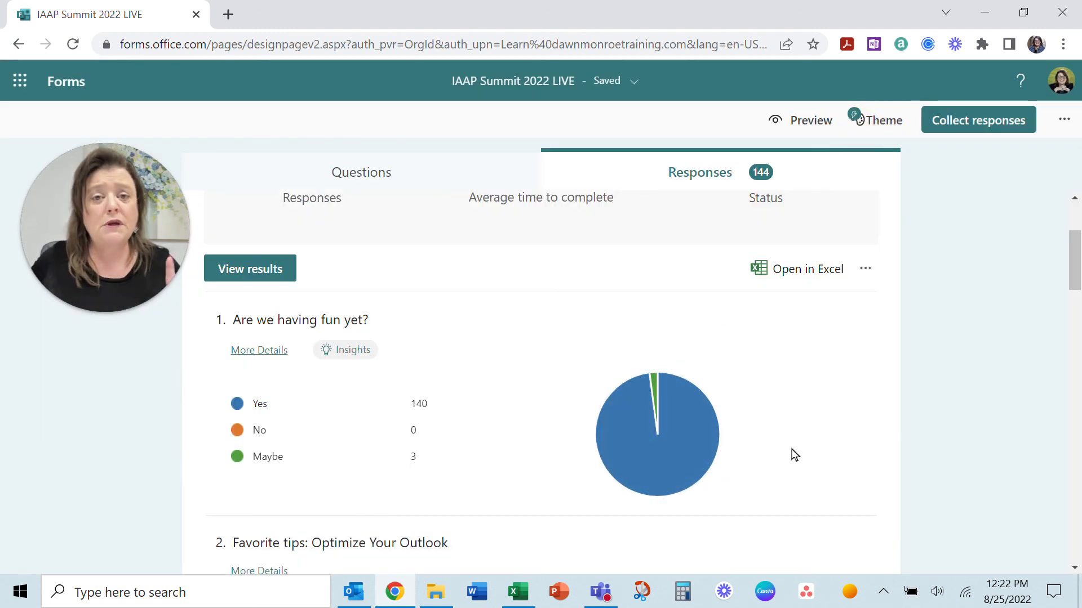
pyautogui.moveTo(595, 475)
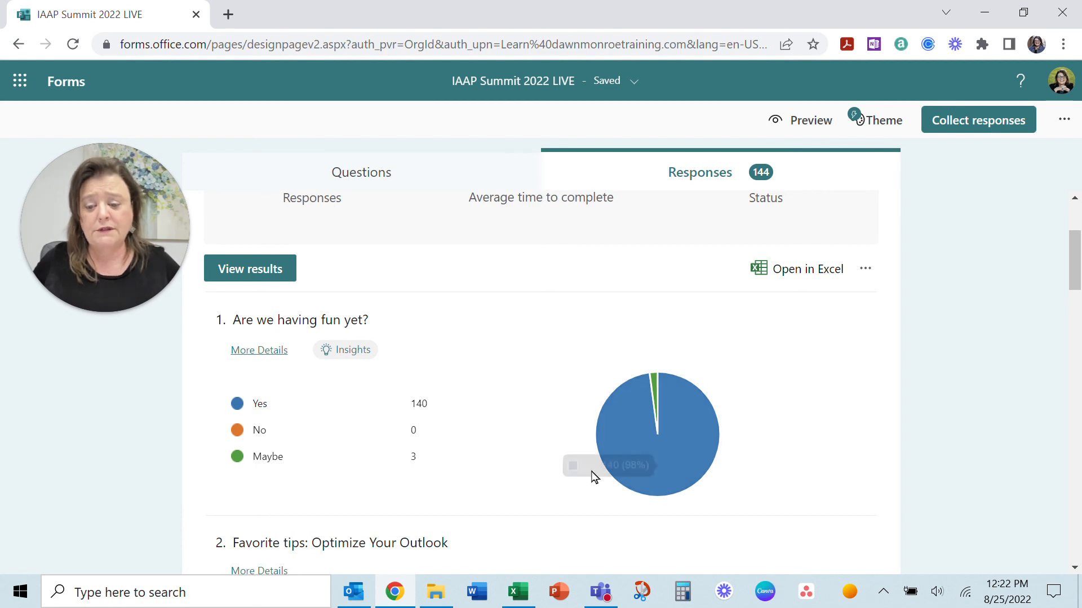
pyautogui.moveTo(266, 325)
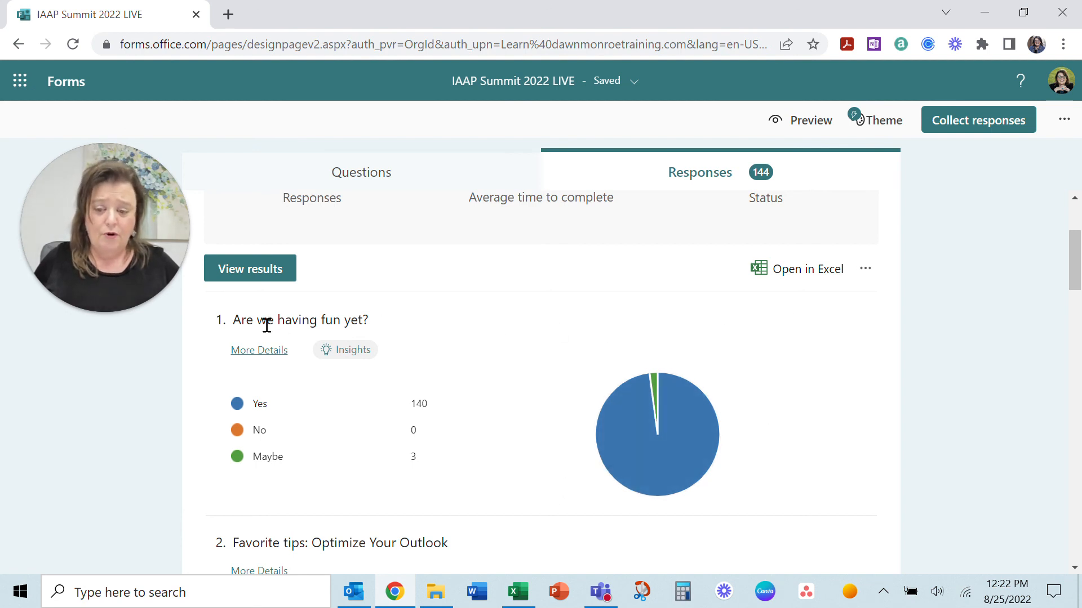
pyautogui.moveTo(696, 447)
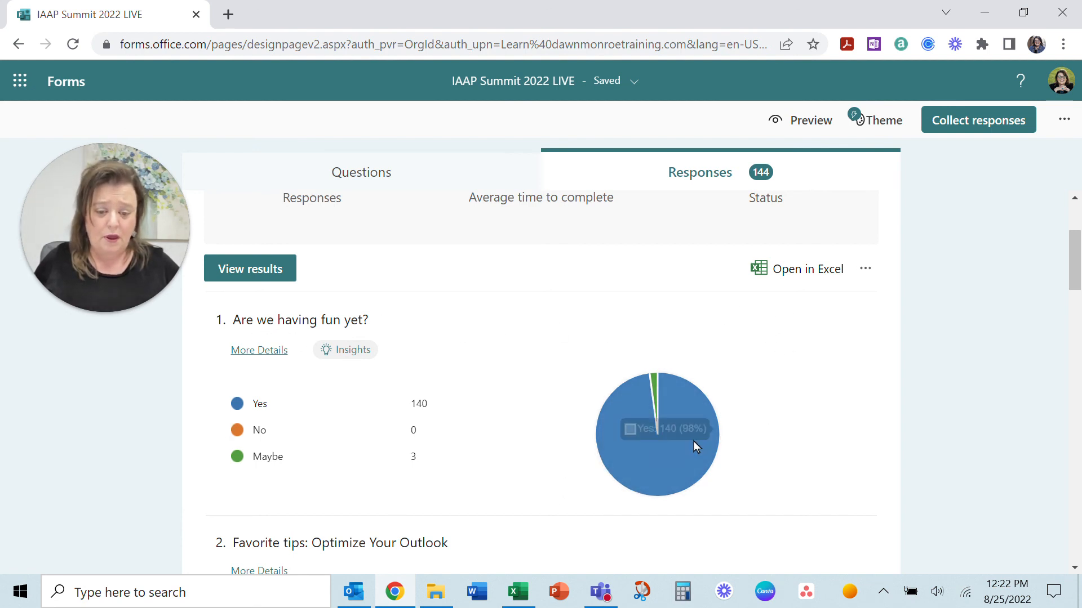
pyautogui.moveTo(791, 597)
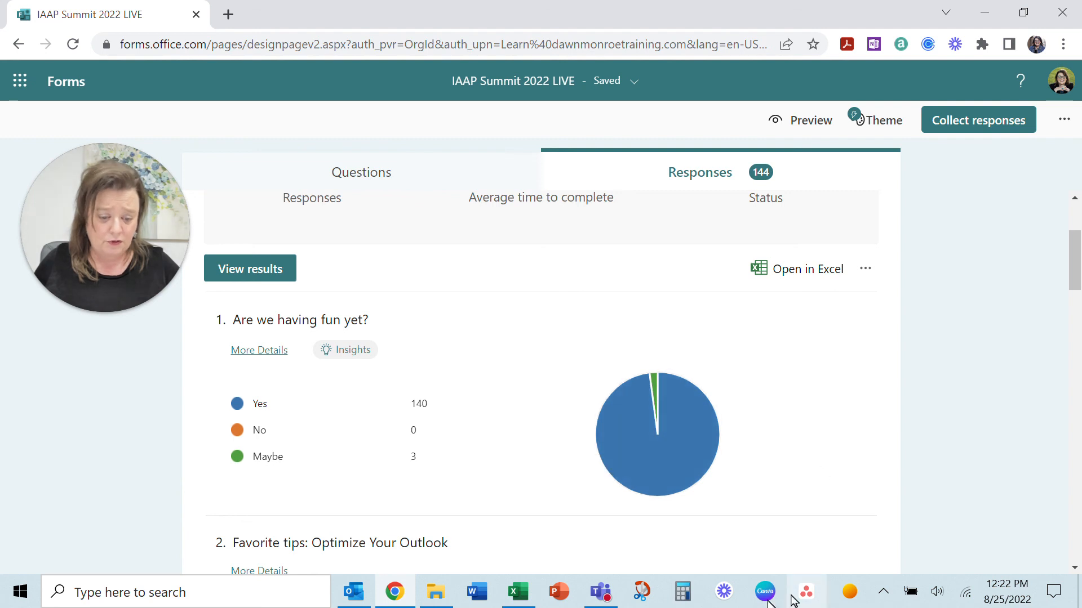
# Step: Snip question 1's results and pie chart, then close the Snip & Sketch window
pyautogui.click(641, 592)
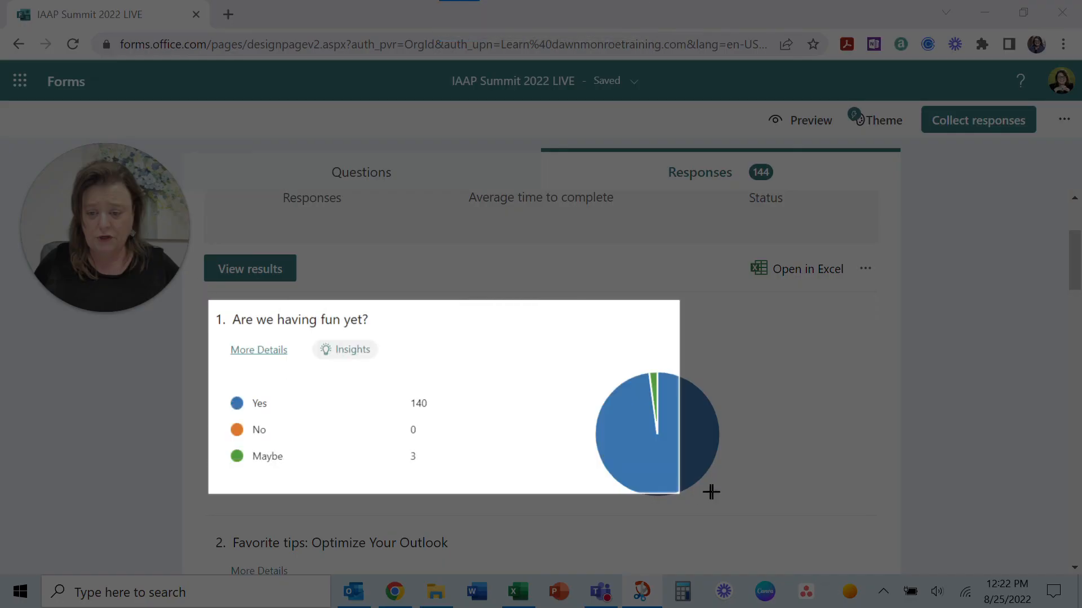
pyautogui.moveTo(750, 520)
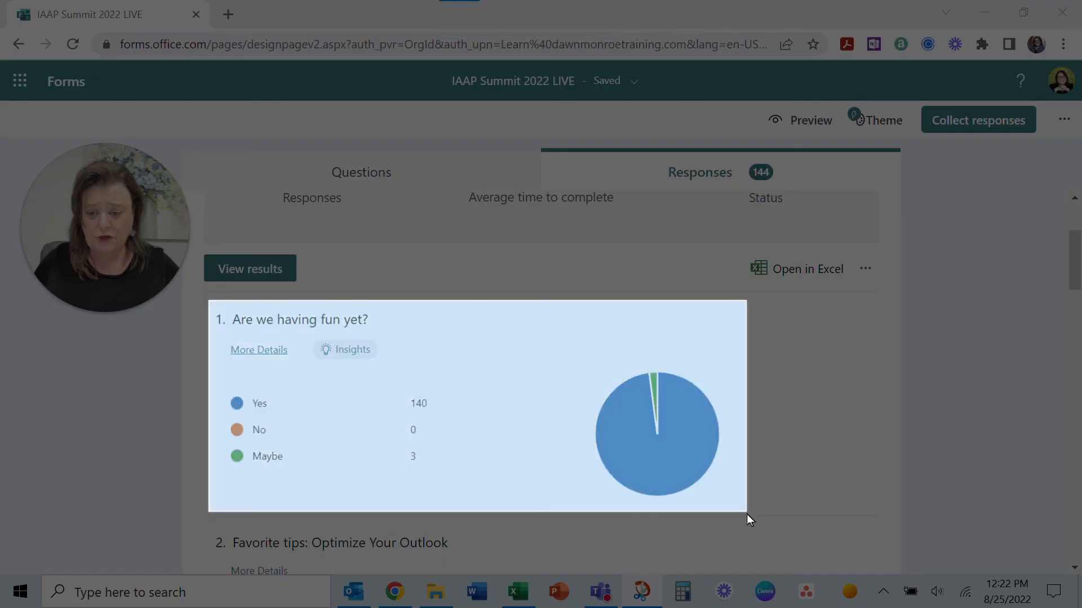
pyautogui.click(641, 592)
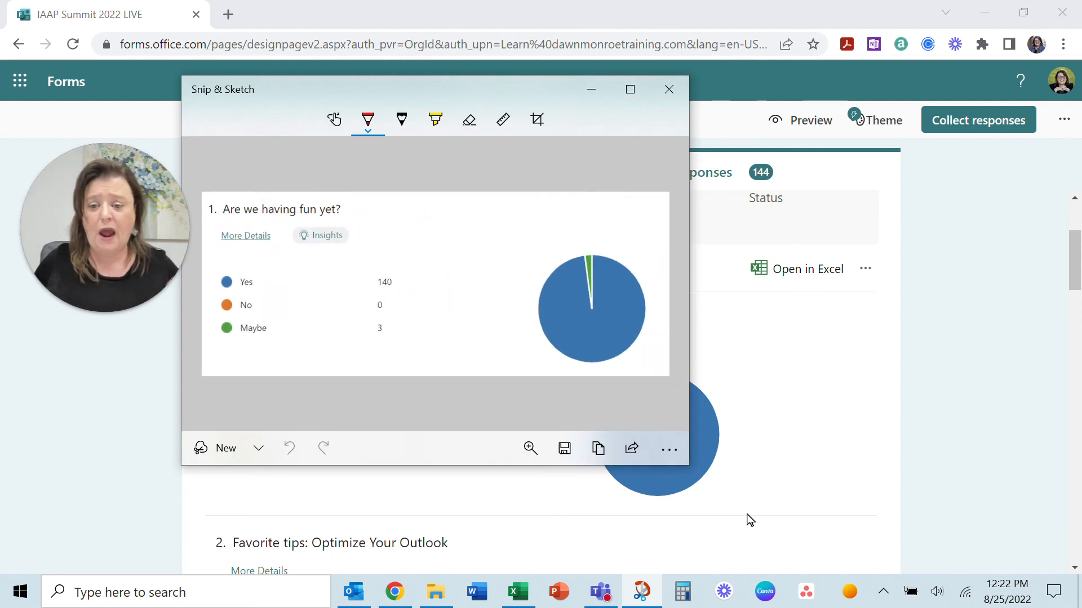
pyautogui.moveTo(462, 242)
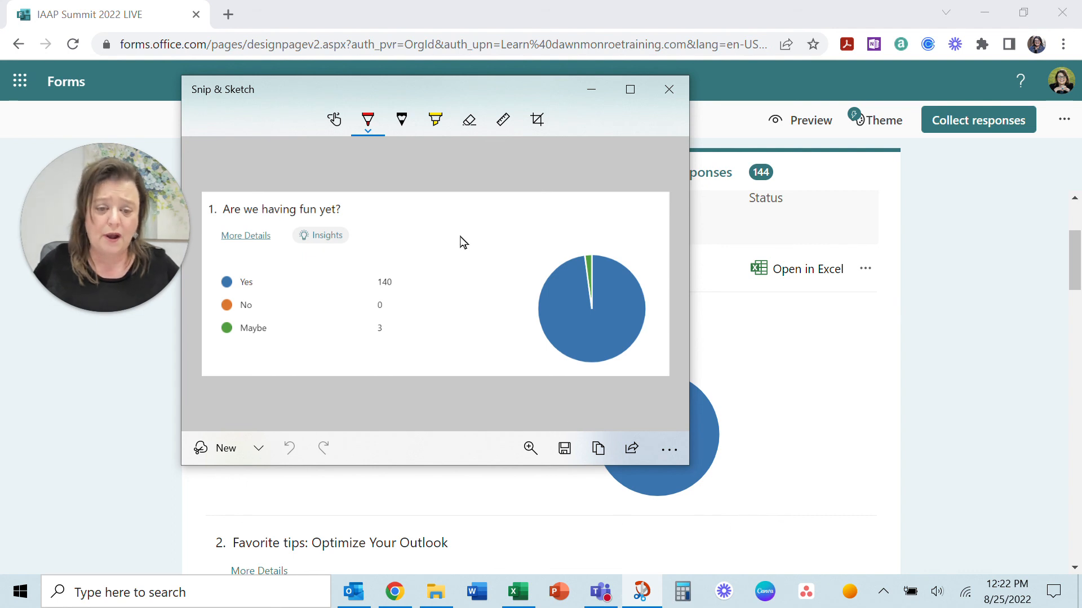
pyautogui.moveTo(669, 90)
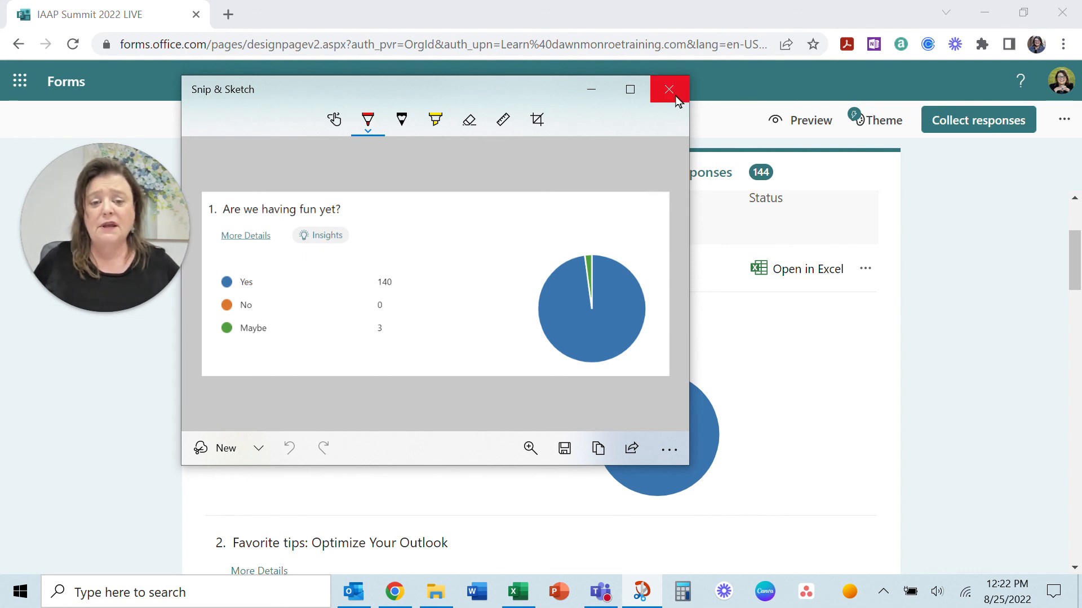
pyautogui.moveTo(668, 91)
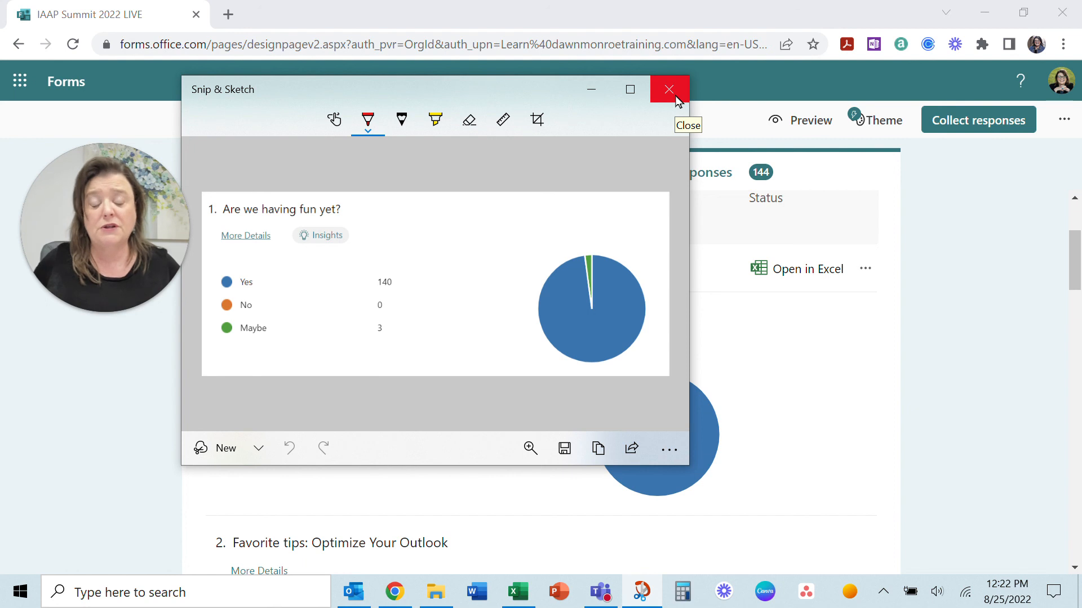
pyautogui.click(669, 90)
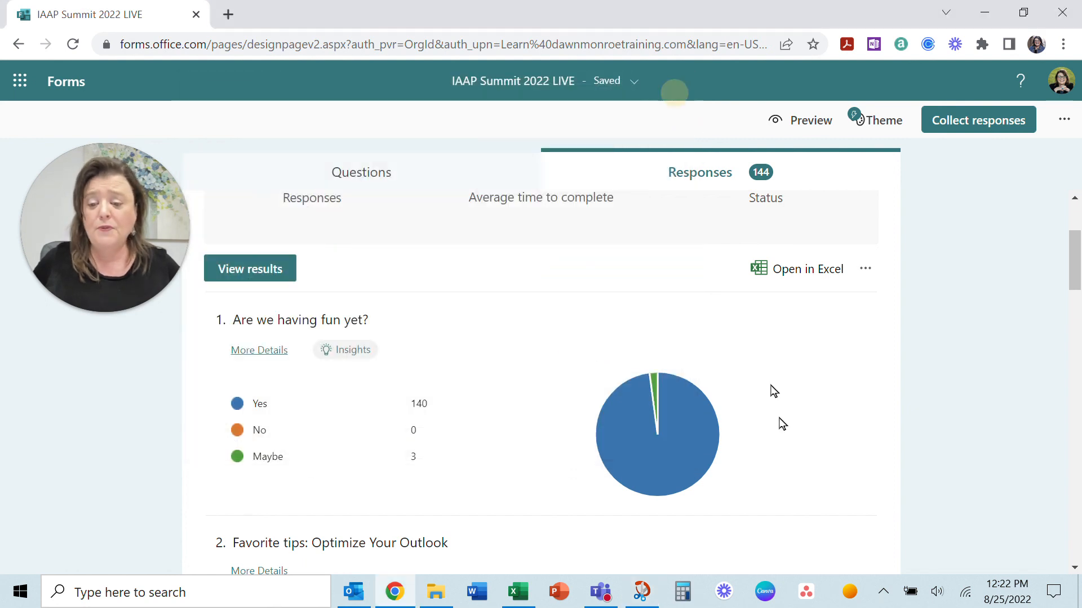
pyautogui.moveTo(828, 400)
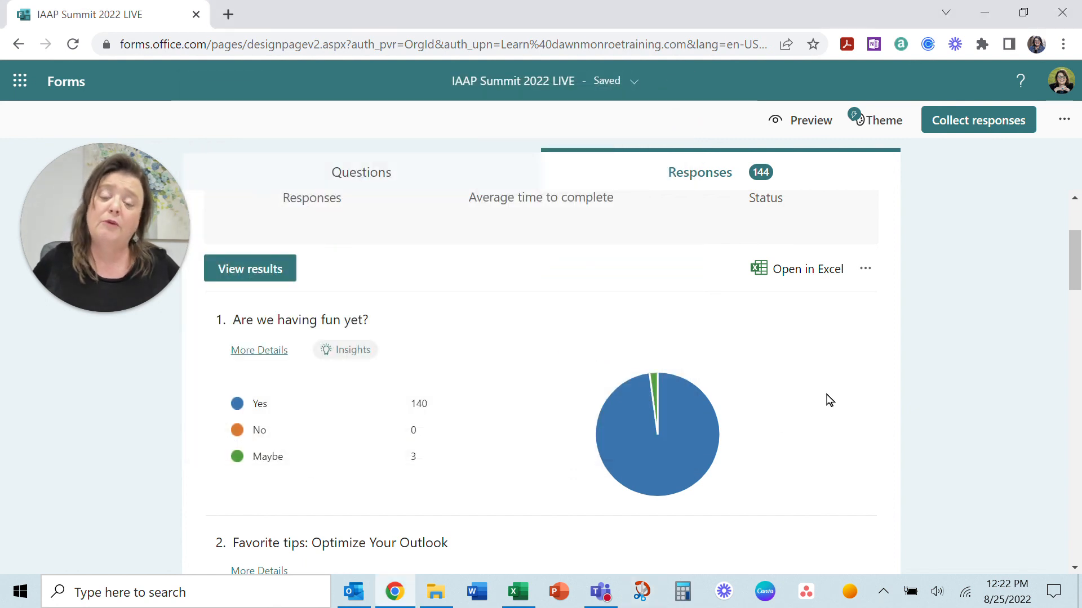